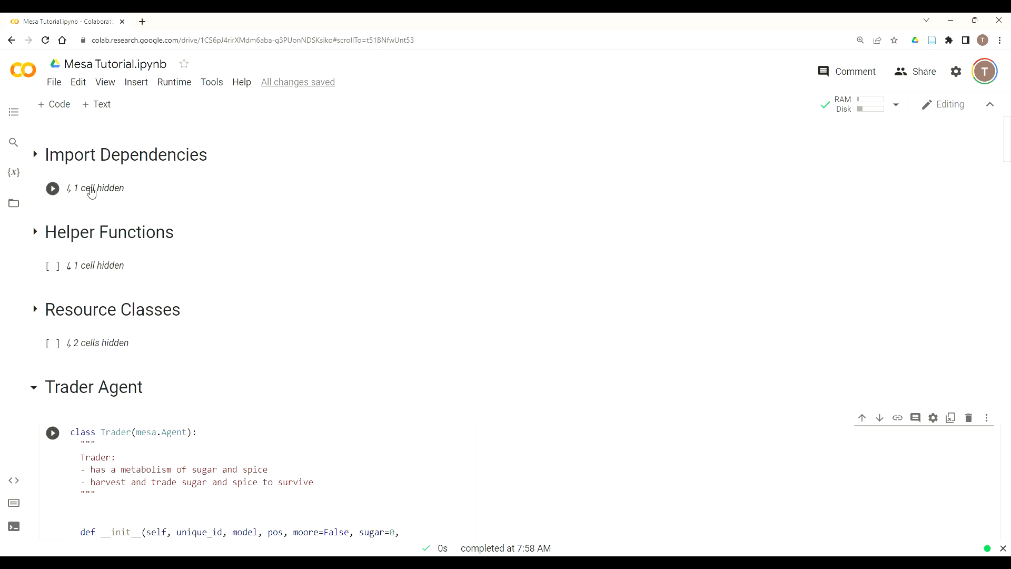
Run the Import Dependencies cell and scroll down through the helper, resource and Trader class code.
{"action": "left_click", "coordinate": [52, 188]}
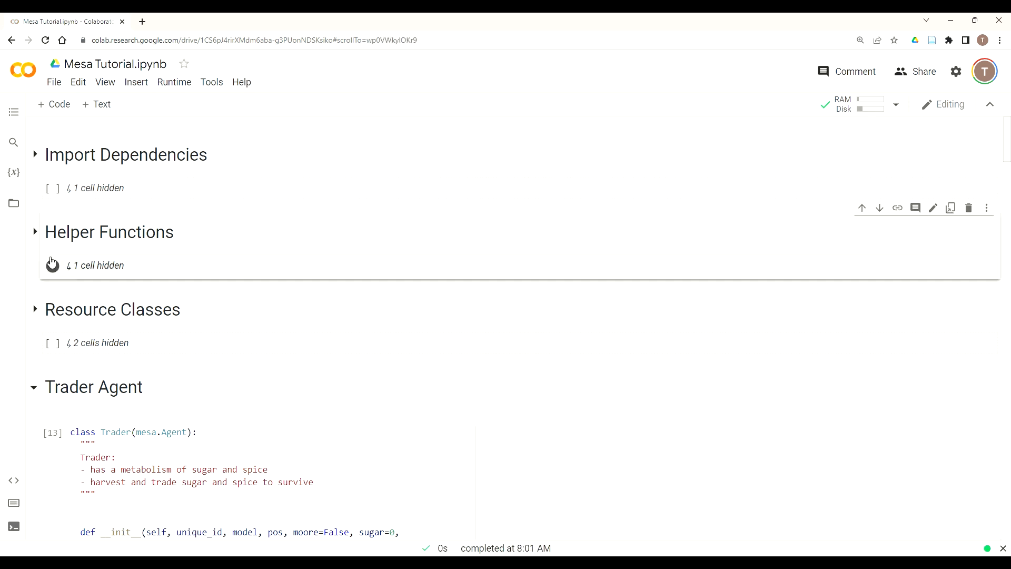
{"action": "scroll", "scroll_direction": "down", "scroll_amount": 3}
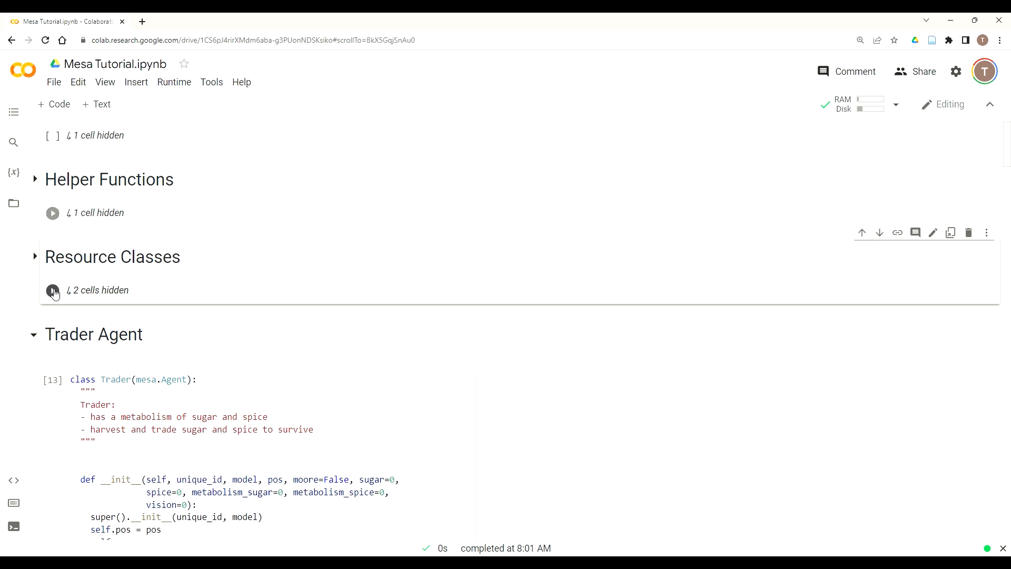
{"action": "scroll", "scroll_direction": "down", "scroll_amount": 3}
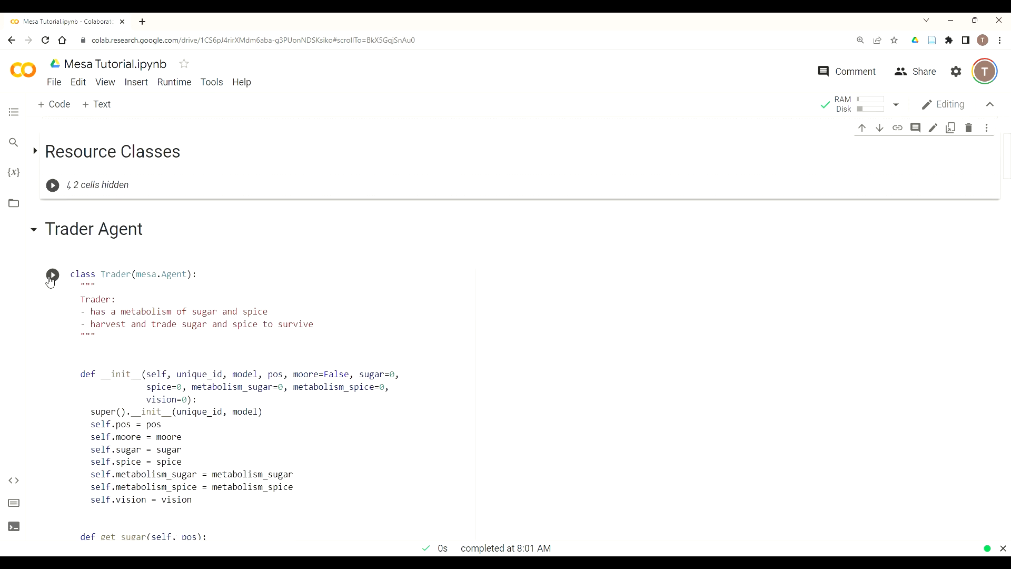
{"action": "scroll", "scroll_direction": "down", "scroll_amount": 3}
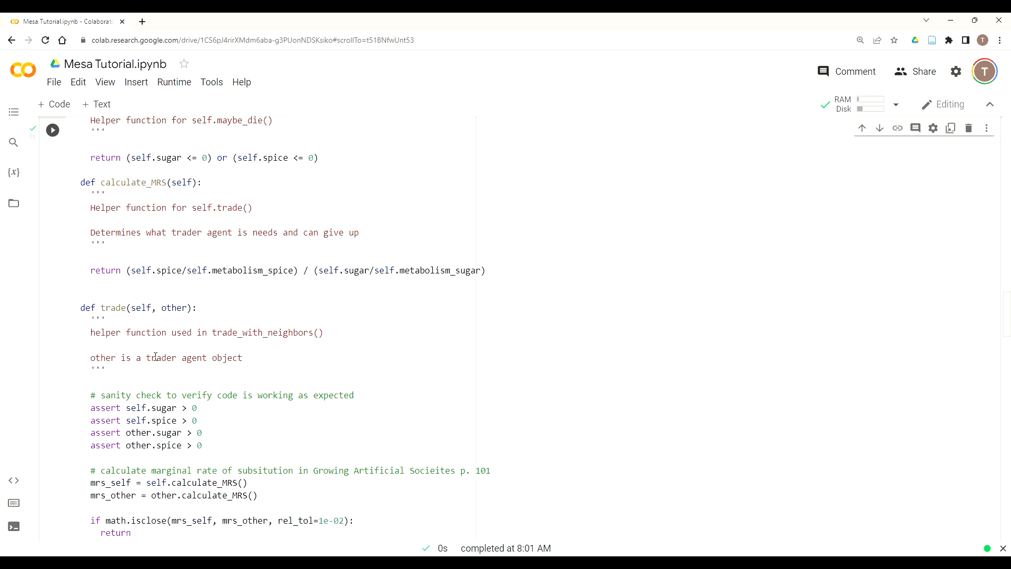
{"action": "scroll", "scroll_direction": "down", "scroll_amount": 3}
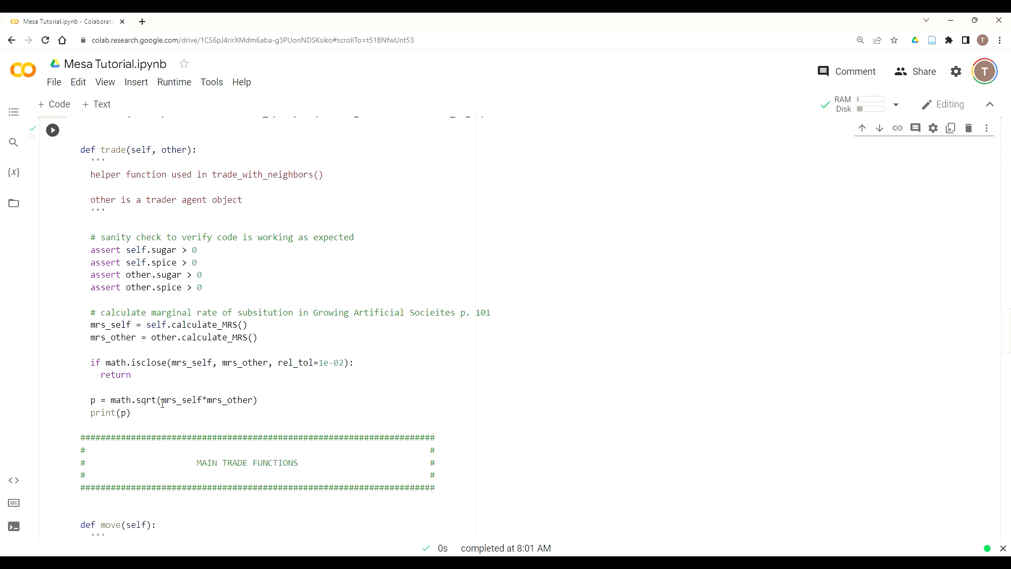
{"action": "scroll", "scroll_direction": "down", "scroll_amount": 3}
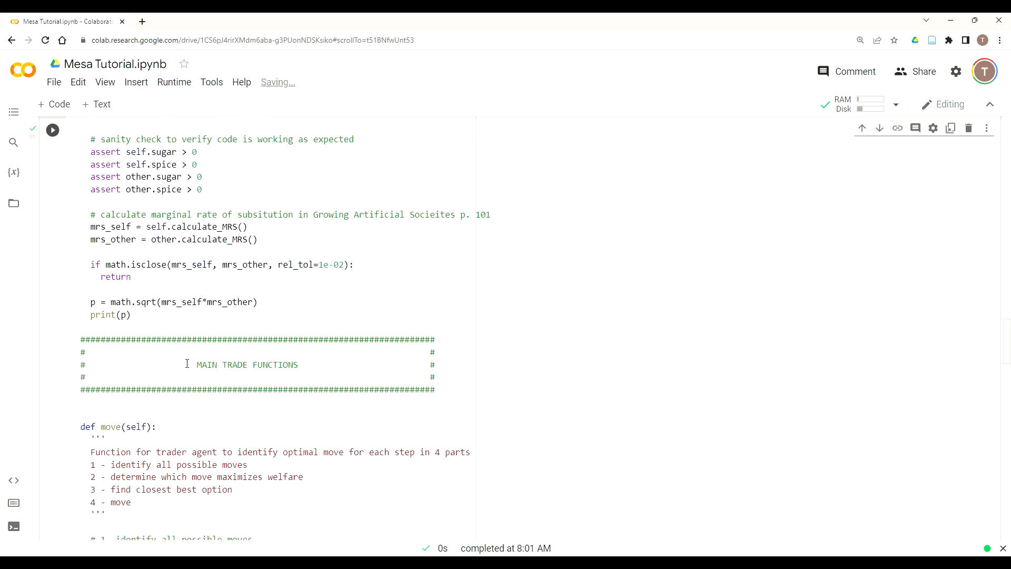
{"action": "scroll", "scroll_direction": "down", "scroll_amount": 3}
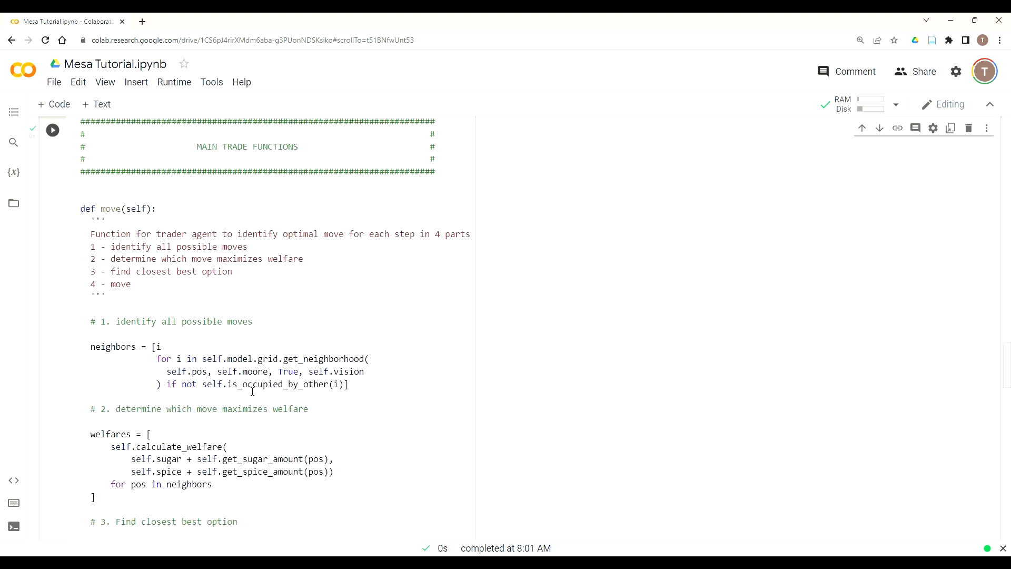
{"action": "scroll", "scroll_direction": "down", "scroll_amount": 3}
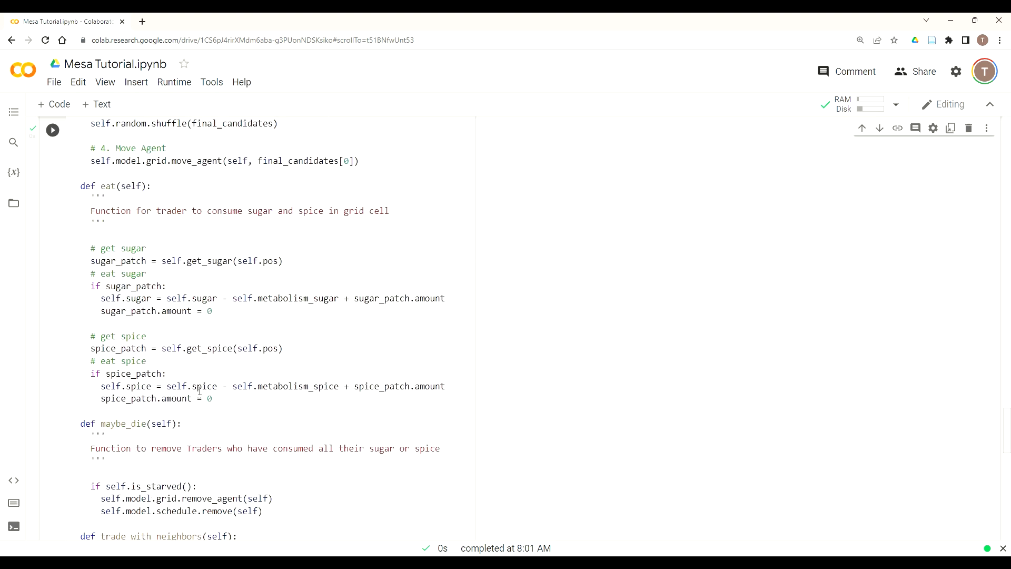
{"action": "scroll", "scroll_direction": "down", "scroll_amount": 3}
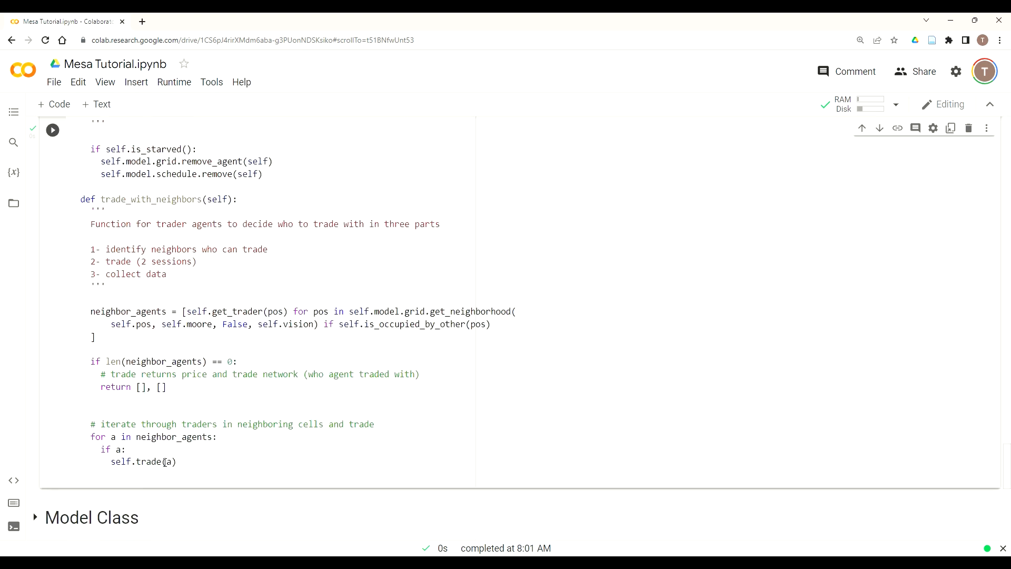
{"action": "scroll", "scroll_direction": "down", "scroll_amount": 3}
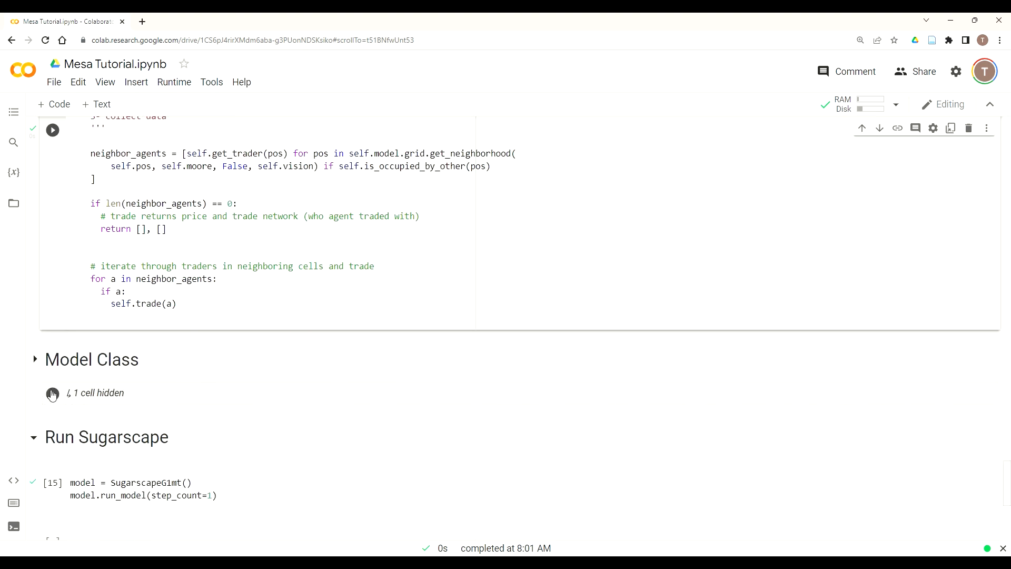
Run the Model Class and one-step Sugarscape cells, then clear the printed trade prices.
{"action": "left_click", "coordinate": [52, 482]}
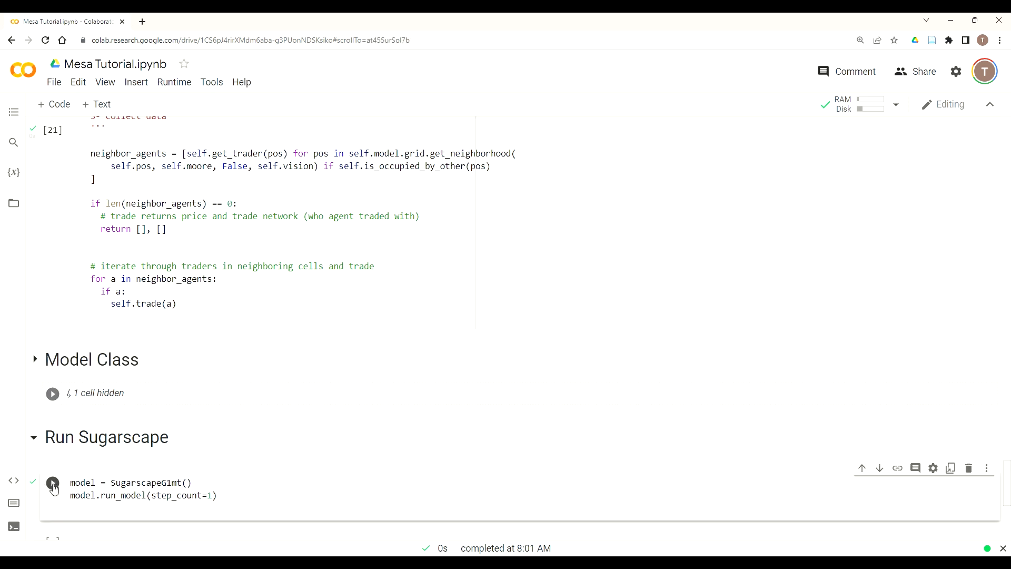
{"action": "left_click", "coordinate": [52, 483]}
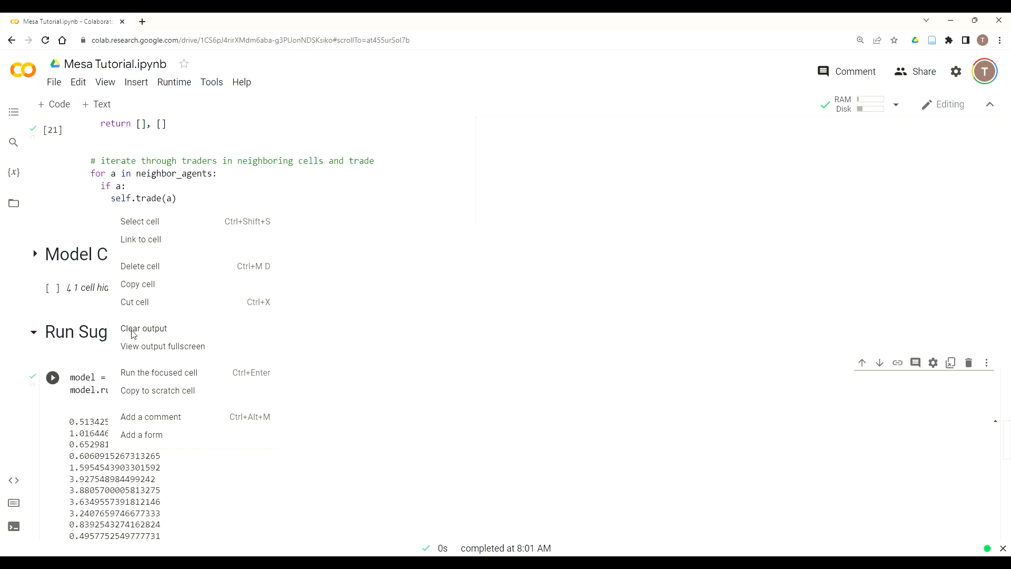
{"action": "mouse_move", "coordinate": [136, 332]}
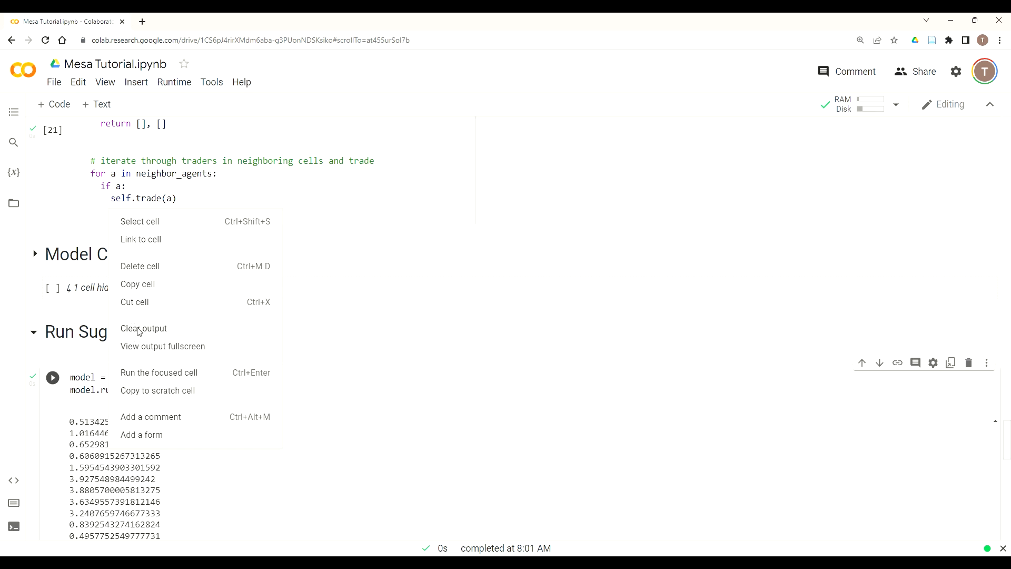
{"action": "left_click", "coordinate": [144, 329]}
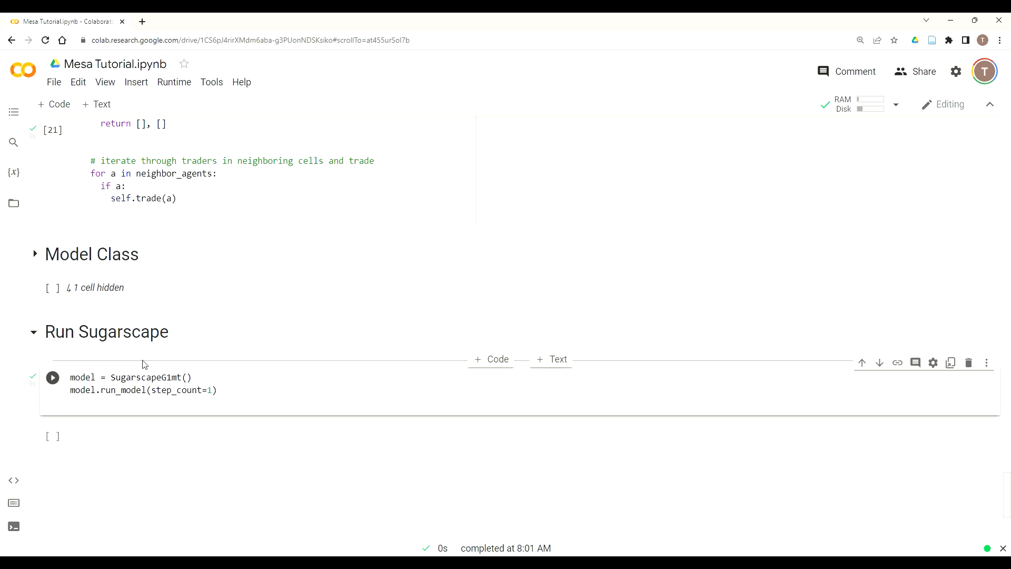
{"action": "mouse_move", "coordinate": [137, 358]}
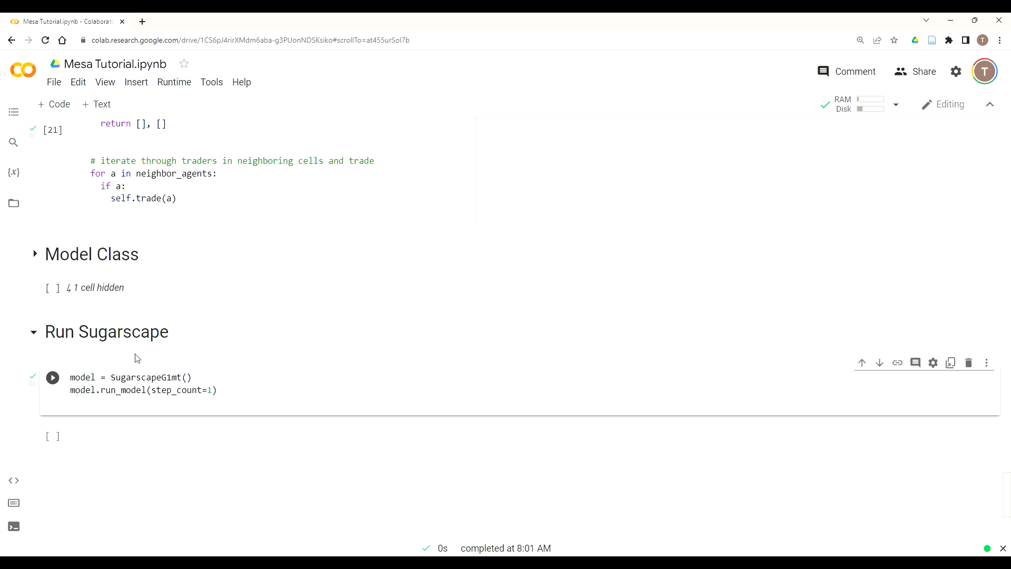
Add an 'if mrs_self > mrs_other:' branch in trade that assigns sold from a self method.
{"action": "scroll", "scroll_direction": "down", "scroll_amount": 3}
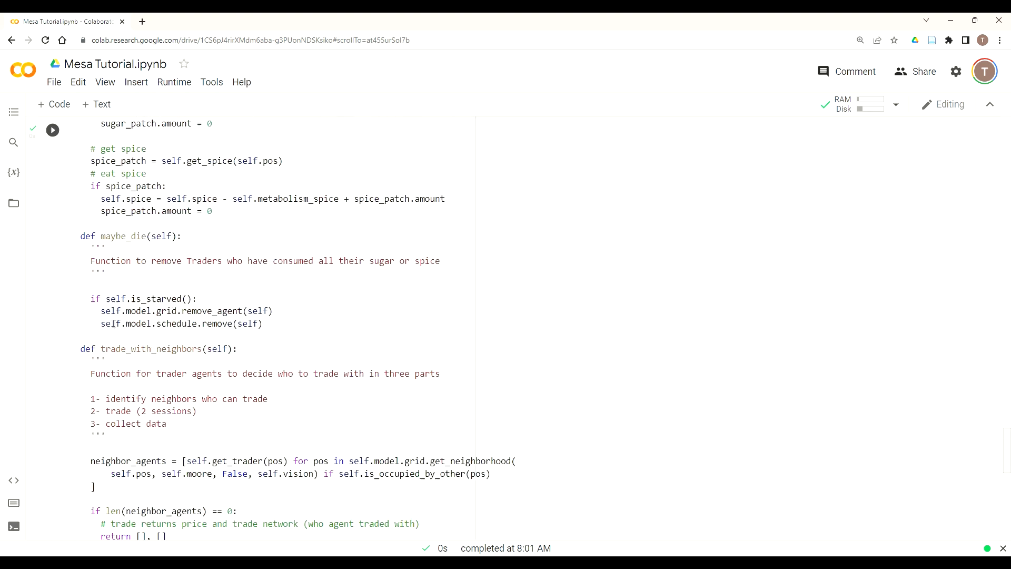
{"action": "scroll", "scroll_direction": "down", "scroll_amount": 3}
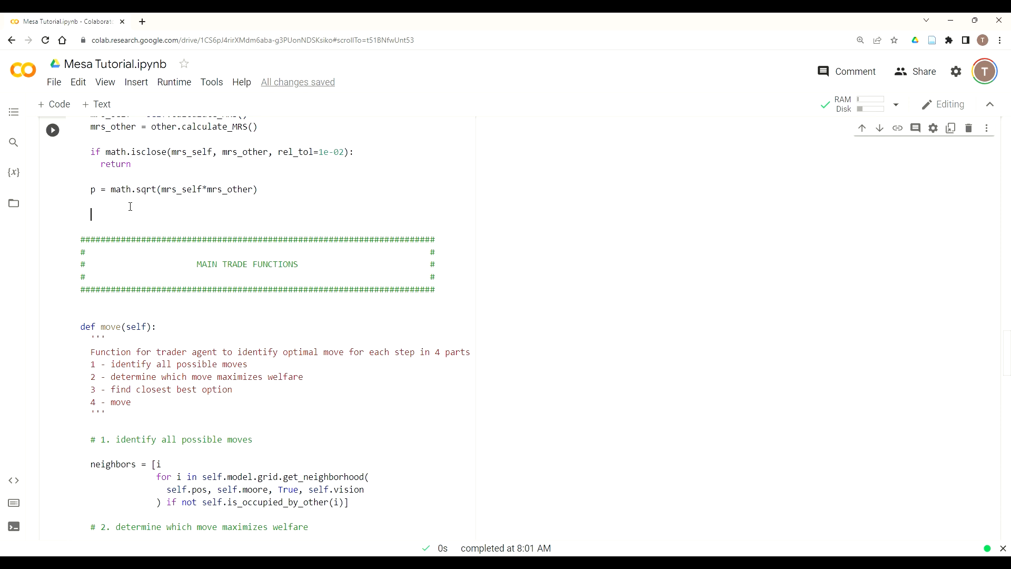
{"action": "type", "text": "if"}
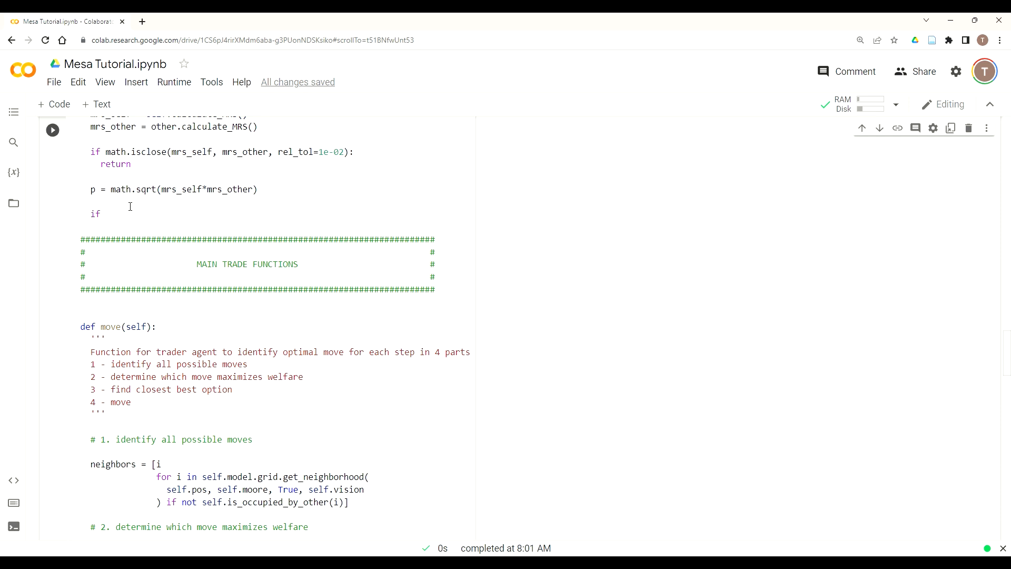
{"action": "type", "text": "mrs_self"}
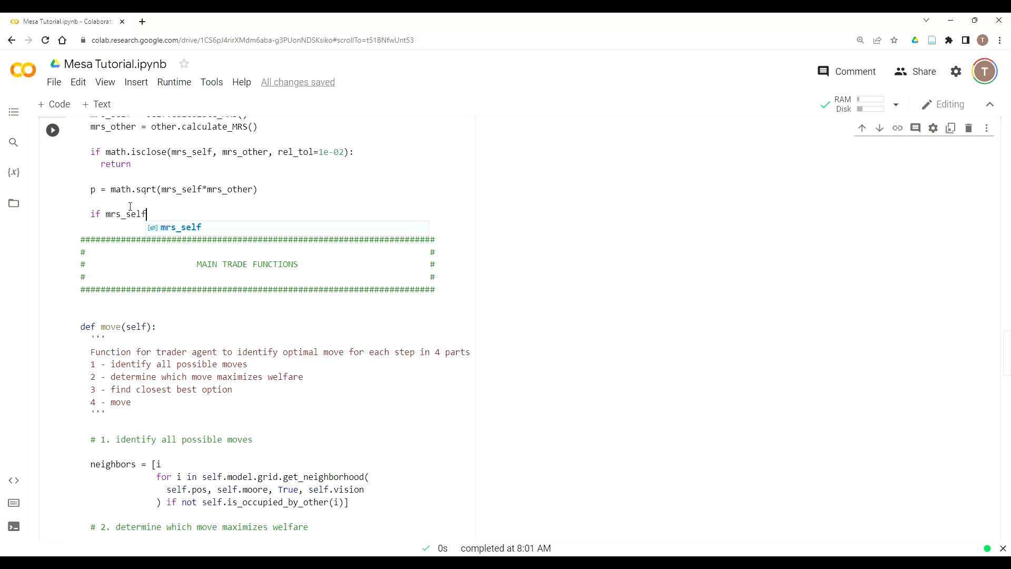
{"action": "key", "text": "Escape"}
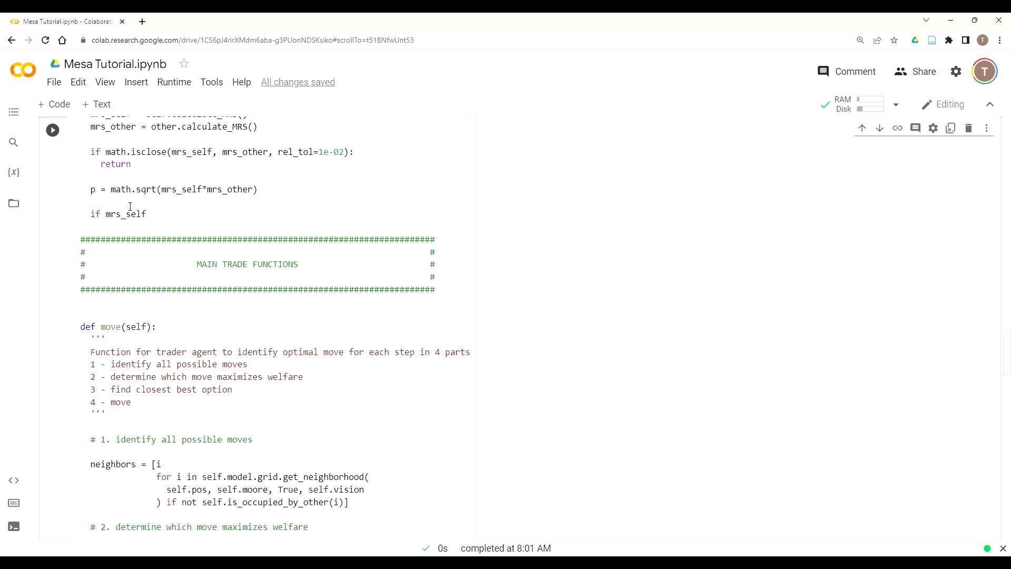
{"action": "type", "text": "> mrs_"}
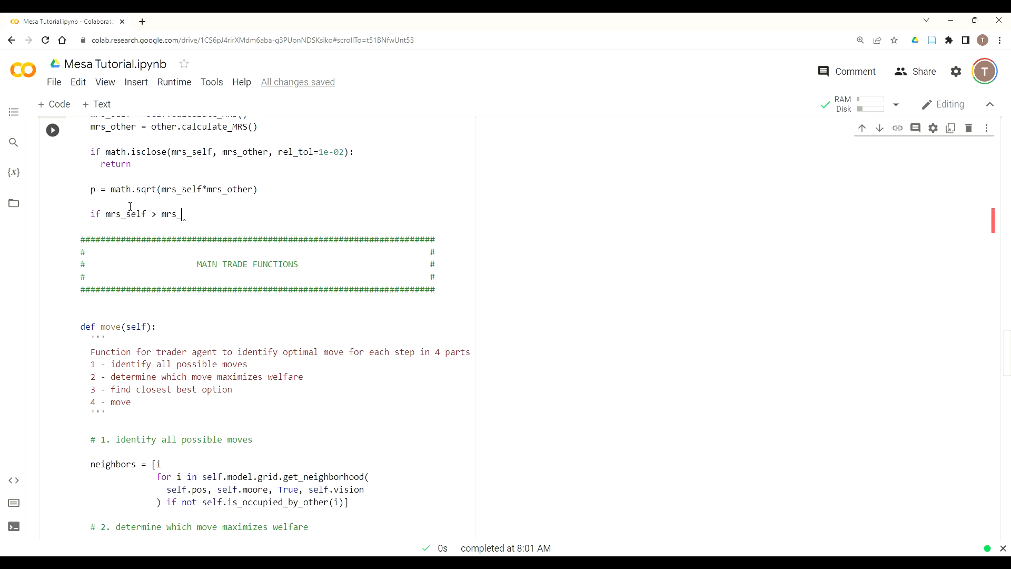
{"action": "type", "text": "other:"}
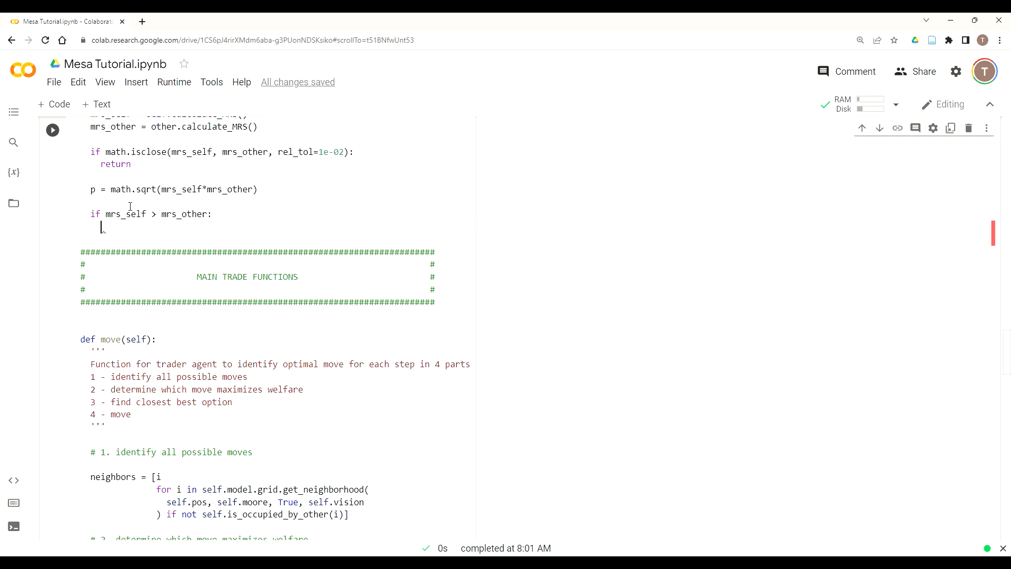
{"action": "type", "text": "solde"}
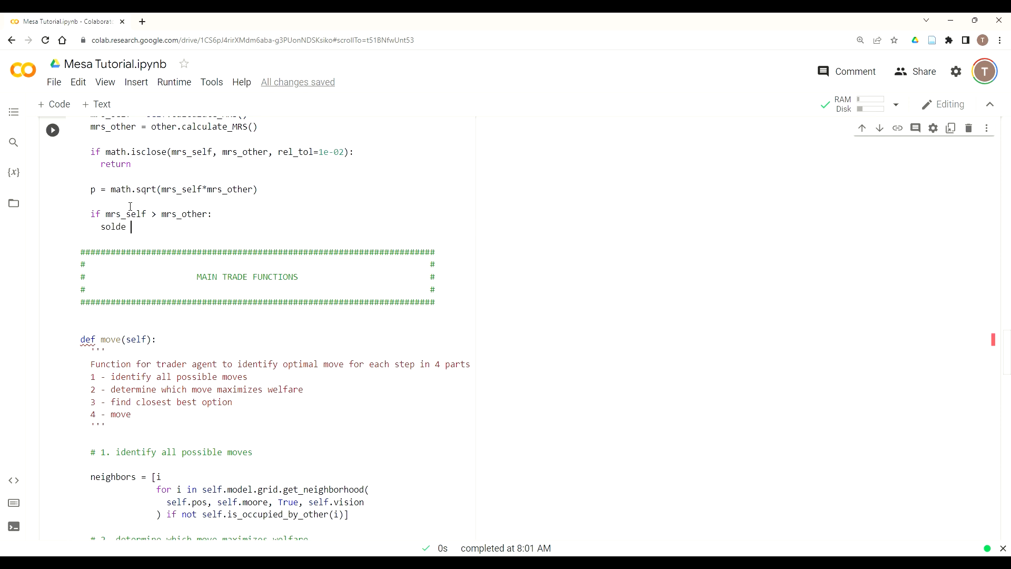
{"action": "type", "text": "= self."}
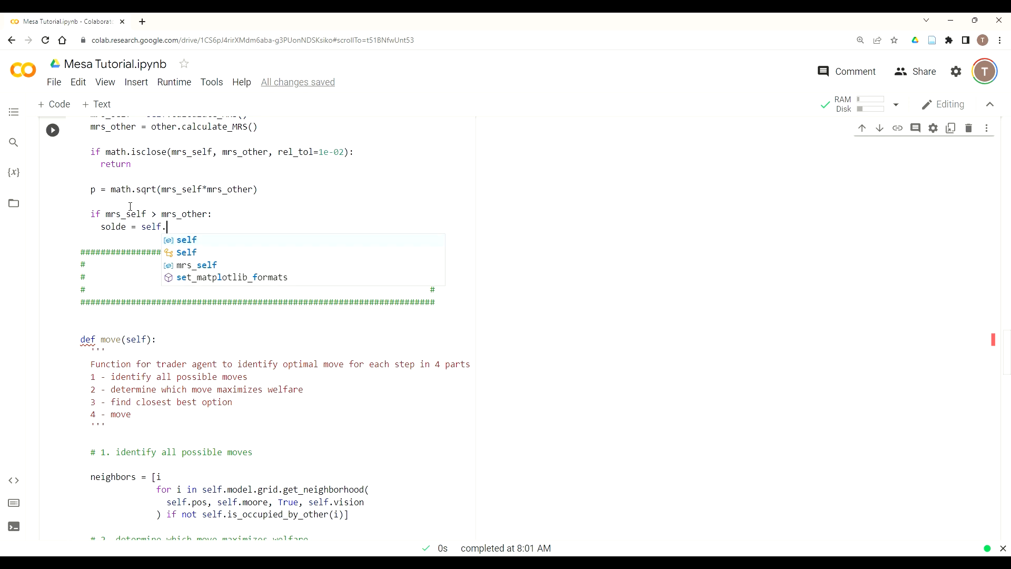
Call maybe_sell_spice with other, price, welfare_self and welfare_other in that branch.
{"action": "type", "text": "maybe_"}
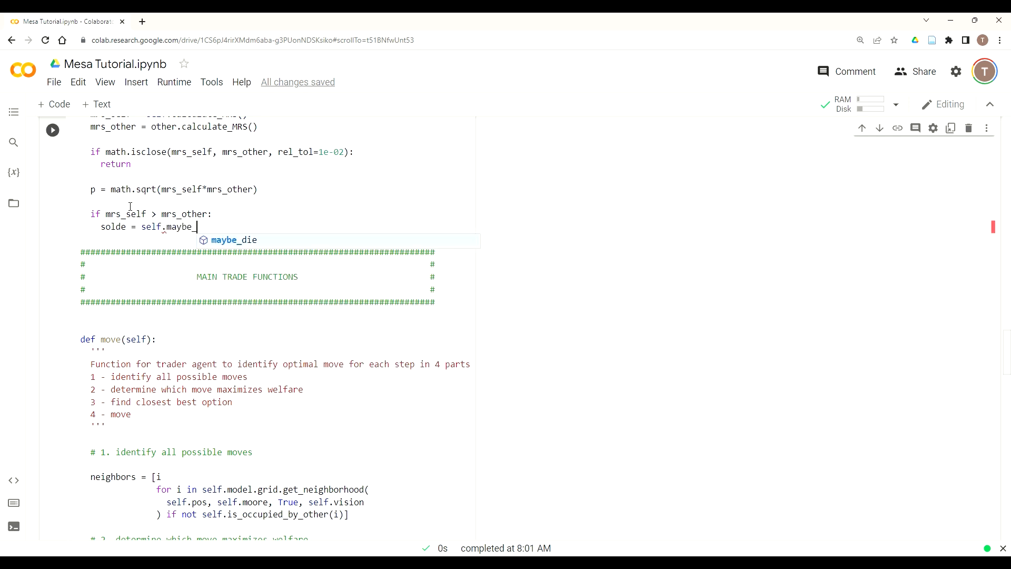
{"action": "type", "text": "self"}
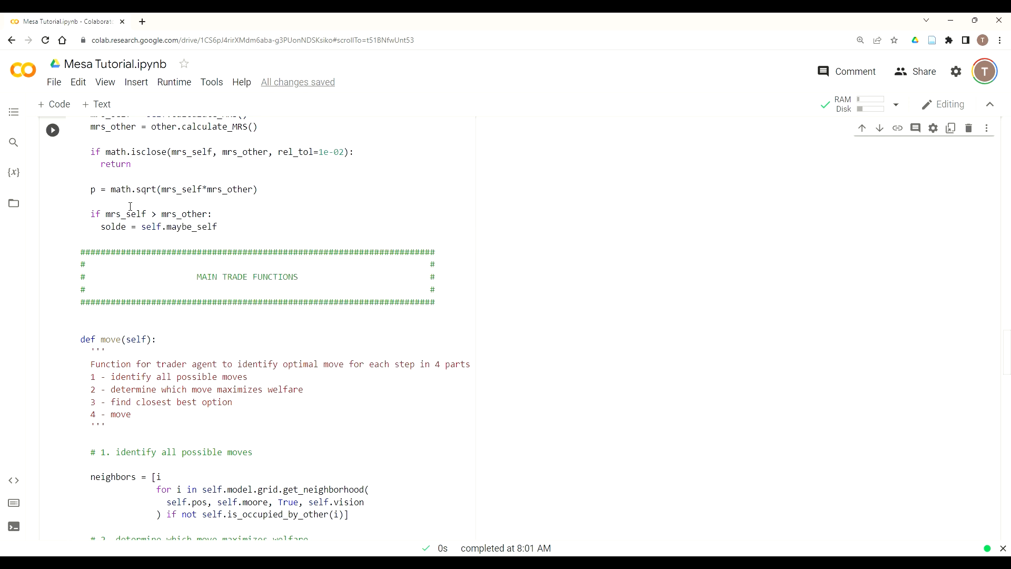
{"action": "type", "text": "sell_"}
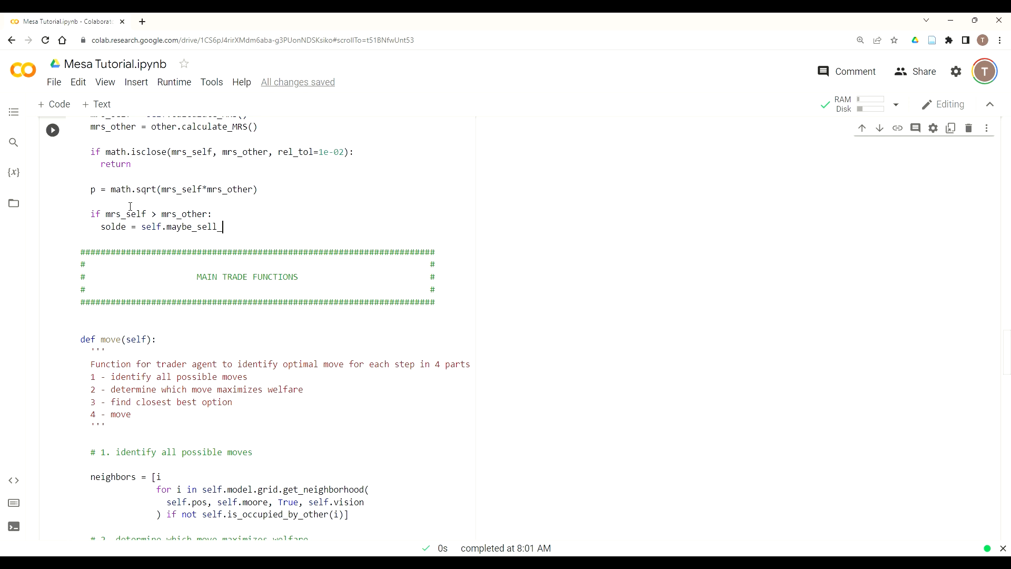
{"action": "type", "text": "spice"}
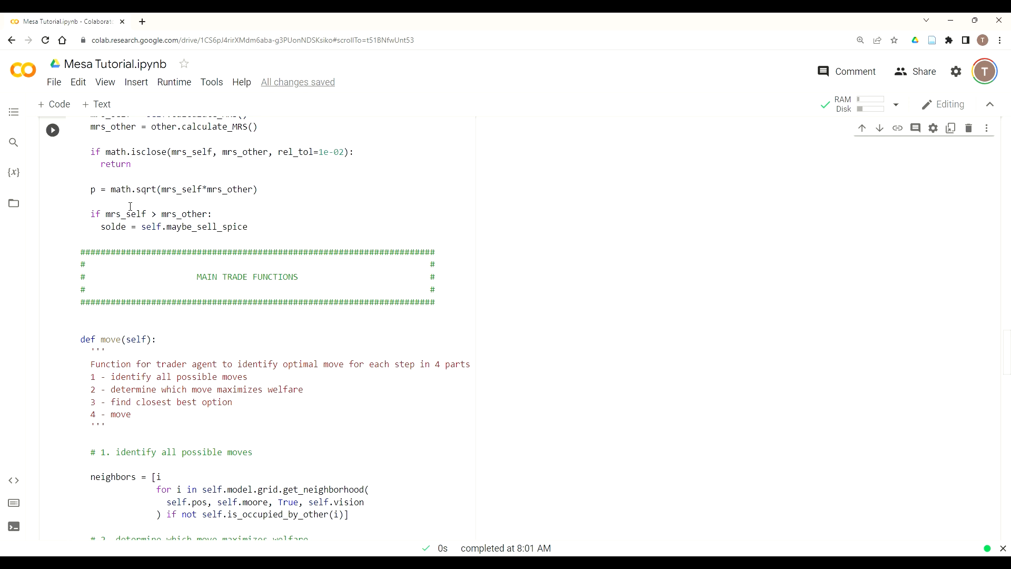
{"action": "type", "text": "(other, )"}
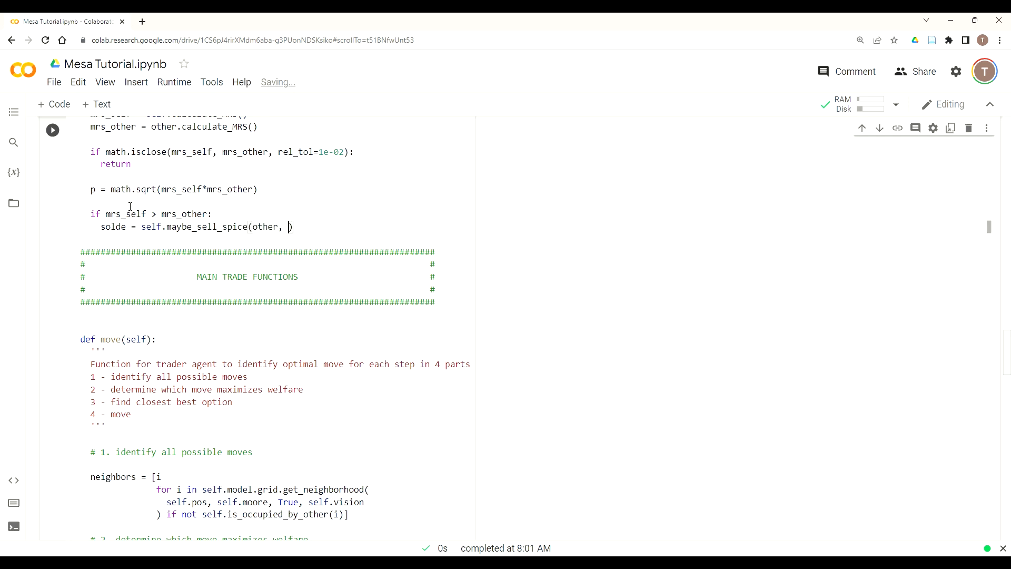
{"action": "type", "text": "price,"}
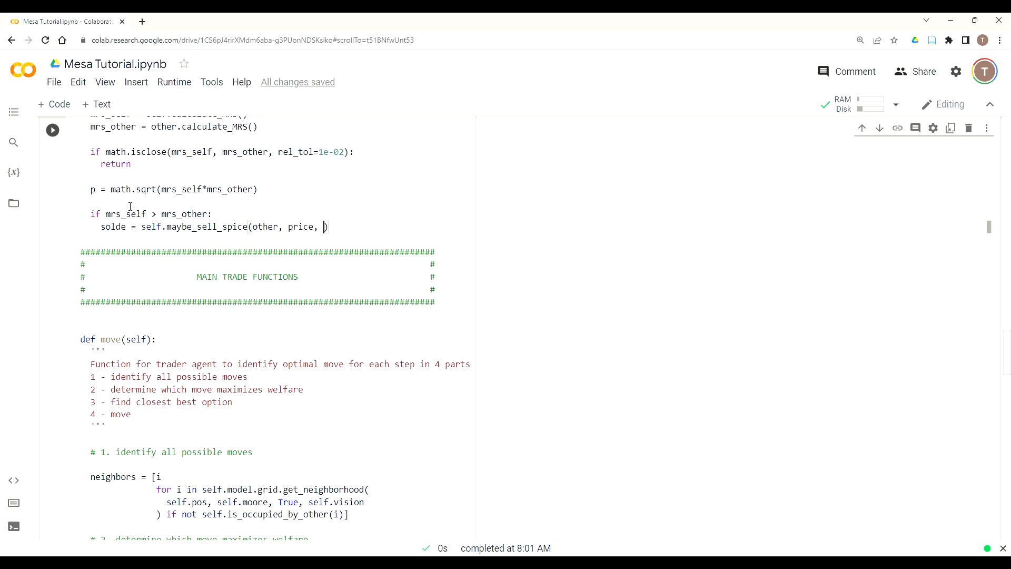
{"action": "type", "text": "welf"}
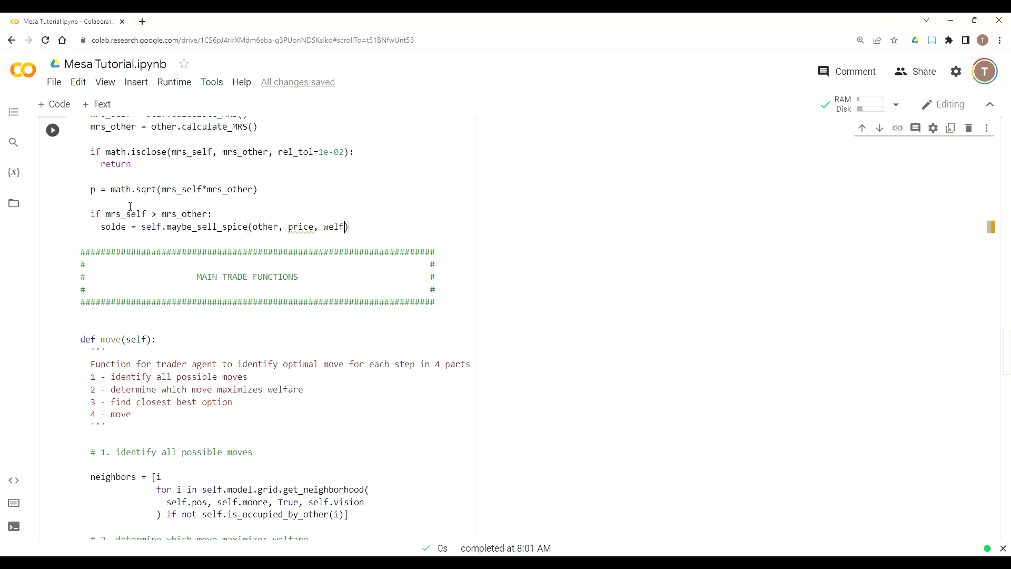
{"action": "type", "text": "are_self"}
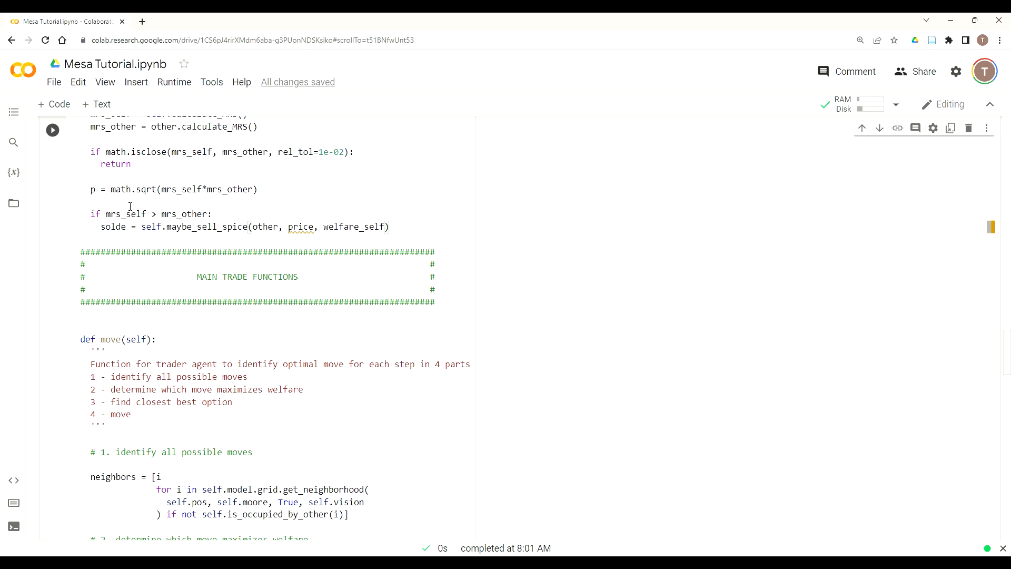
{"action": "type", "text": ", welfare_other"}
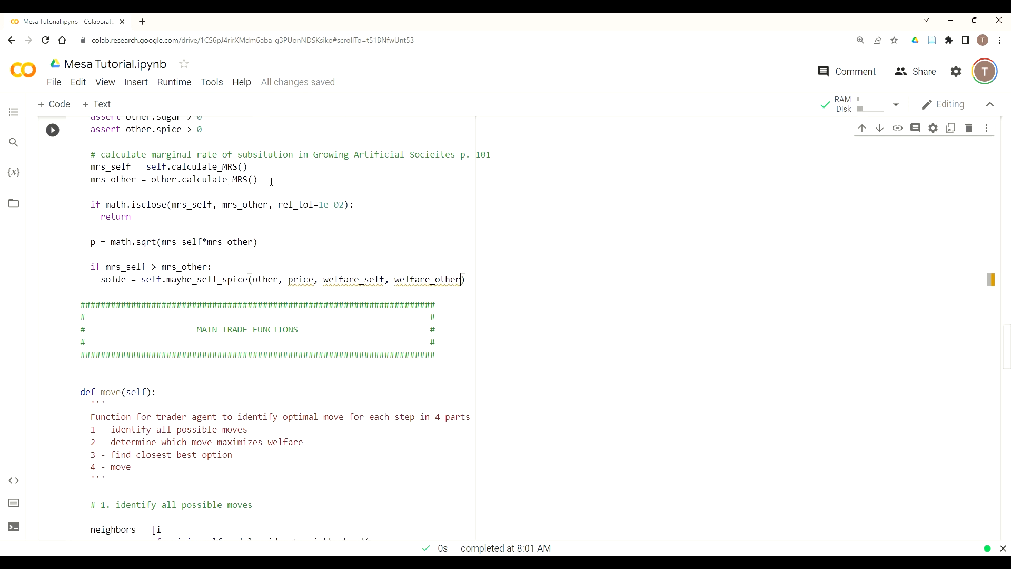
Under a '#calculate each agents welfare' comment, set welfare_self = self.calculate_welfare from self.sugar and spice.
{"action": "key", "text": "enter"}
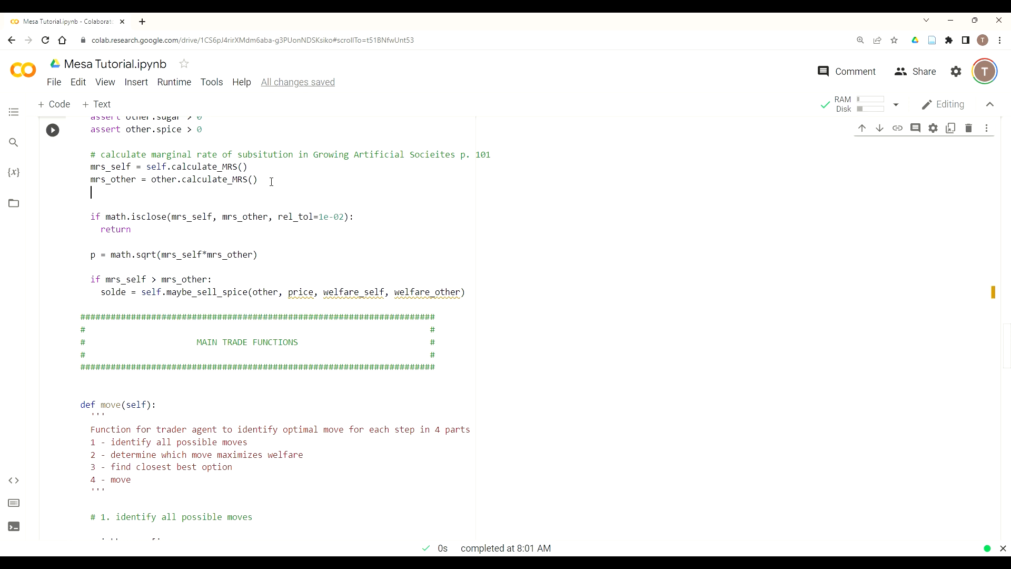
{"action": "type", "text": "#cal"}
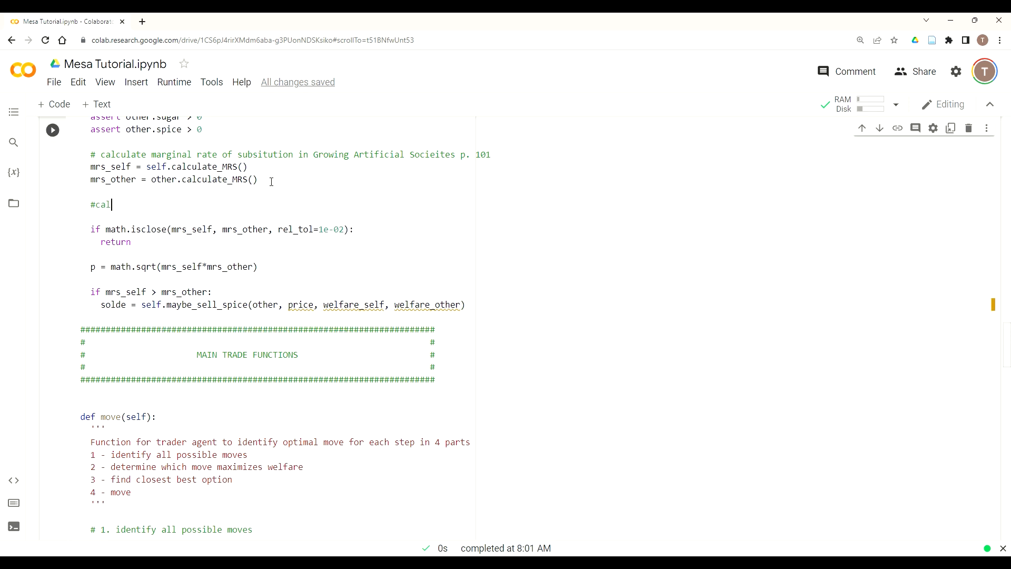
{"action": "type", "text": "cualte each a"}
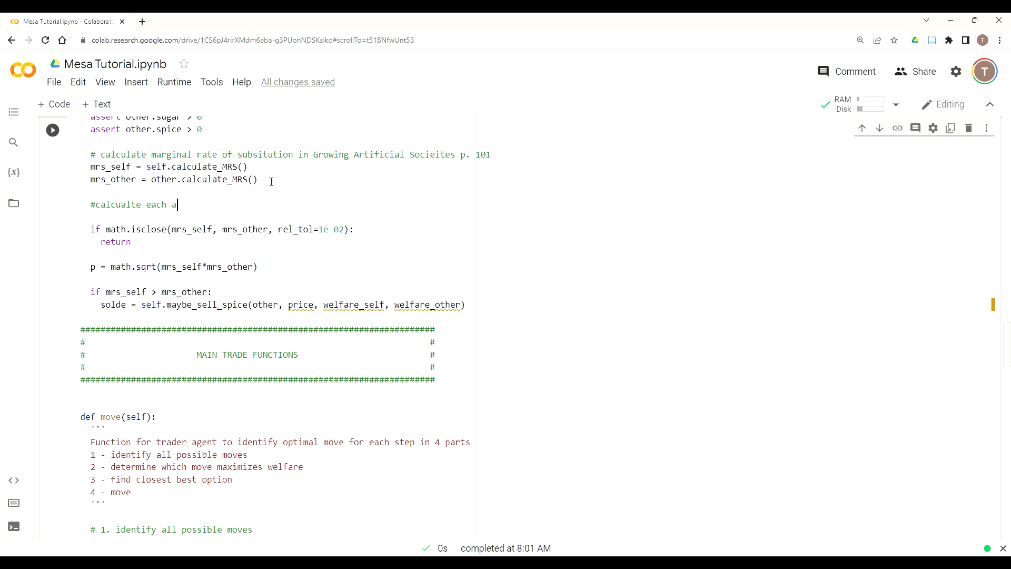
{"action": "type", "text": "gents welfare"}
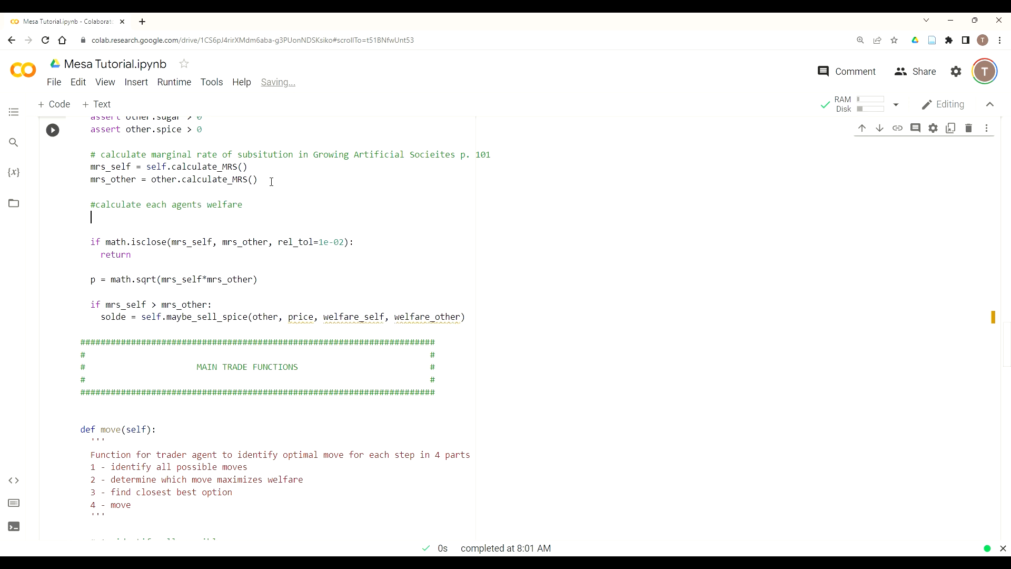
{"action": "type", "text": "w"}
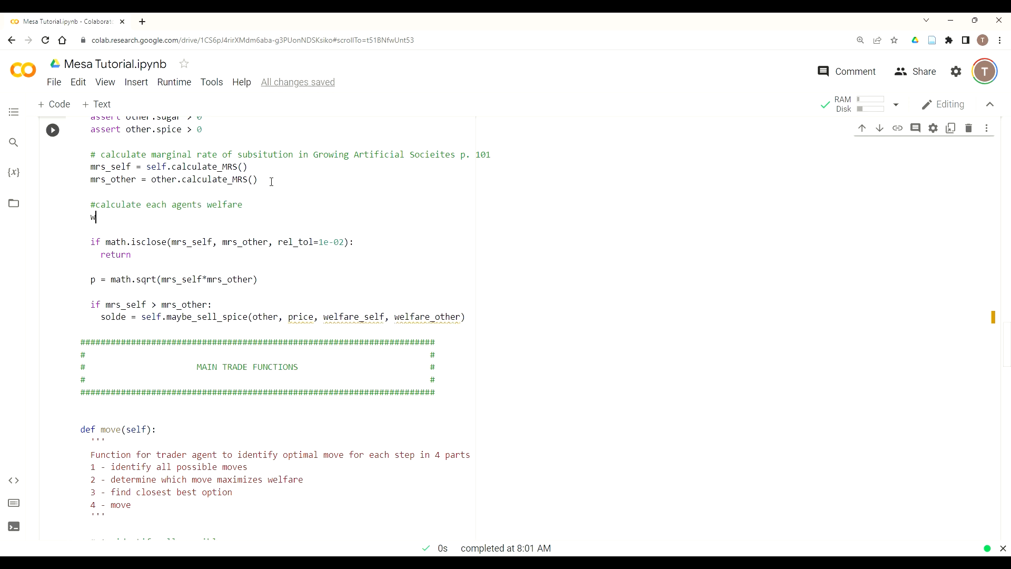
{"action": "type", "text": "elfrae"}
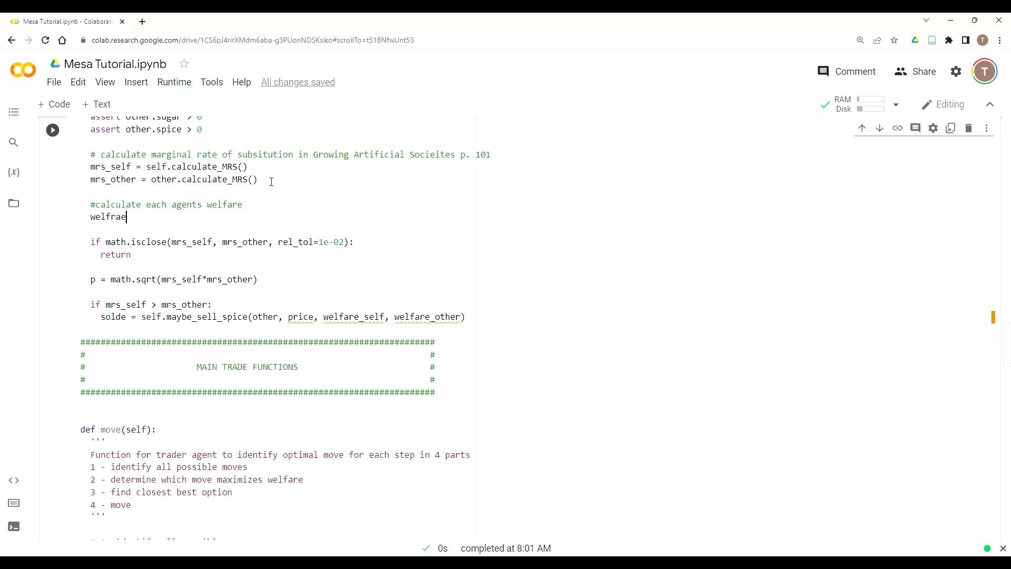
{"action": "type", "text": "_se"}
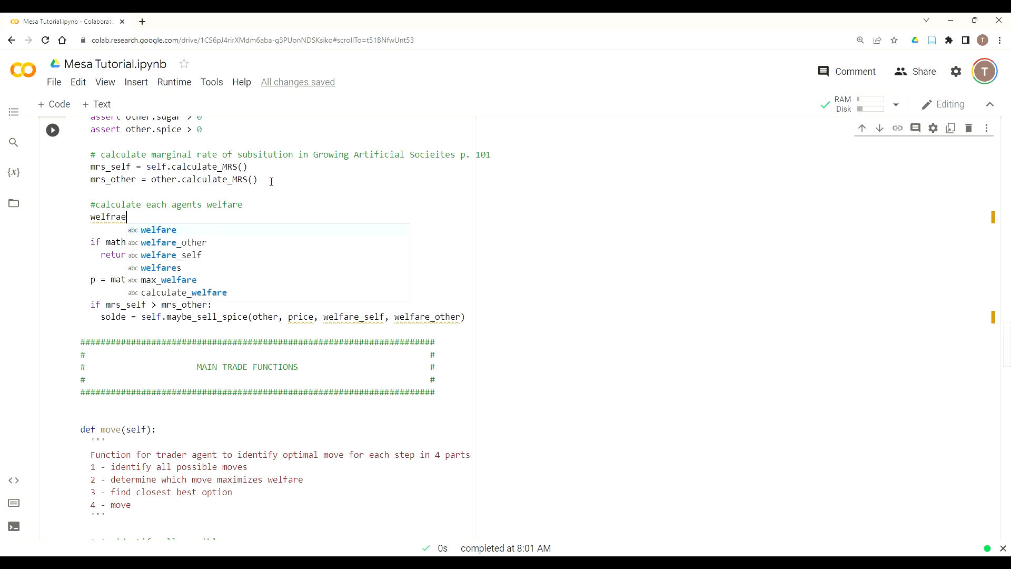
{"action": "type", "text": "welfare_s"}
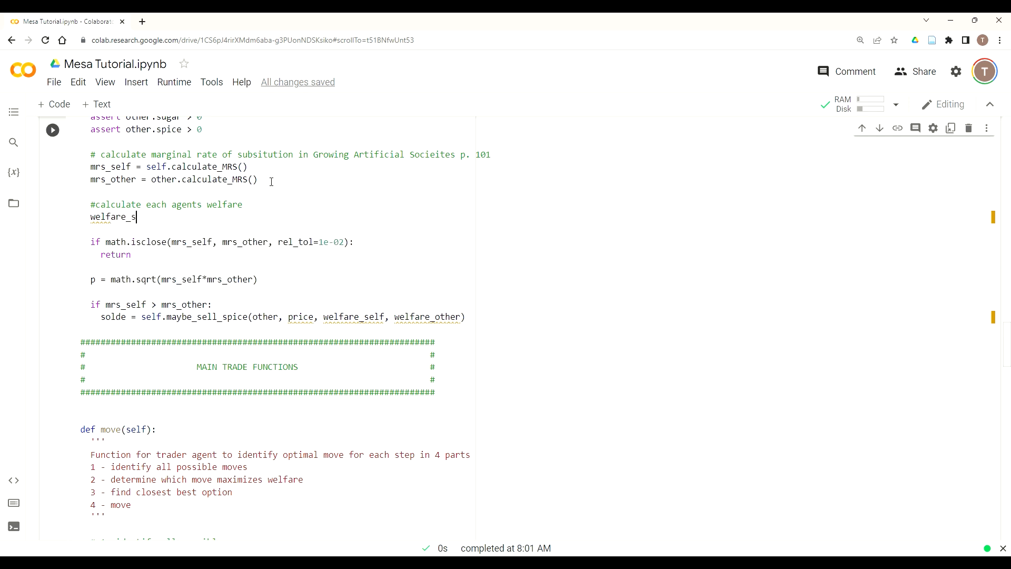
{"action": "type", "text": "elf"}
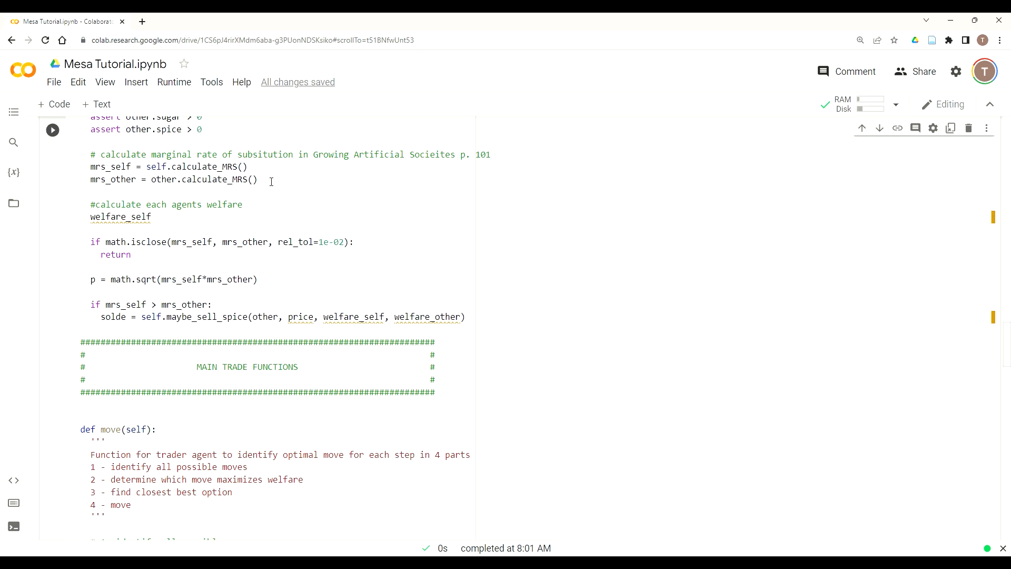
{"action": "type", "text": "="}
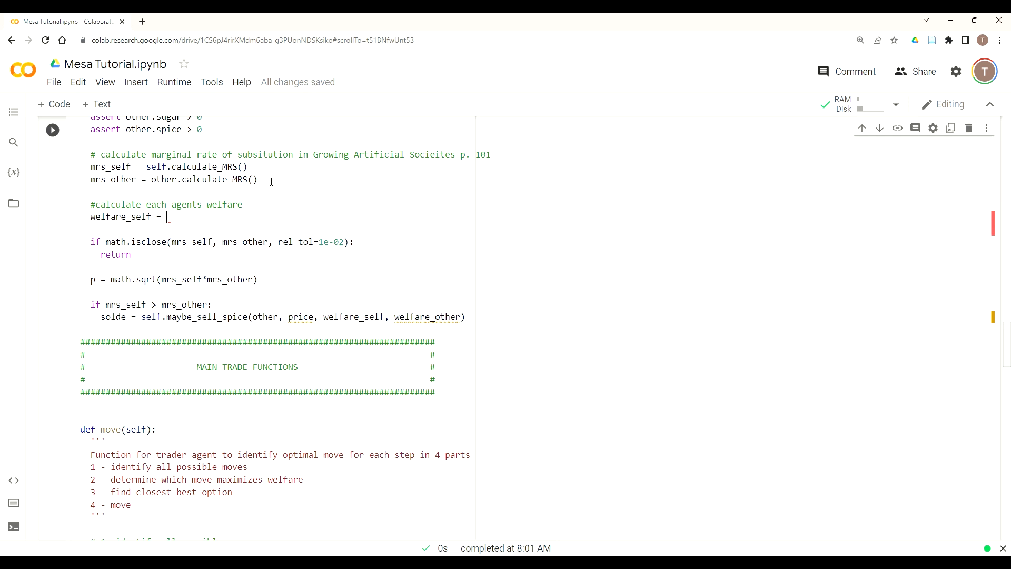
{"action": "type", "text": "self."}
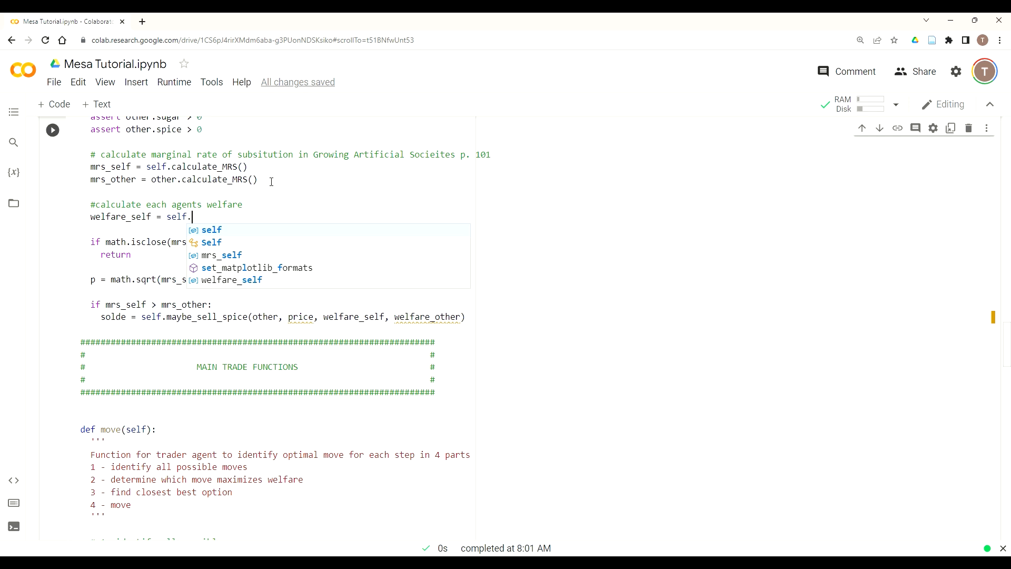
{"action": "type", "text": "calcualte"}
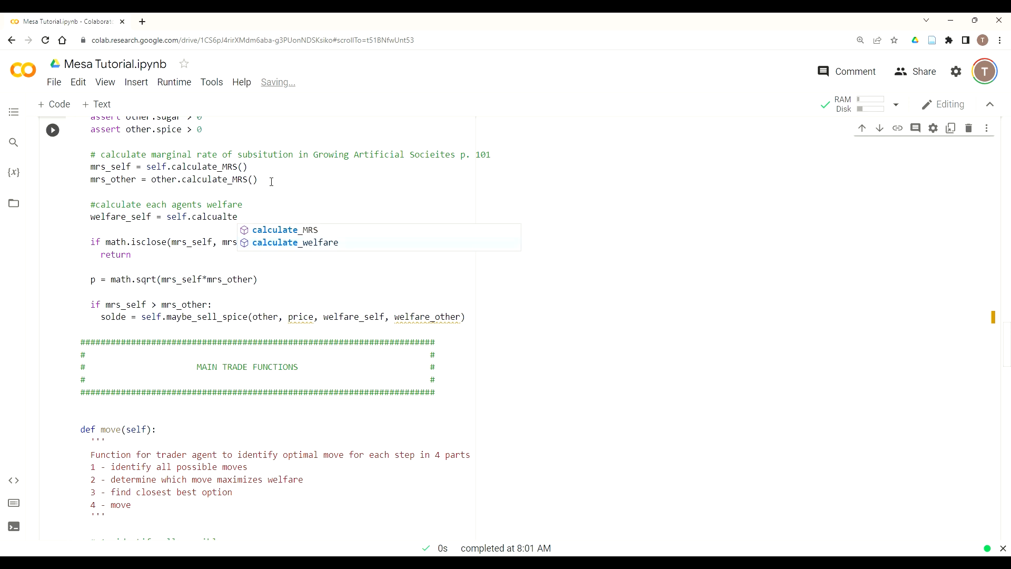
{"action": "left_click", "coordinate": [293, 242]}
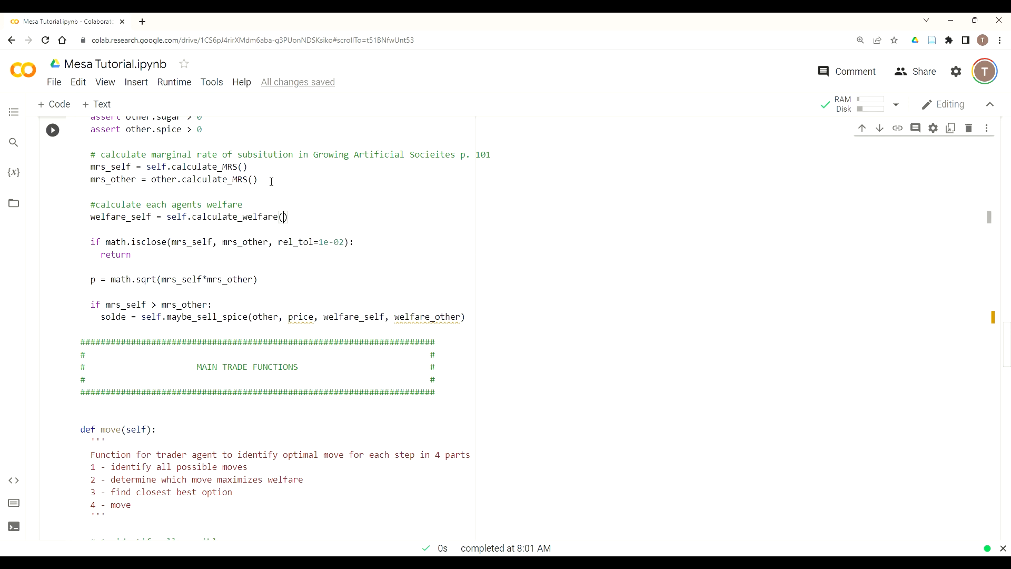
{"action": "type", "text": "self.sugar, self.spice"}
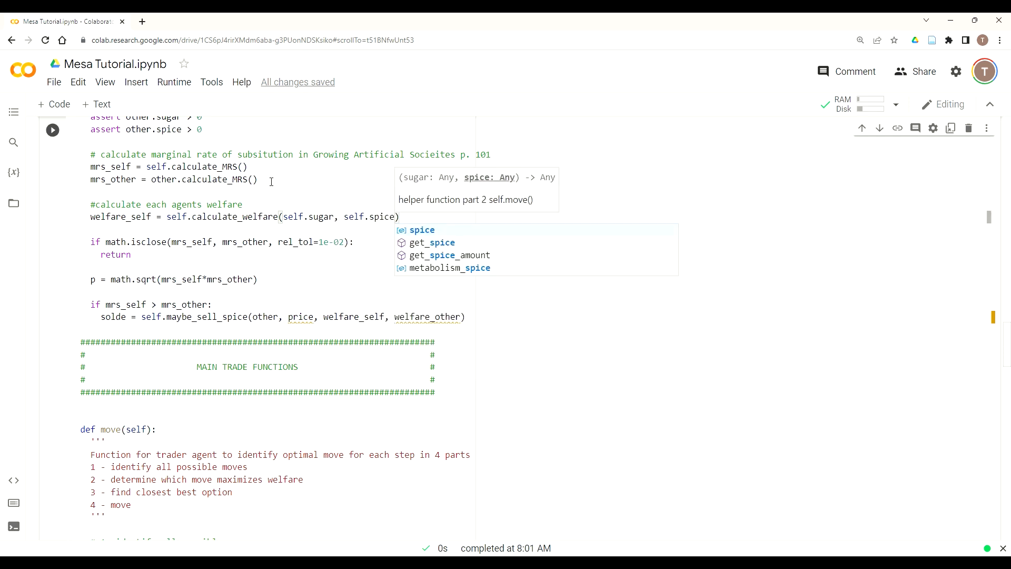
Set welfare_other = other.calculate_welfare from other.sugar and other.spice.
{"action": "type", "text": "we"}
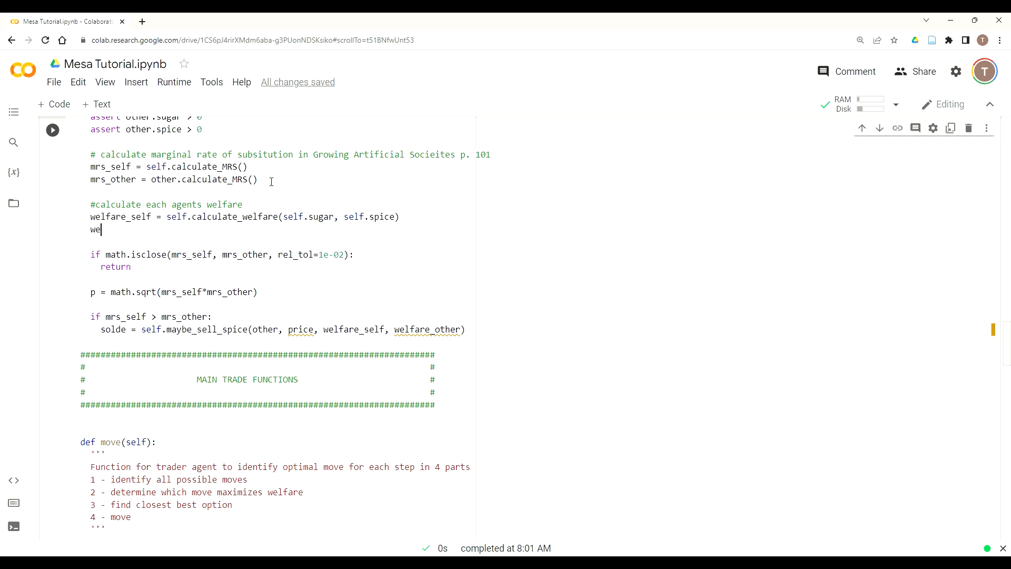
{"action": "type", "text": "lfr"}
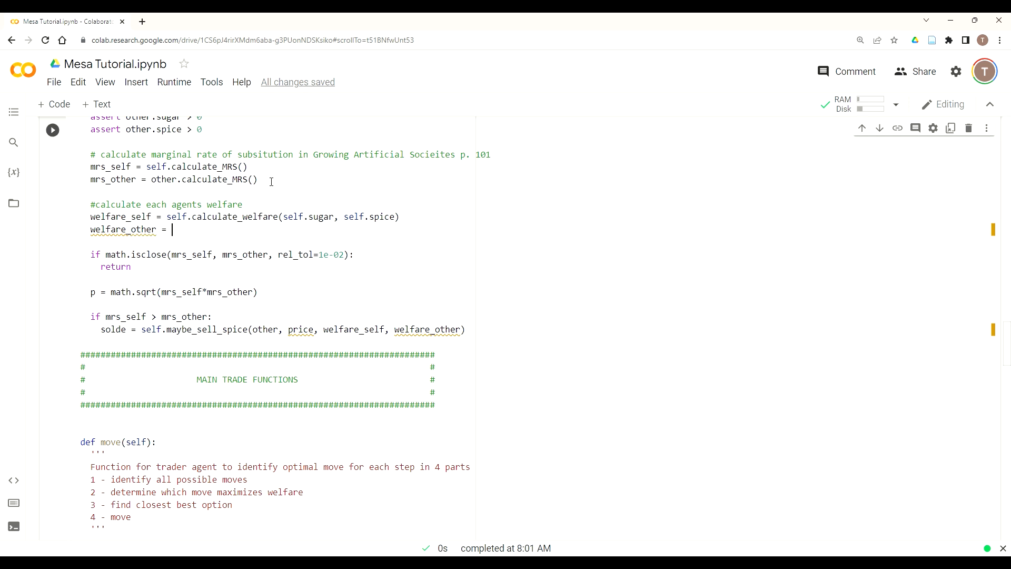
{"action": "type", "text": "other."}
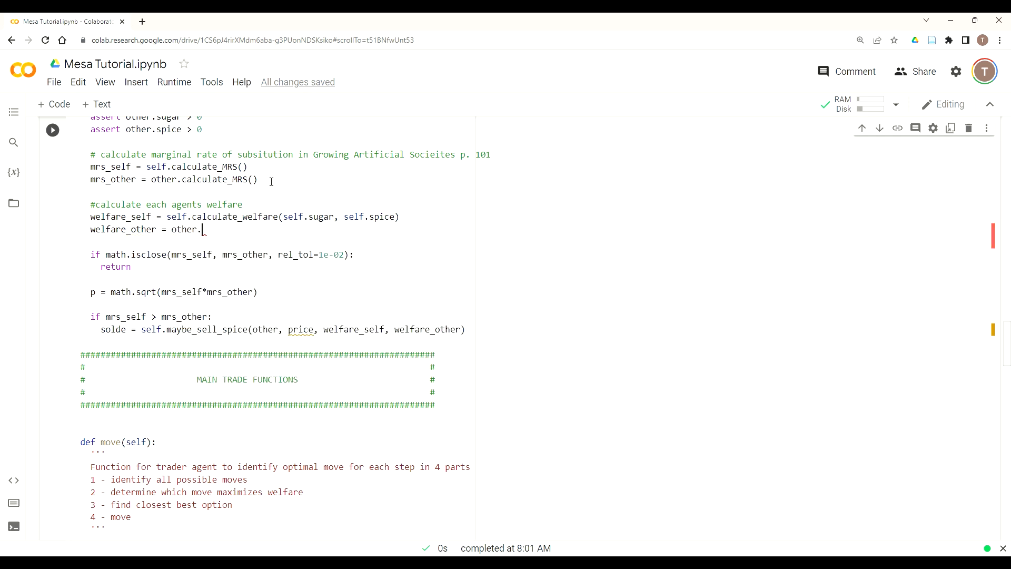
{"action": "type", "text": "calculate_welfare"}
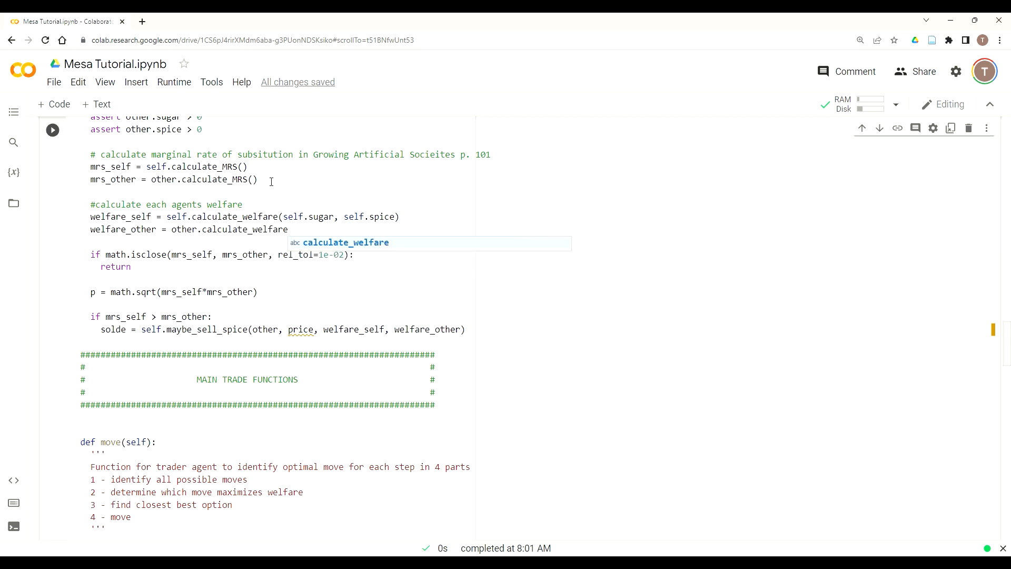
{"action": "type", "text": "(other.sugar,"}
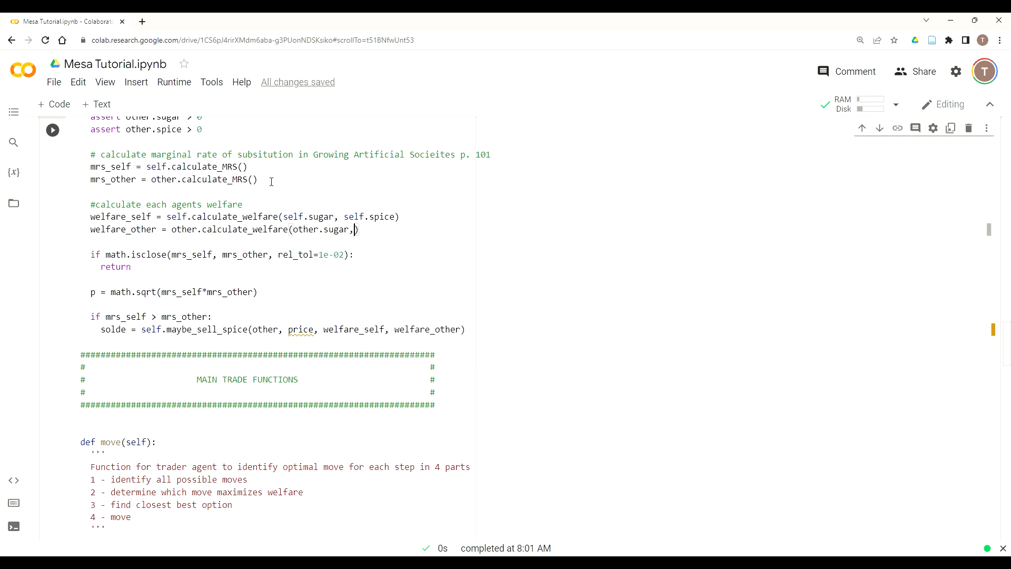
{"action": "type", "text": "other.spic"}
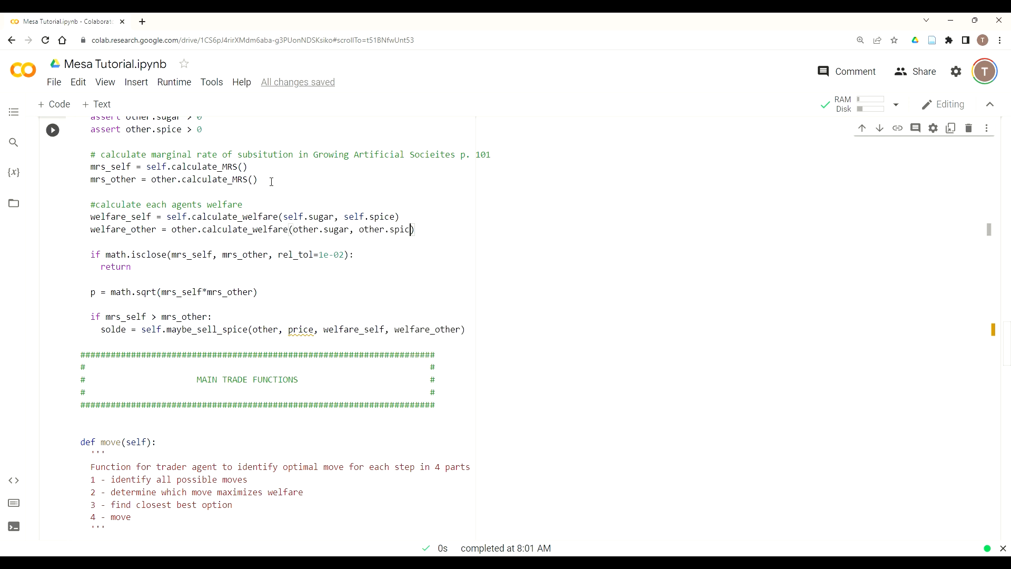
{"action": "type", "text": "e"}
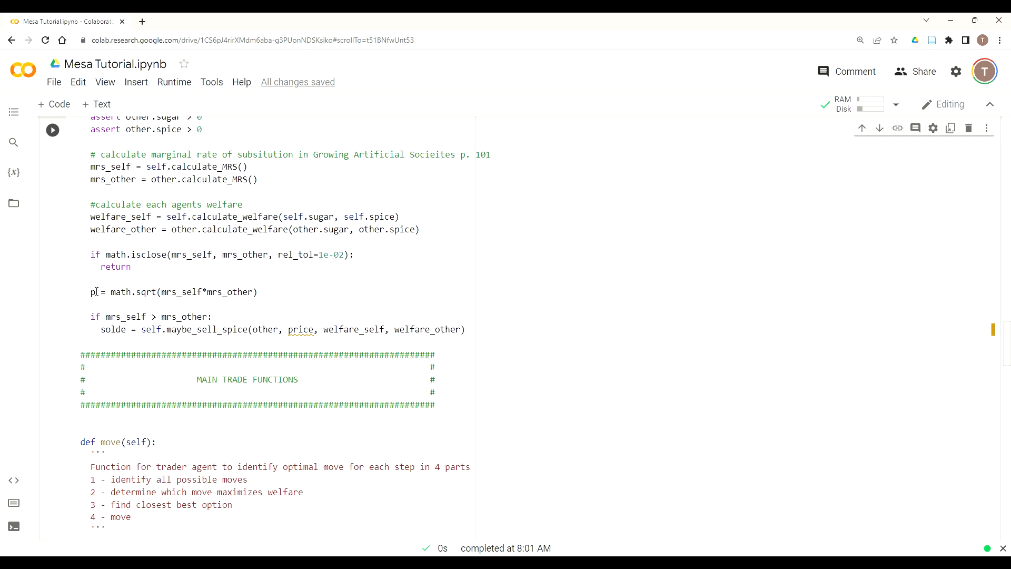
Rename p to price in the math.sqrt line and begin a '#calcu...' comment above it.
{"action": "type", "text": "rice"}
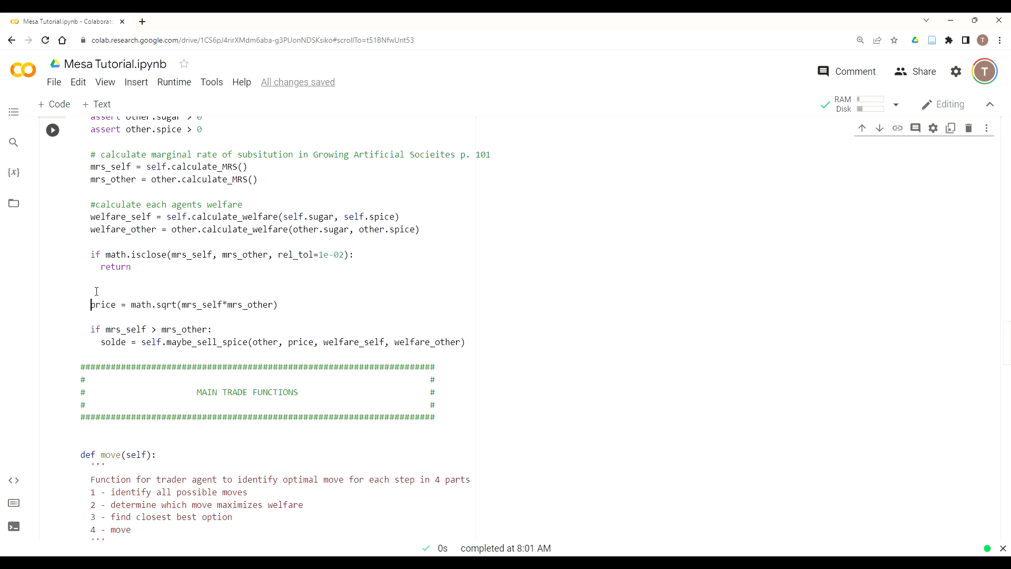
{"action": "type", "text": "#"}
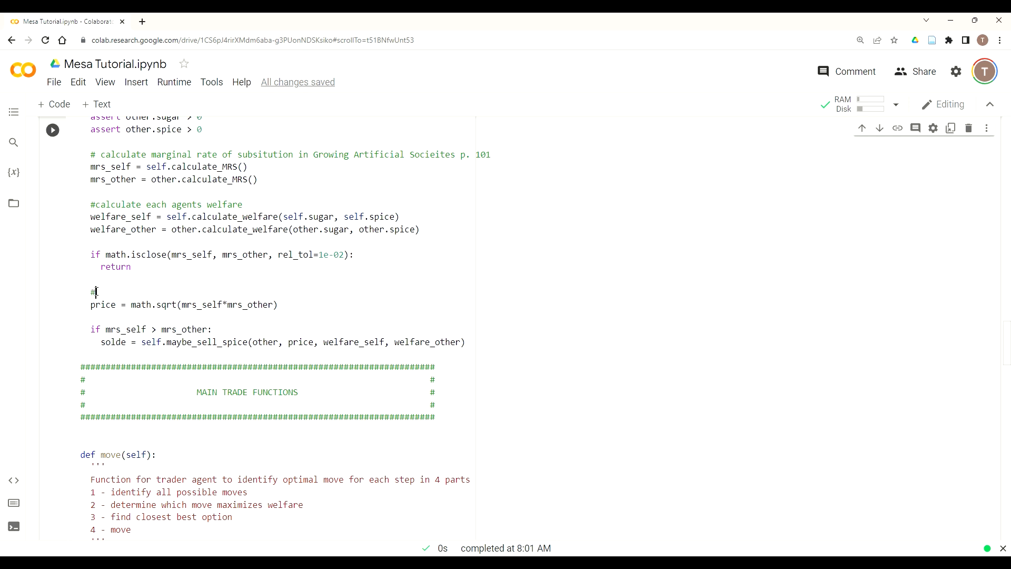
{"action": "type", "text": "a"}
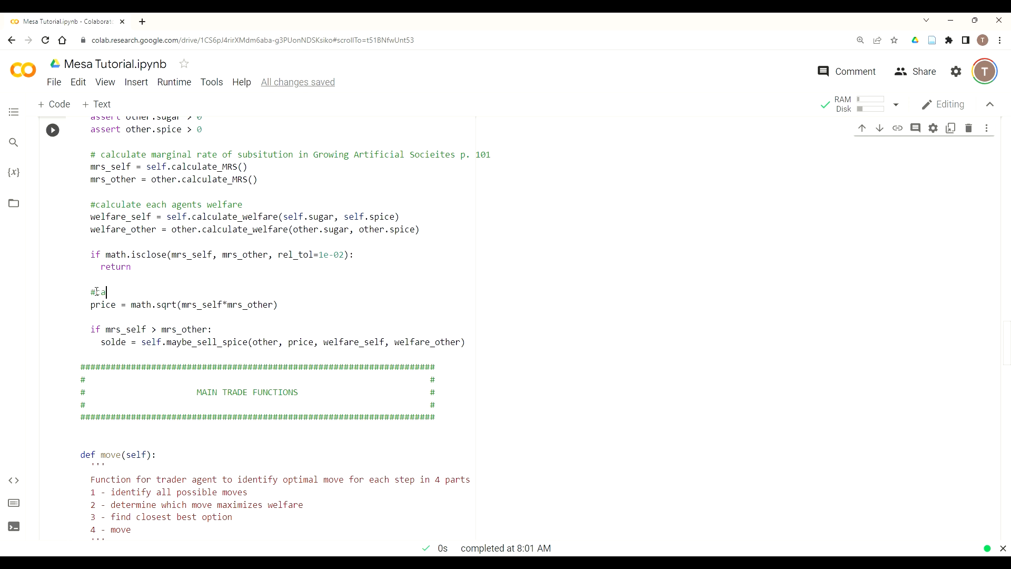
{"action": "type", "text": "calcu"}
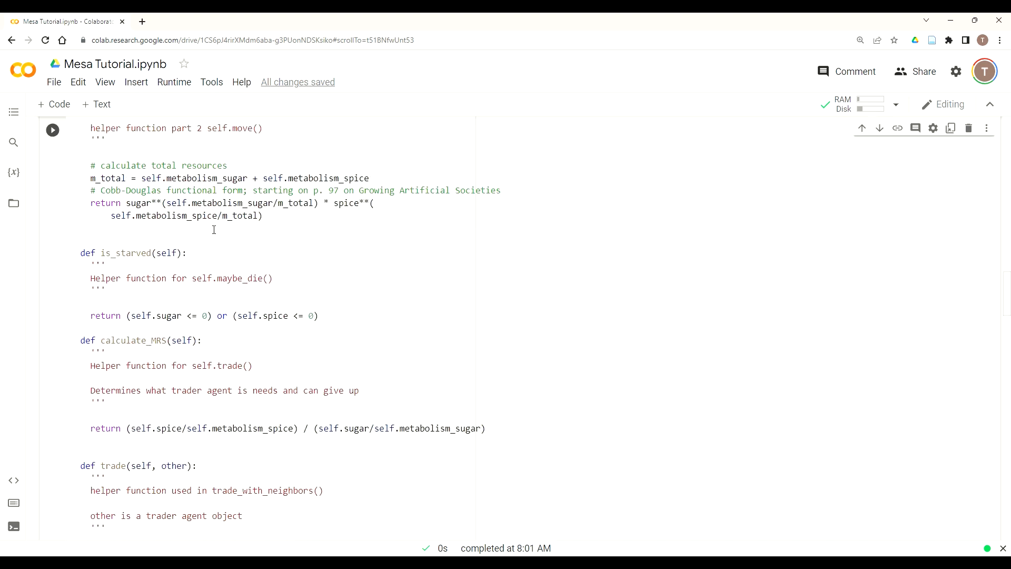
Add self.trade() on a new line below self.move() in the calculate_welfare docstring.
{"action": "scroll", "scroll_direction": "down", "scroll_amount": 3}
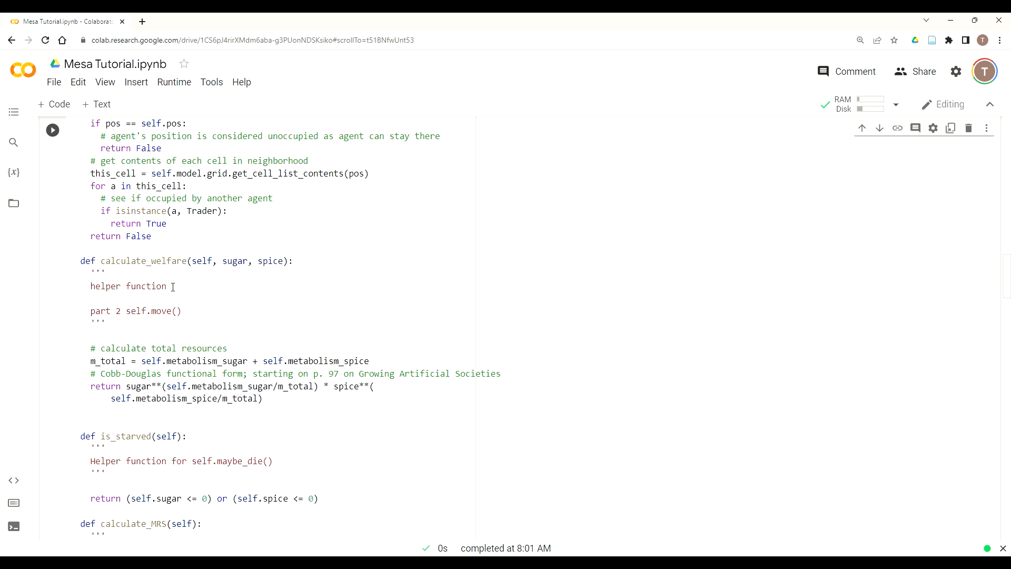
{"action": "left_click", "coordinate": [172, 311]}
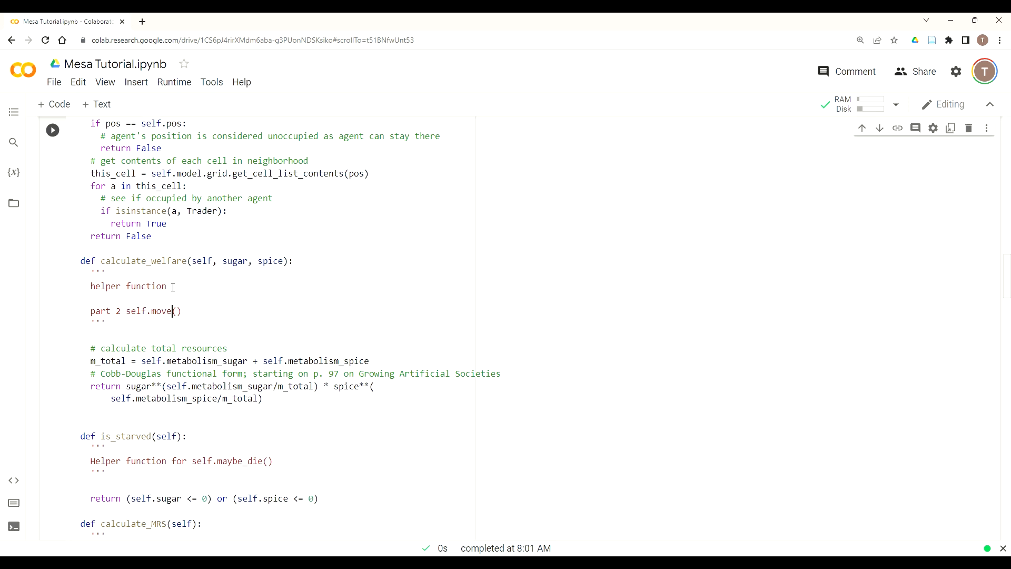
{"action": "key", "text": "enter"}
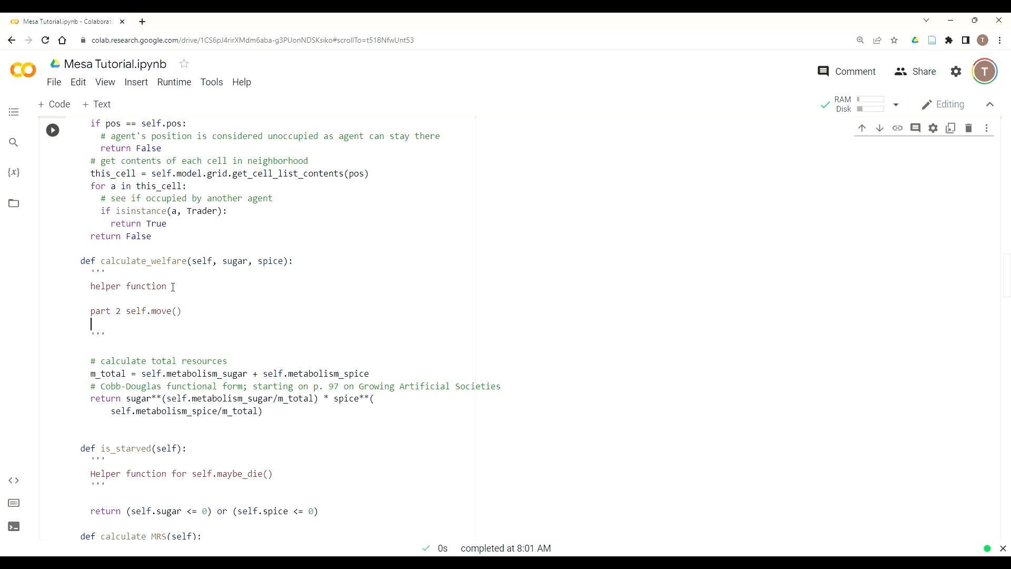
{"action": "type", "text": "self"}
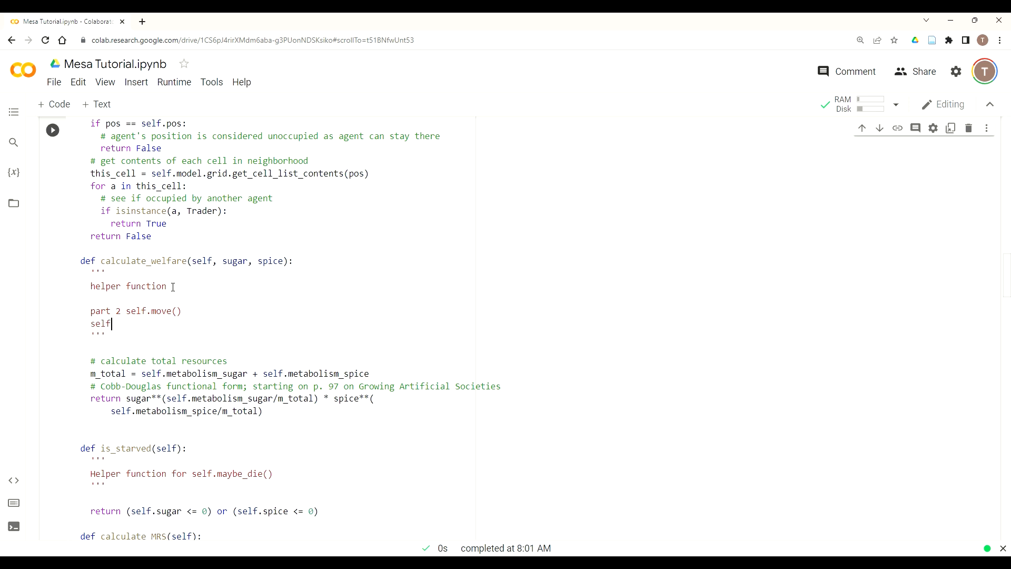
{"action": "type", "text": ".trade()"}
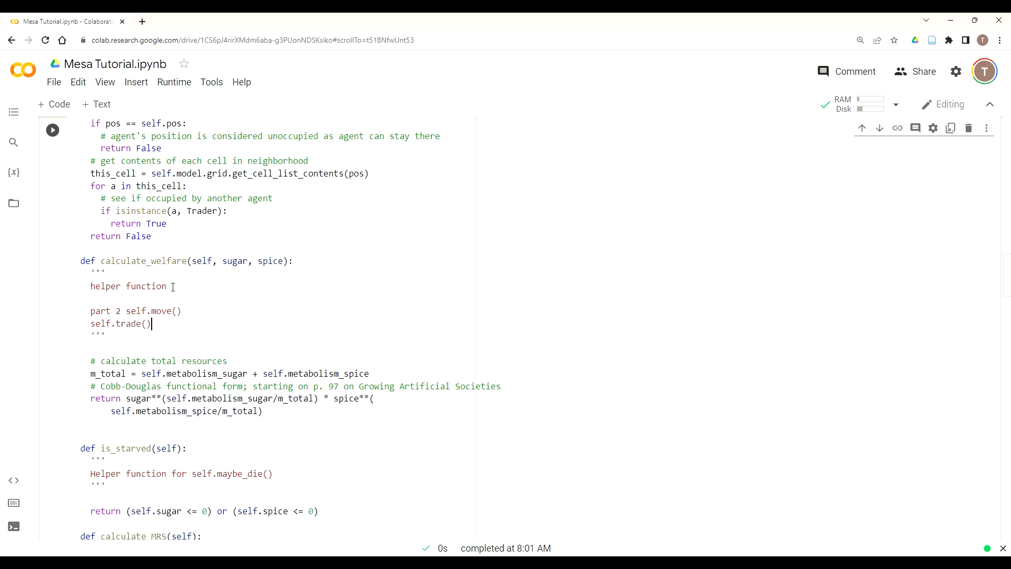
{"action": "mouse_move", "coordinate": [232, 326]}
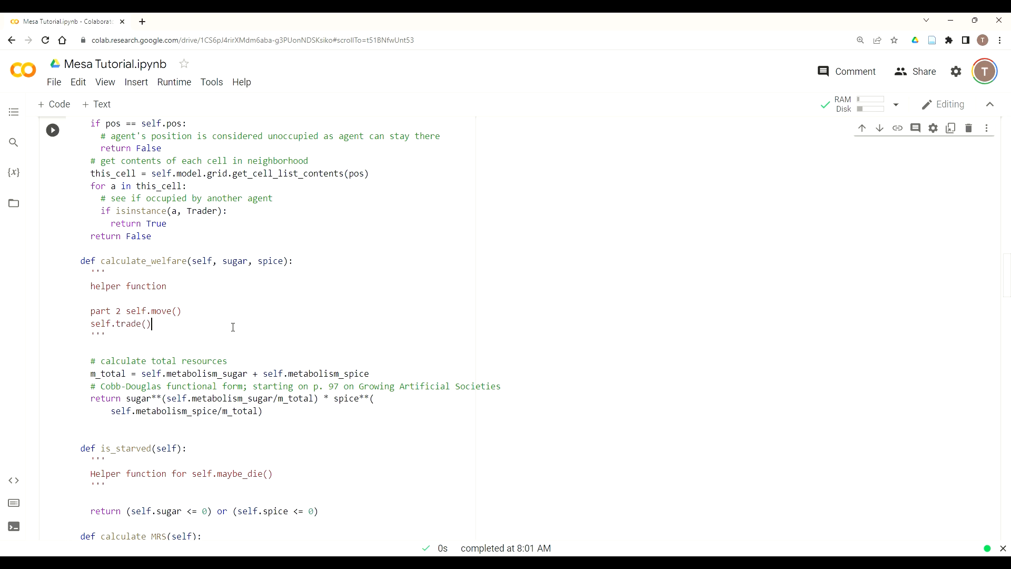
Write def maybe_sell_spice(self, other, price, welfare_self, welfare_other): below calculate_MRS and begin its ''' docstring.
{"action": "scroll", "scroll_direction": "down", "scroll_amount": 3}
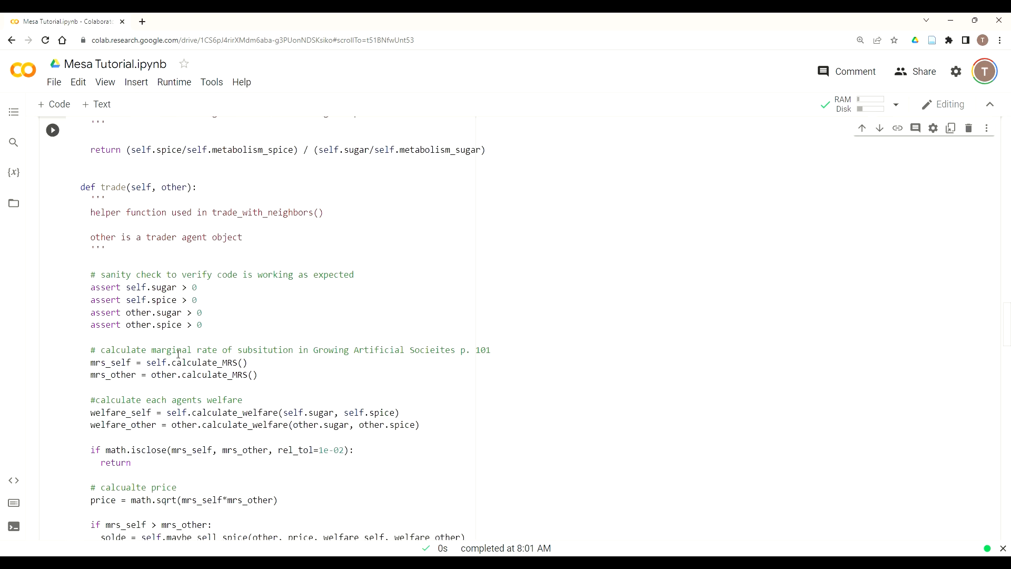
{"action": "scroll", "scroll_direction": "down", "scroll_amount": 3}
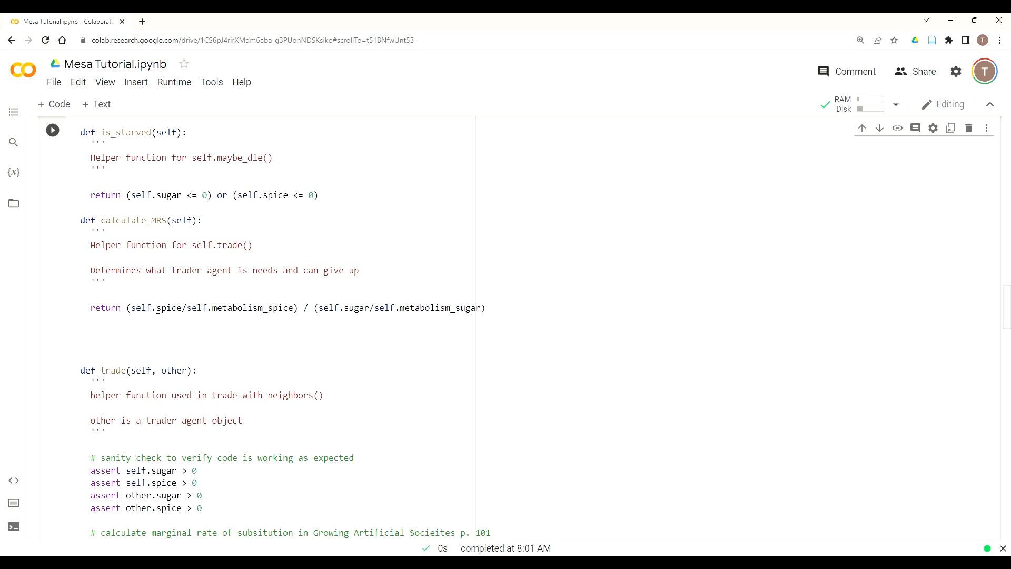
{"action": "type", "text": "def"}
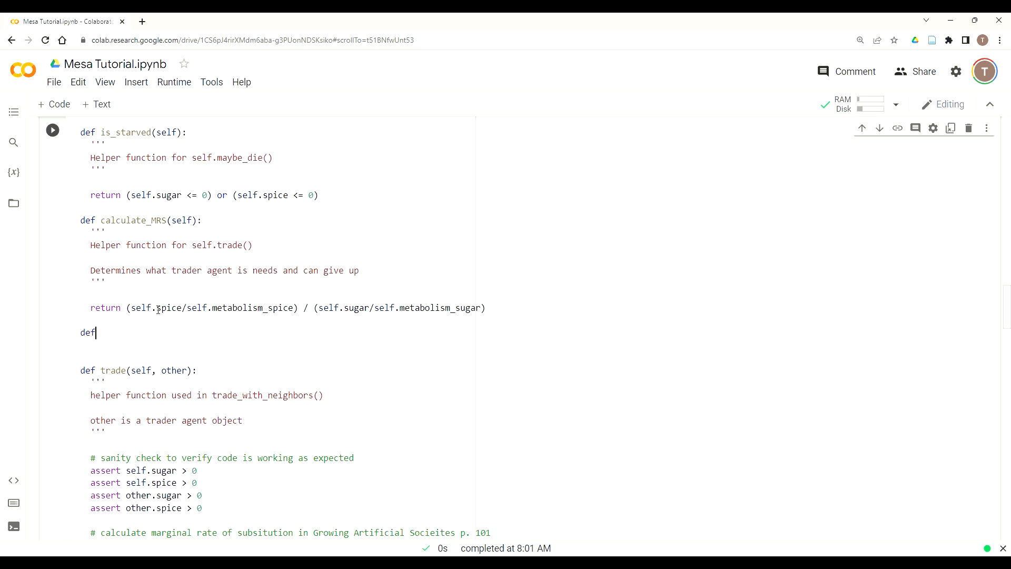
{"action": "type", "text": "maybe"}
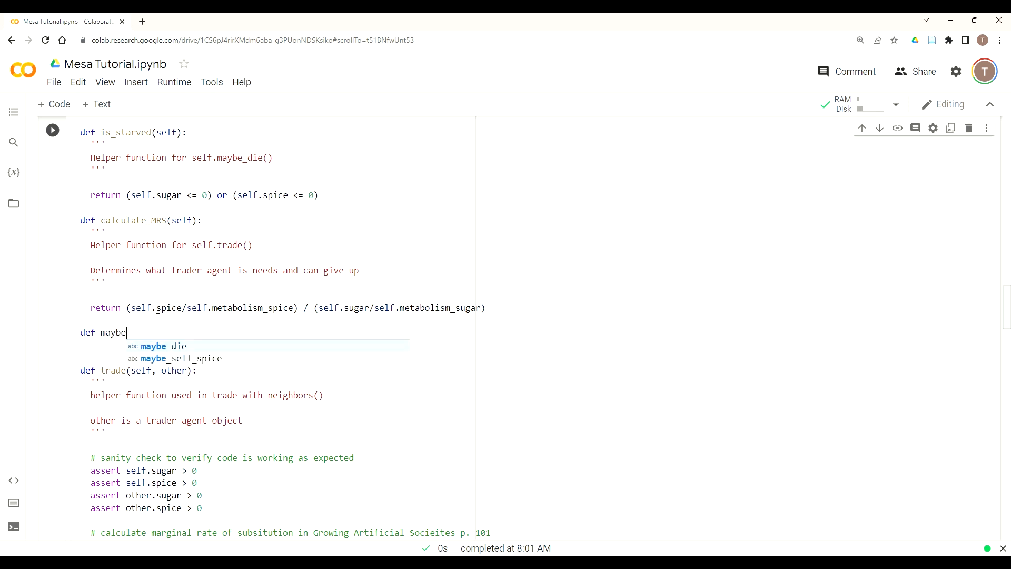
{"action": "type", "text": "_sell_spi"}
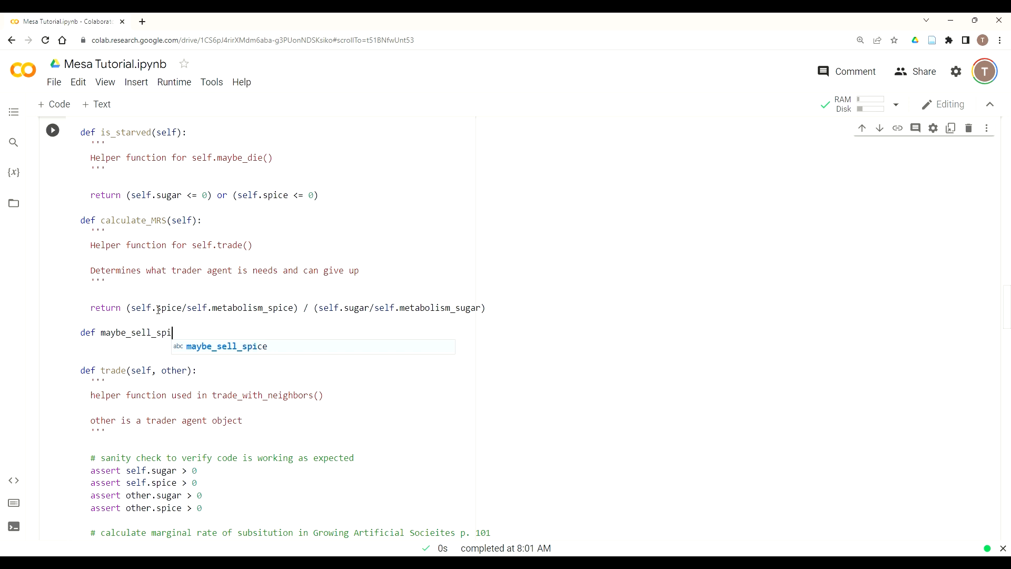
{"action": "type", "text": "ce"}
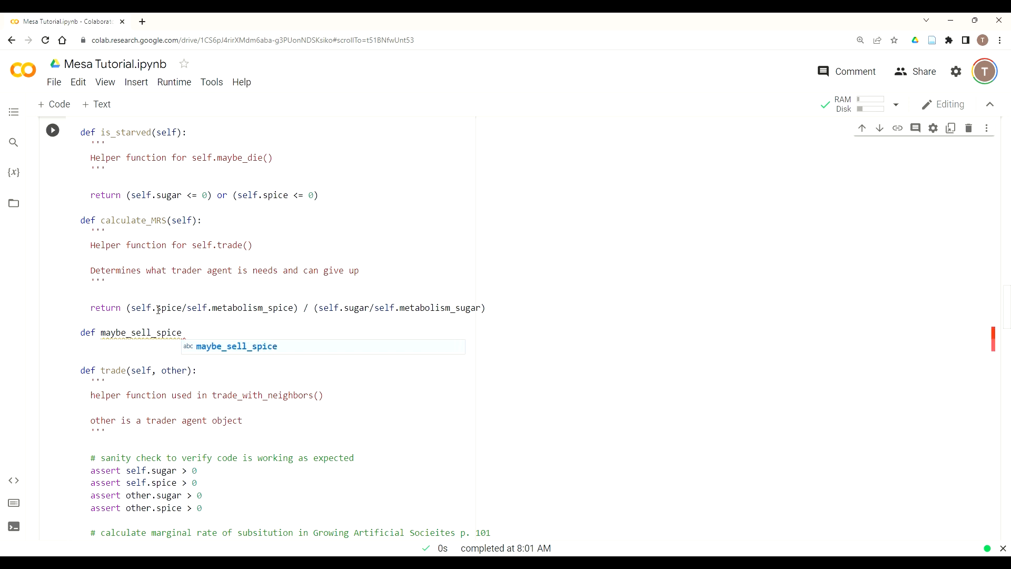
{"action": "type", "text": "(self,)"}
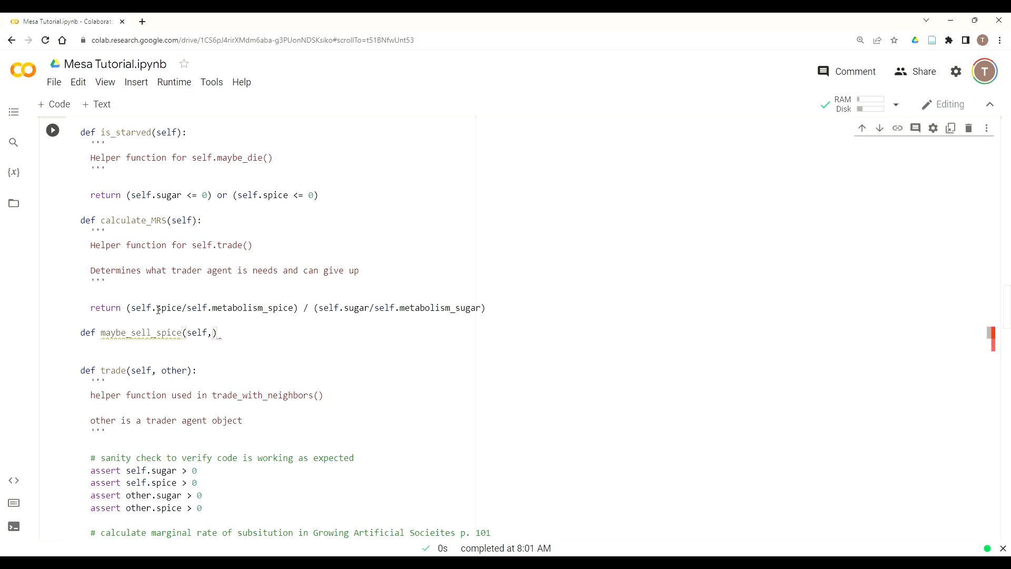
{"action": "type", "text": "other, pri"}
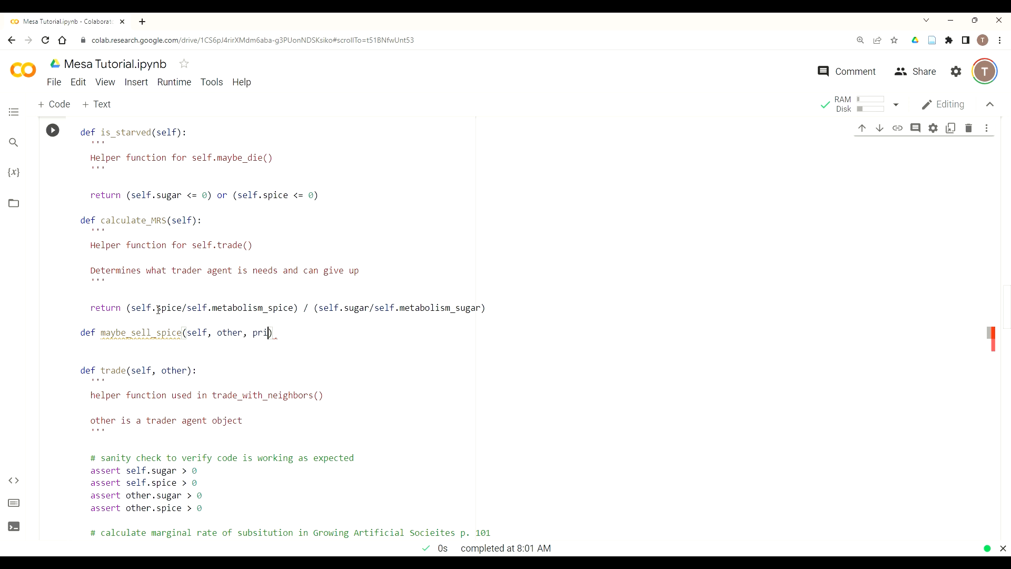
{"action": "type", "text": "ce, welfr"}
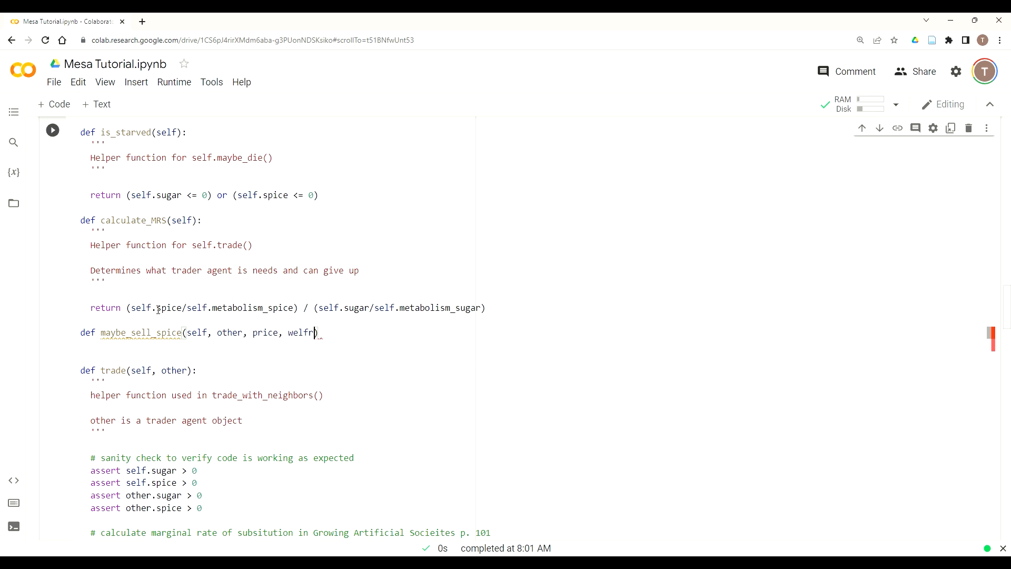
{"action": "type", "text": "are_self, welfare_ot"}
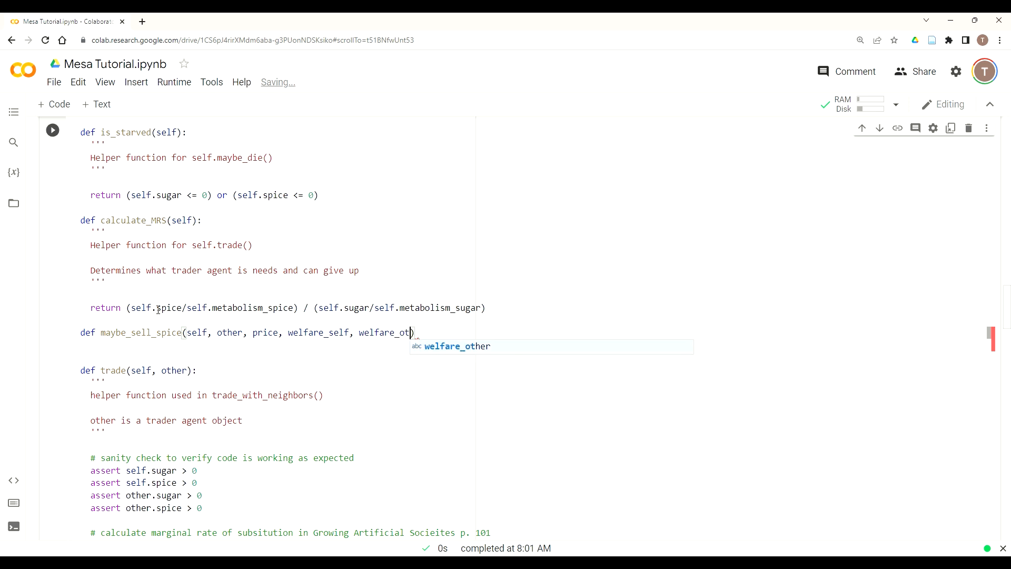
{"action": "type", "text": "her):"}
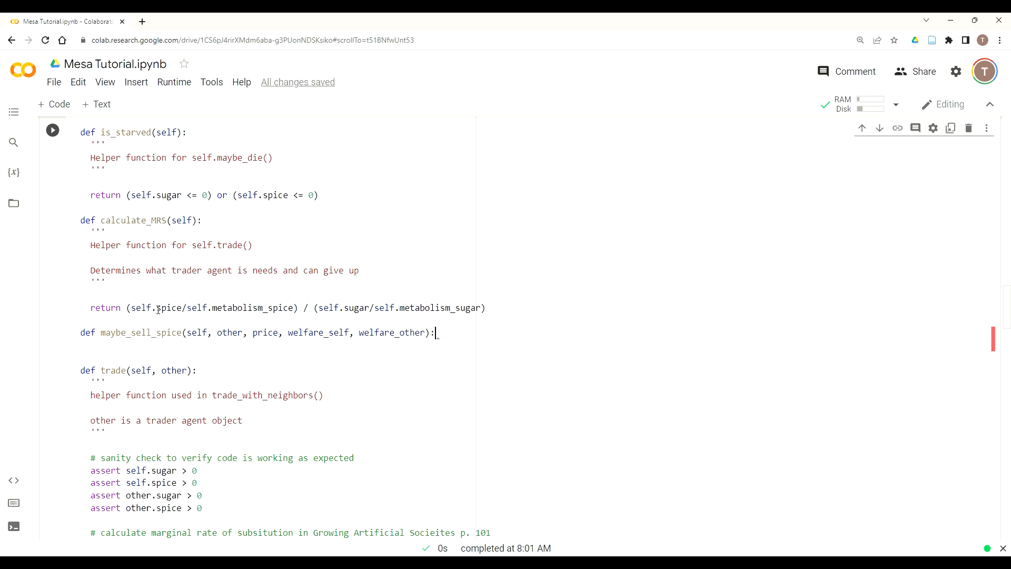
{"action": "type", "text": "'''"}
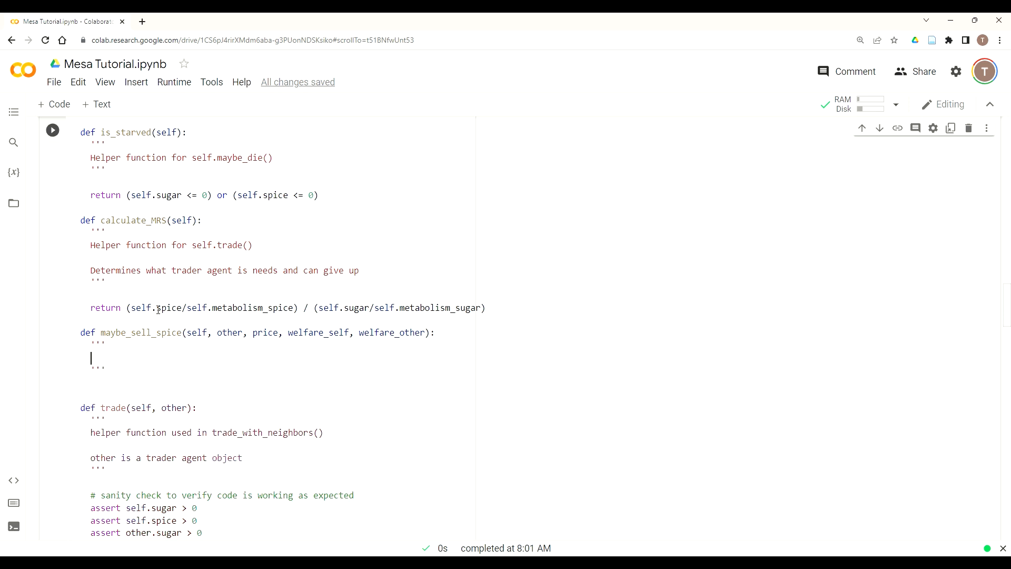
Fill the docstring as 'helper function for self.trade()' and start the sugar_exchanged unpacking line.
{"action": "type", "text": "helper function for self.t"}
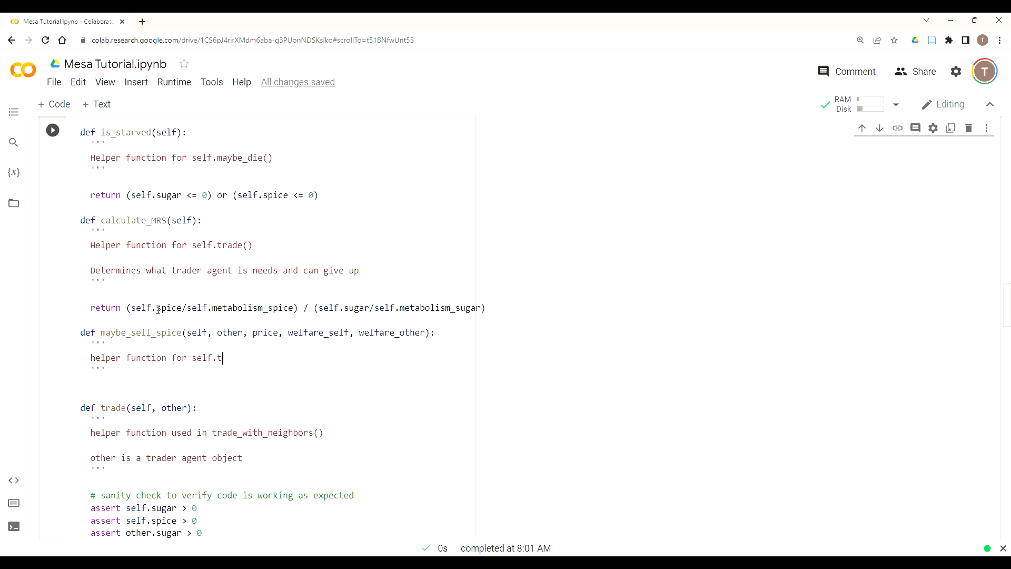
{"action": "type", "text": "rade()"}
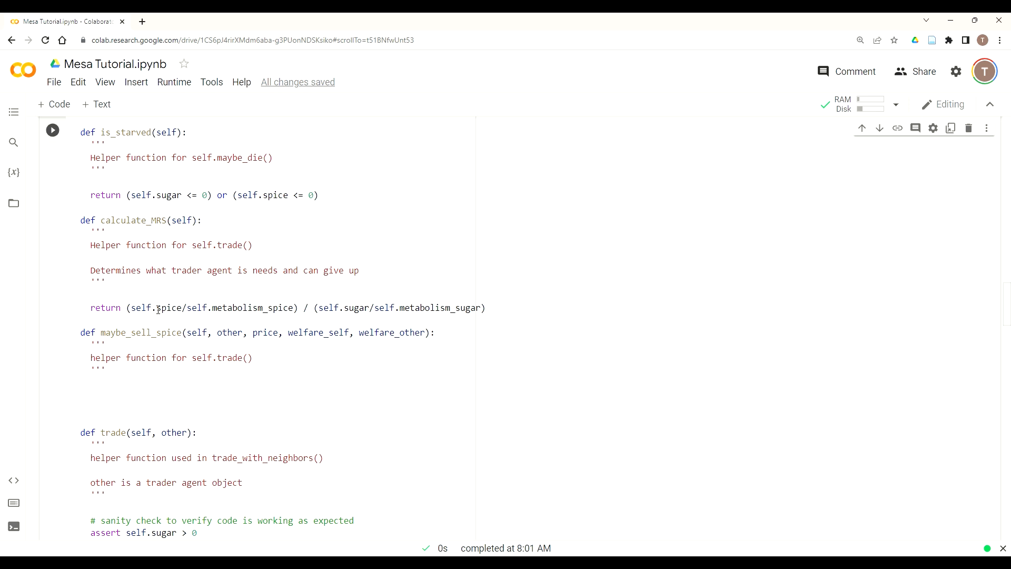
{"action": "type", "text": "sugar"}
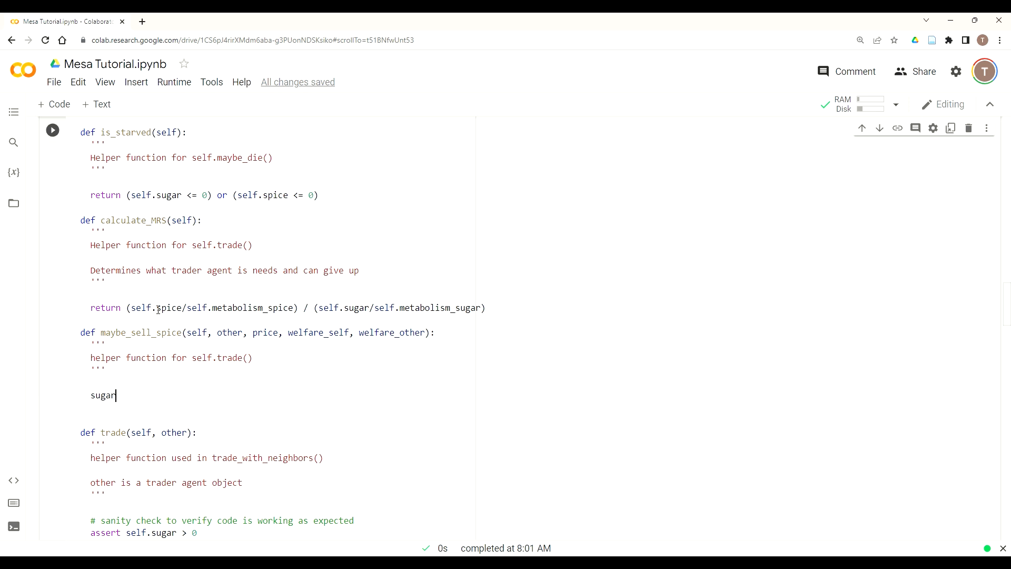
{"action": "type", "text": "_exchange"}
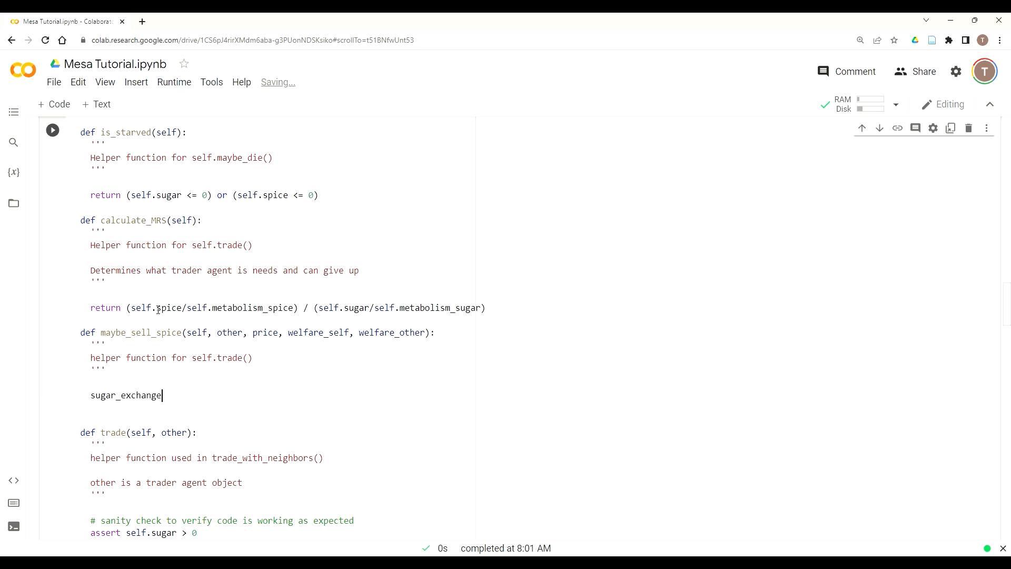
{"action": "type", "text": "d, spice_"}
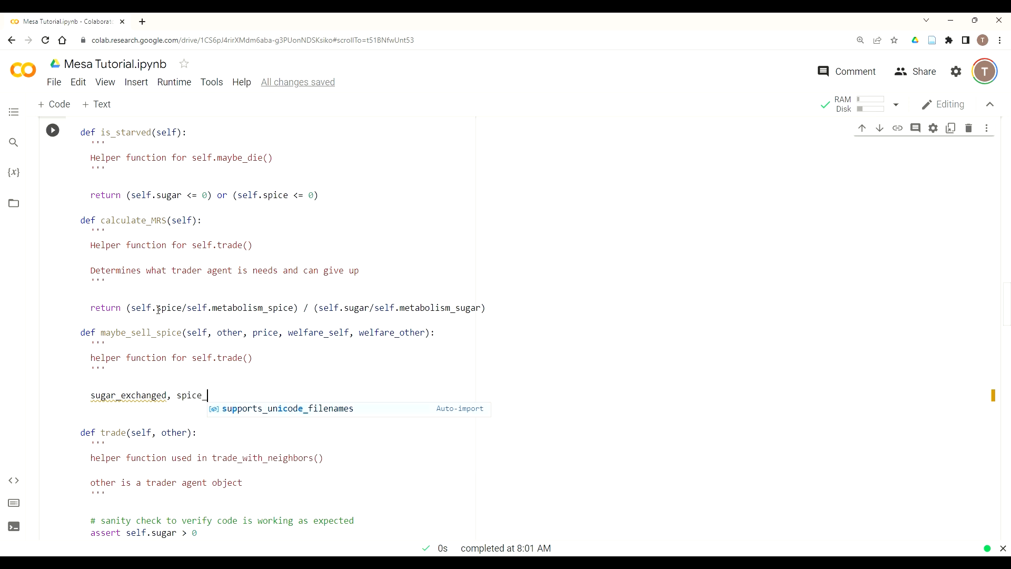
Complete sugar_exchanged, spice_exchanges = self.caculate_sell_spice_amount(price).
{"action": "type", "text": "exchange"}
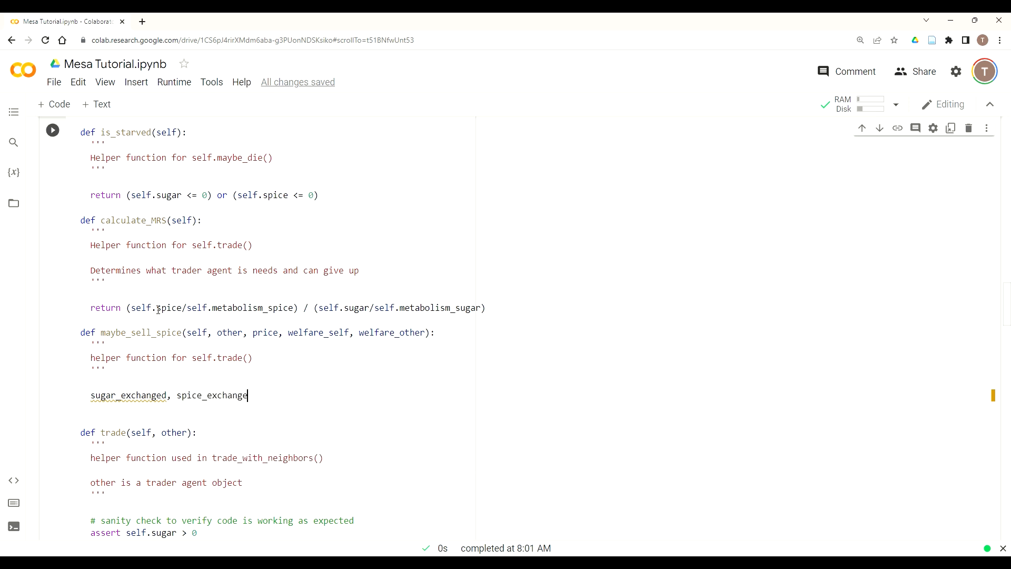
{"action": "type", "text": "s = self"}
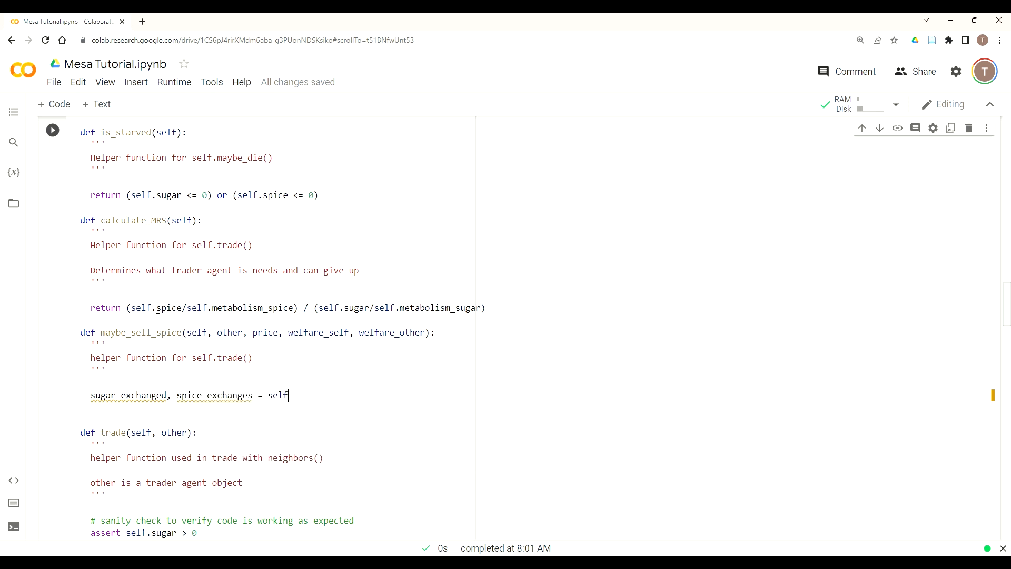
{"action": "type", "text": ".caculate"}
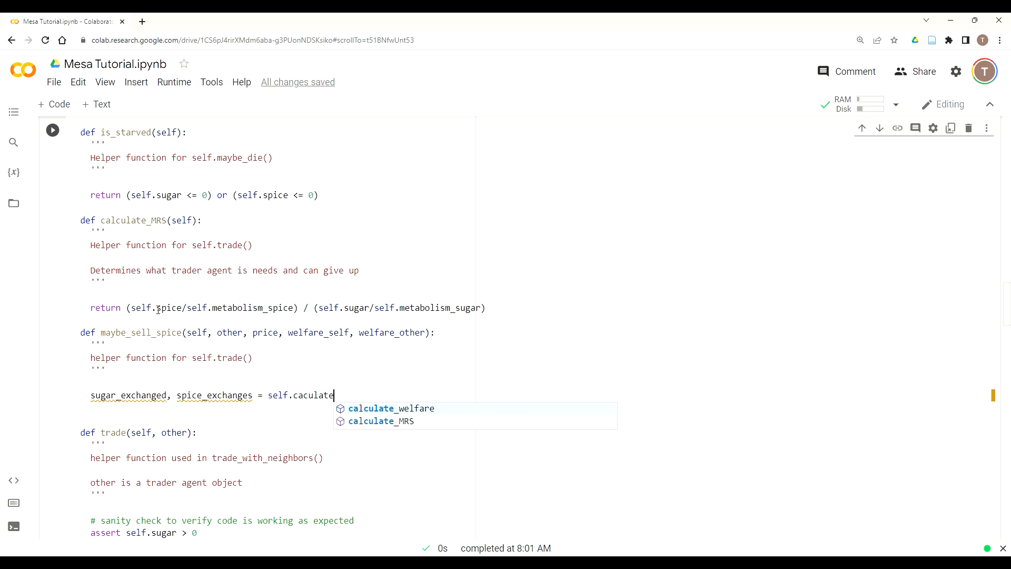
{"action": "type", "text": "_sell"}
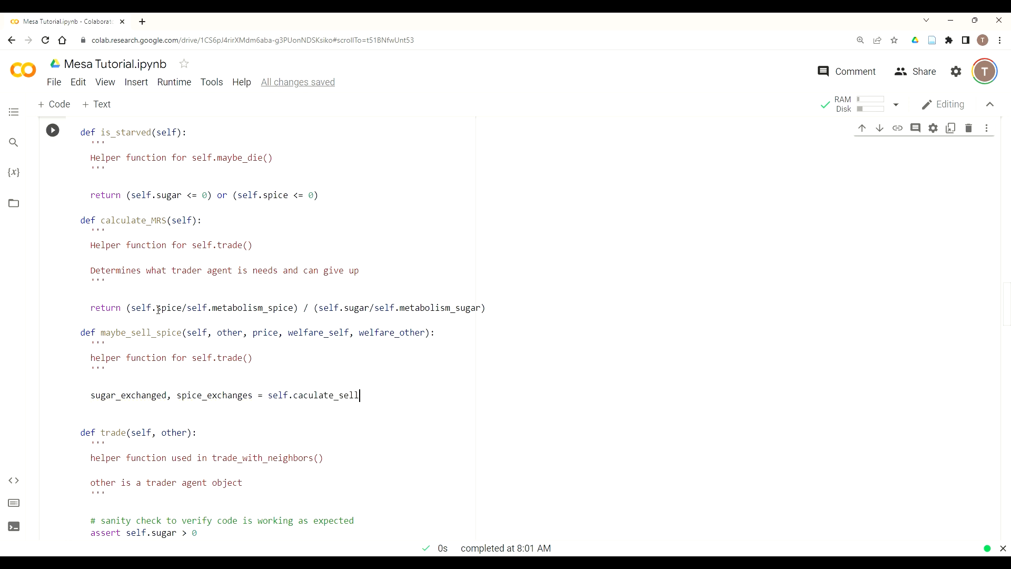
{"action": "type", "text": "_spice_amount(pr)"}
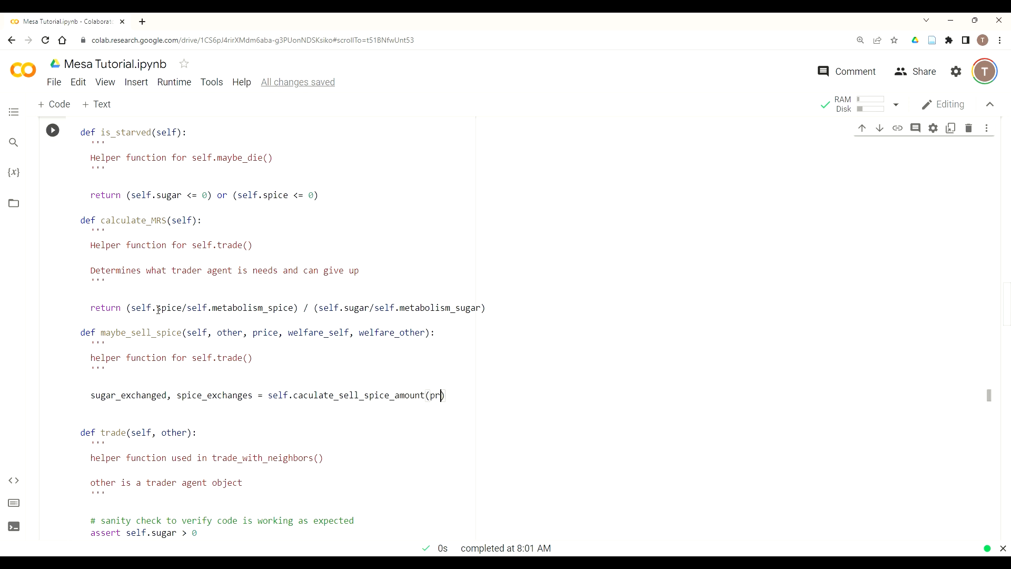
{"action": "type", "text": "ice"}
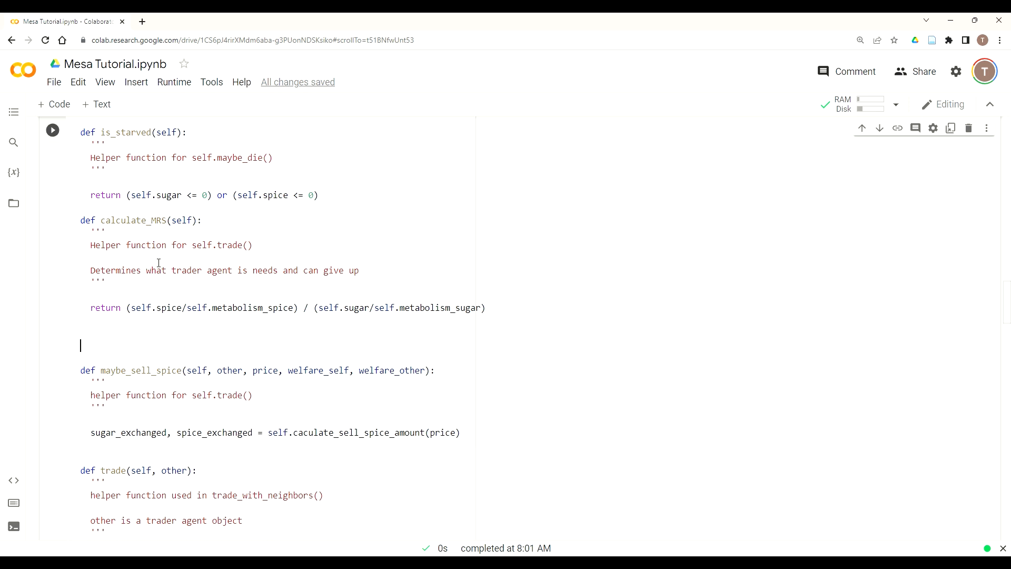
Write the header def calculate_sell_spice_amount(price): above maybe_sell_spice, correcting the mistyped name.
{"action": "type", "text": "def c"}
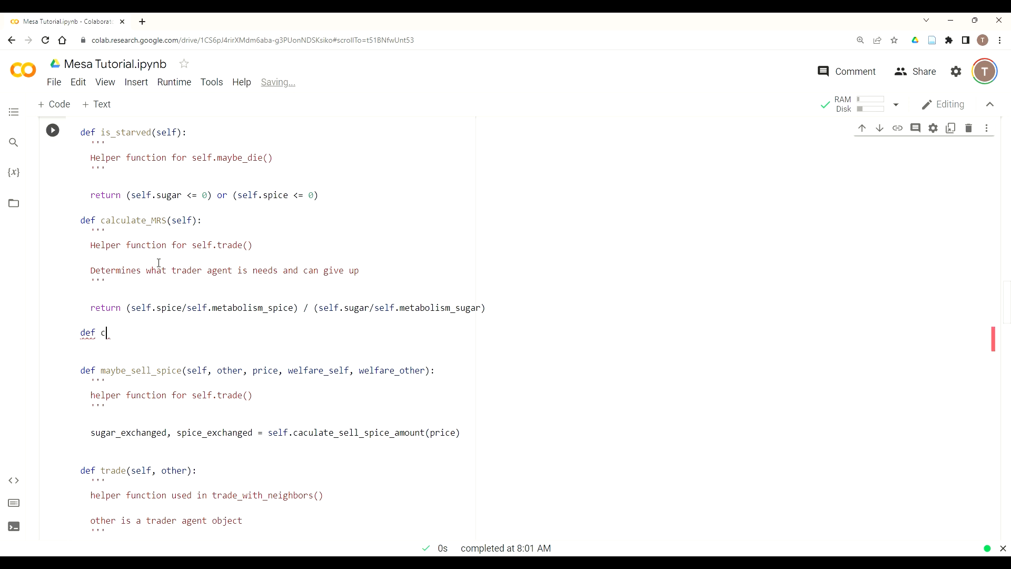
{"action": "type", "text": "alcualte"}
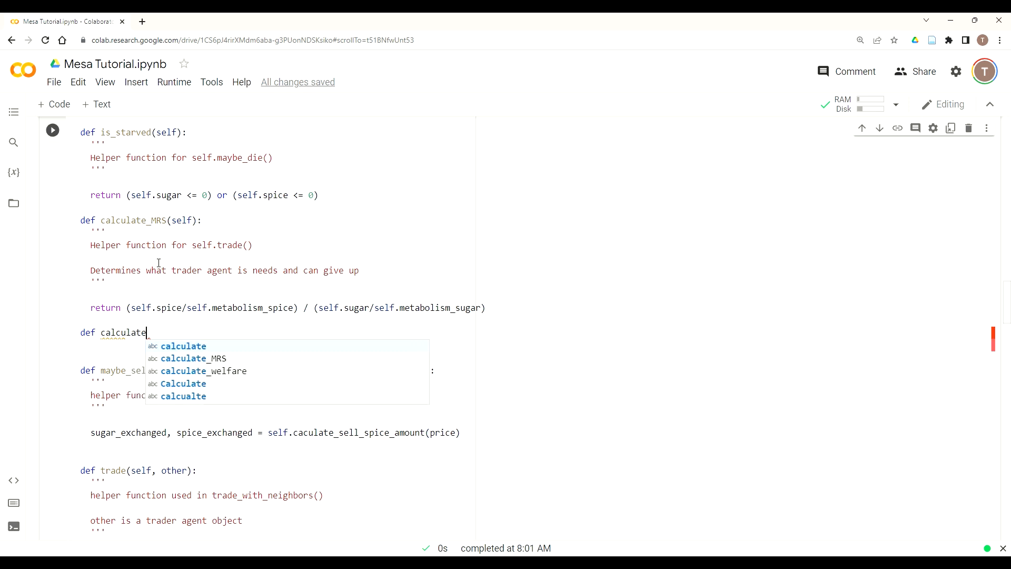
{"action": "type", "text": "_sell+sp"}
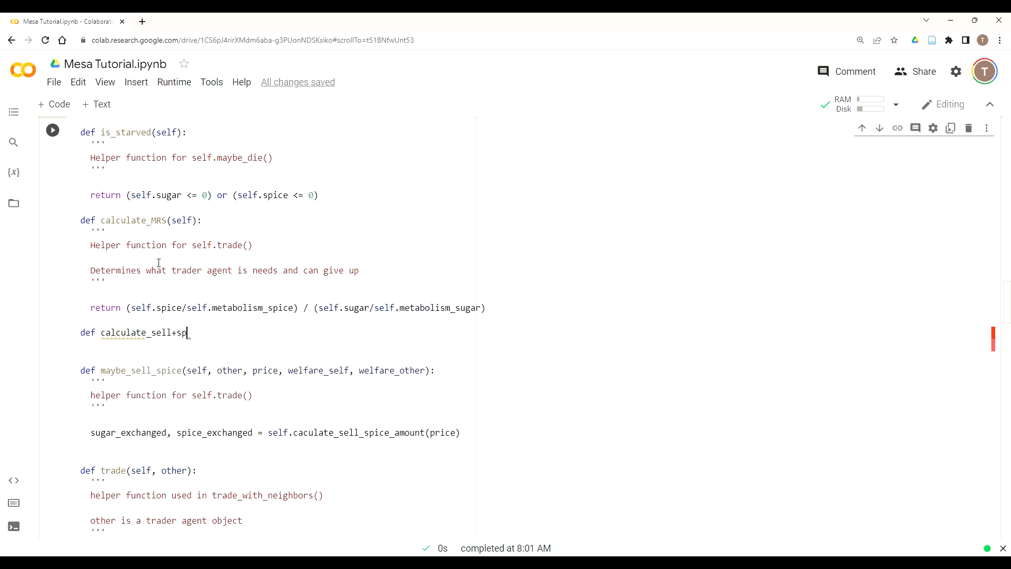
{"action": "key", "text": "BackSpace"}
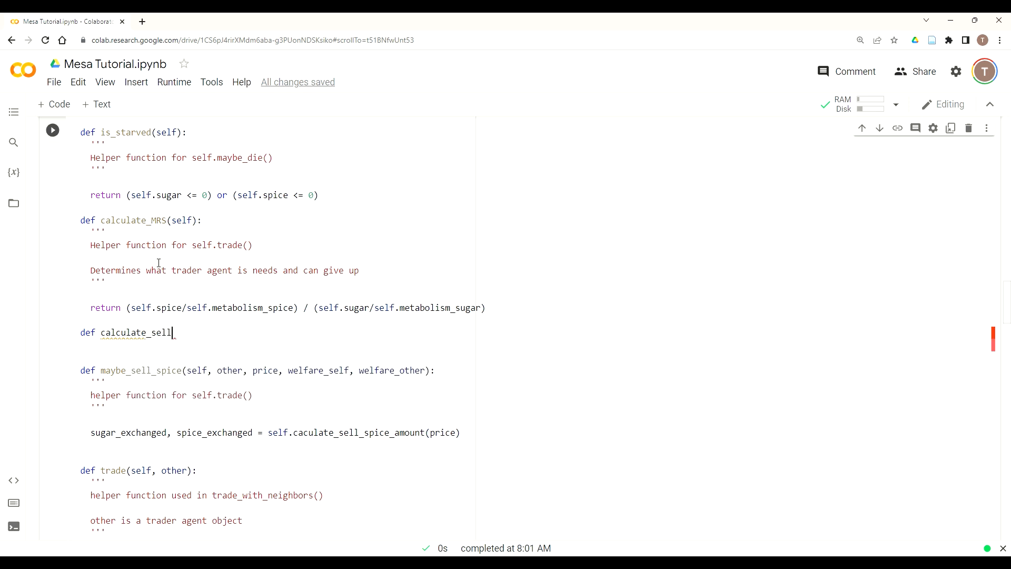
{"action": "type", "text": "_spice"}
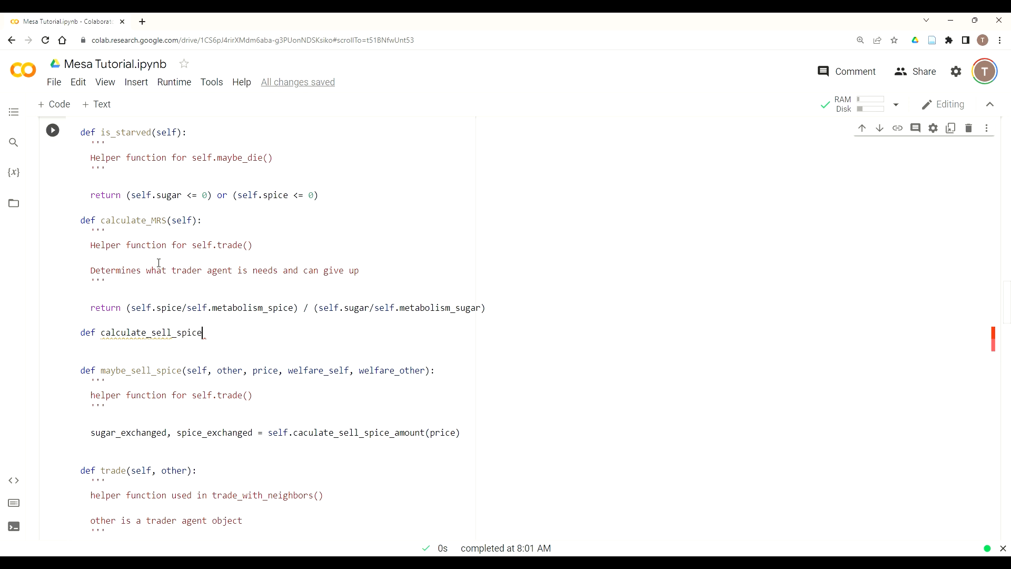
{"action": "type", "text": "_amount"}
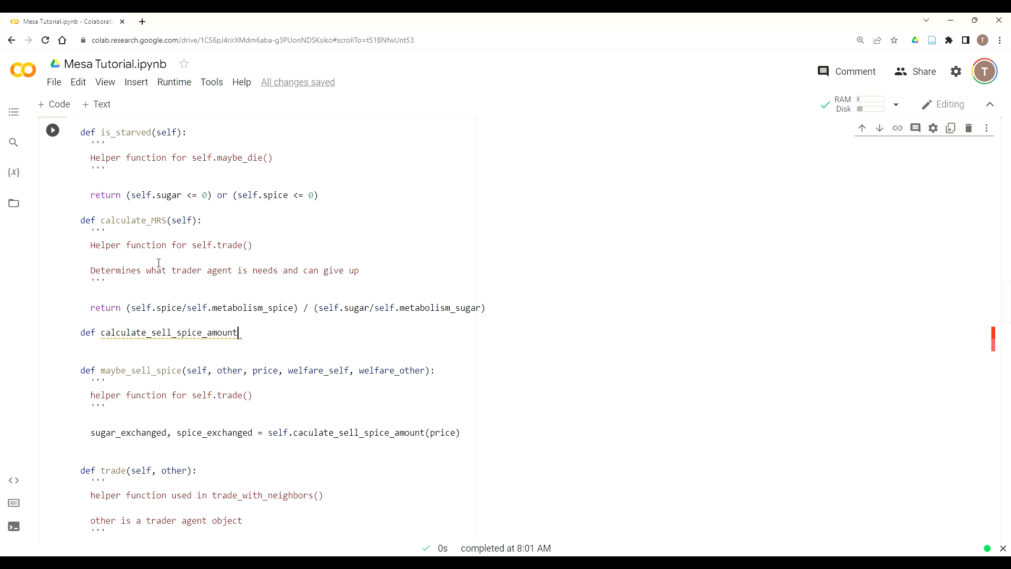
{"action": "mouse_move", "coordinate": [418, 341]}
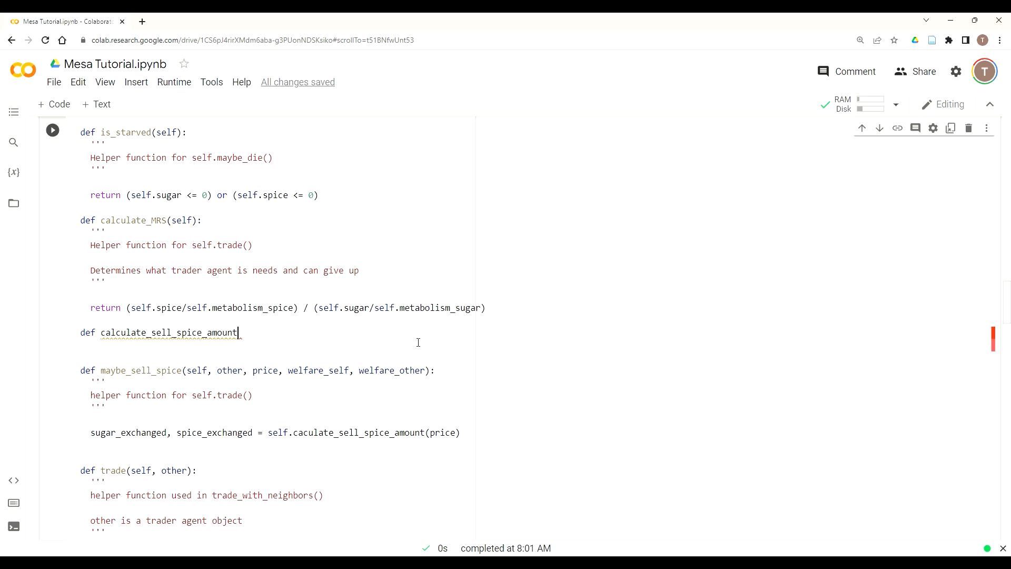
{"action": "mouse_move", "coordinate": [630, 384]}
{"action": "type", "text": "(pric"}
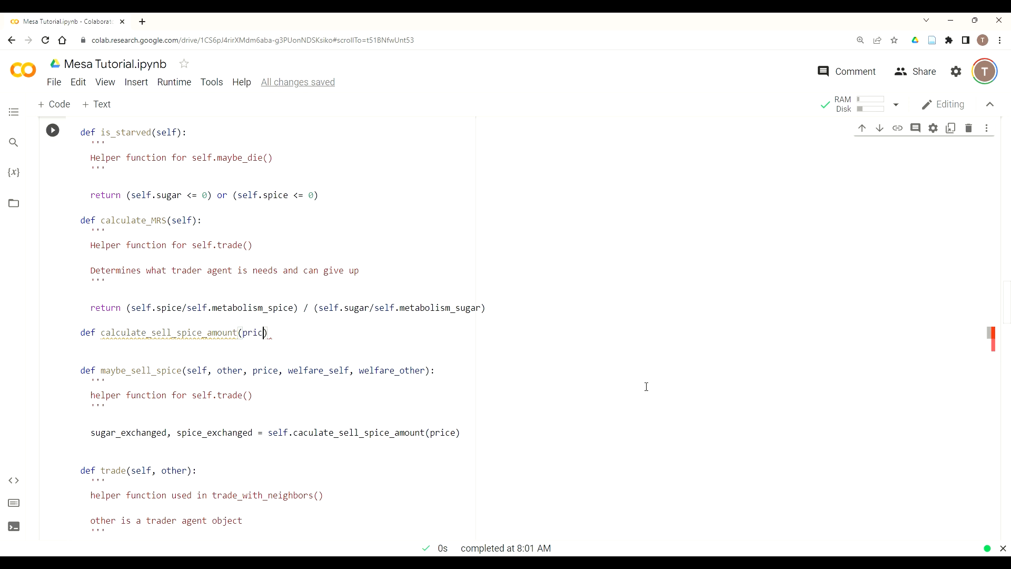
{"action": "type", "text": ":"}
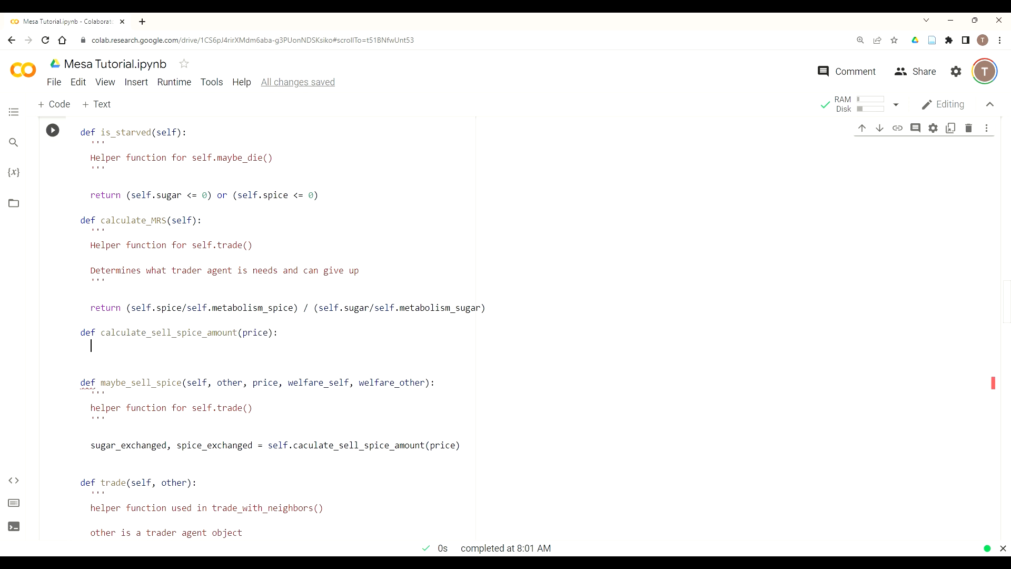
{"action": "mouse_move", "coordinate": [989, 285]}
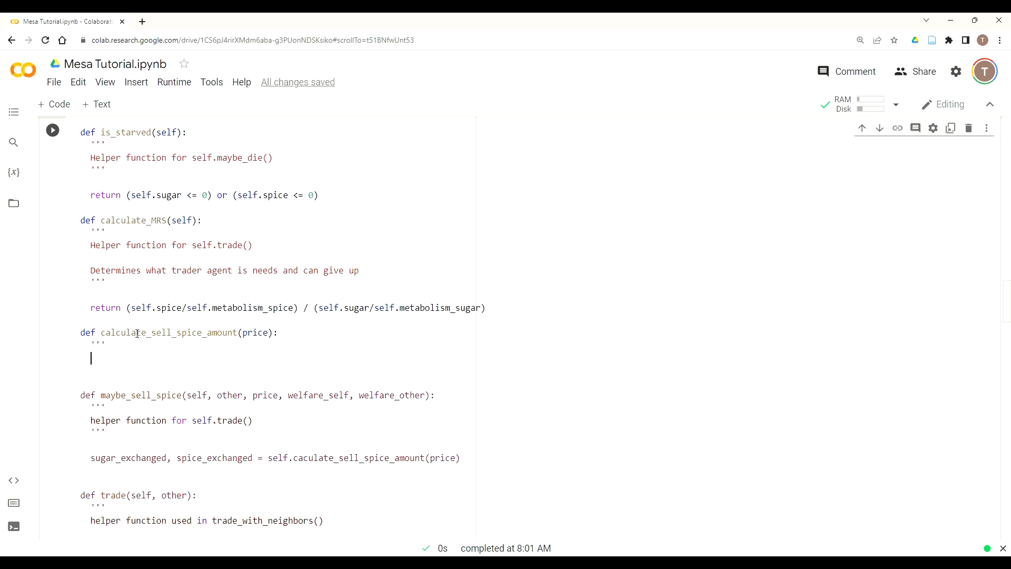
Write the ''' docstring: helper function for self.maybe_sell_spice() which is called from self.trade().
{"action": "type", "text": "'''"}
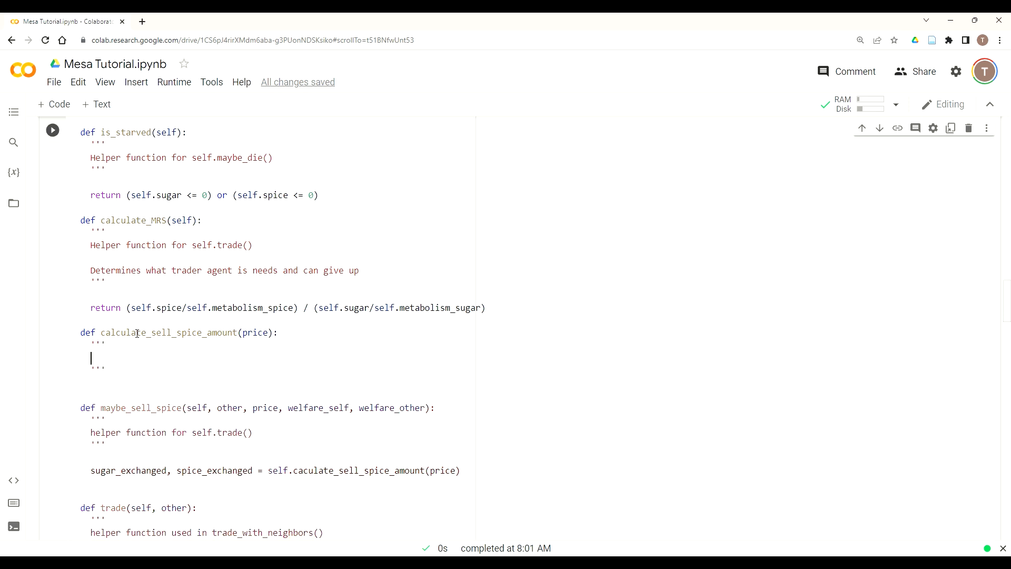
{"action": "type", "text": "helper function for"}
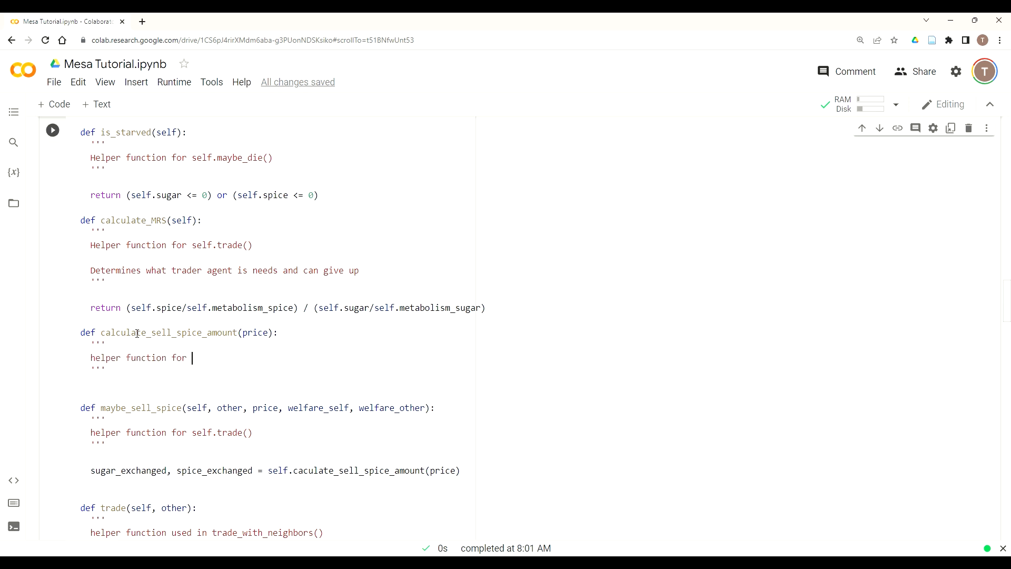
{"action": "type", "text": "self"}
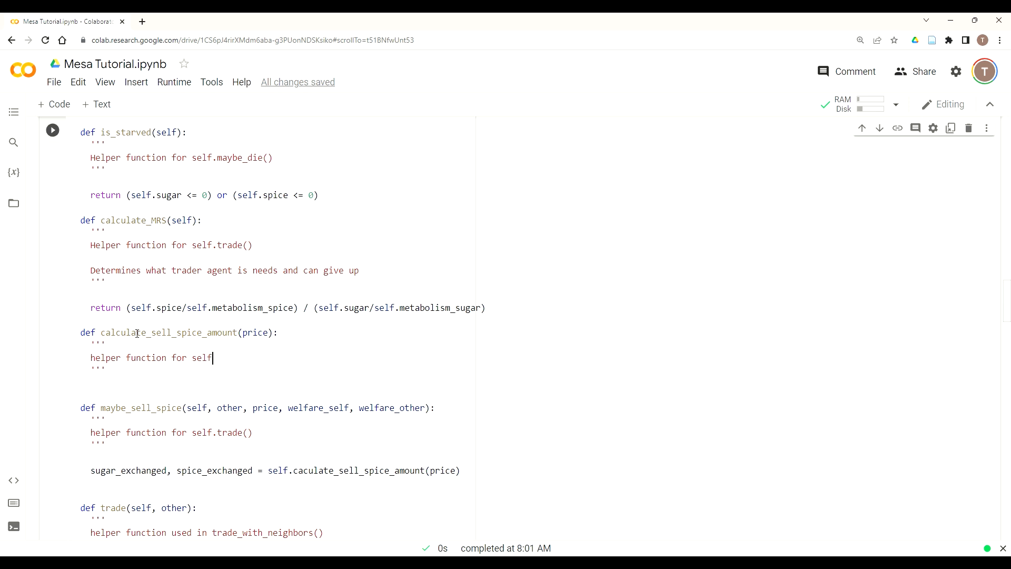
{"action": "type", "text": ".may"}
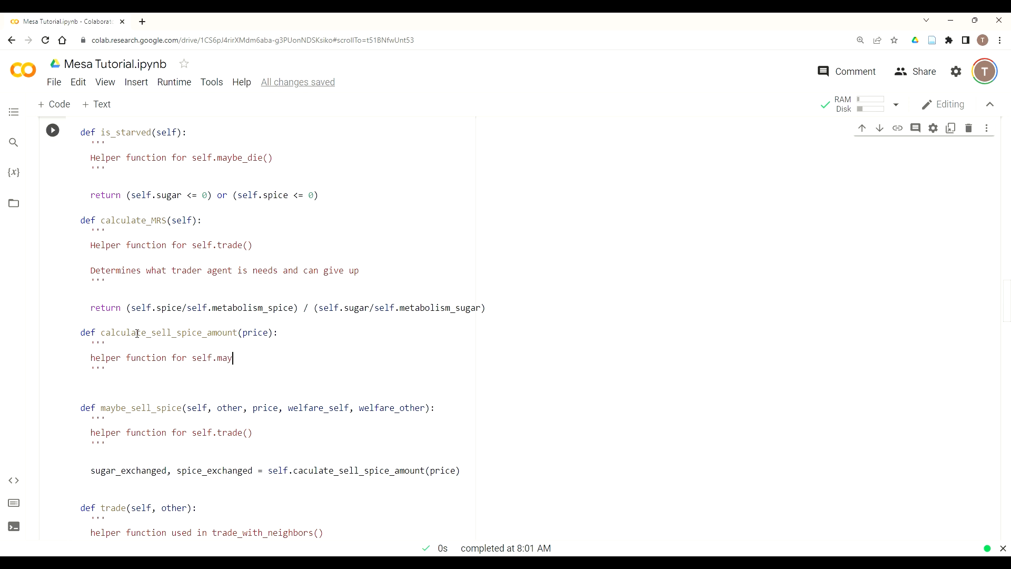
{"action": "type", "text": "be_sell"}
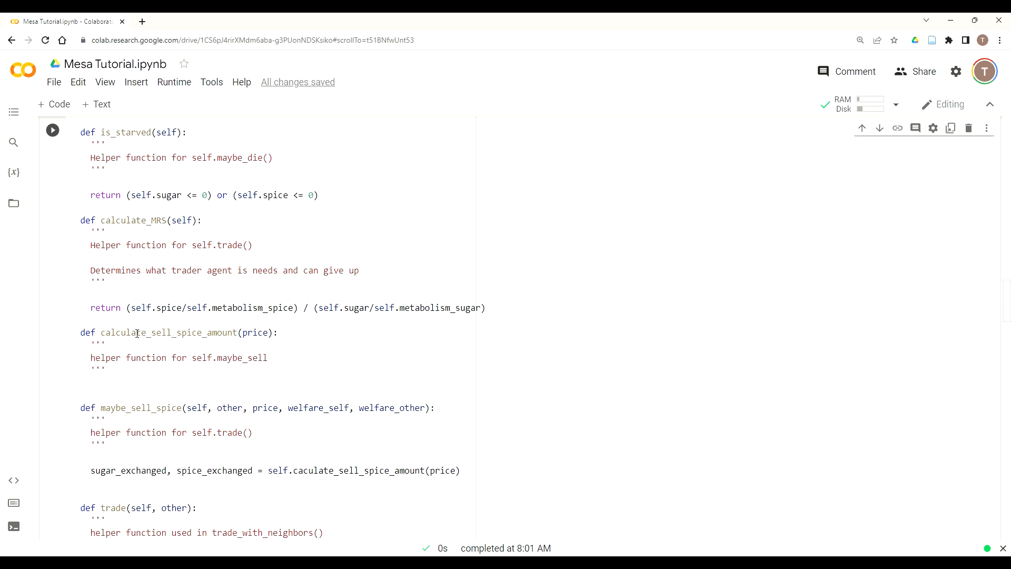
{"action": "type", "text": "_spice()"}
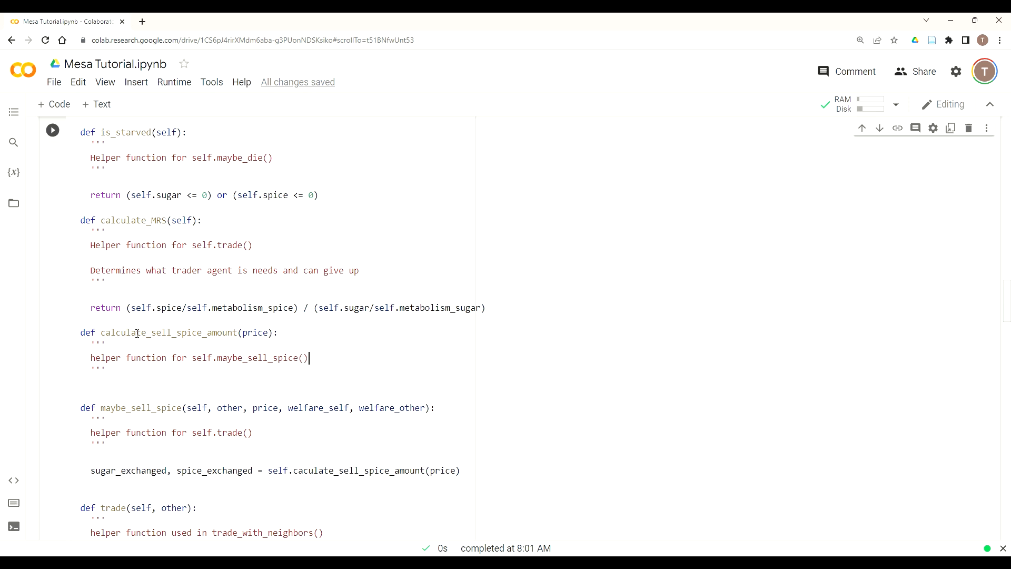
{"action": "type", "text": "which is called from"}
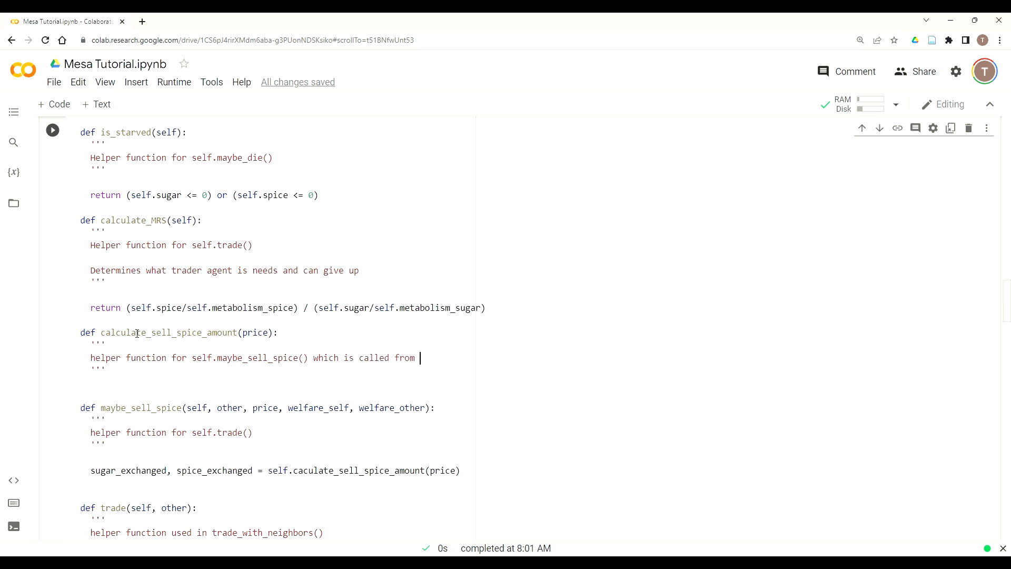
{"action": "type", "text": "self.trade("}
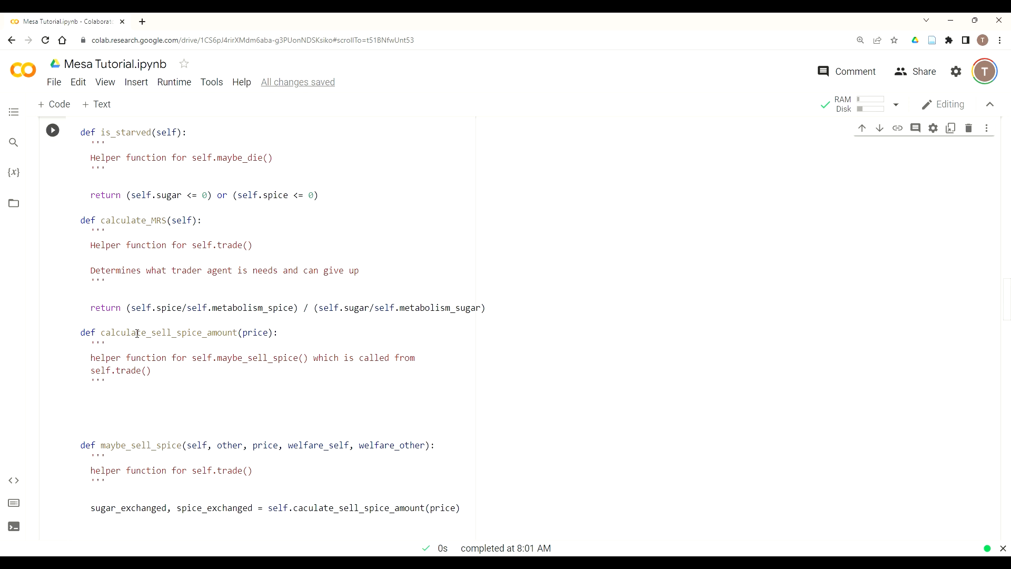
When price >= 1, set sugar = 1 and spice = int(price).
{"action": "type", "text": "if price"}
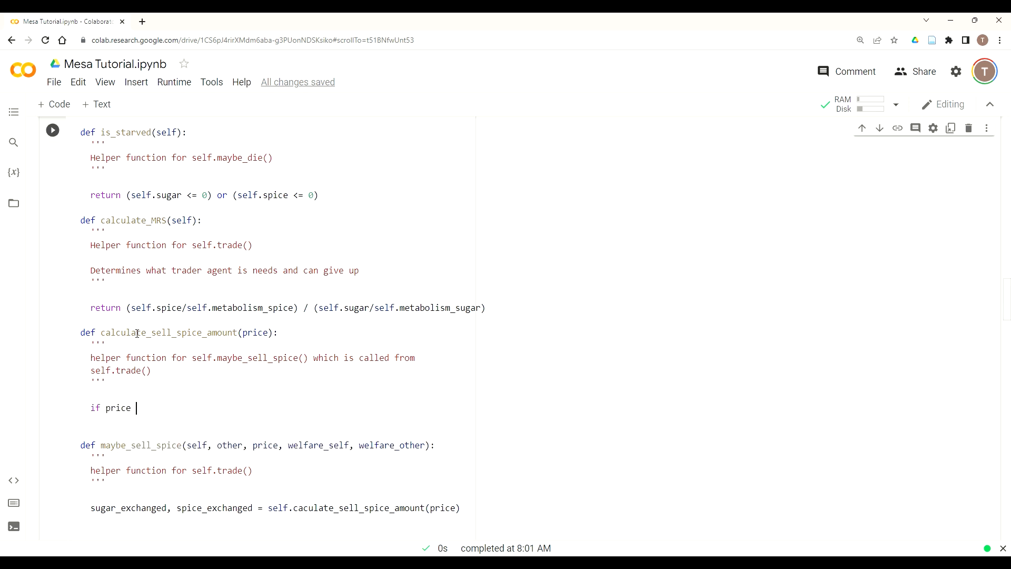
{"action": "type", "text": ">="}
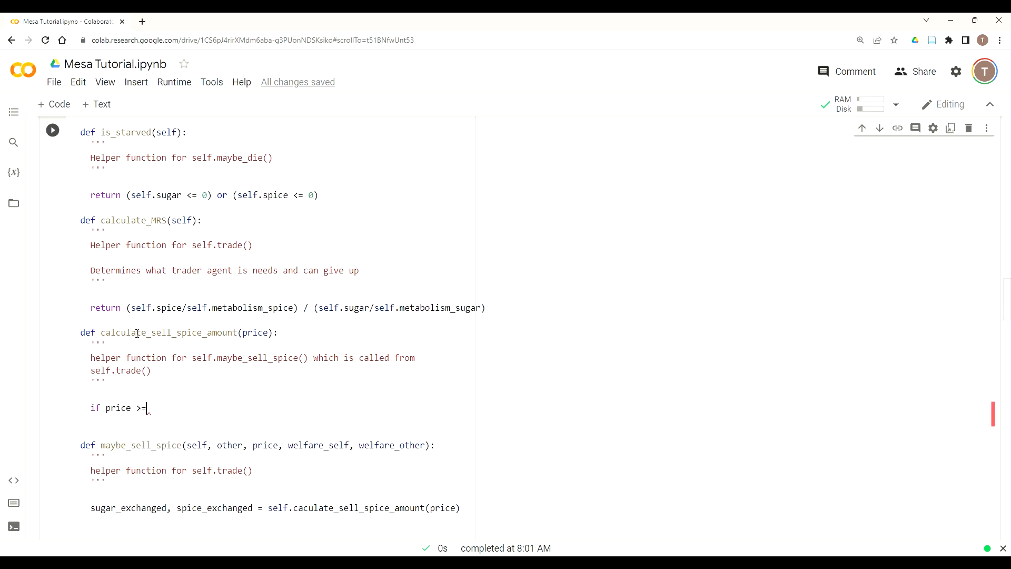
{"action": "type", "text": "1:"}
{"action": "type", "text": "su"}
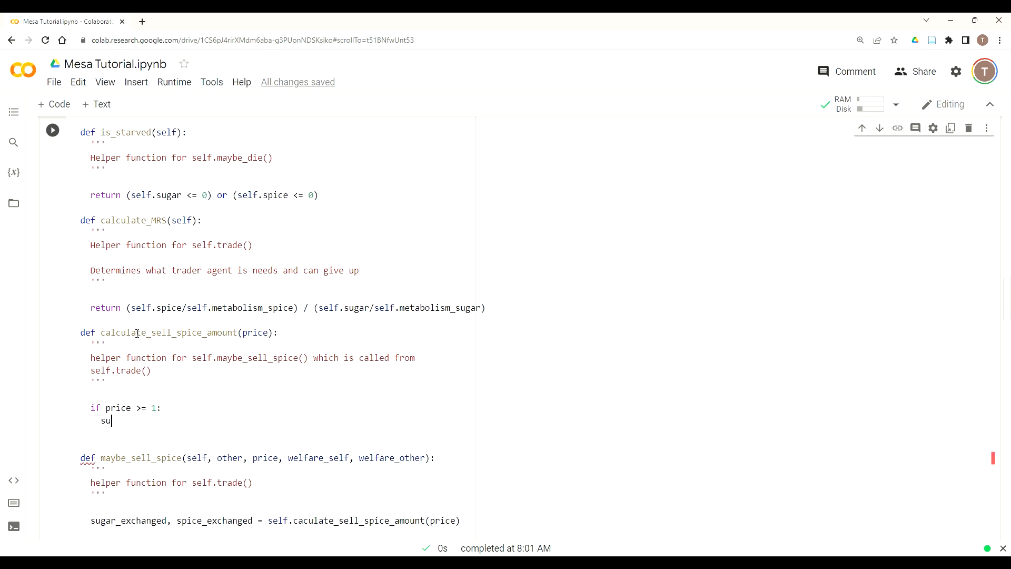
{"action": "type", "text": "gar"}
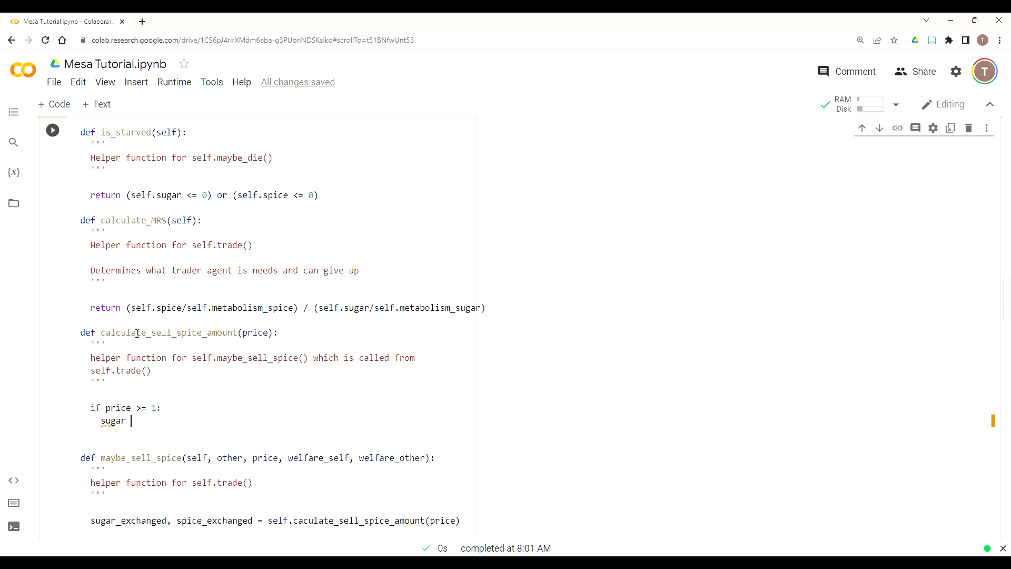
{"action": "type", "text": "= 1"}
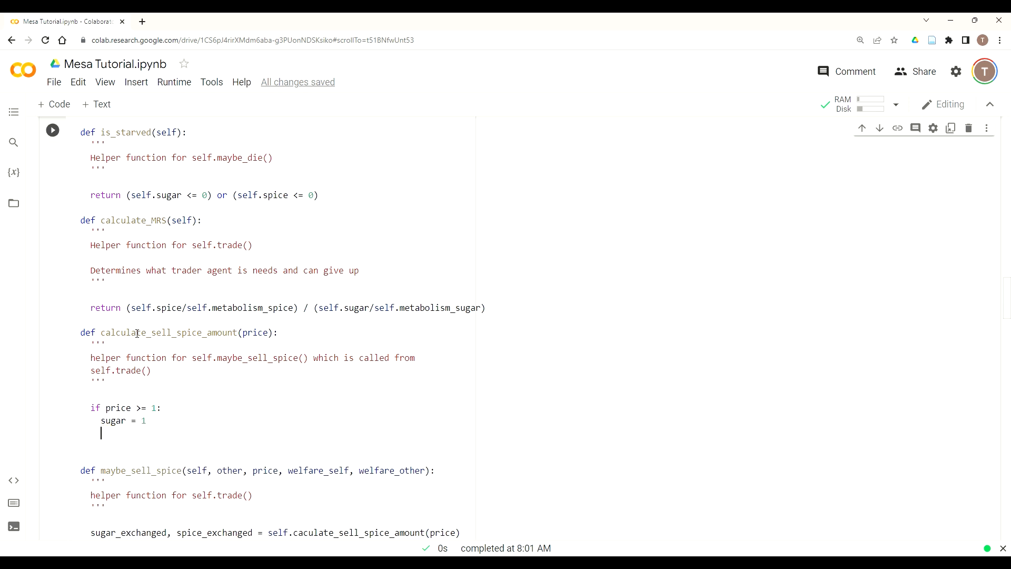
{"action": "type", "text": "spice"}
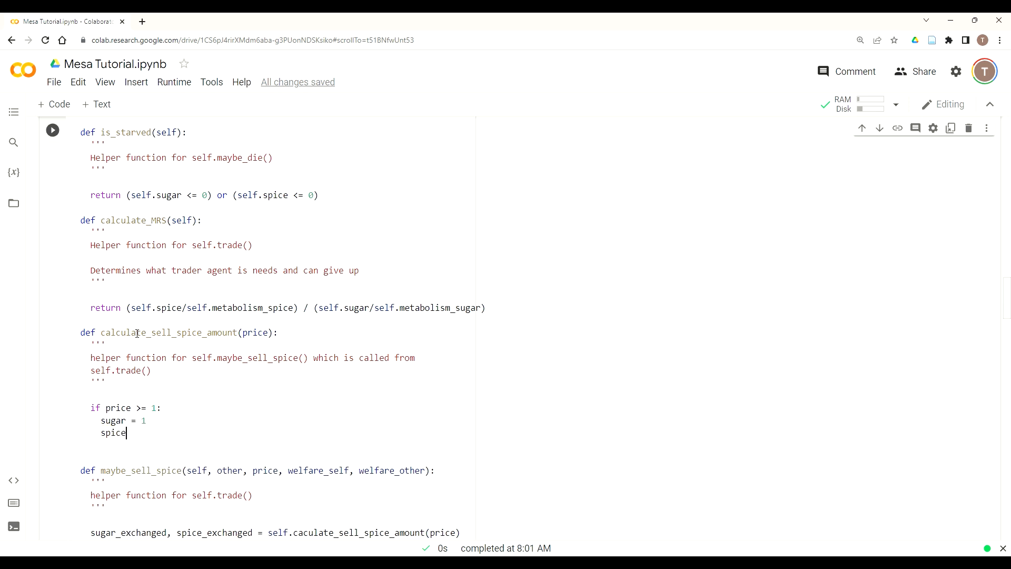
{"action": "type", "text": "int"}
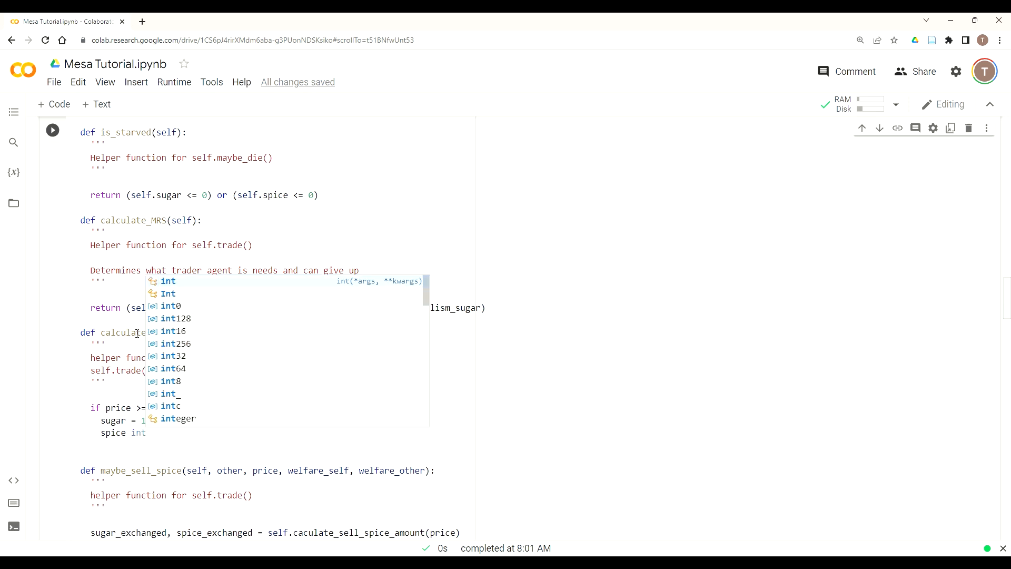
{"action": "key", "text": "Escape"}
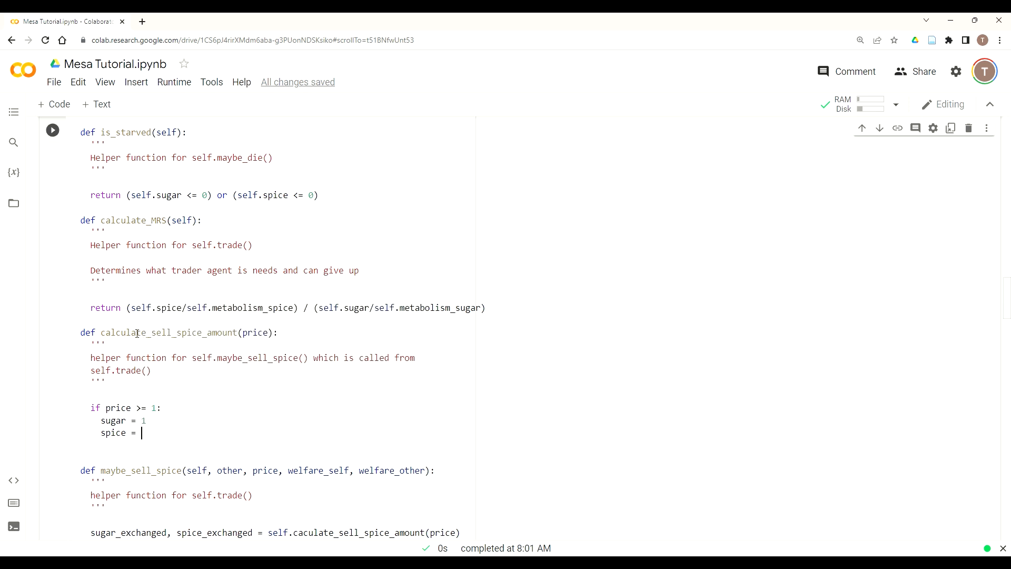
{"action": "type", "text": "int(price)"}
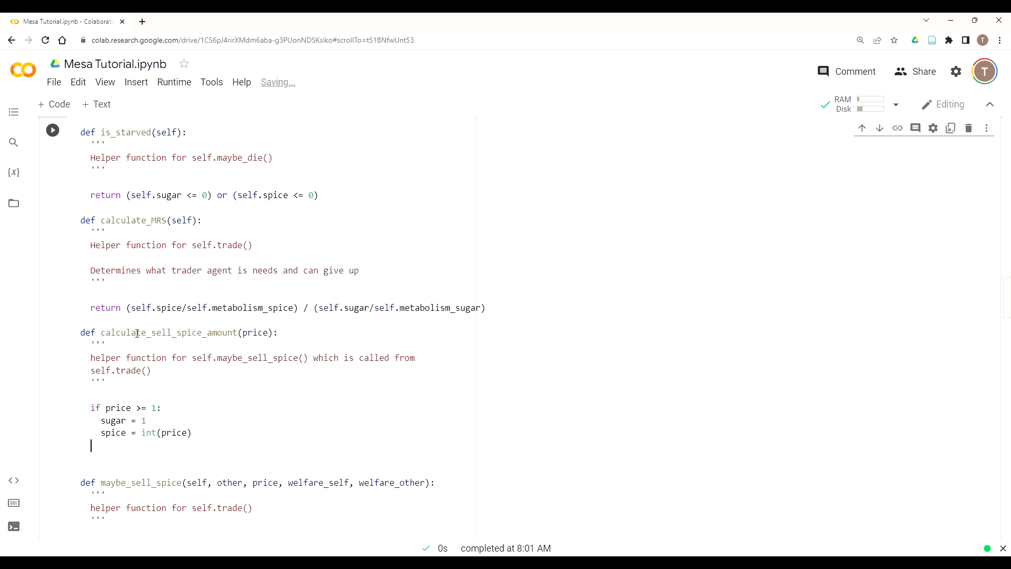
Otherwise set sugar = int(1/price) and spice = 1 in the else branch.
{"action": "type", "text": "else:"}
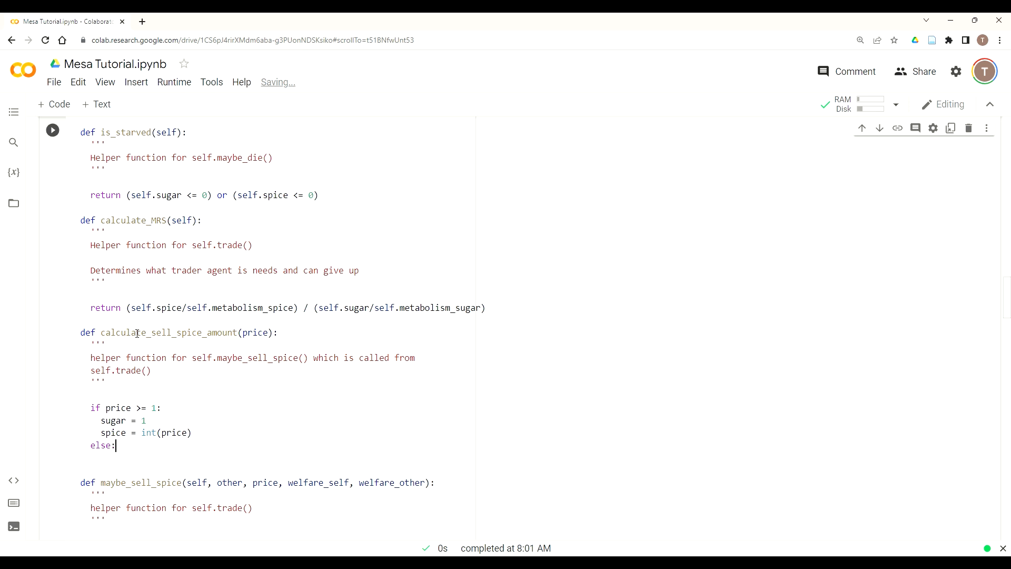
{"action": "type", "text": "su"}
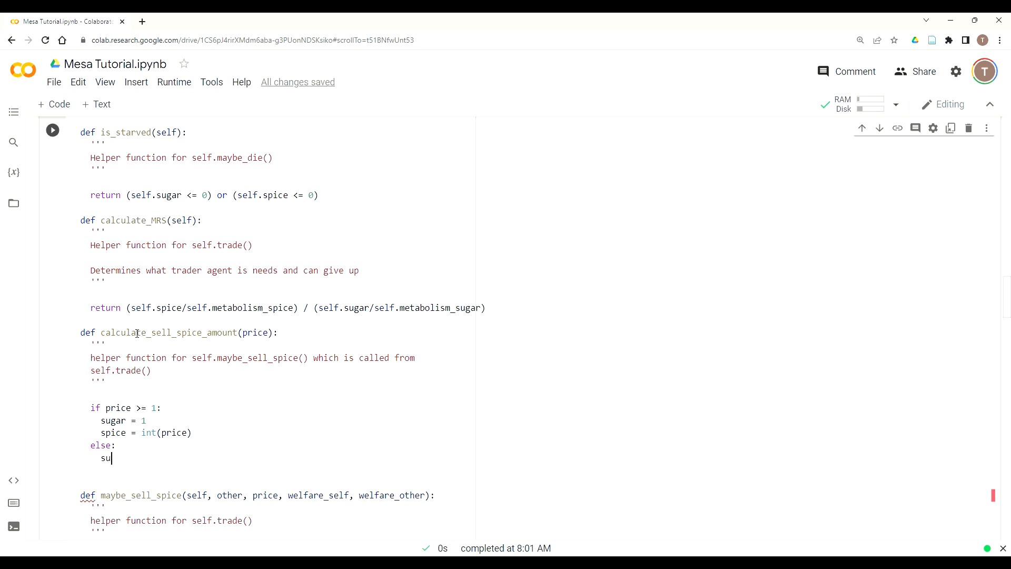
{"action": "type", "text": "ger ="}
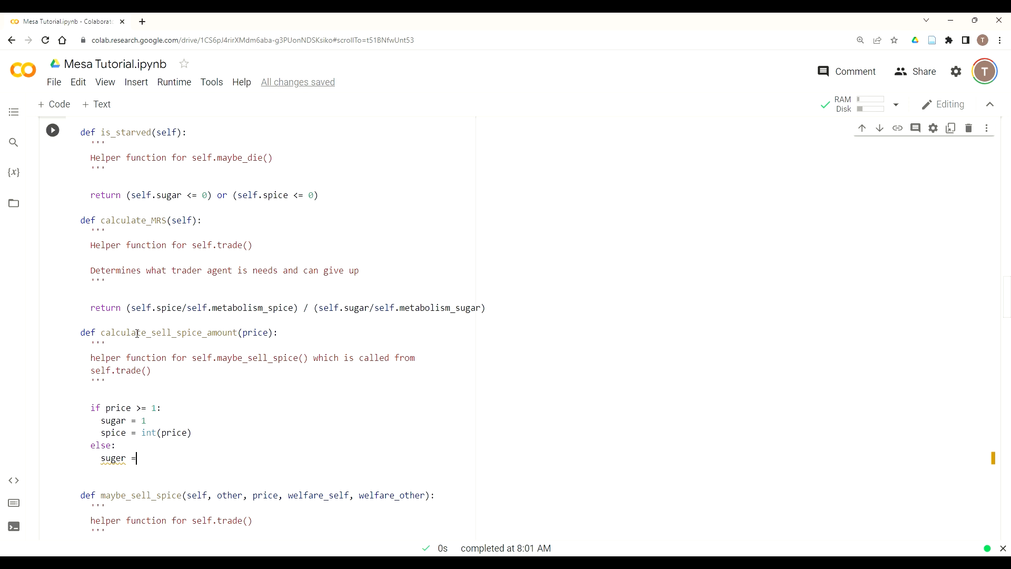
{"action": "type", "text": "int("}
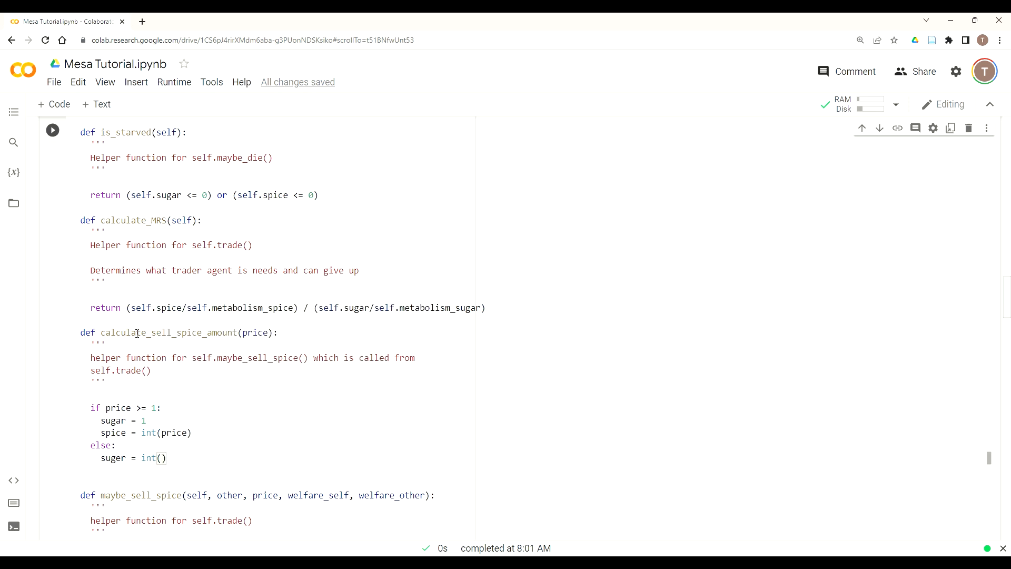
{"action": "type", "text": "1/price"}
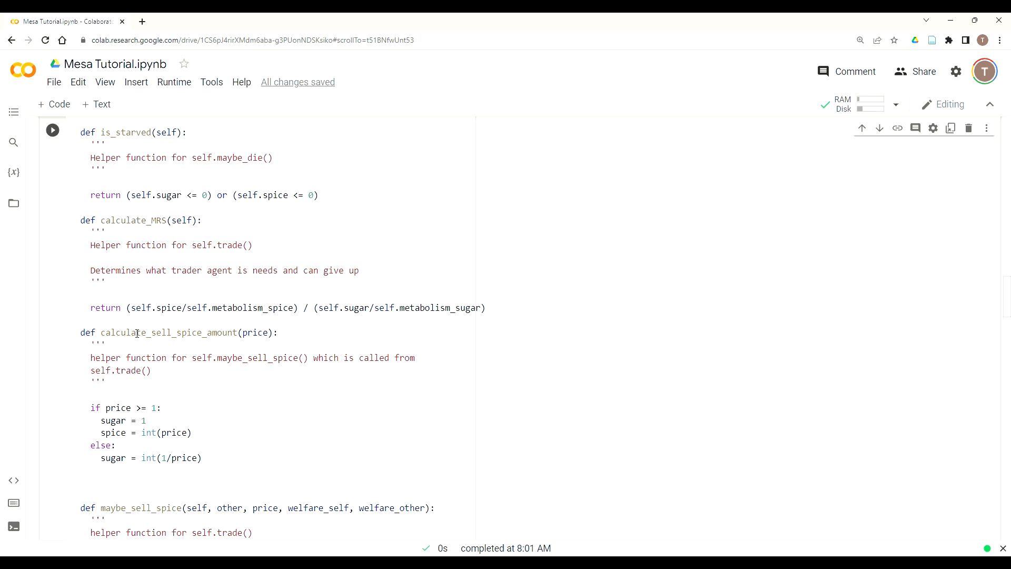
{"action": "type", "text": "spice = 1"}
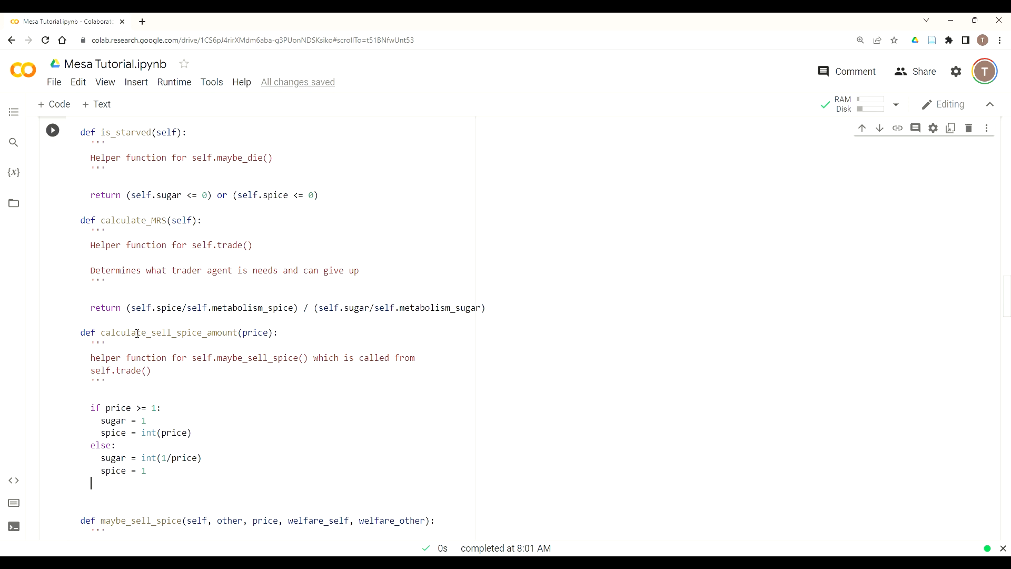
End calculate_sell_spice_amount with 'return sugar, spice'.
{"action": "type", "text": "re"}
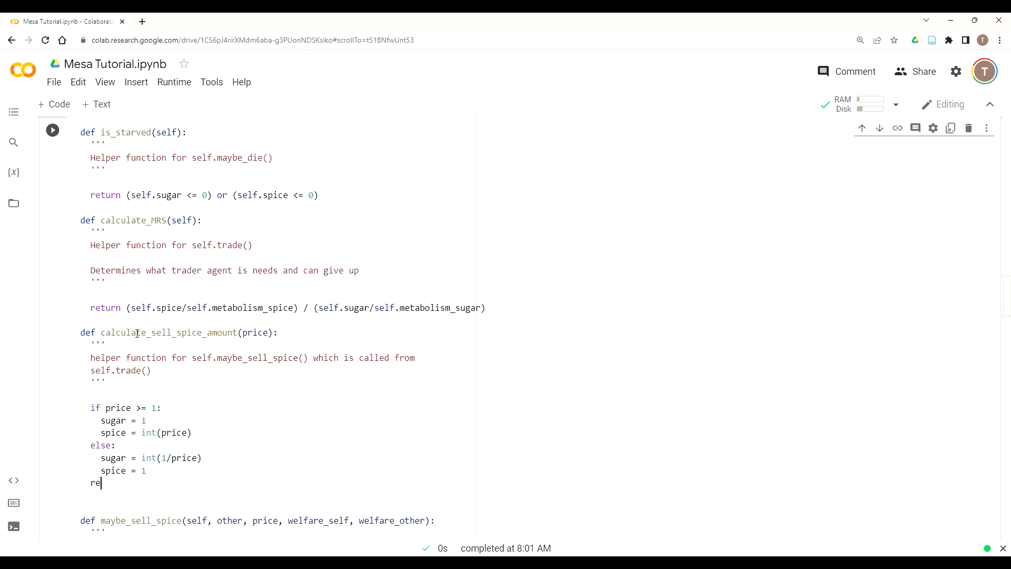
{"action": "type", "text": "turn"}
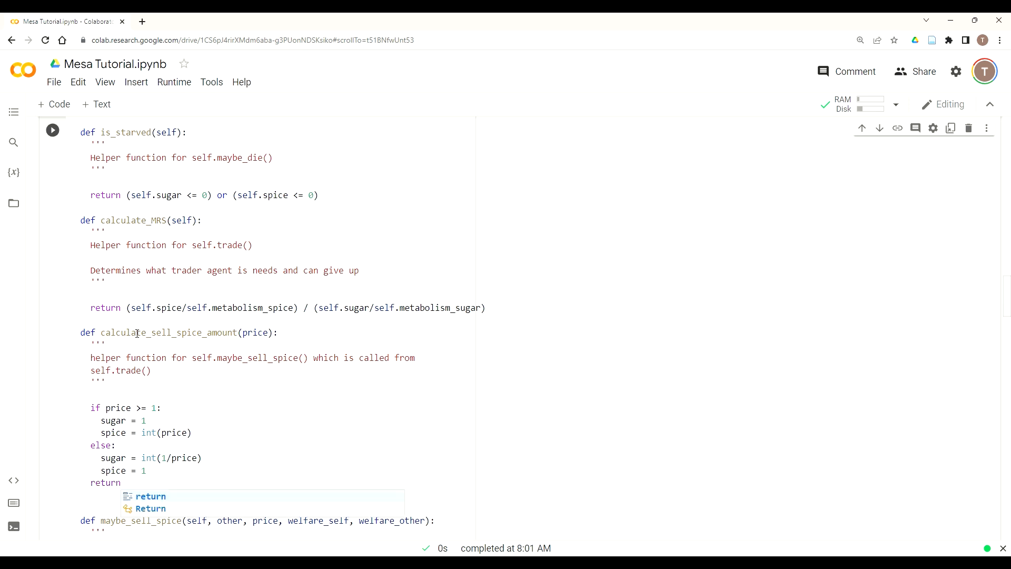
{"action": "type", "text": "sugar,"}
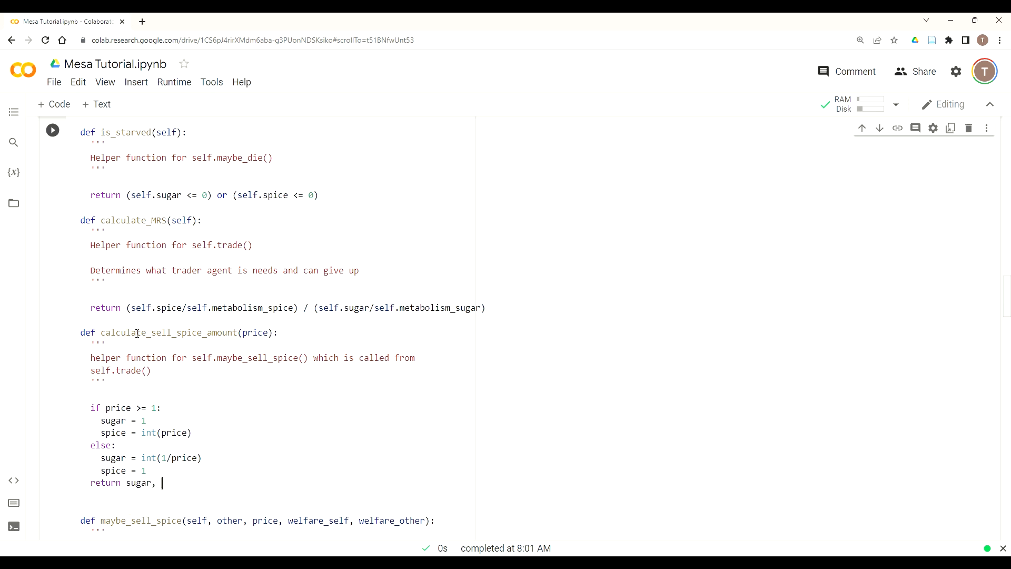
{"action": "type", "text": "spice"}
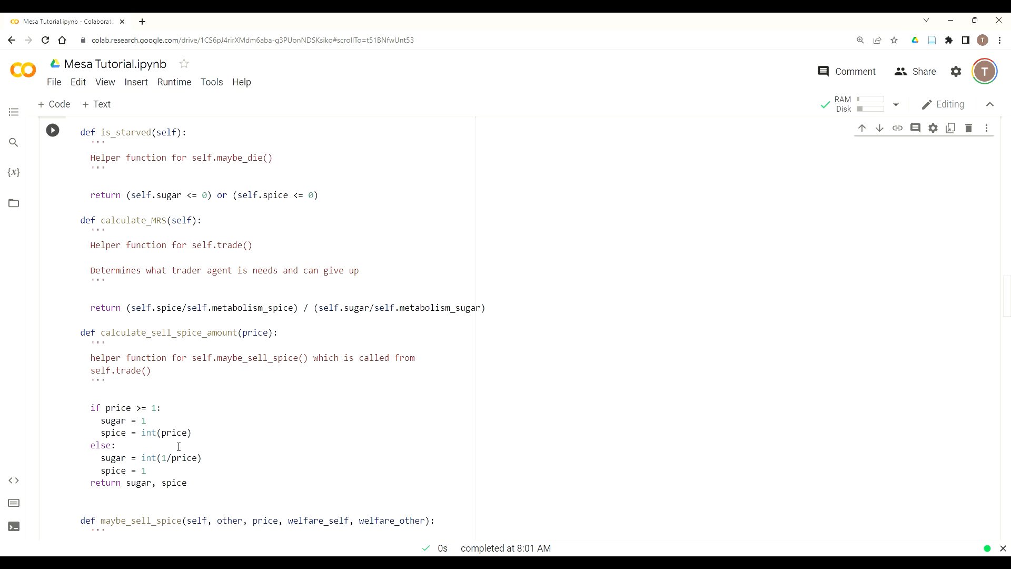
{"action": "mouse_move", "coordinate": [180, 446]}
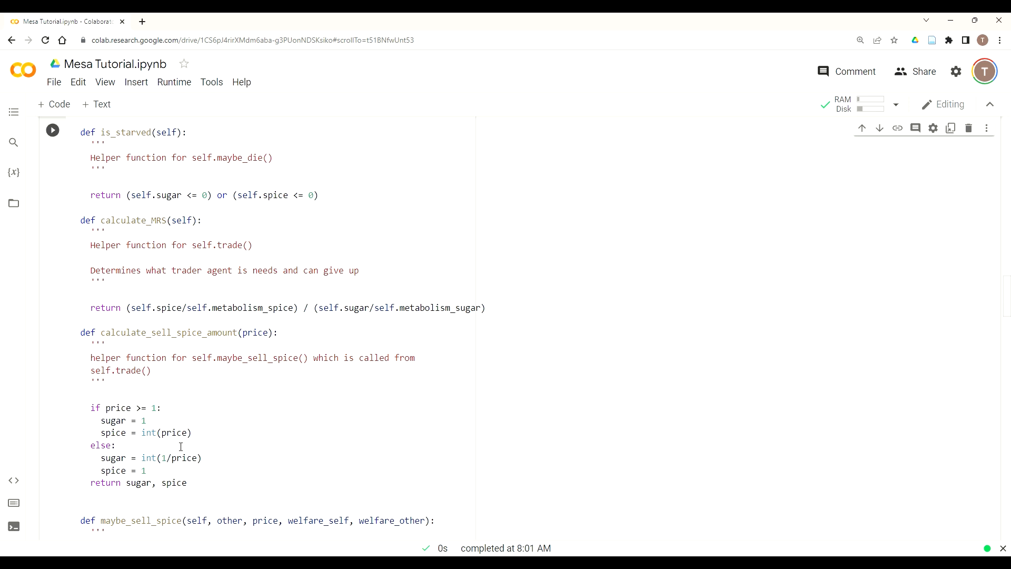
{"action": "mouse_move", "coordinate": [237, 440]}
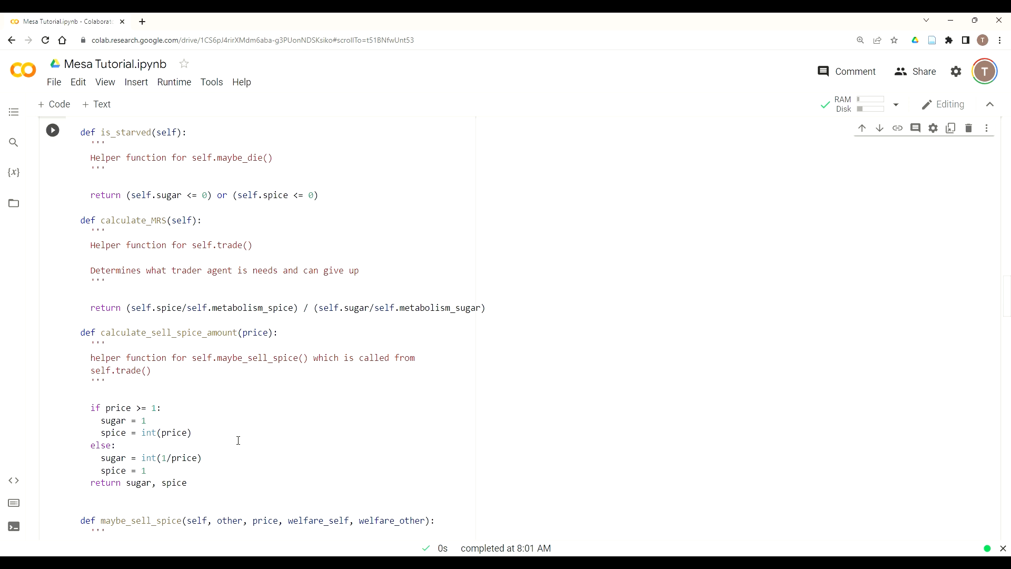
{"action": "mouse_move", "coordinate": [165, 424]}
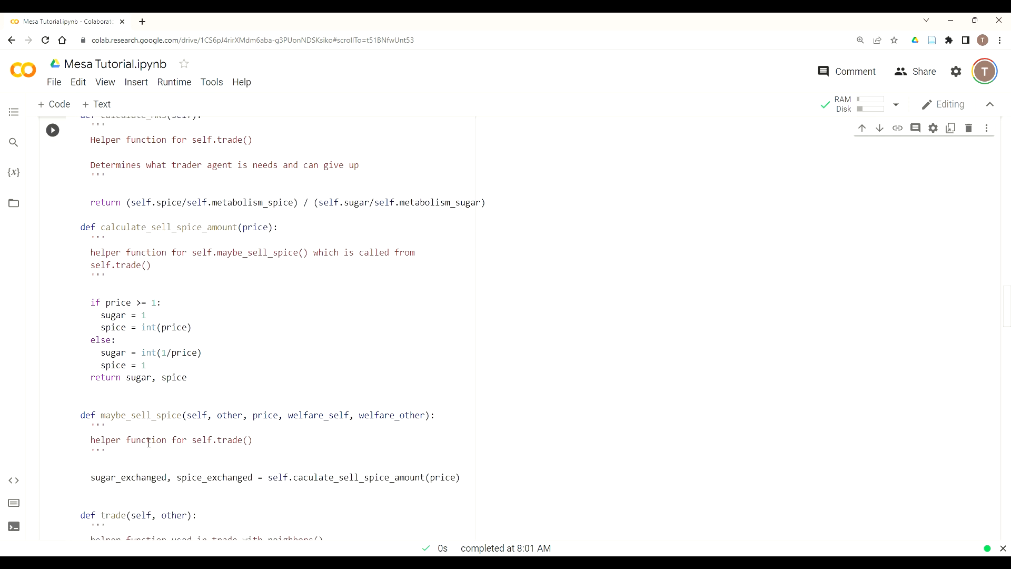
{"action": "scroll", "scroll_direction": "down", "scroll_amount": 3}
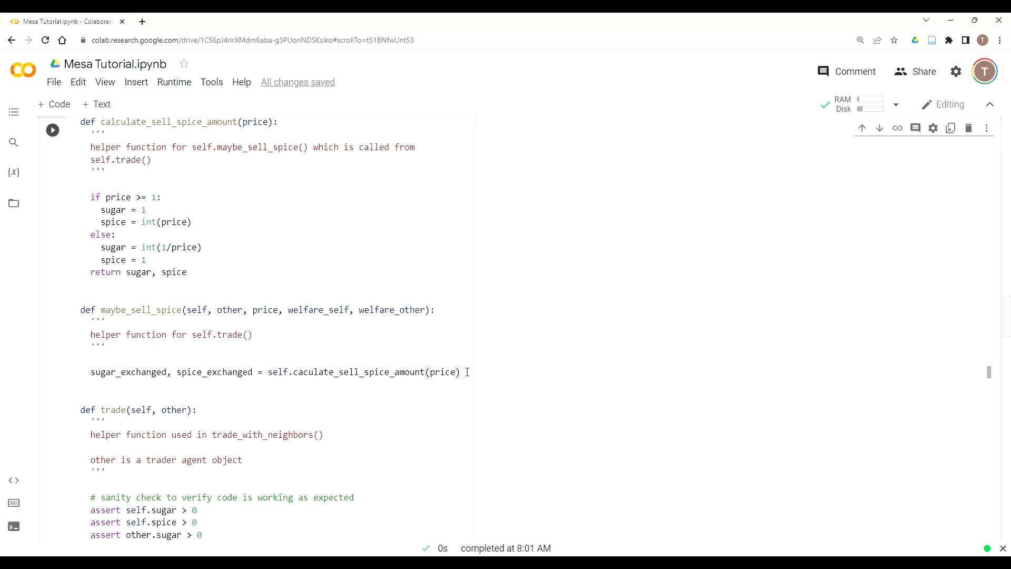
Add a comment about assessing new sugar and spice — what if change did occur.
{"action": "key", "text": "Enter"}
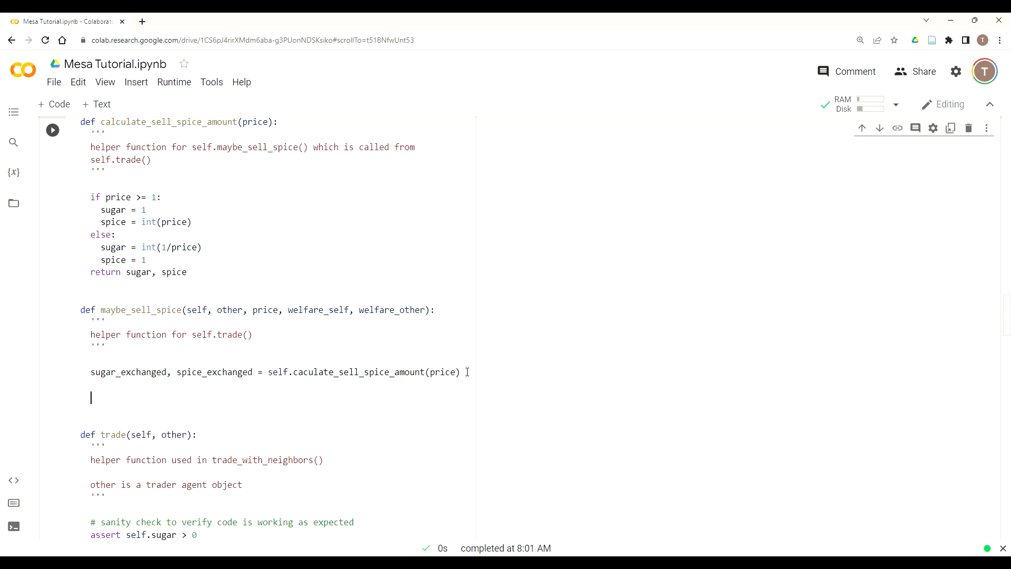
{"action": "type", "text": "#"}
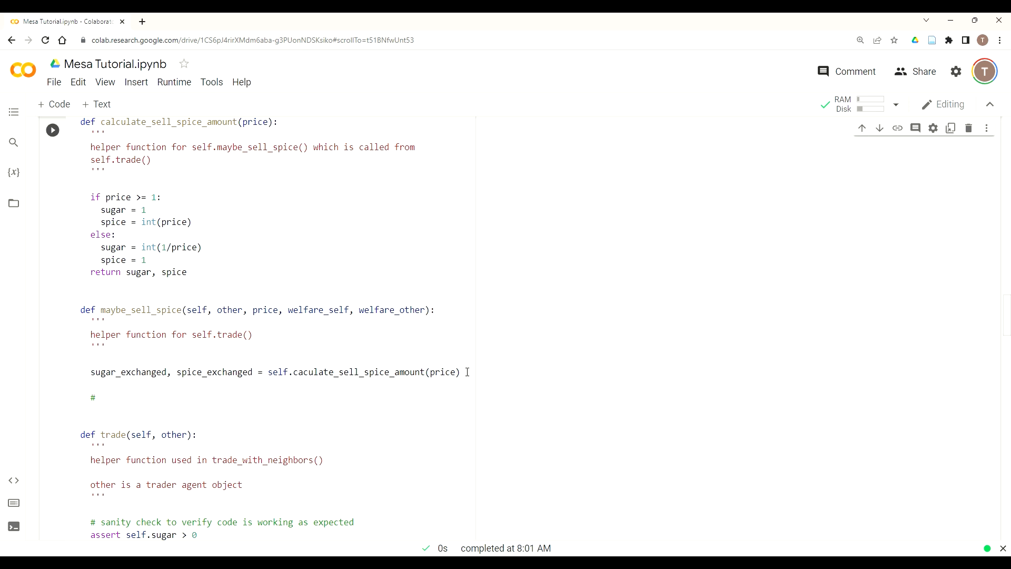
{"action": "type", "text": "Prepare"}
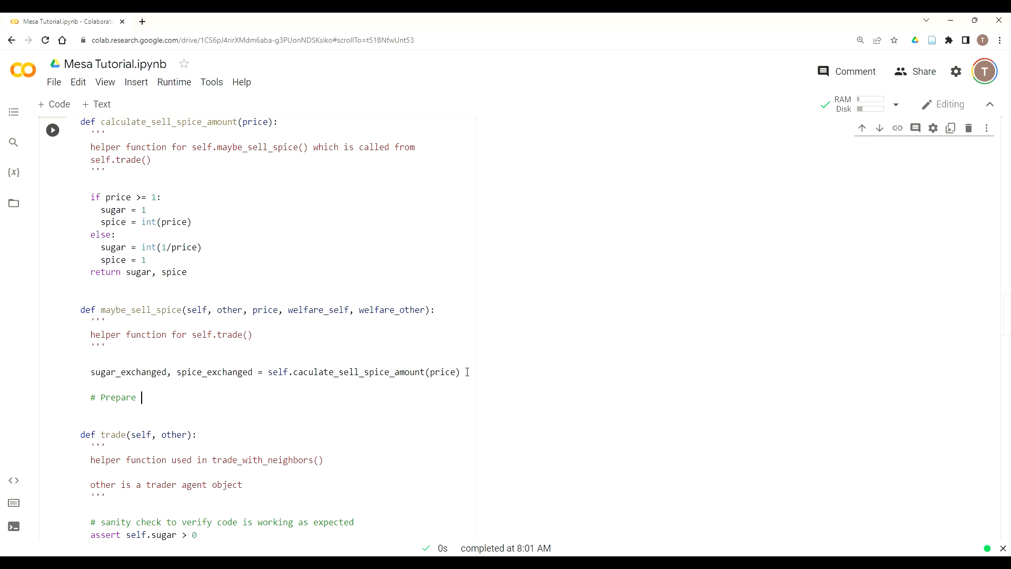
{"action": "type", "text": "new"}
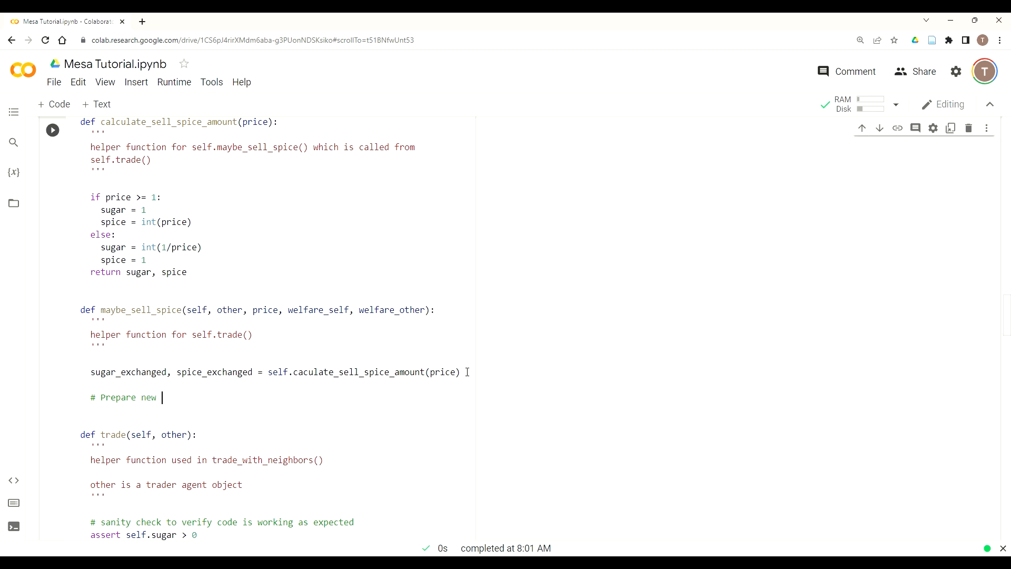
{"action": "type", "text": "su"}
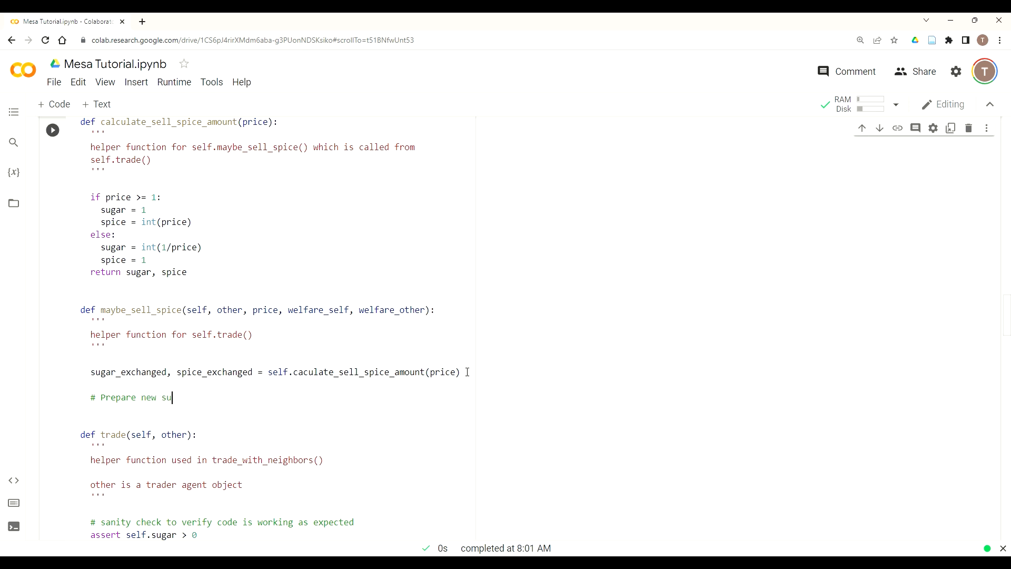
{"action": "type", "text": "Ass"}
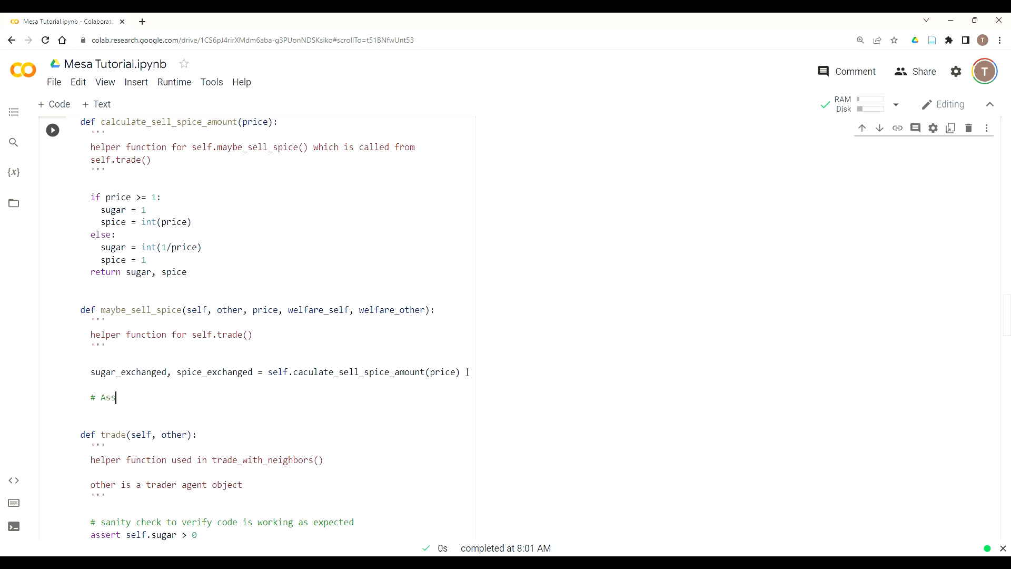
{"action": "type", "text": "ess"}
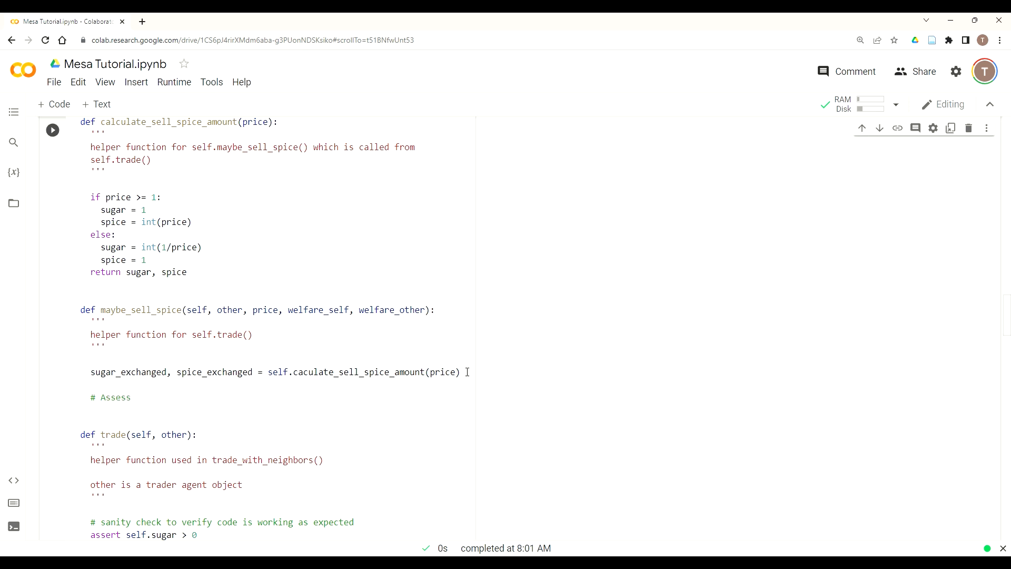
{"action": "type", "text": "new sugar and spice amount -"}
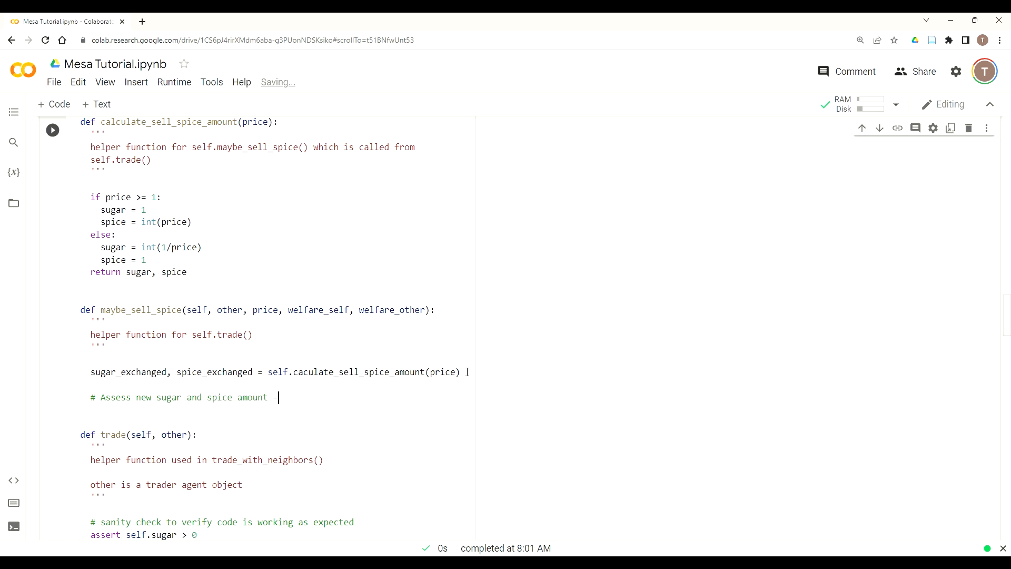
{"action": "type", "text": "what"}
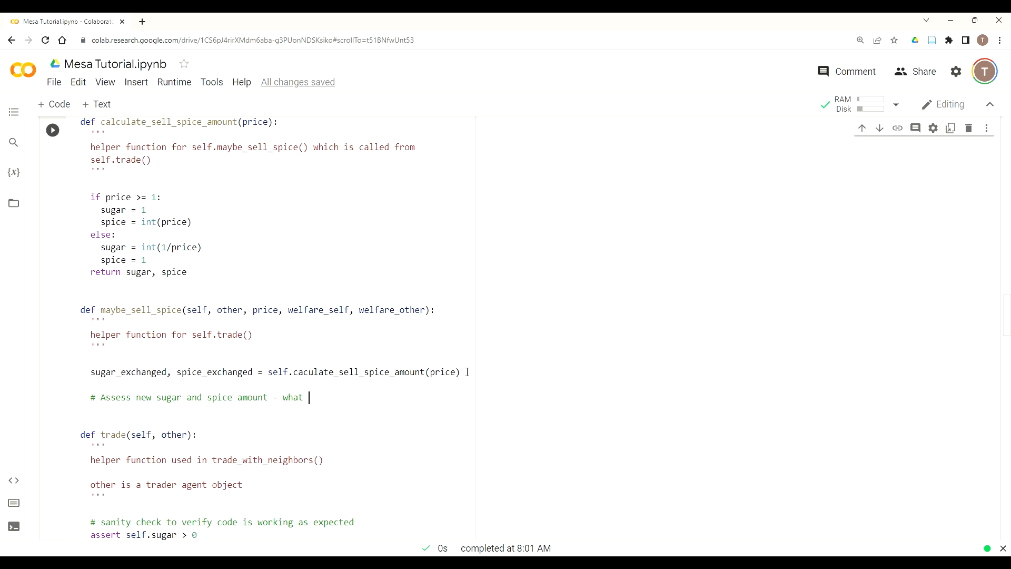
{"action": "type", "text": "if change did occur"}
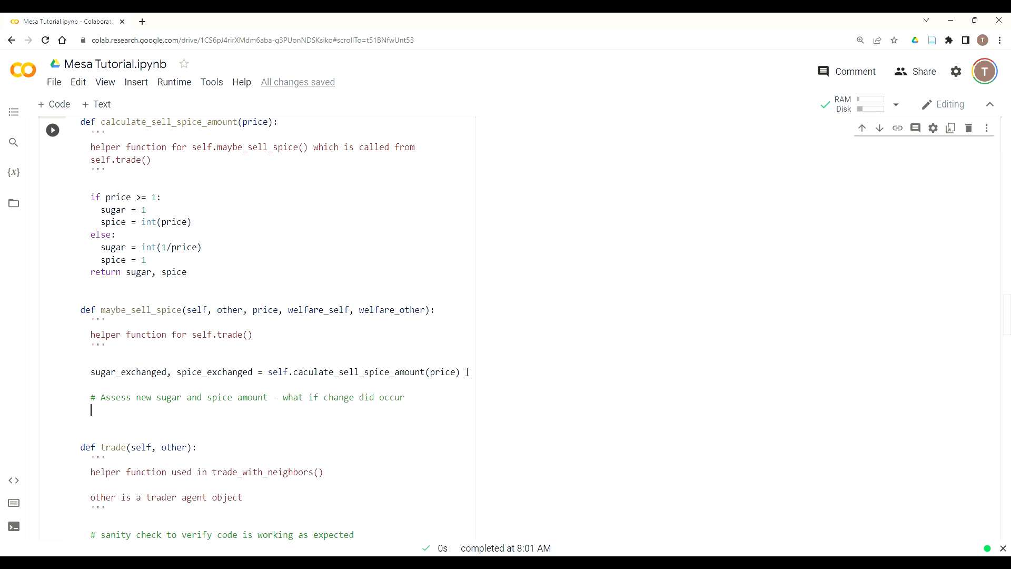
Write self_sugar = self.sugar + sugar_exchanged.
{"action": "type", "text": "self"}
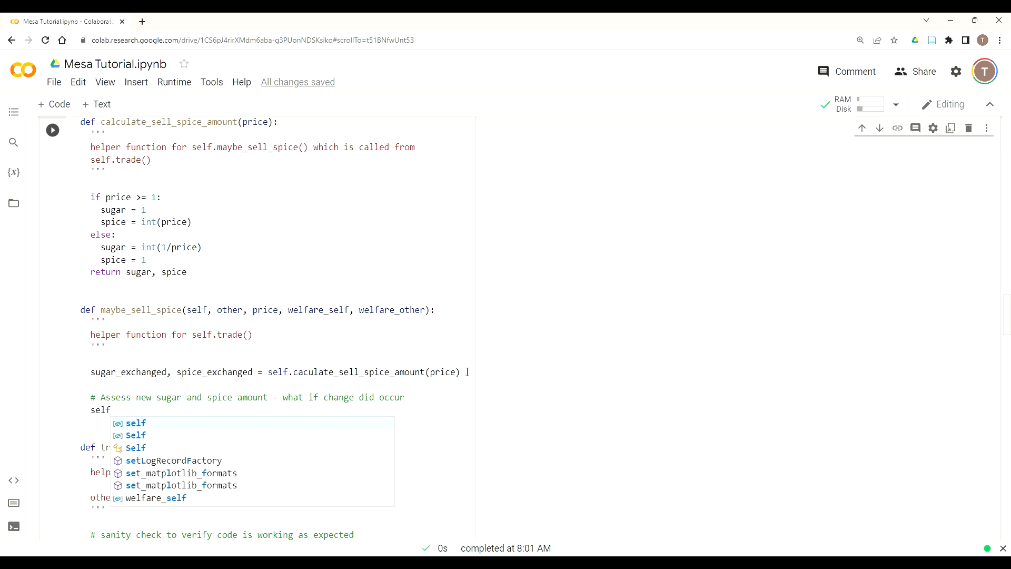
{"action": "type", "text": "_sugar"}
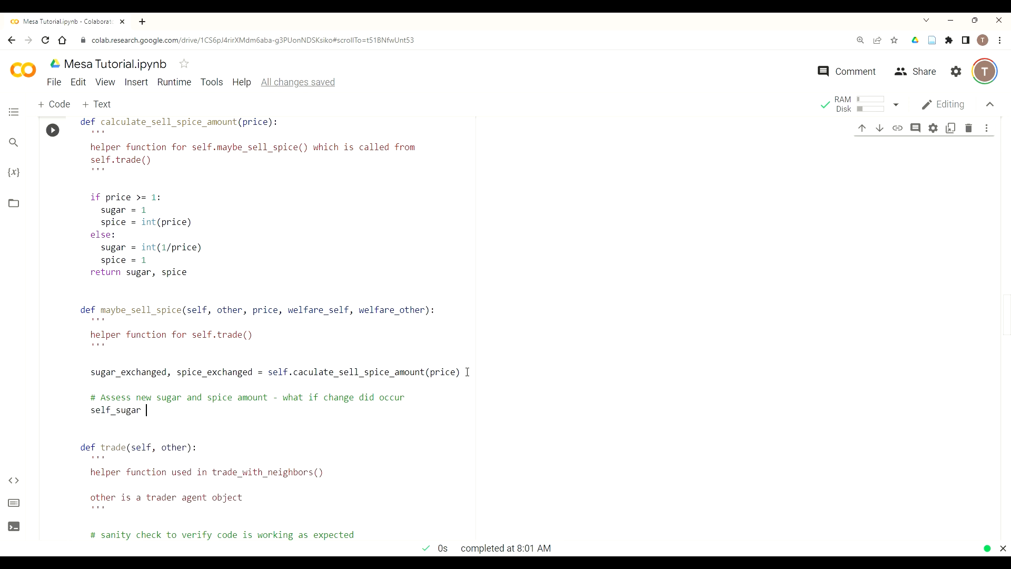
{"action": "type", "text": "= self"}
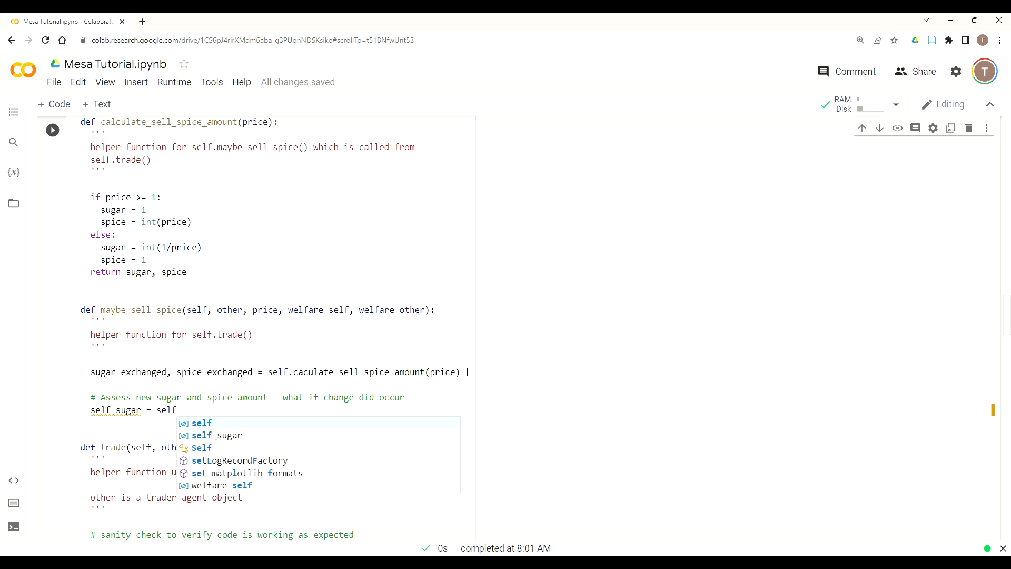
{"action": "type", "text": "."}
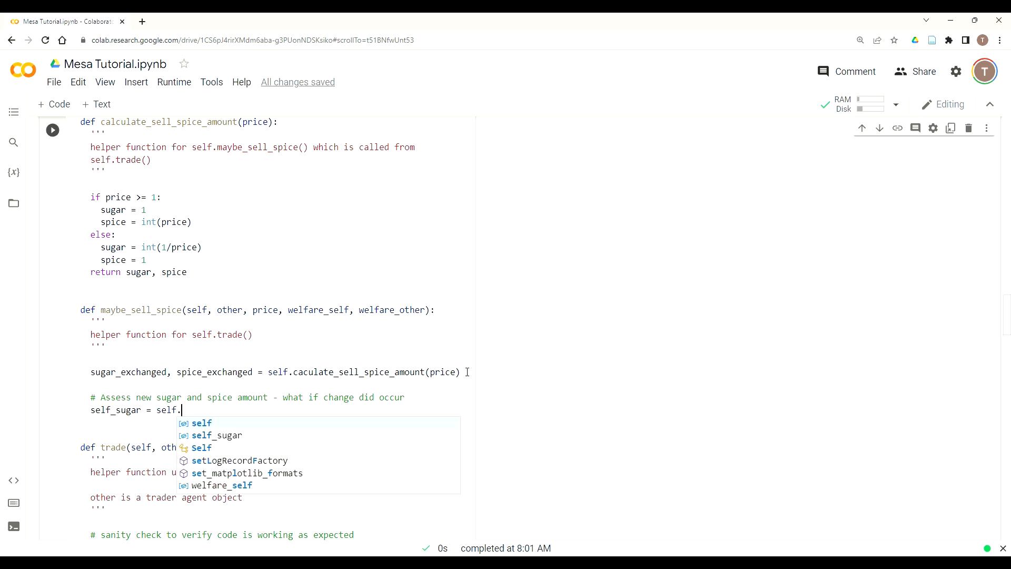
{"action": "type", "text": "sugar"}
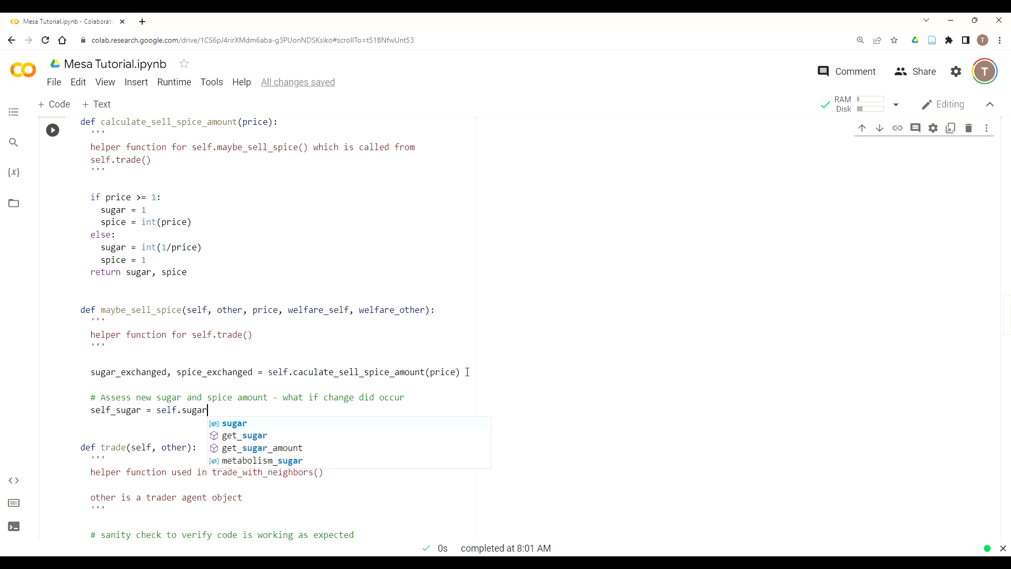
{"action": "key", "text": "Escape"}
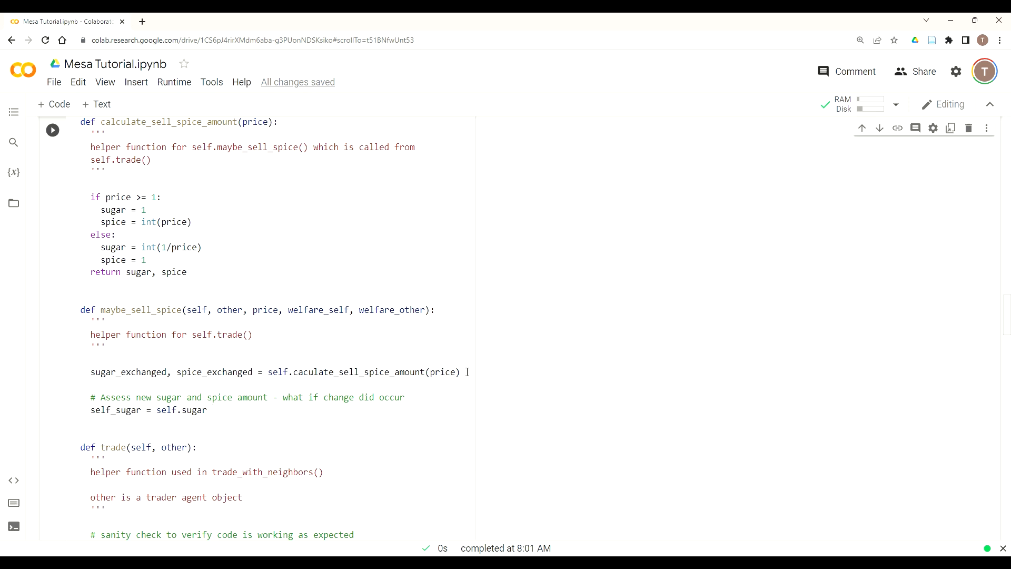
{"action": "type", "text": "+ s"}
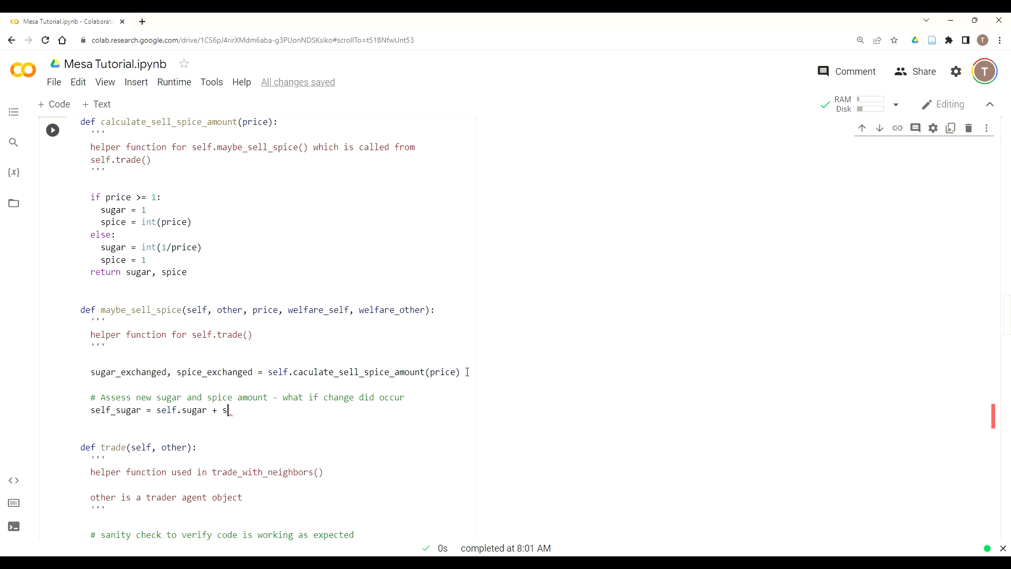
{"action": "type", "text": "ugar_"}
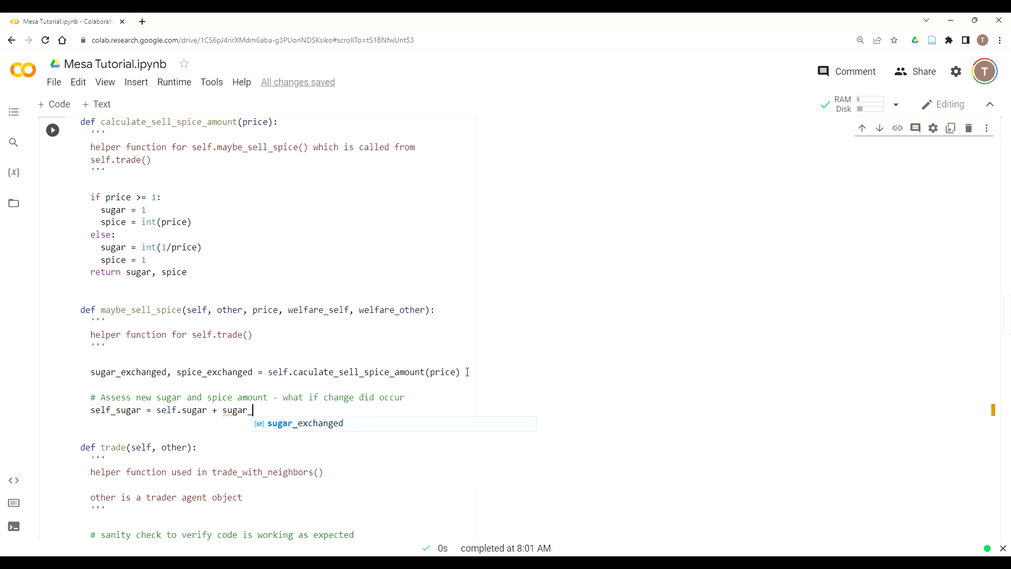
{"action": "type", "text": "exchanged"}
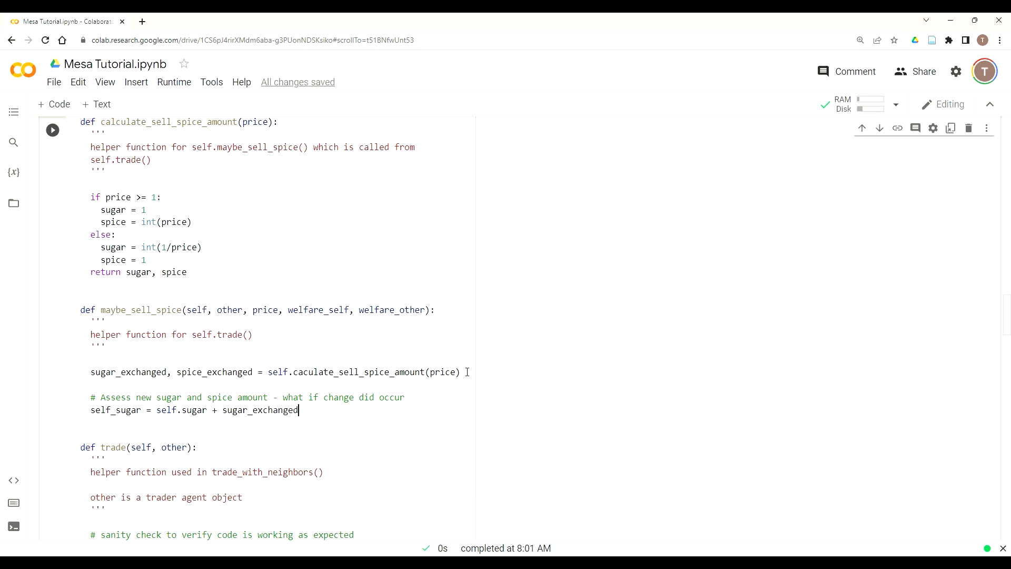
Write other_sugar = other.sugar - sugar_exchanged.
{"action": "type", "text": "oth"}
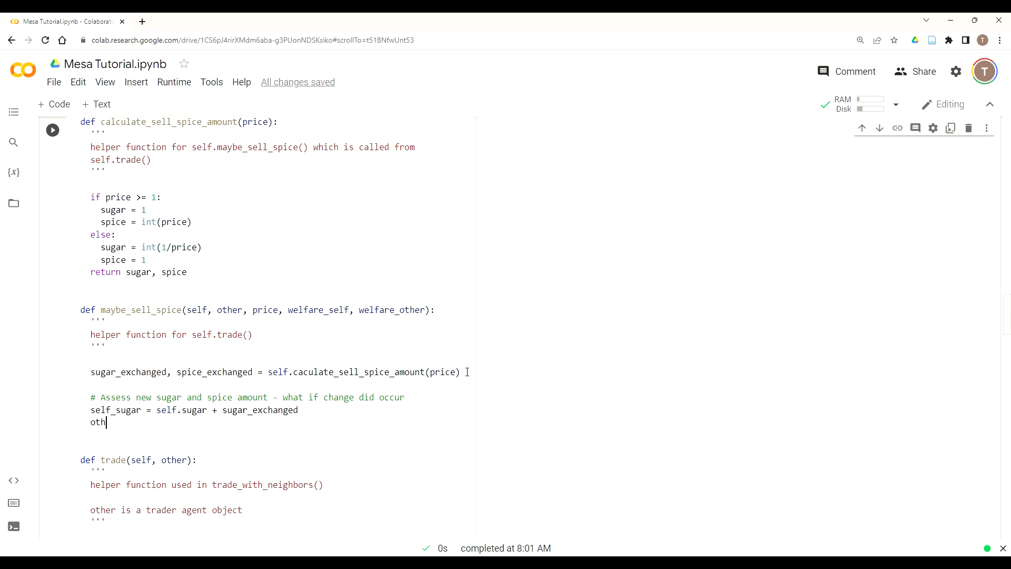
{"action": "type", "text": "er_sugar"}
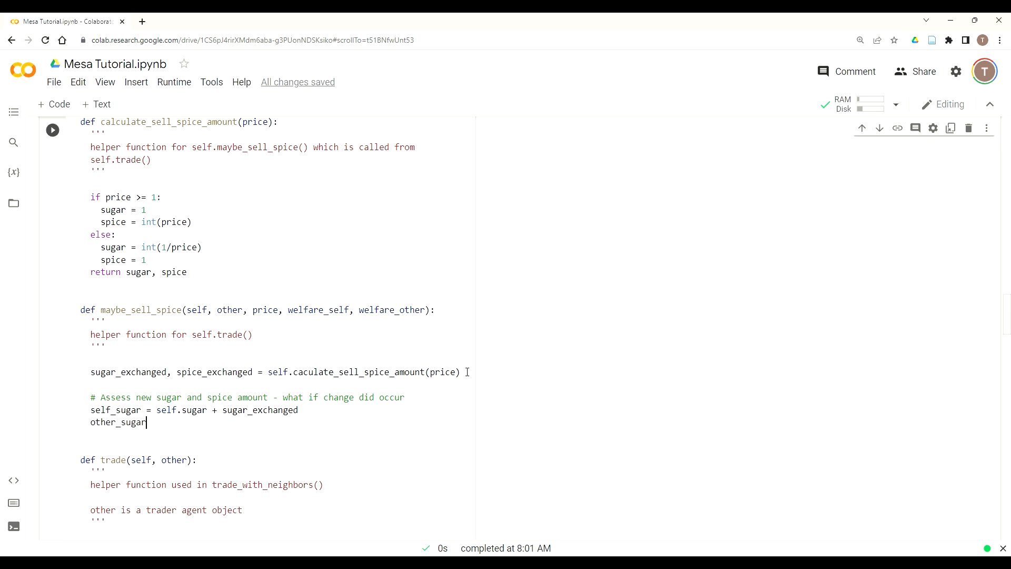
{"action": "type", "text": "= oth"}
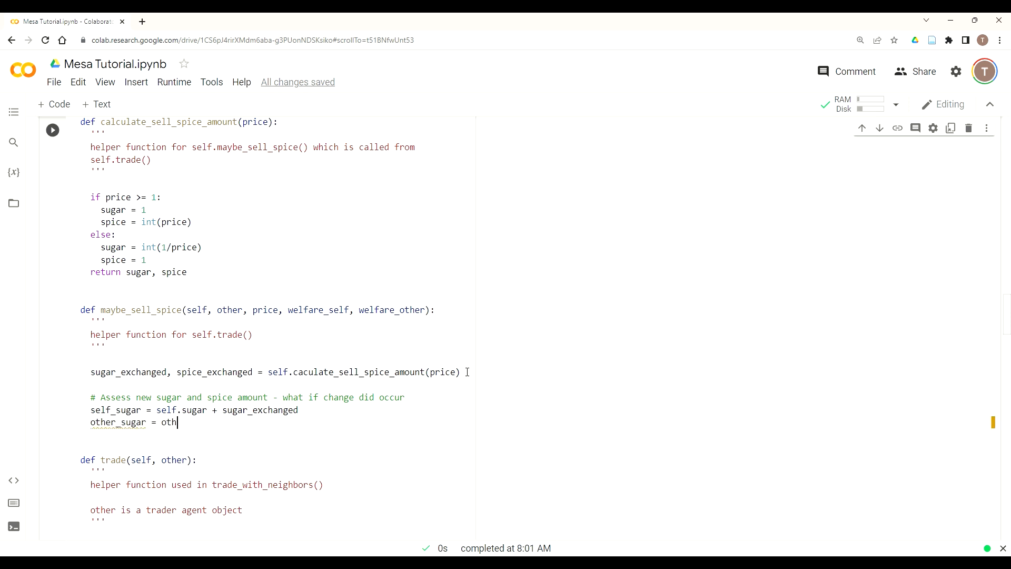
{"action": "type", "text": "er.sugar -"}
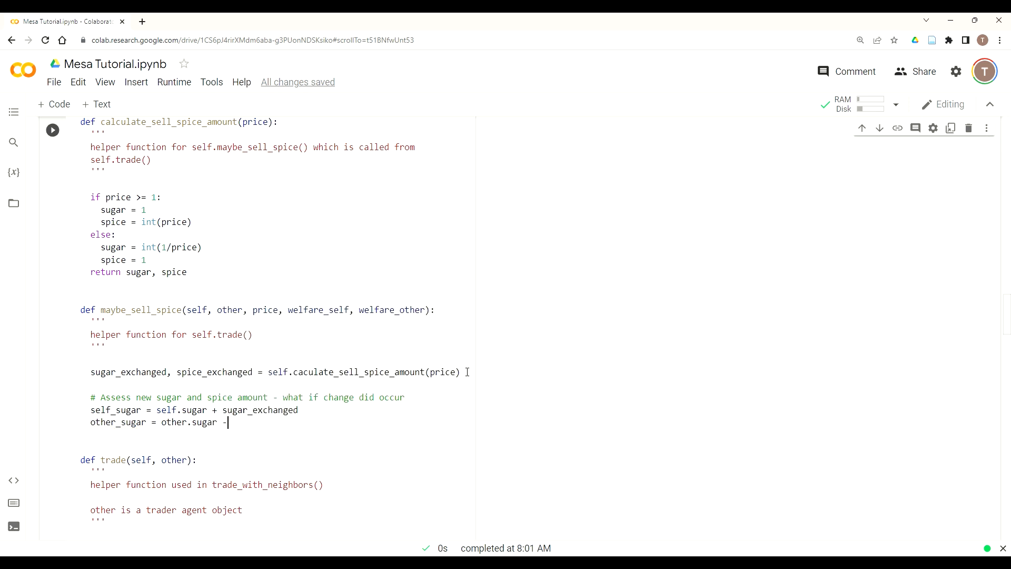
{"action": "type", "text": "sug"}
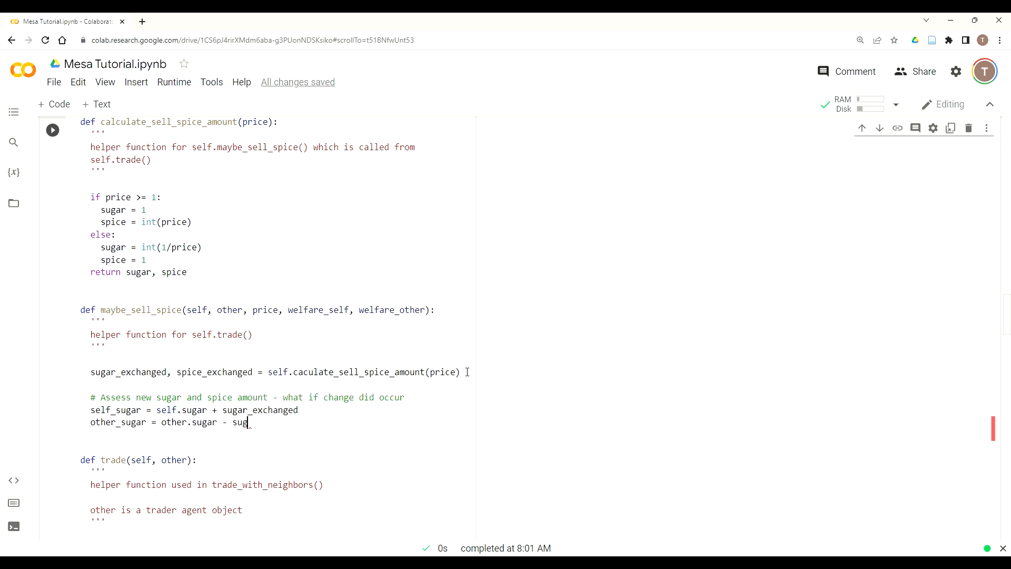
{"action": "type", "text": "er_e"}
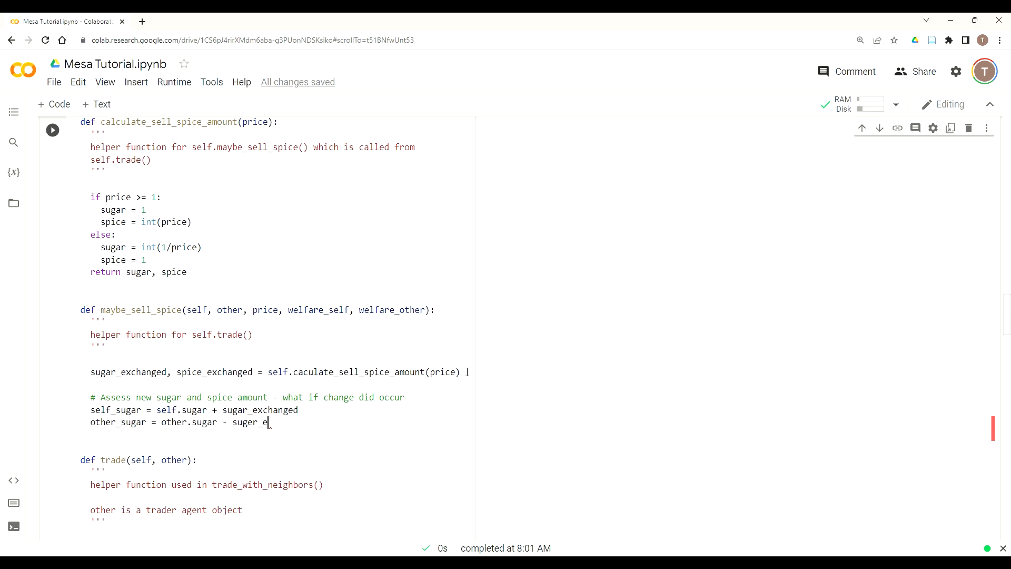
{"action": "type", "text": "xchanged"}
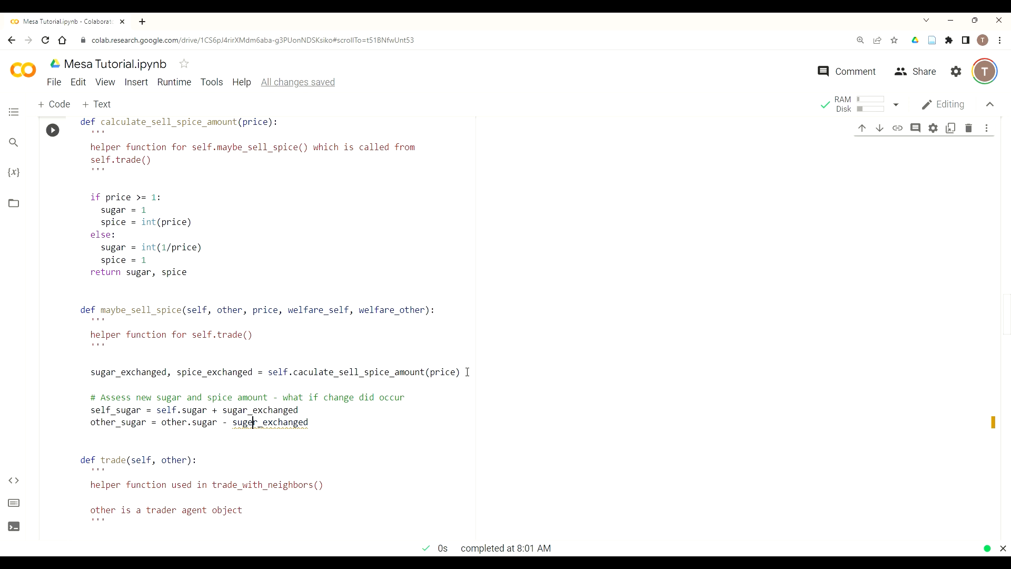
Write self_spice = self.spice - spice_exchanged on a new line.
{"action": "key", "text": "enter"}
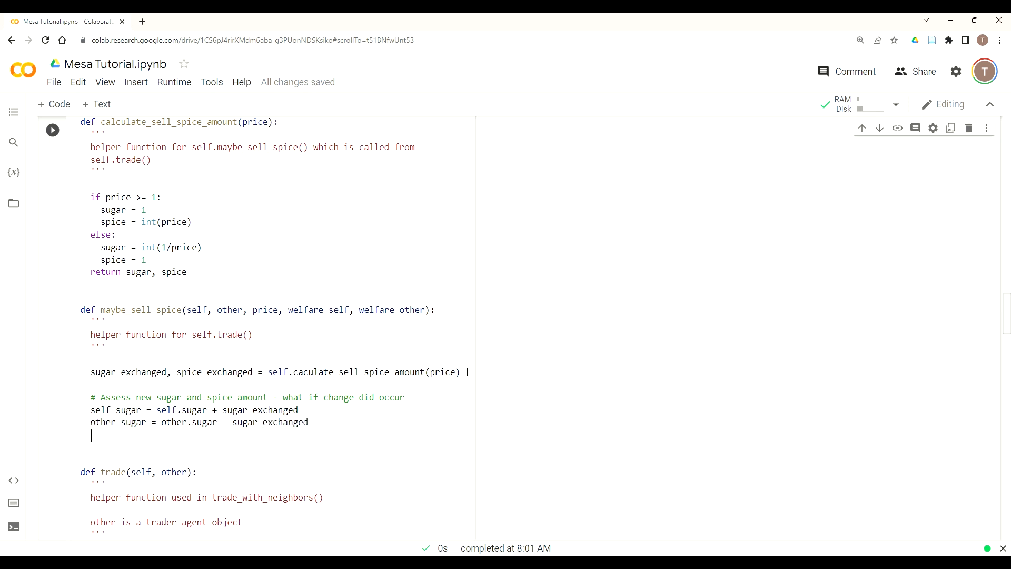
{"action": "type", "text": "self"}
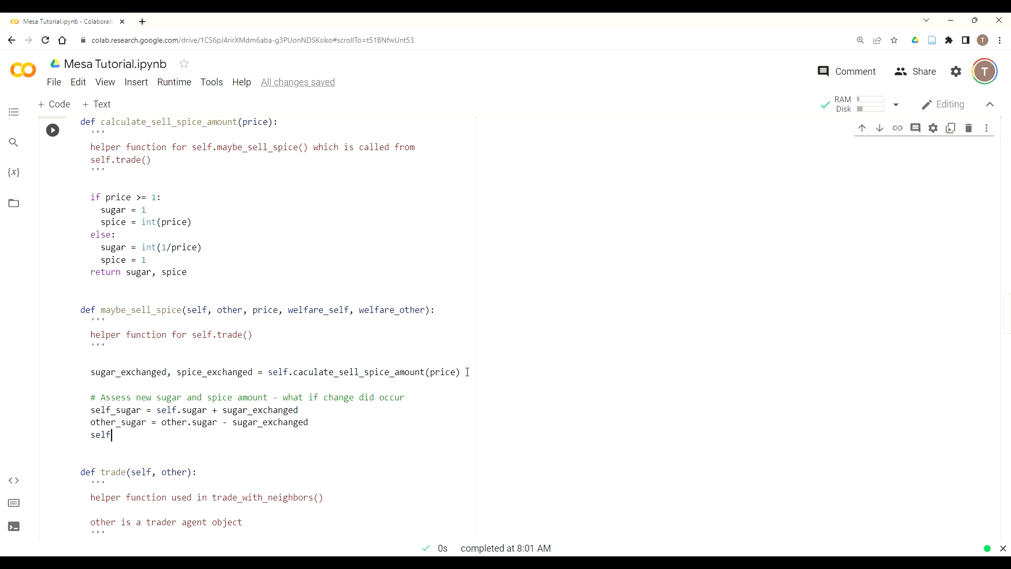
{"action": "type", "text": "_sp"}
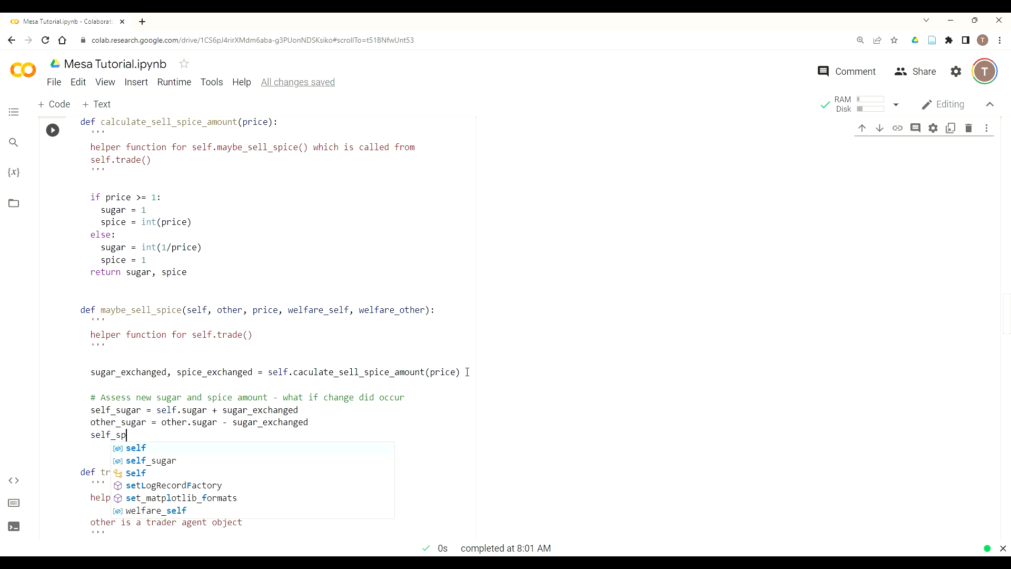
{"action": "type", "text": "ice"}
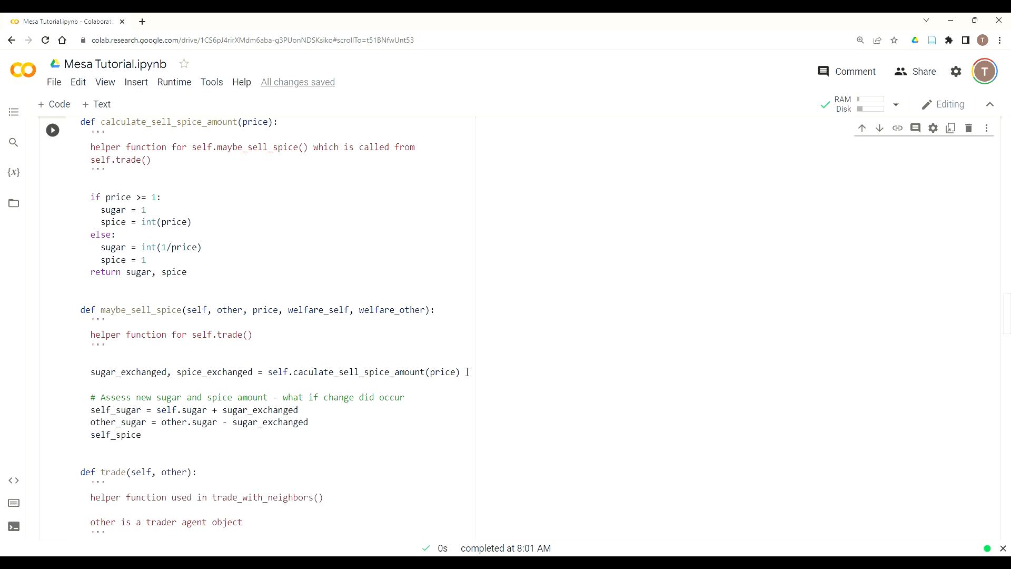
{"action": "type", "text": "= self.spic"}
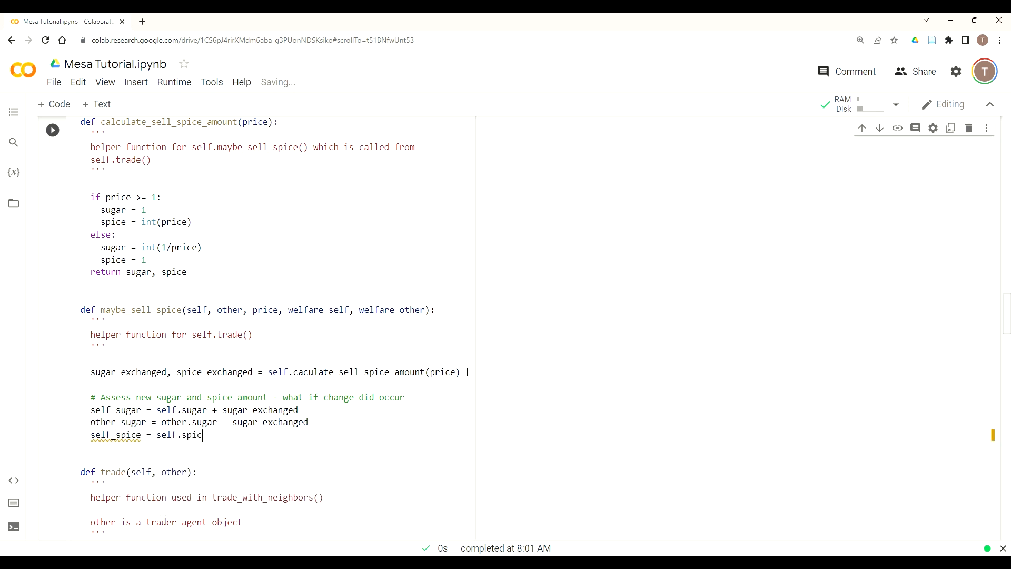
{"action": "type", "text": "e - sp"}
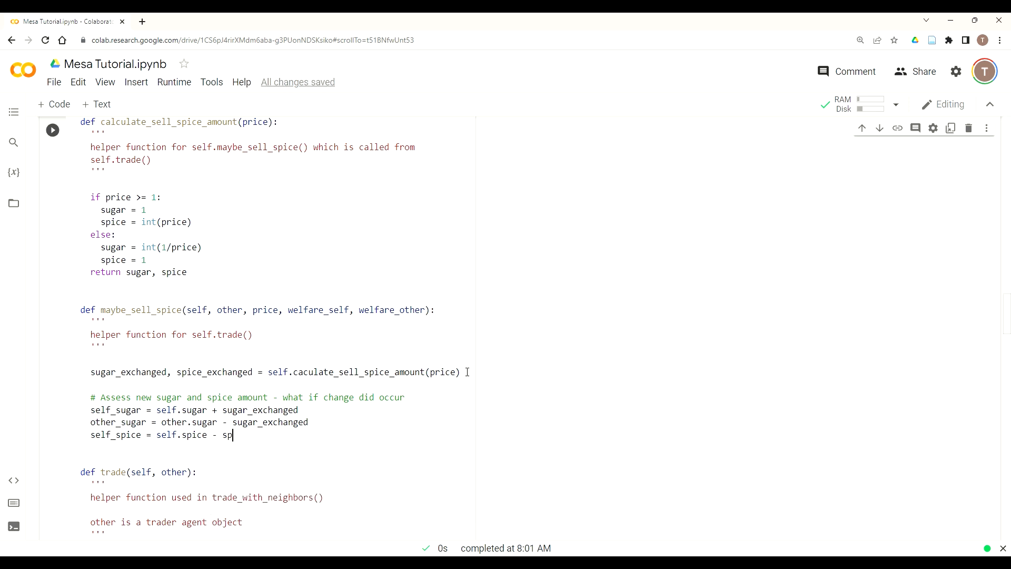
{"action": "type", "text": "ice_ex"}
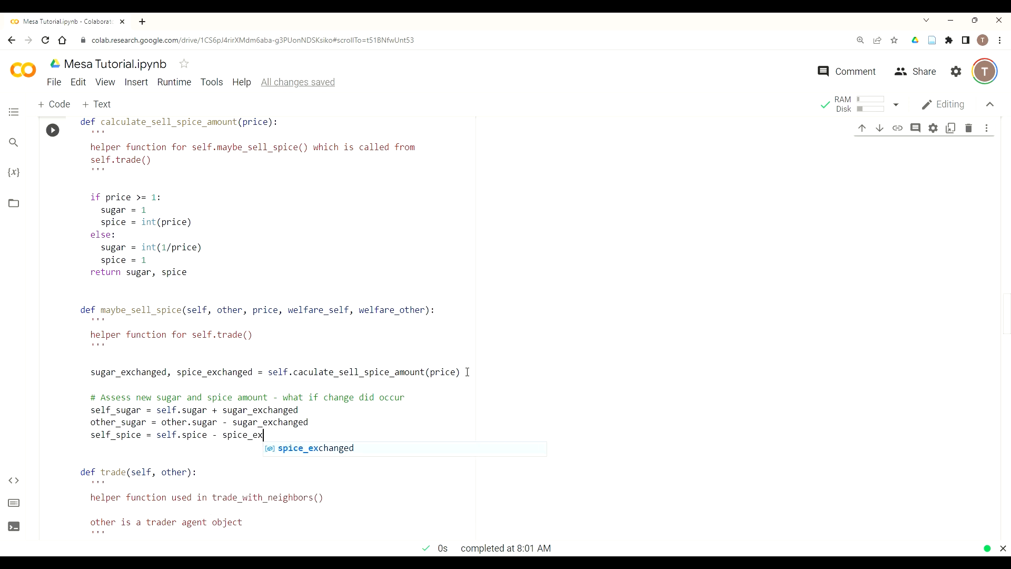
{"action": "key", "text": "Tab"}
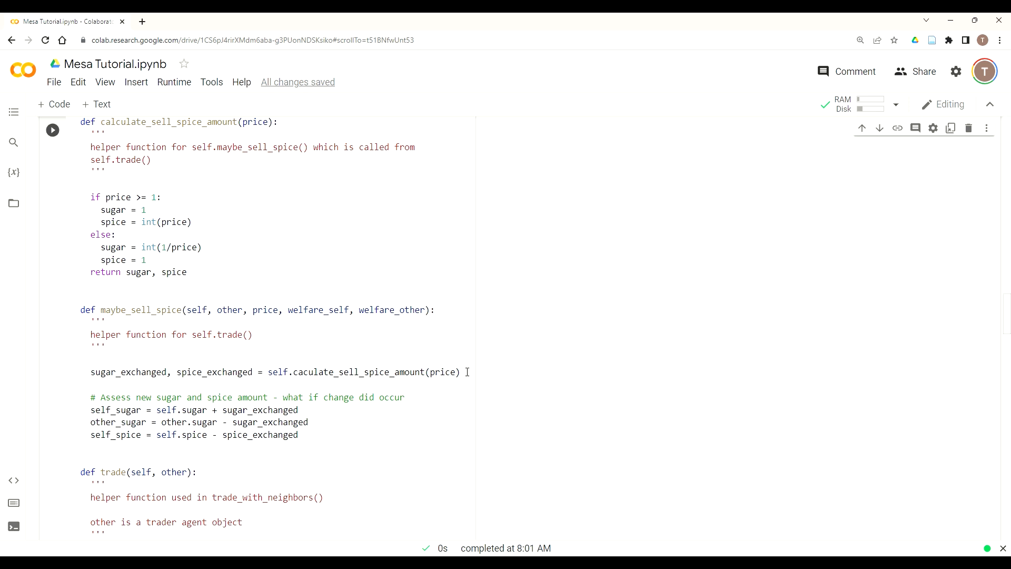
Write other_spice = other.spice + spice_exchanged, leaving blank lines after it.
{"action": "type", "text": "ot"}
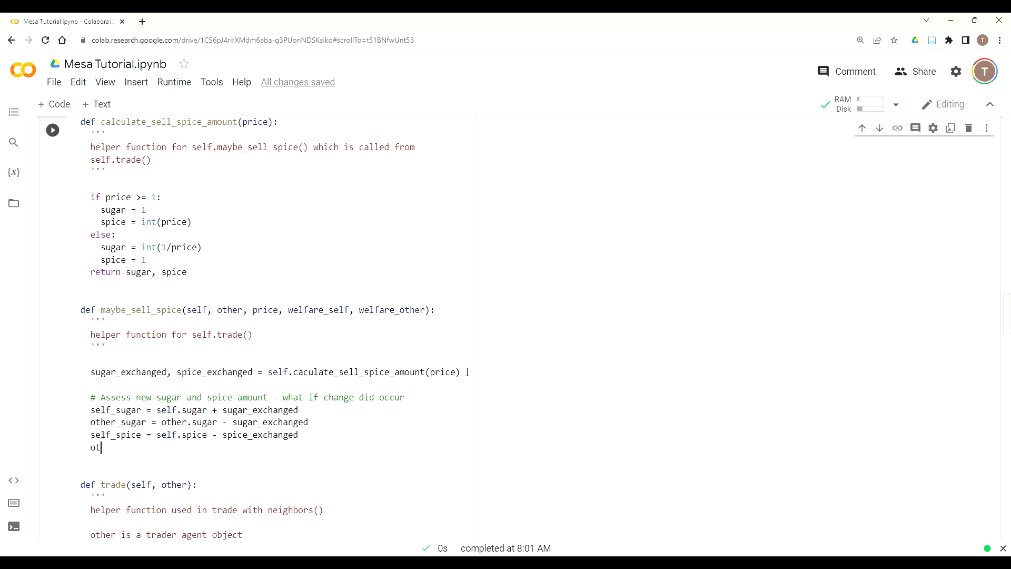
{"action": "type", "text": "her_spice ="}
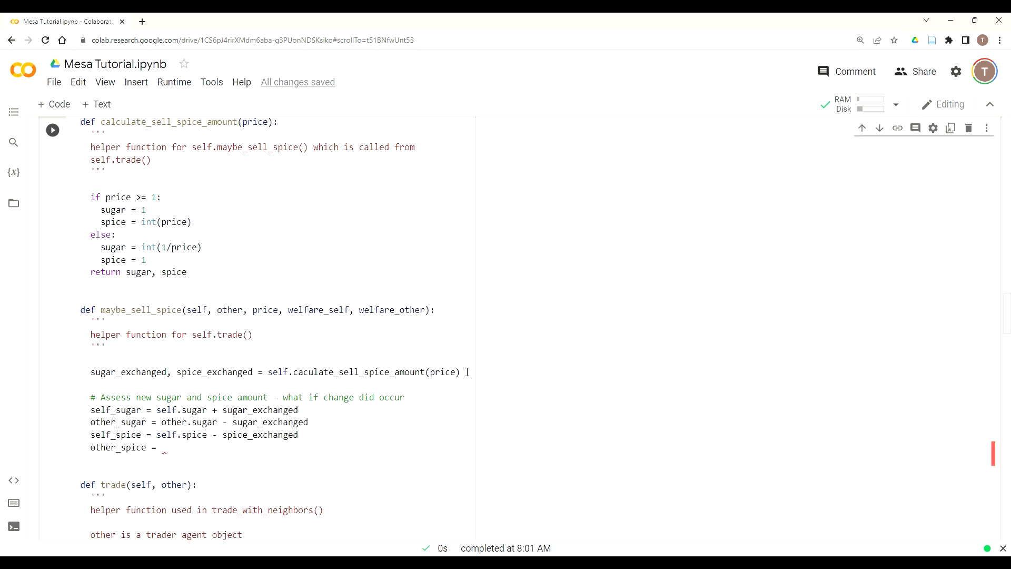
{"action": "type", "text": "other"}
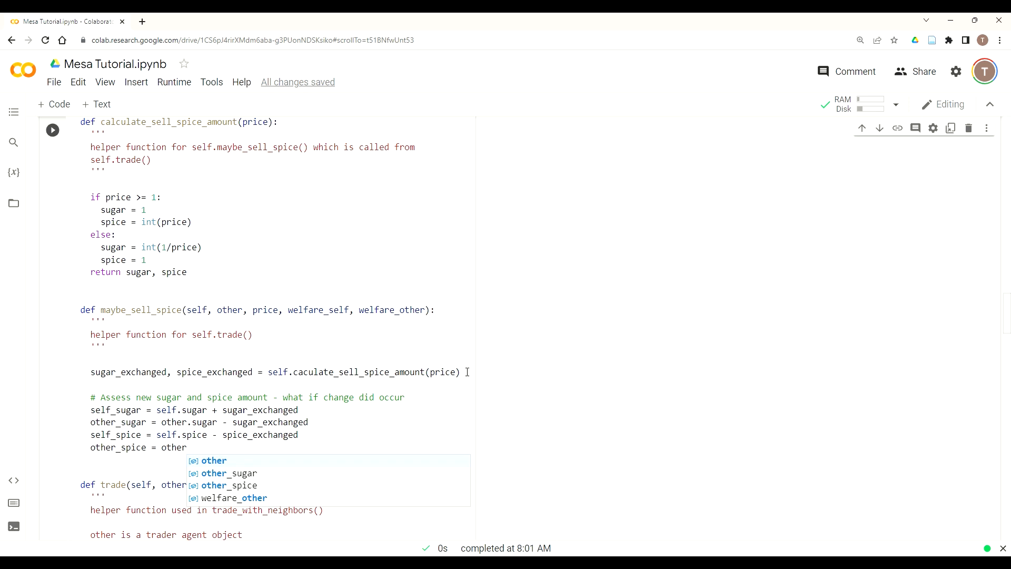
{"action": "type", "text": ".spi"}
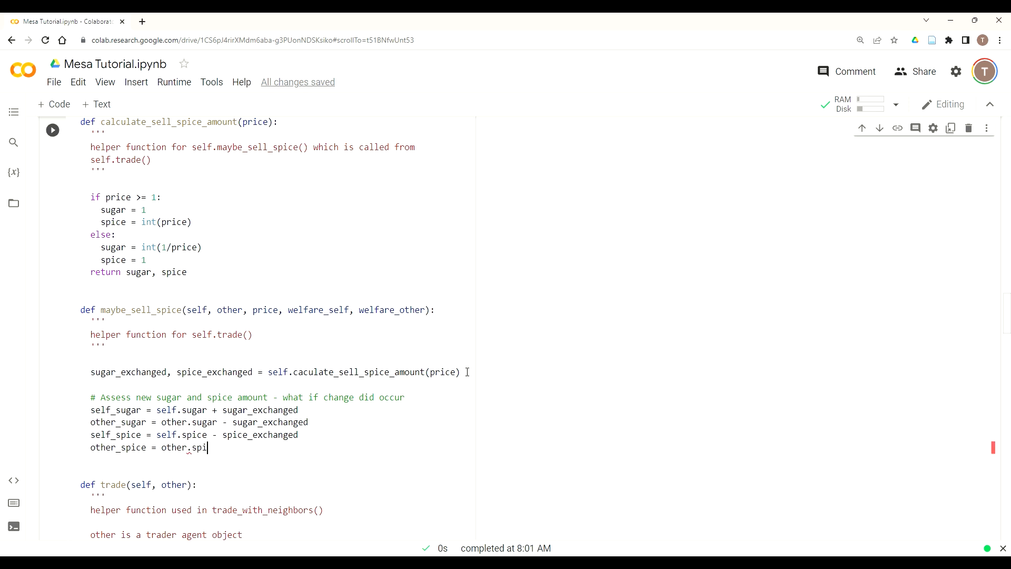
{"action": "type", "text": "ce"}
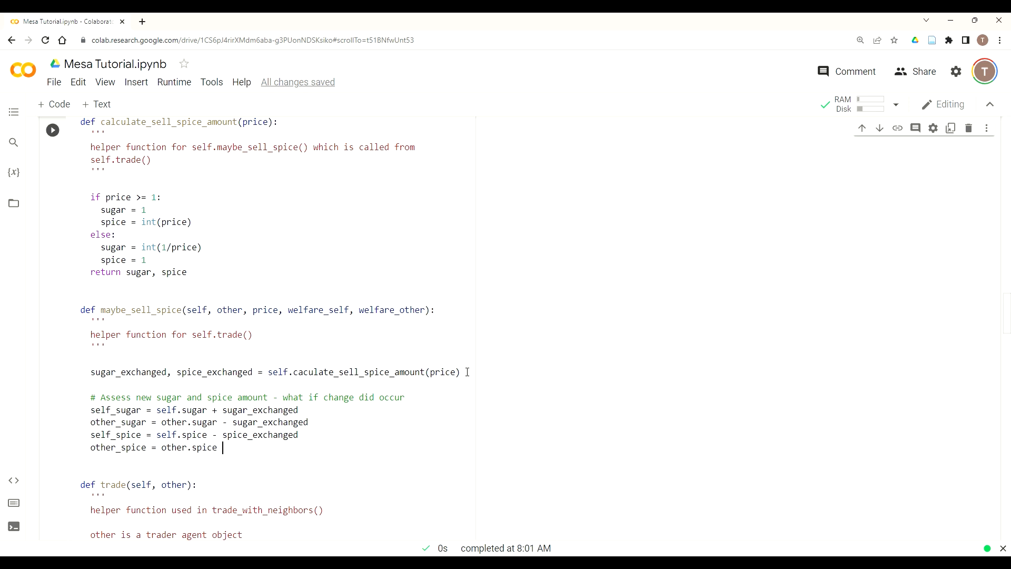
{"action": "type", "text": "+ spice_"}
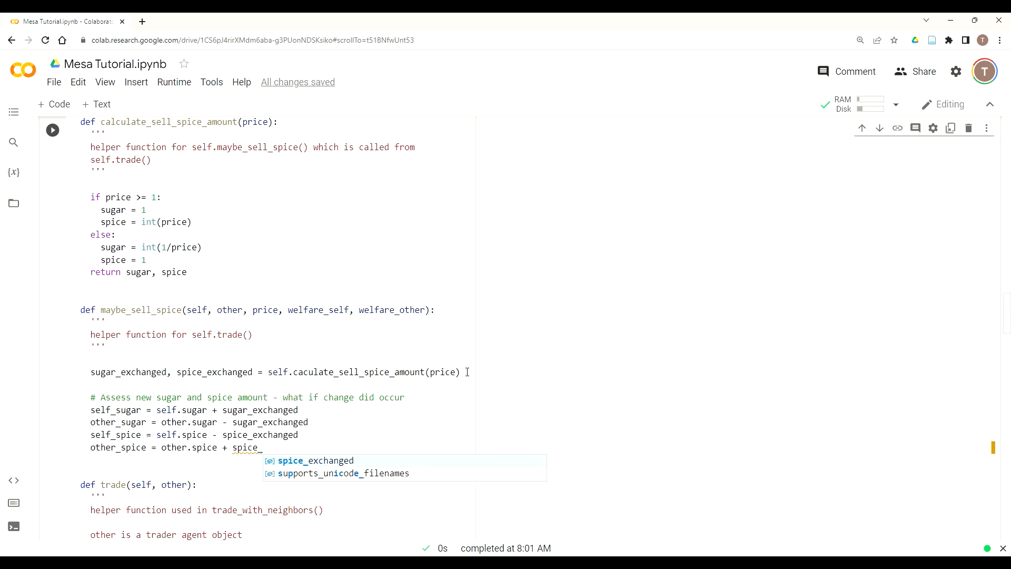
{"action": "type", "text": "exchanged"}
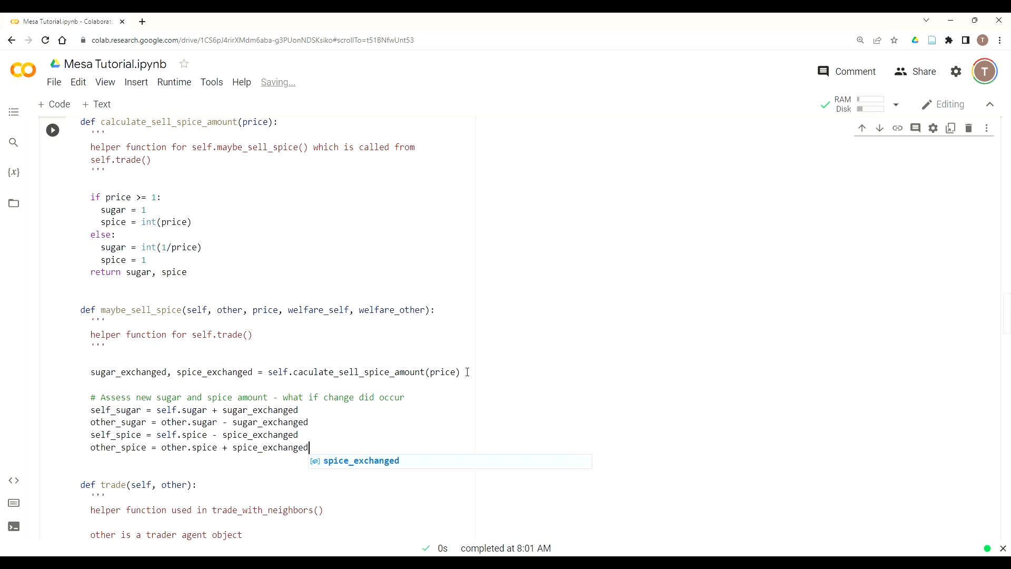
{"action": "key", "text": "enter"}
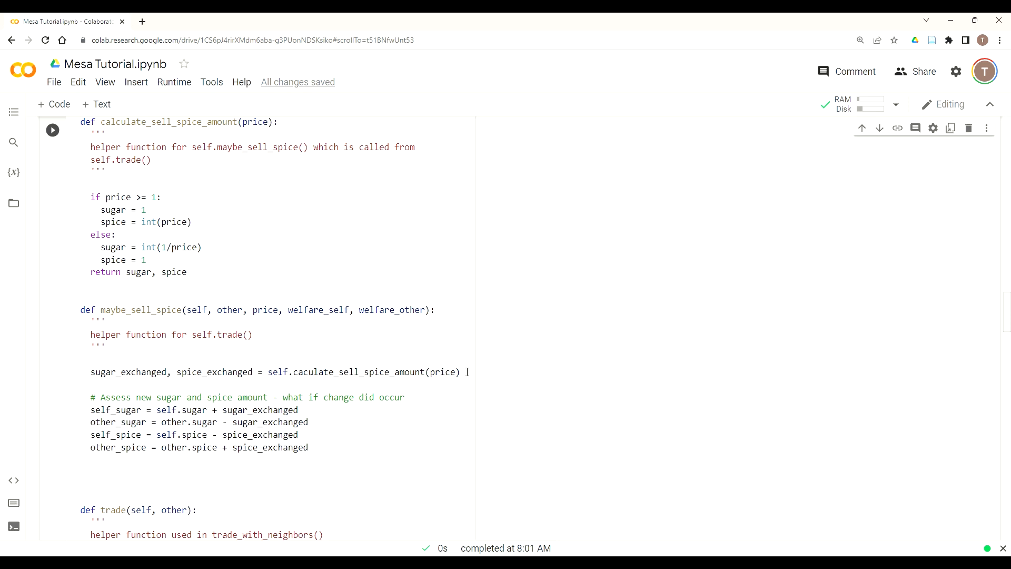
Add a resources comment and an if checking self_sugar or other_sugar <= 0.
{"action": "type", "text": "# double check to ensure ag"}
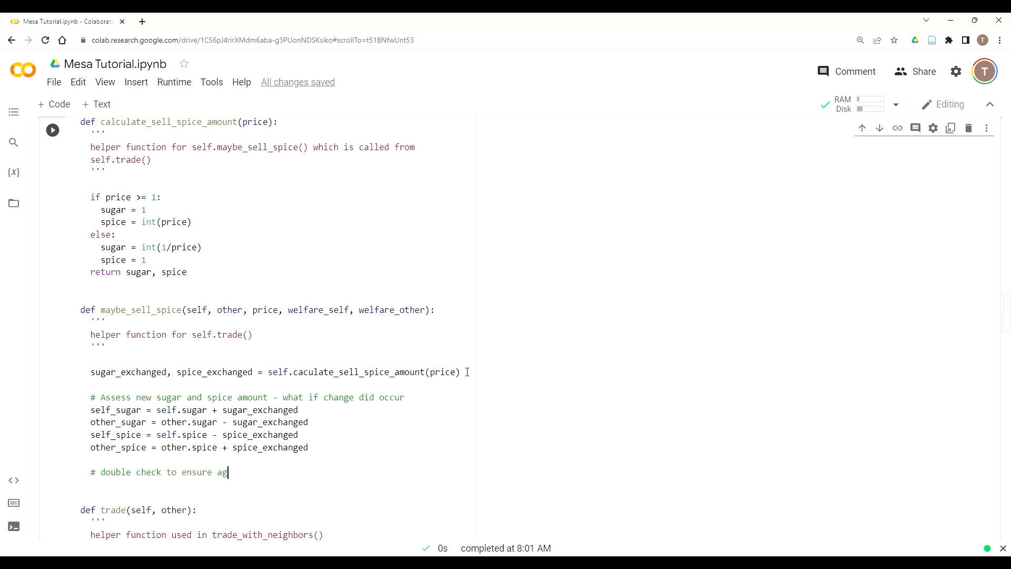
{"action": "type", "text": "ents have resources"}
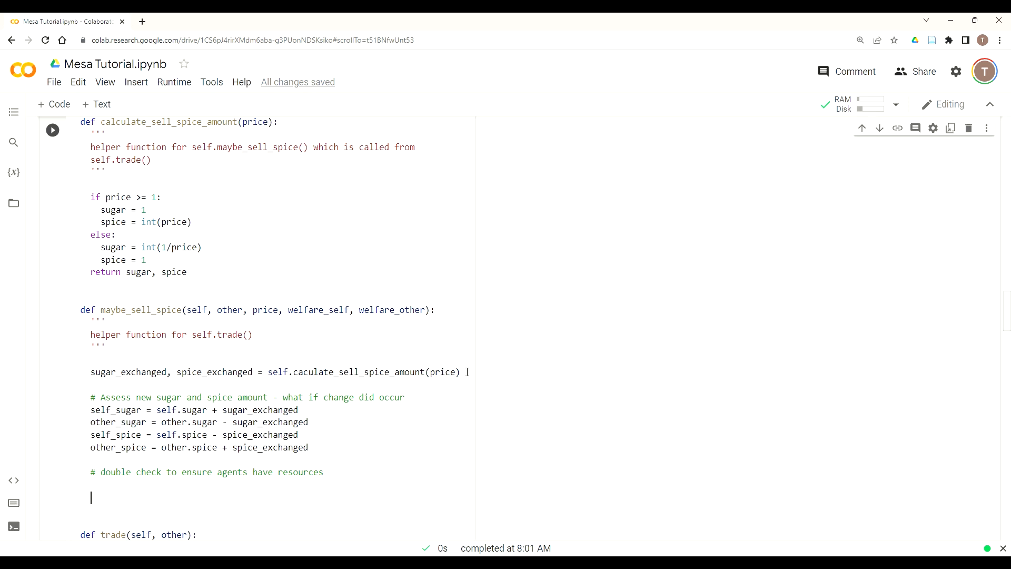
{"action": "type", "text": "if"}
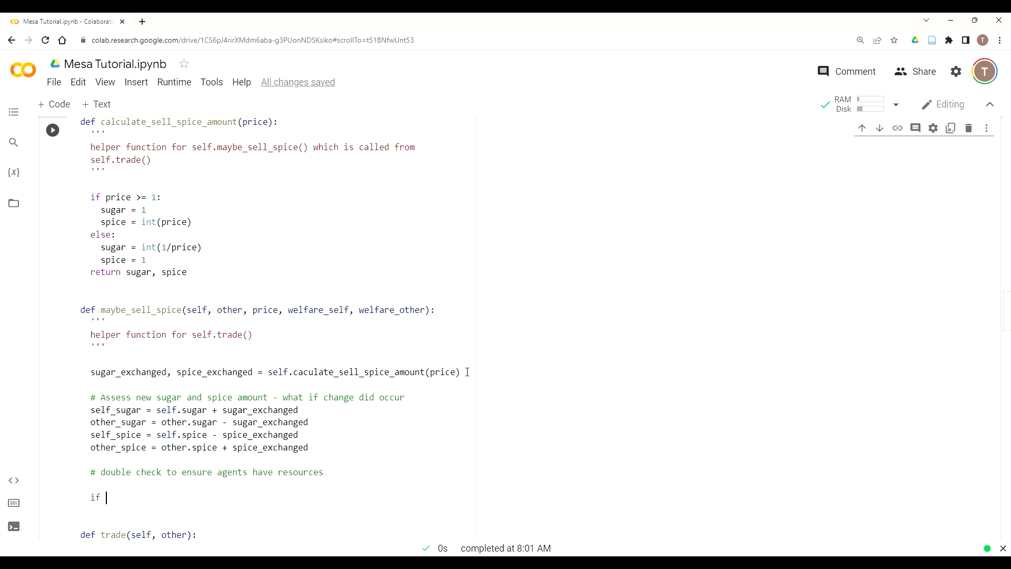
{"action": "type", "text": "("}
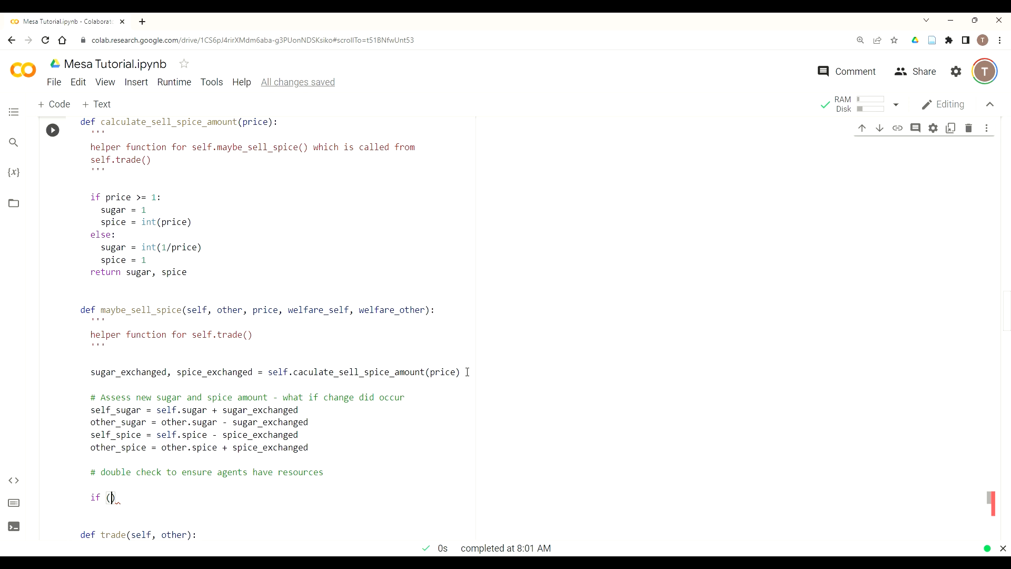
{"action": "type", "text": "(self_sugar"}
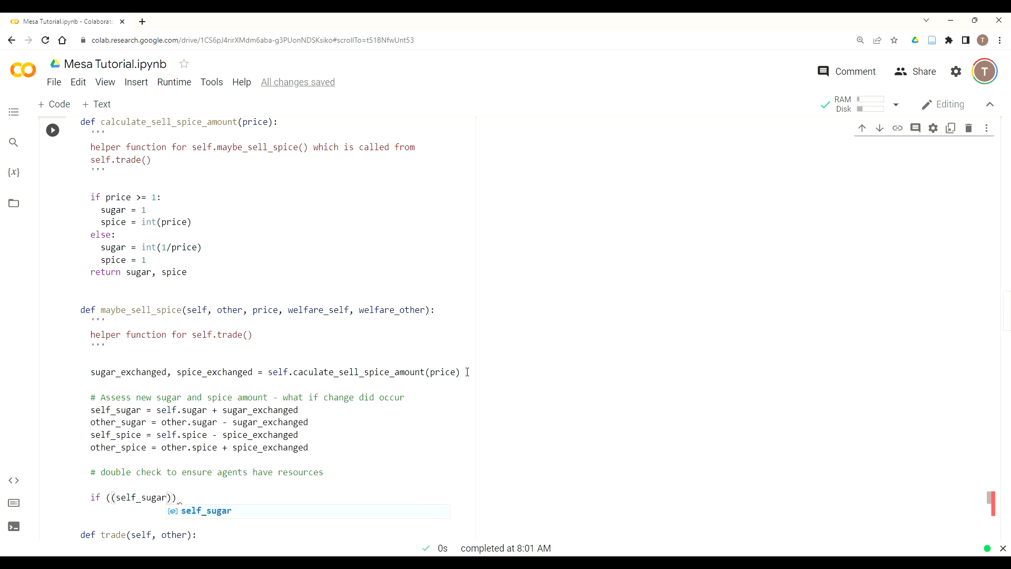
{"action": "type", "text": "<= 0"}
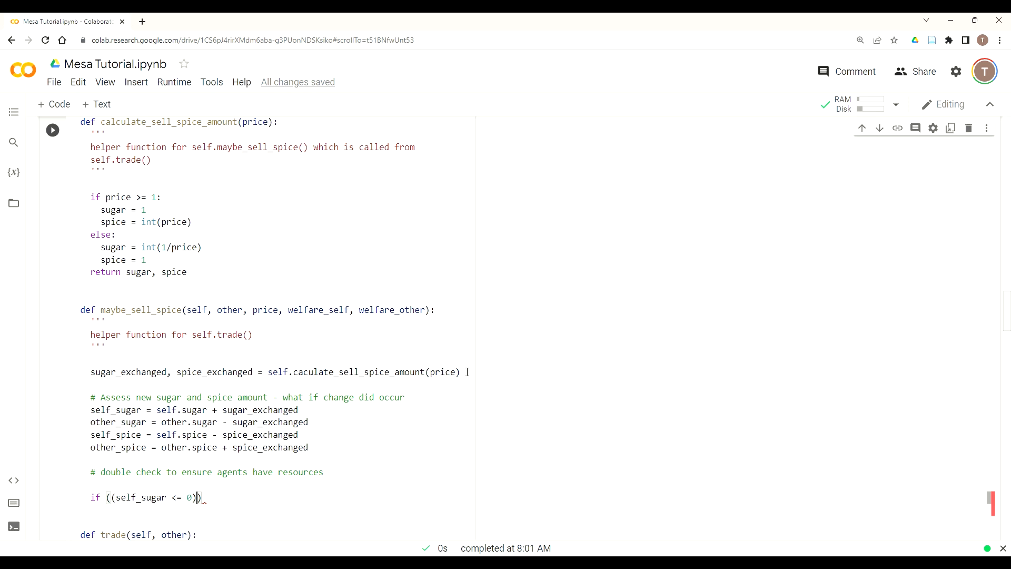
{"action": "type", "text": "or"}
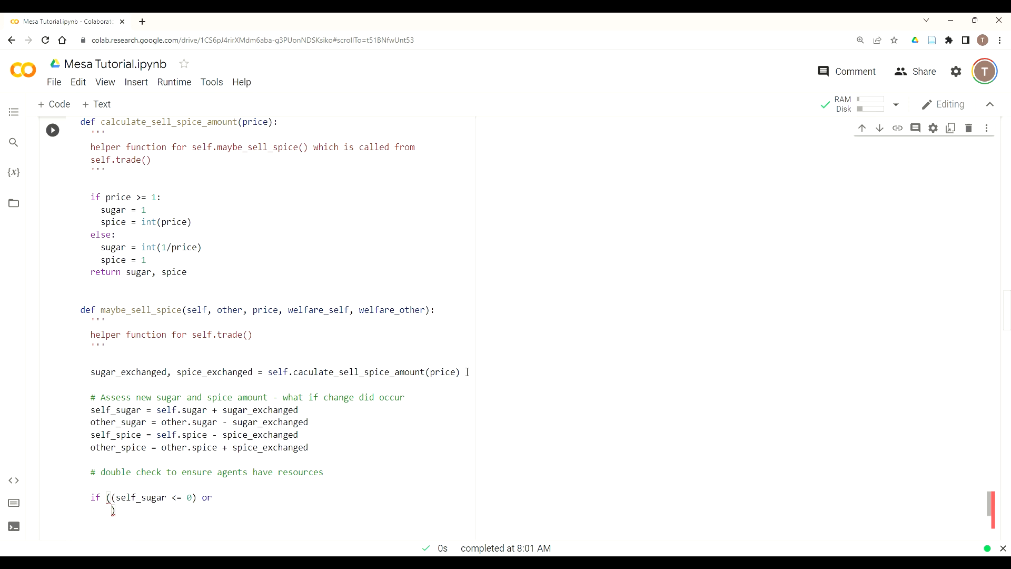
{"action": "type", "text": "other"}
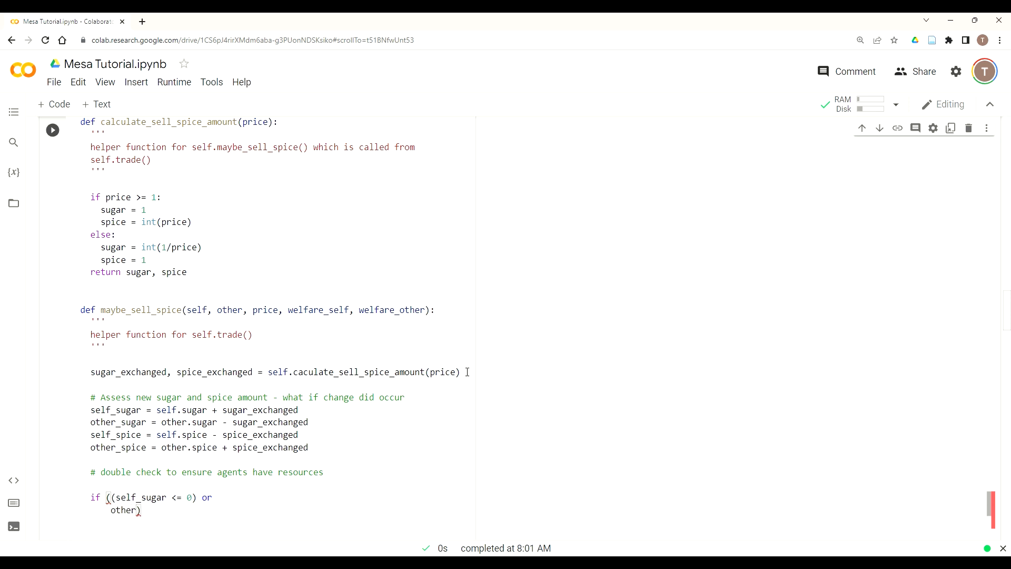
{"action": "type", "text": "_sugar"}
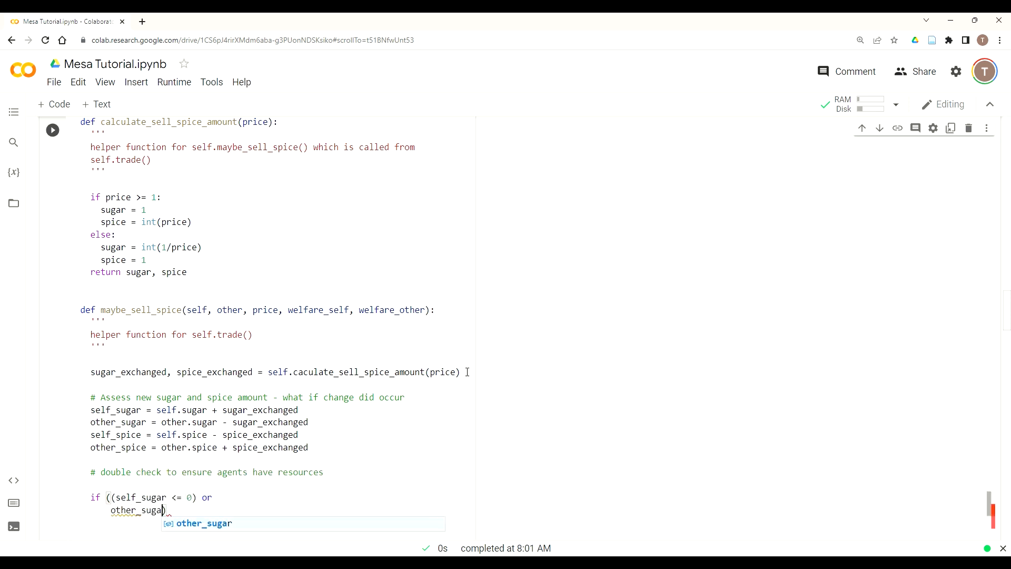
{"action": "type", "text": "<"}
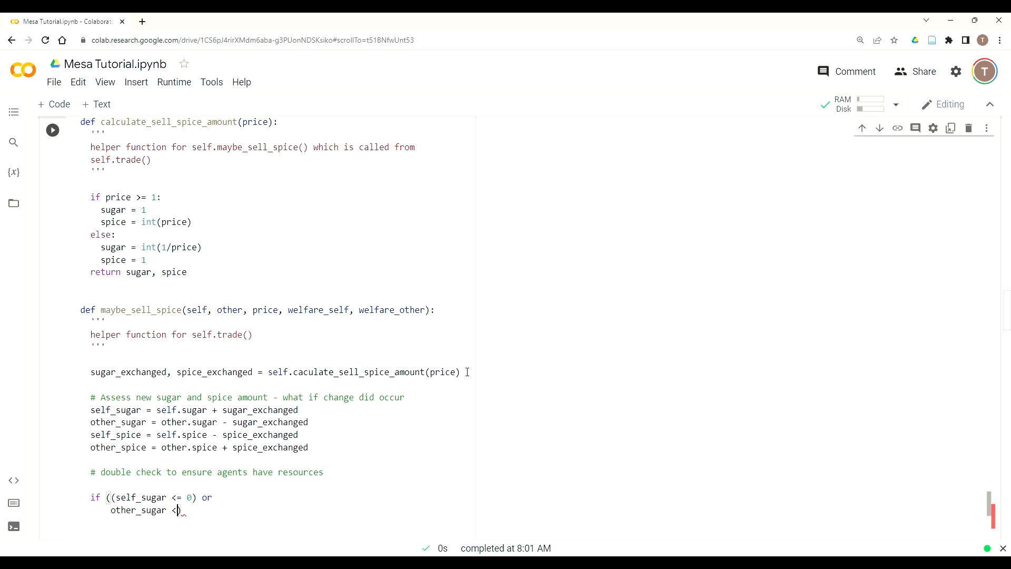
{"action": "type", "text": "=0"}
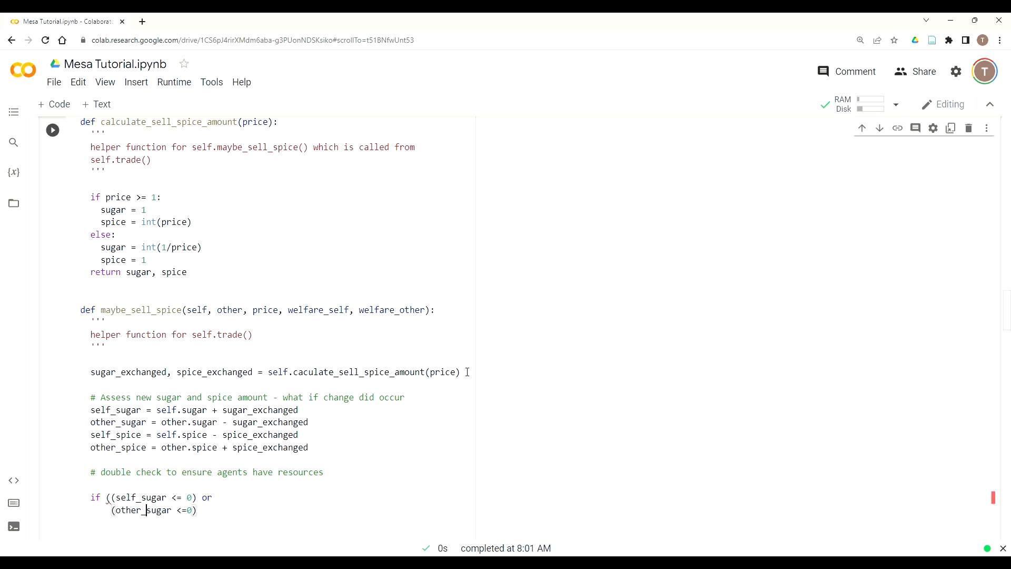
{"action": "type", "text": ")"}
{"action": "type", "text": " or"}
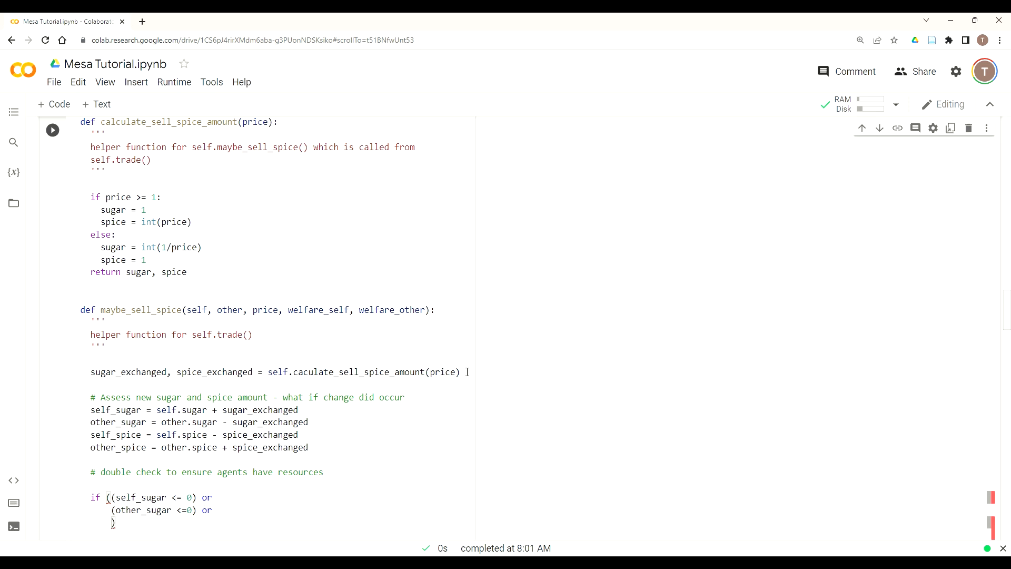
Extend the condition with self_spice or other_spice <= 0 and return False under it.
{"action": "type", "text": "()"}
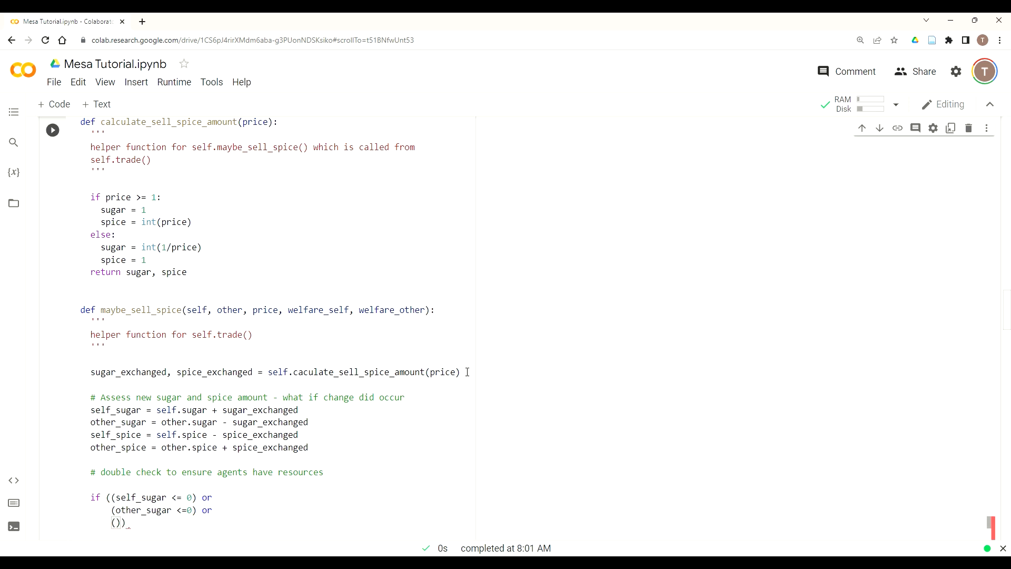
{"action": "type", "text": "self_spice"}
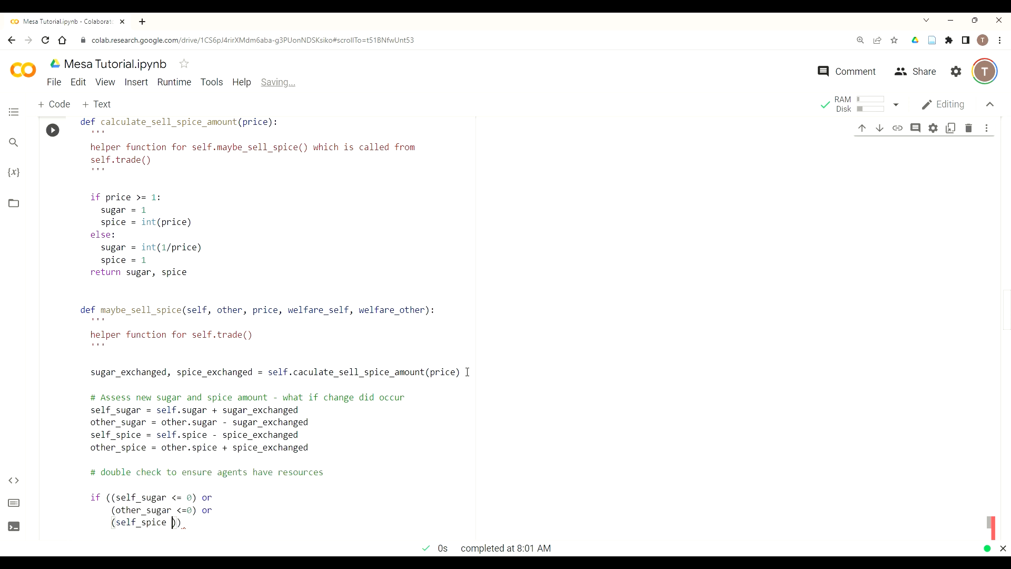
{"action": "type", "text": "<-"}
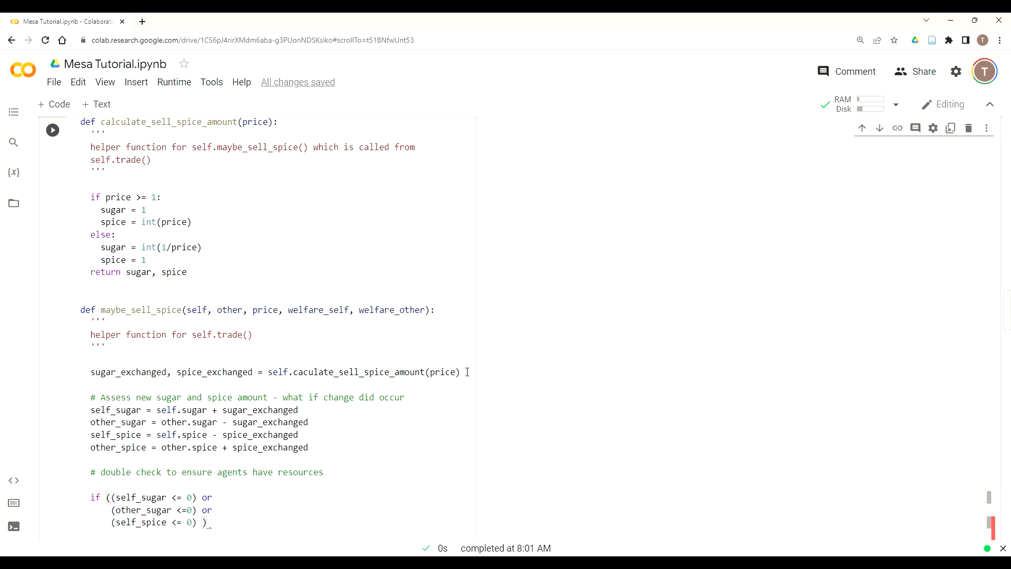
{"action": "type", "text": "or"}
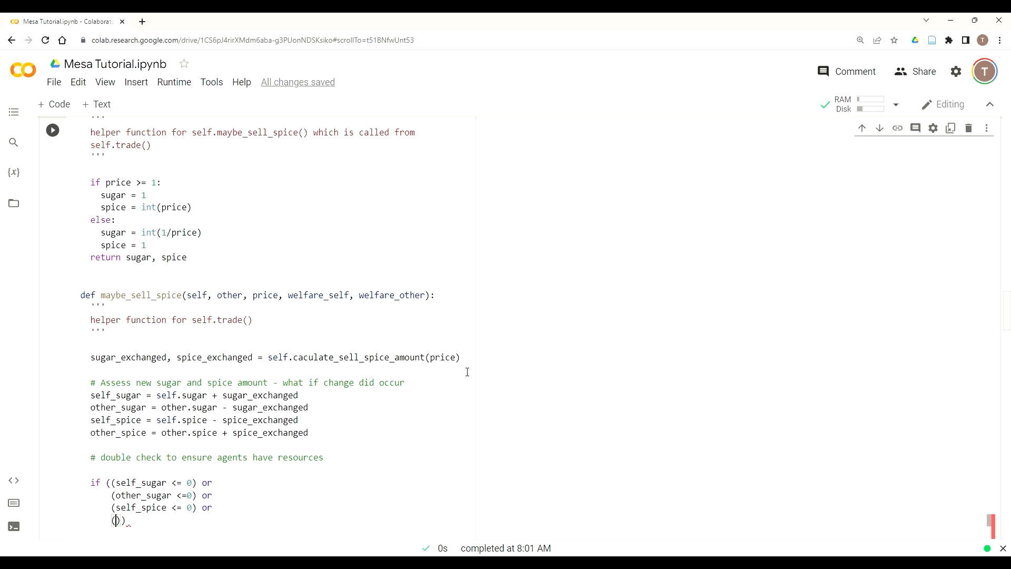
{"action": "type", "text": "(other_spice <="}
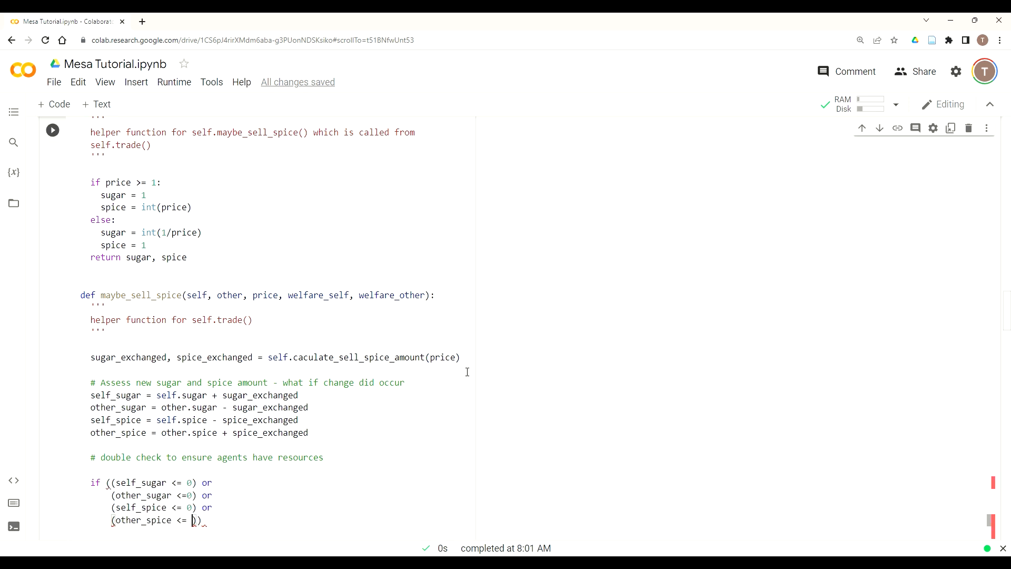
{"action": "type", "text": "0"}
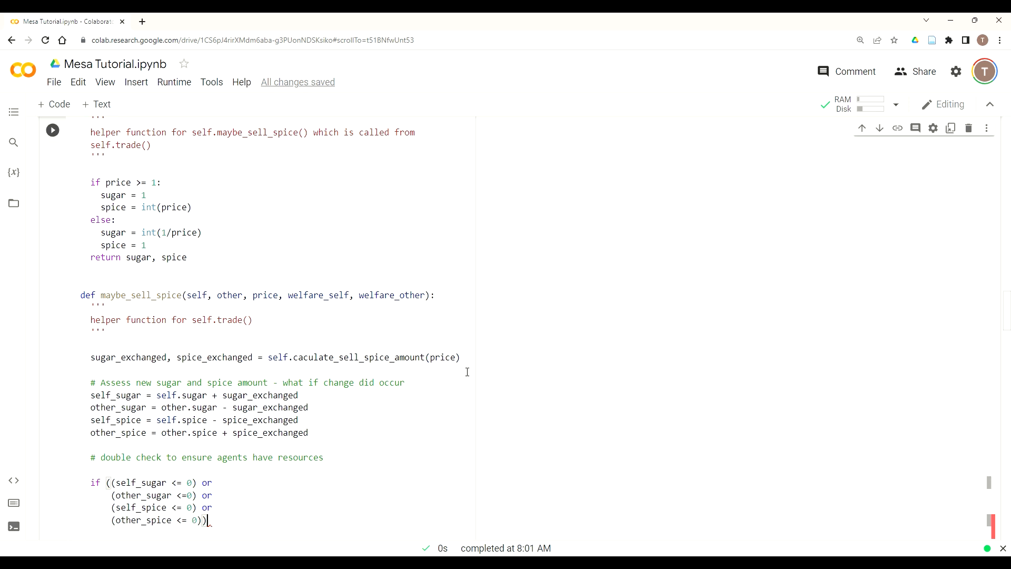
{"action": "type", "text": ":"}
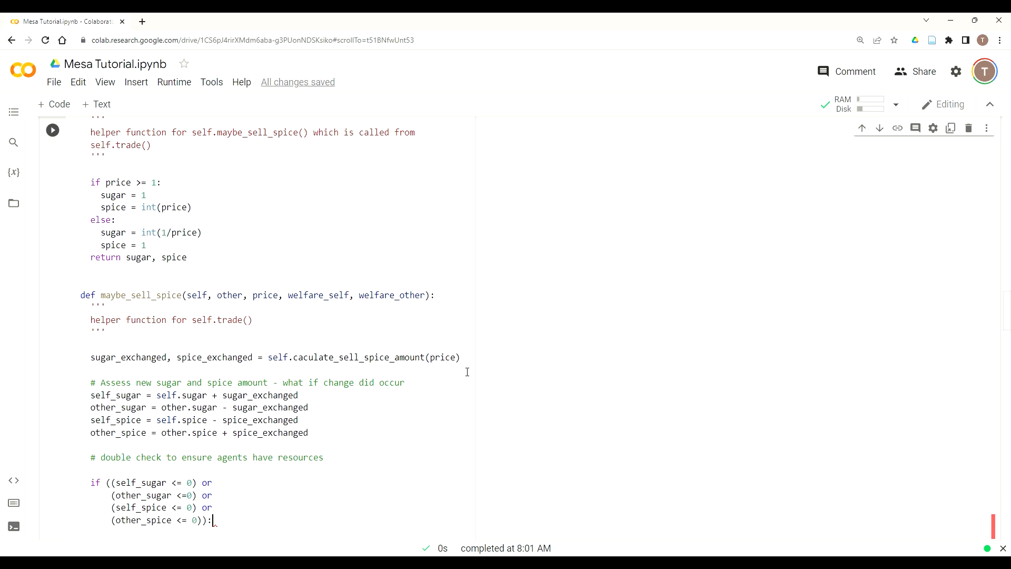
{"action": "type", "text": "re"}
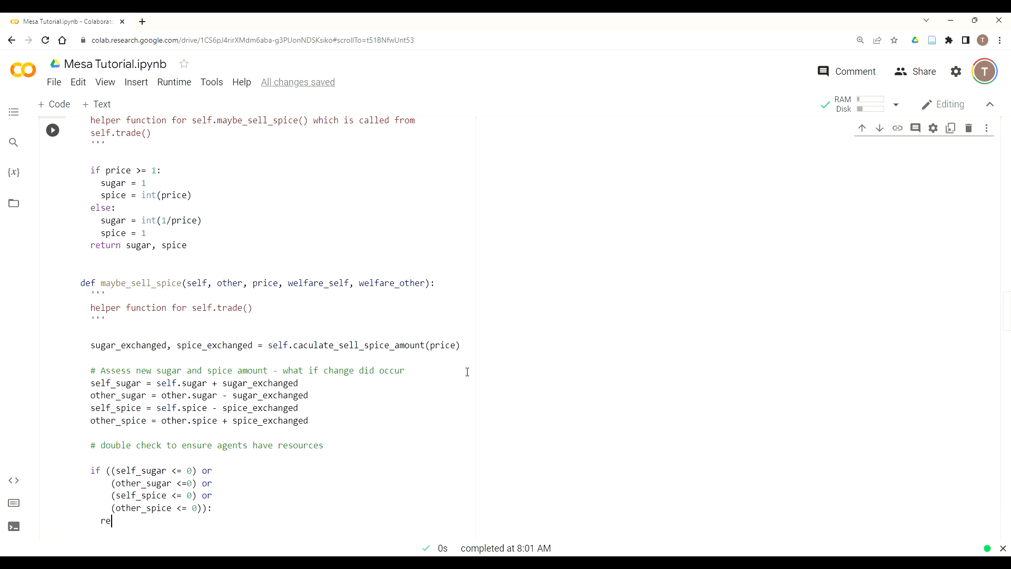
{"action": "type", "text": "turn Fals"}
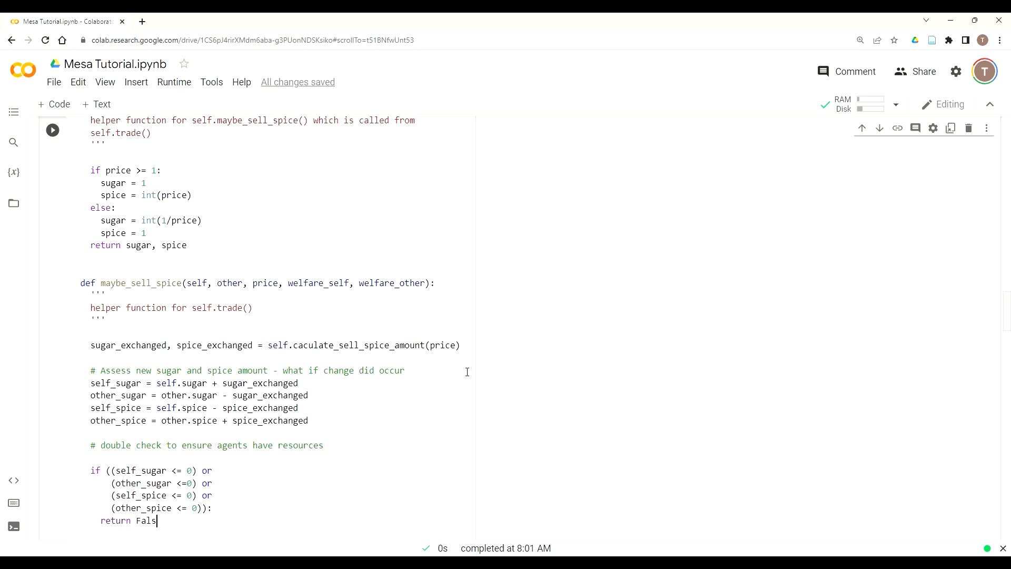
{"action": "type", "text": "e"}
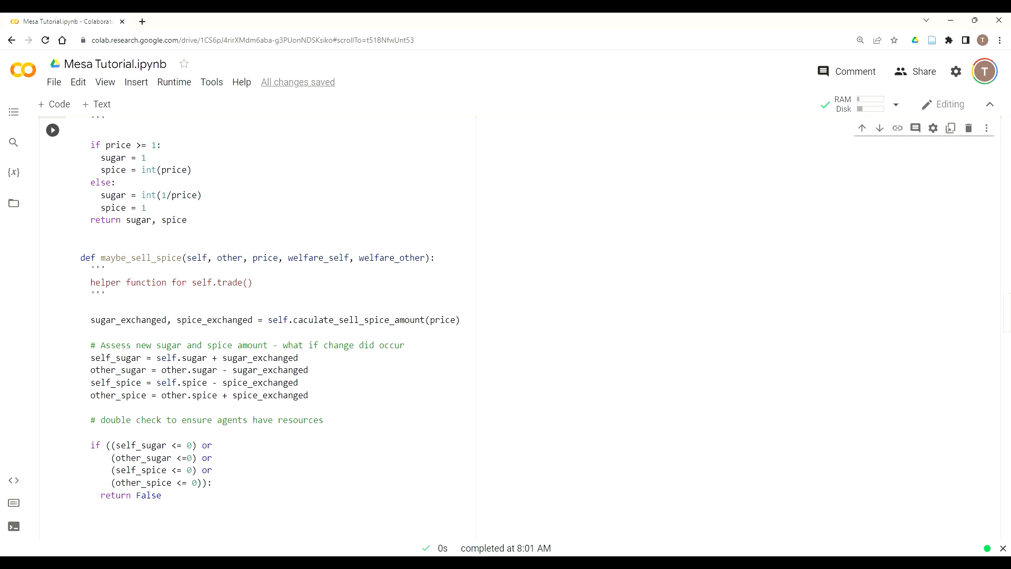
Write the comment '# trade criteria #1 - are both agents better off?'.
{"action": "scroll", "scroll_direction": "down", "scroll_amount": 3}
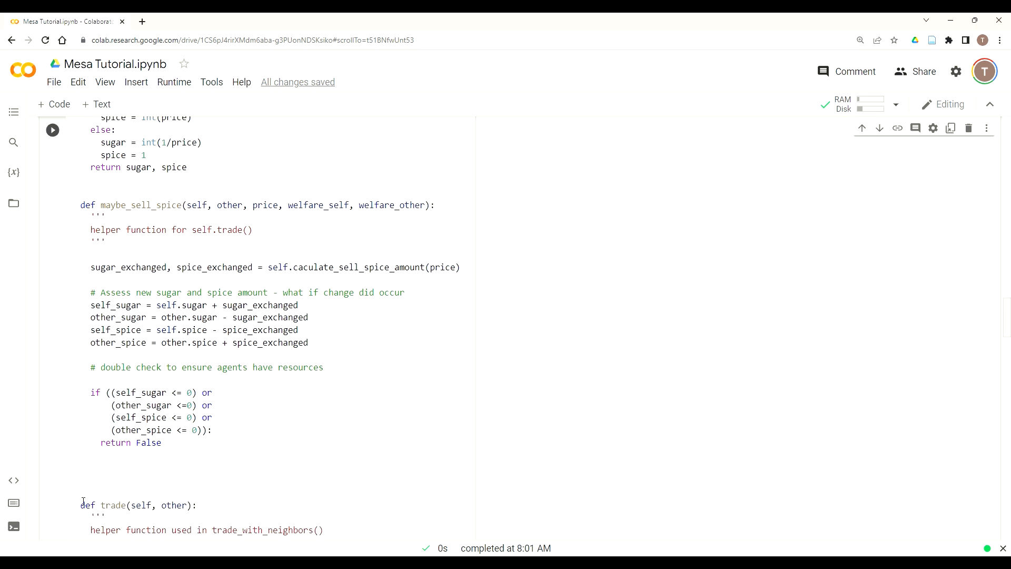
{"action": "type", "text": "# tr"}
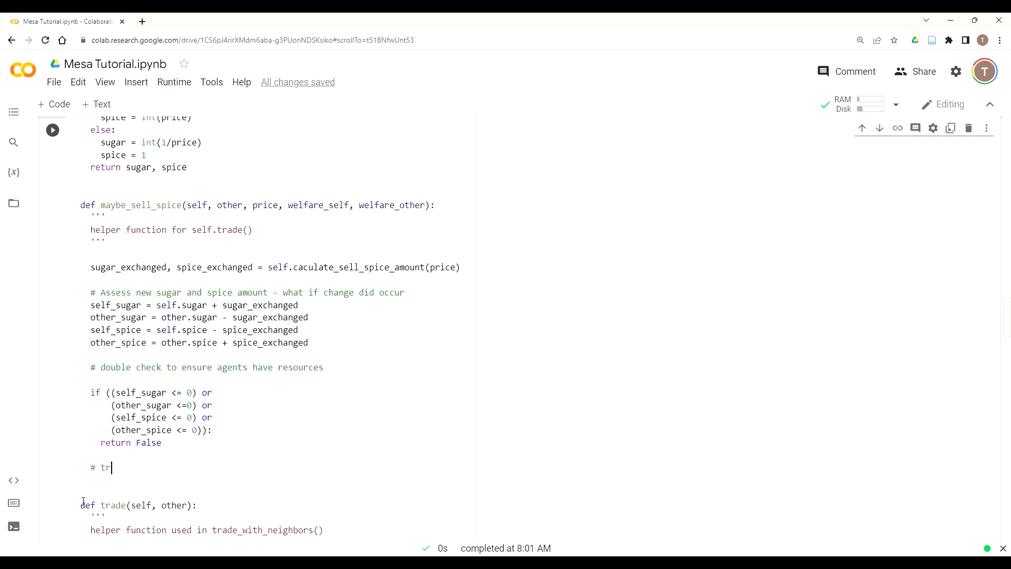
{"action": "type", "text": "ade crtieria"}
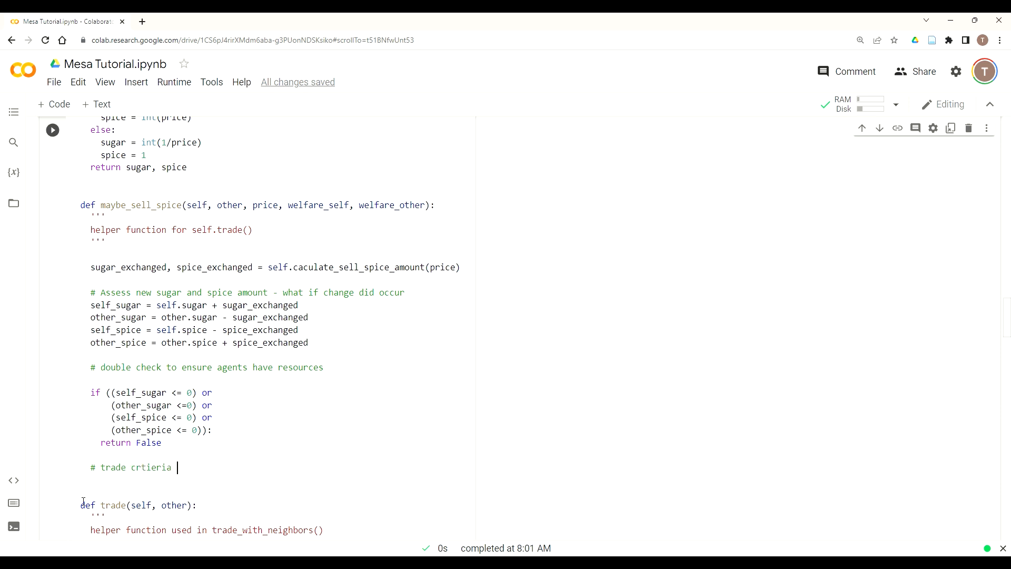
{"action": "type", "text": "#"}
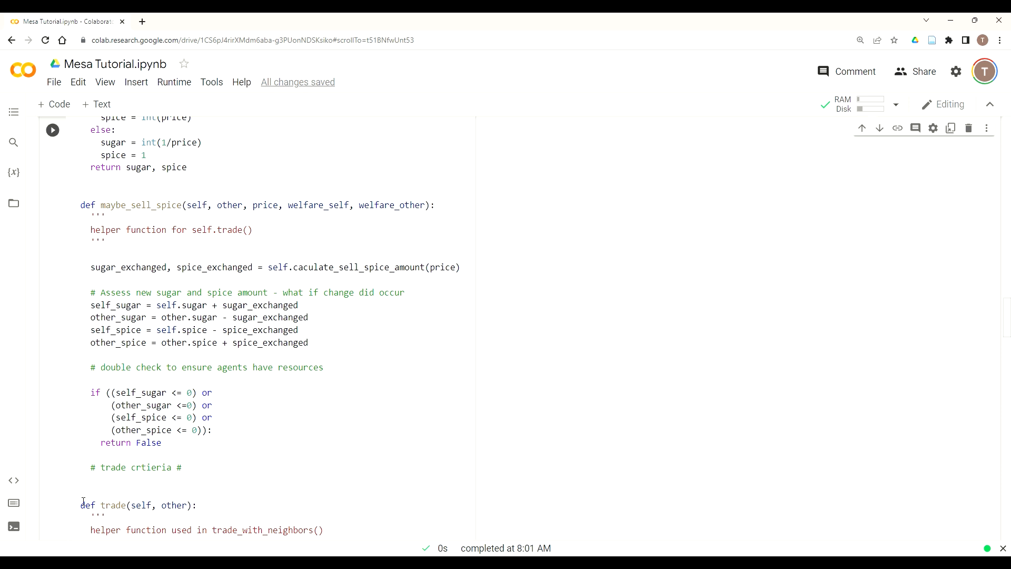
{"action": "type", "text": "1"}
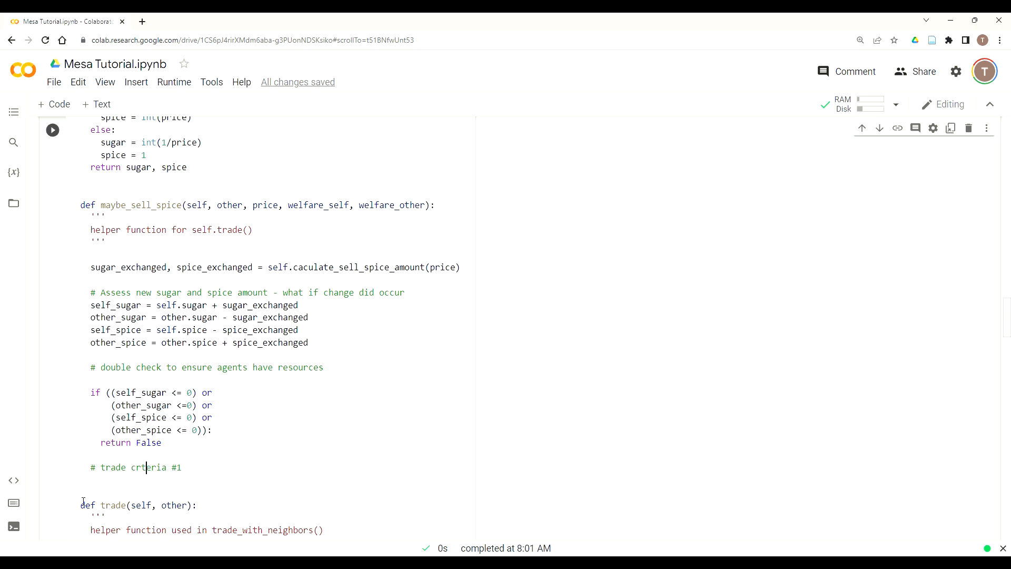
{"action": "type", "text": "criteria"}
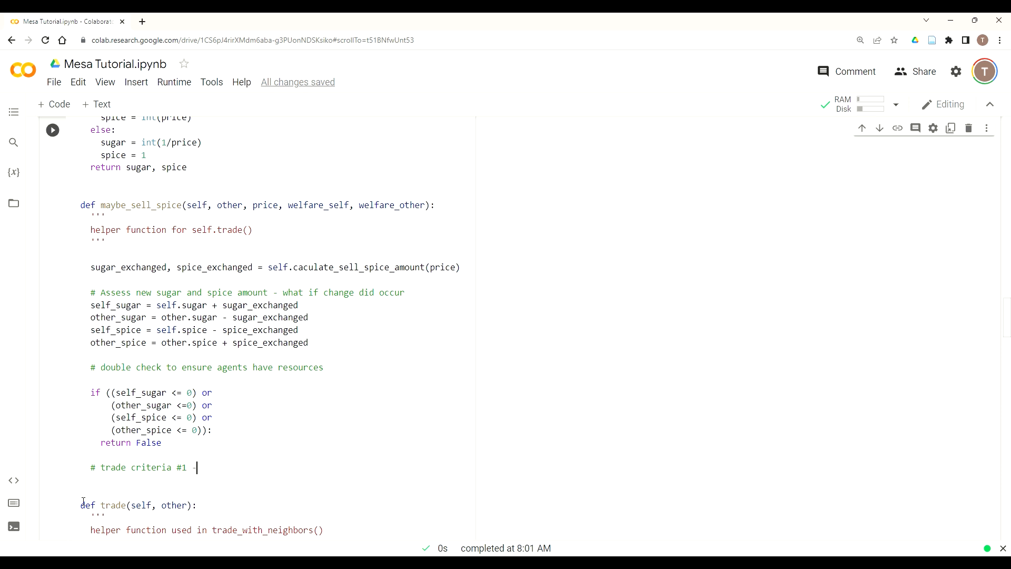
{"action": "type", "text": "are both agents better off"}
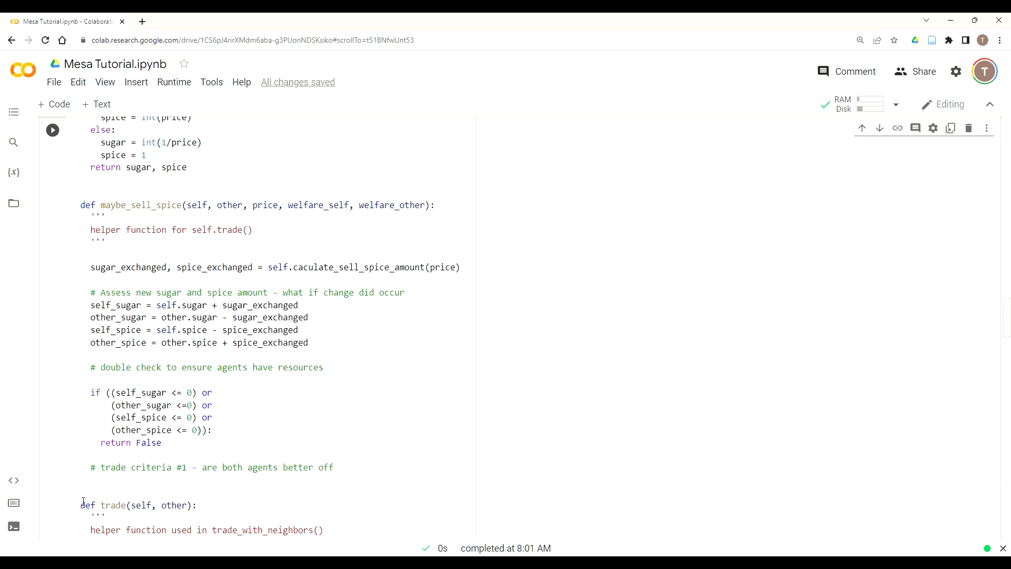
{"action": "type", "text": "?"}
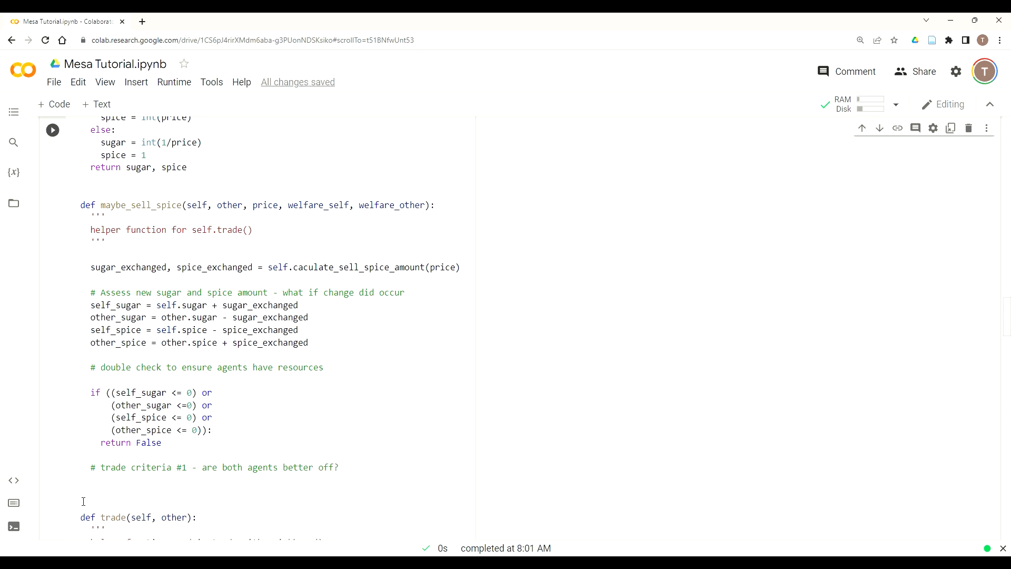
Begin the both_agents_better_off assignment beneath the comment.
{"action": "type", "text": "bo"}
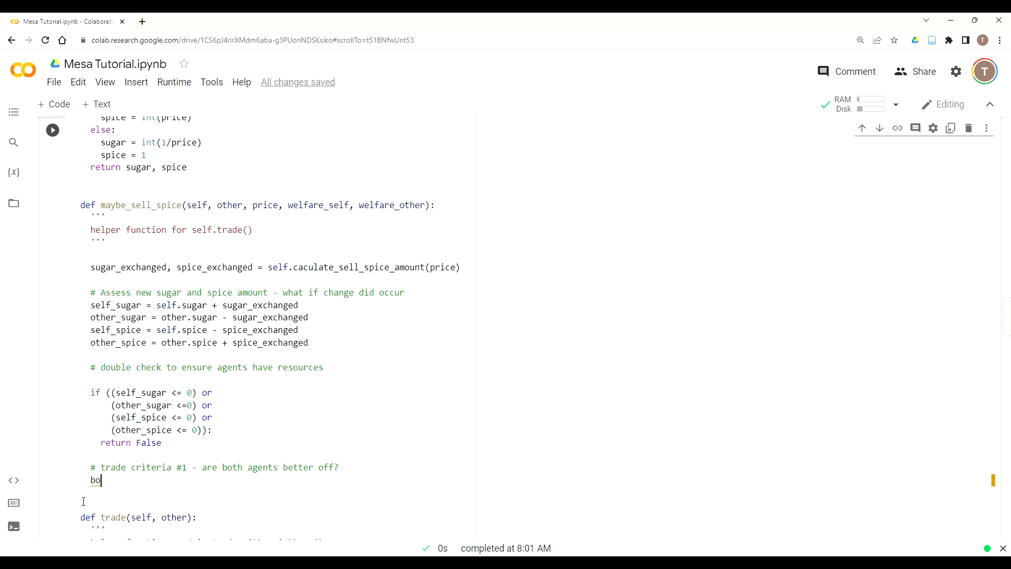
{"action": "type", "text": "bo"}
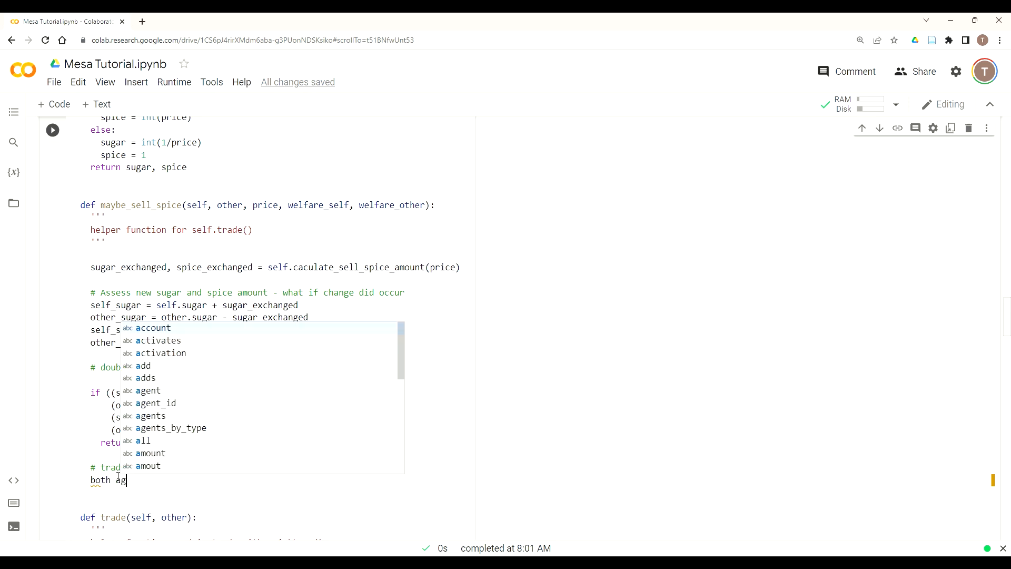
{"action": "type", "text": "ents_better"}
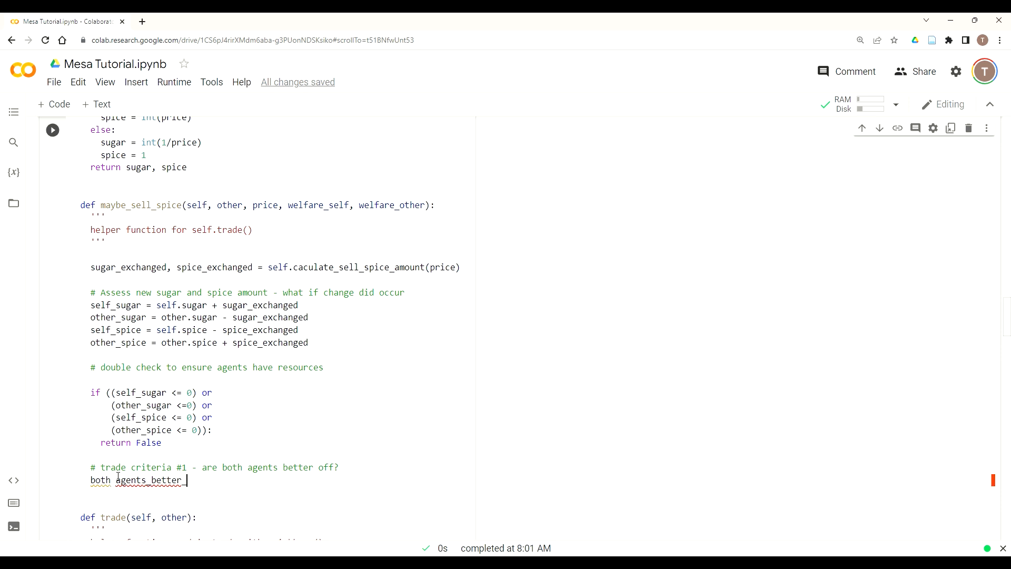
{"action": "type", "text": "_off ="}
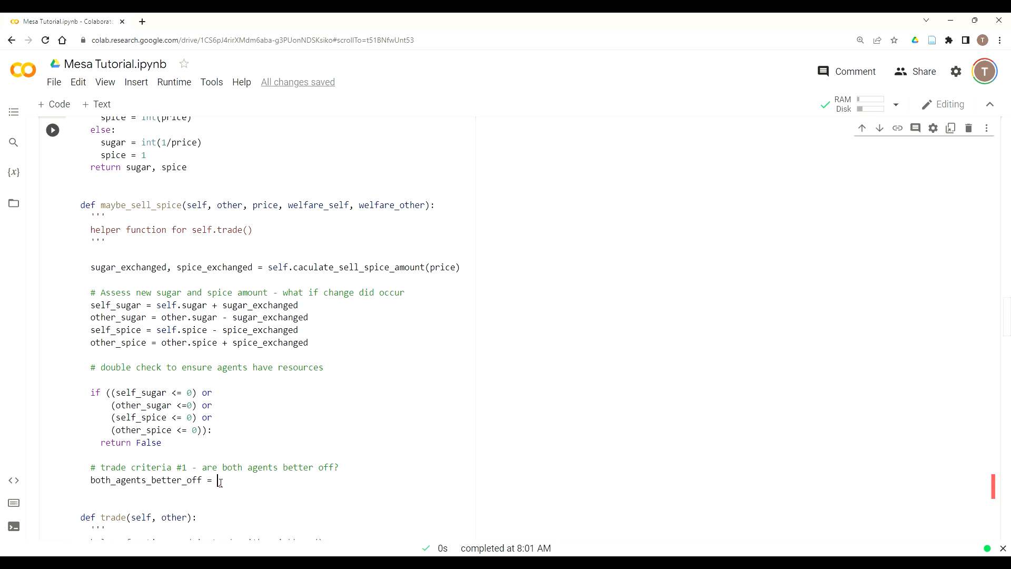
Write welfare_self < self.calcualte_welfare(self_sugar, self_spice) and as the first condition.
{"action": "type", "text": "()"}
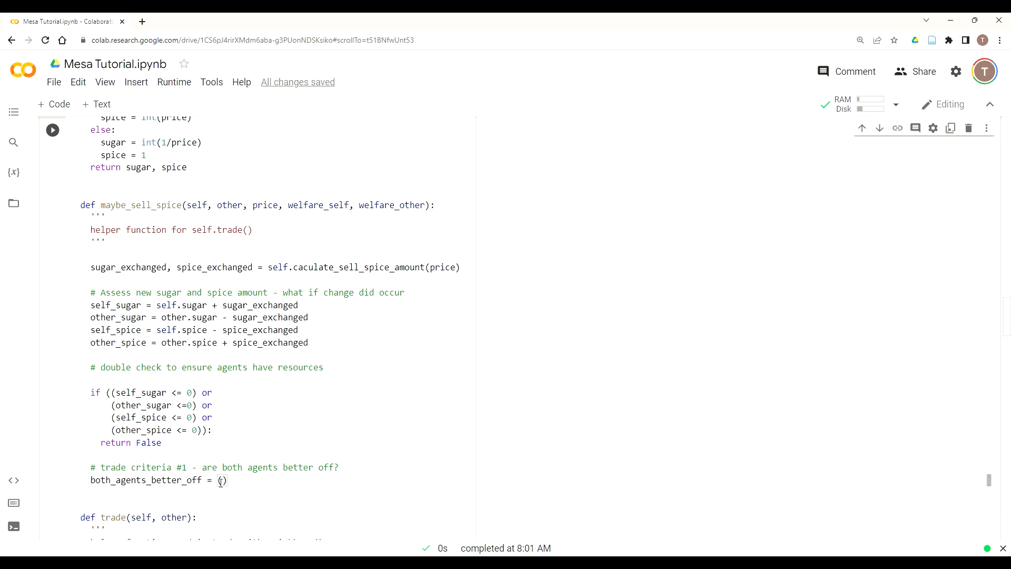
{"action": "type", "text": "se"}
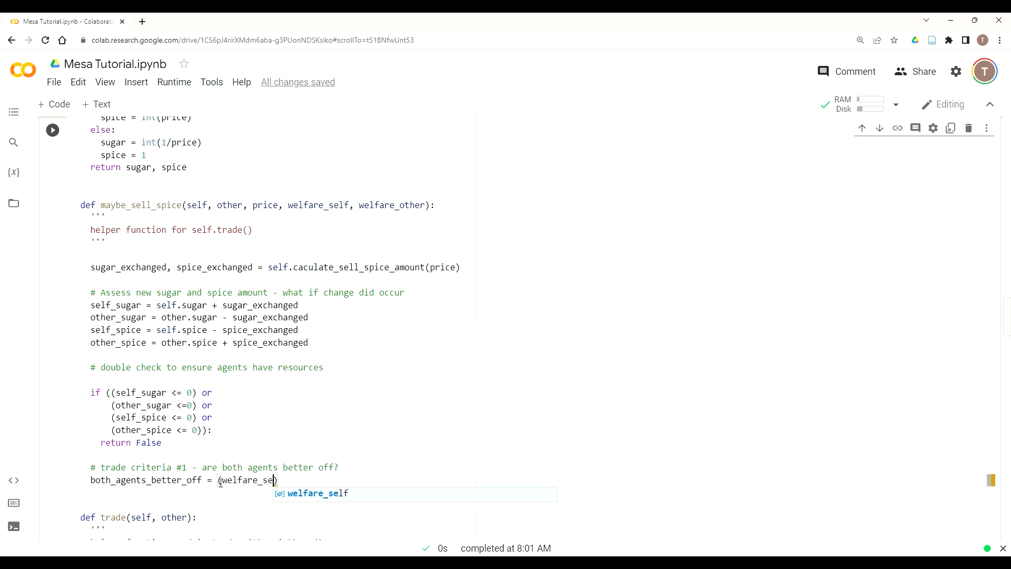
{"action": "type", "text": "lf"}
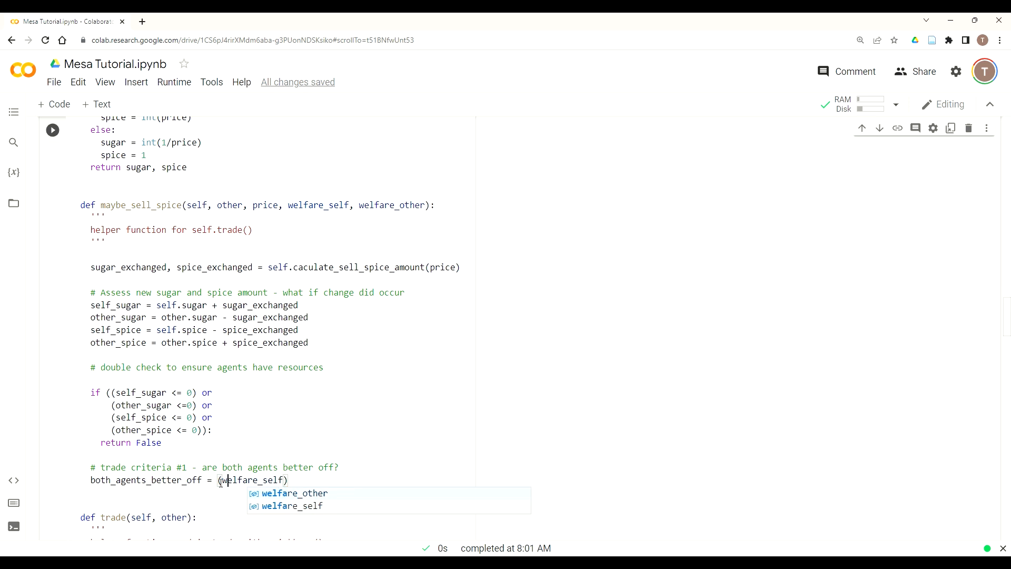
{"action": "key", "text": "enter"}
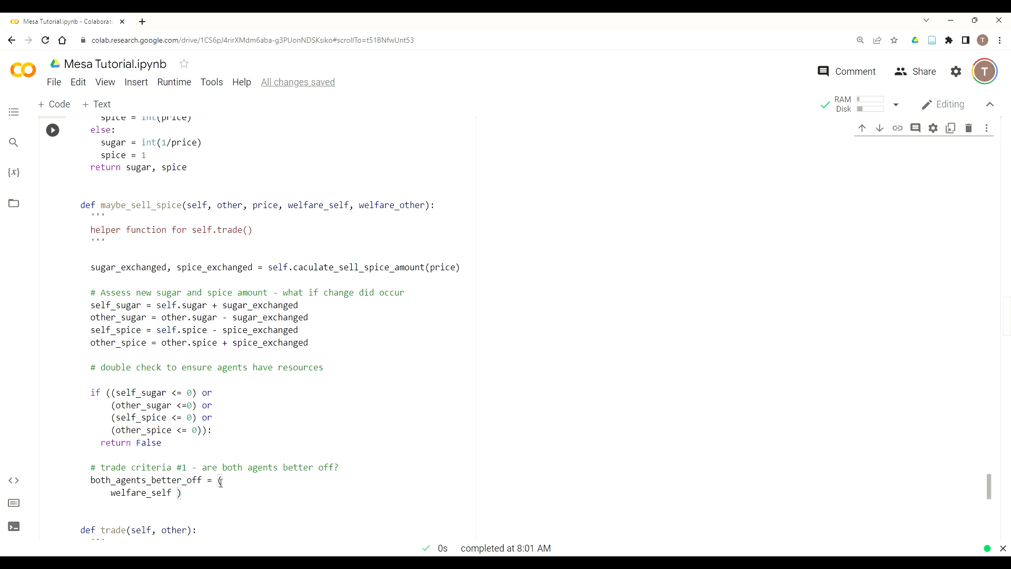
{"action": "type", "text": "<"}
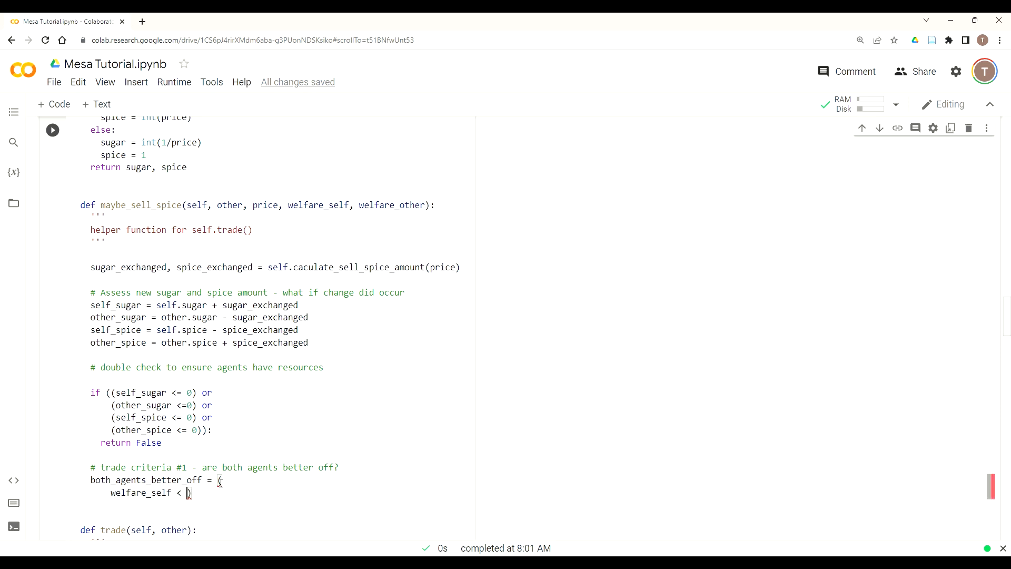
{"action": "type", "text": "self."}
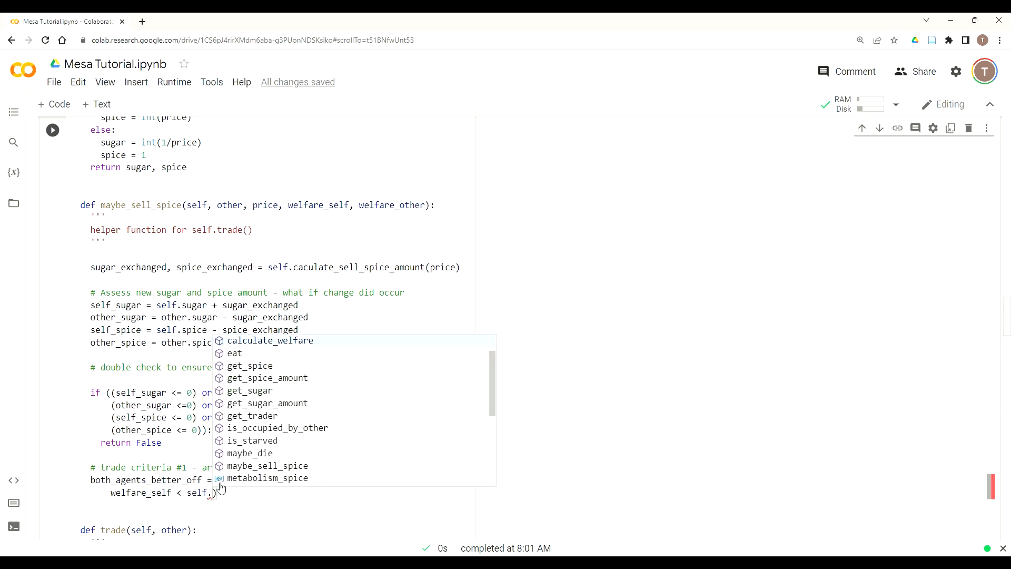
{"action": "type", "text": "calcualte_welfare("}
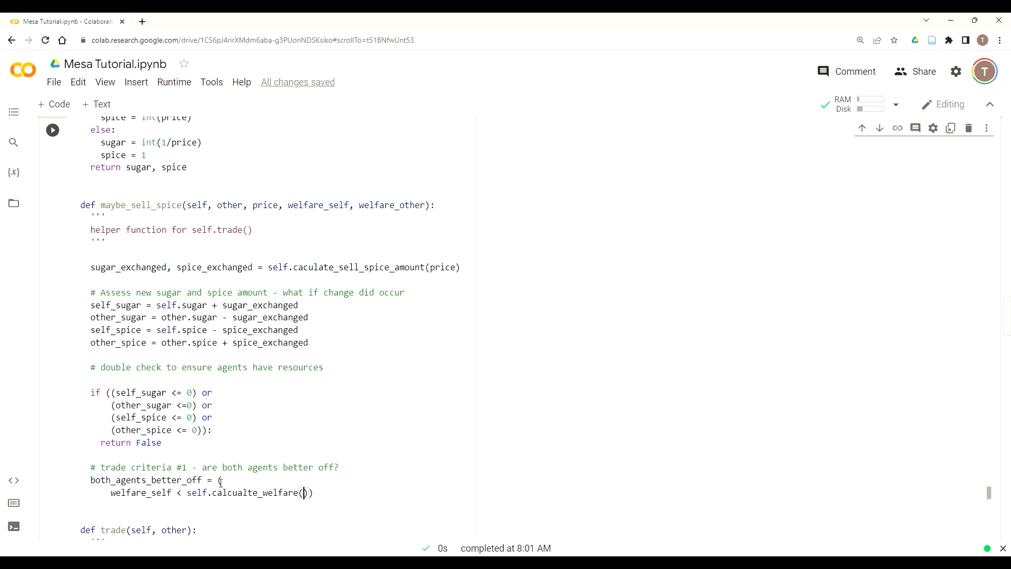
{"action": "type", "text": "self"}
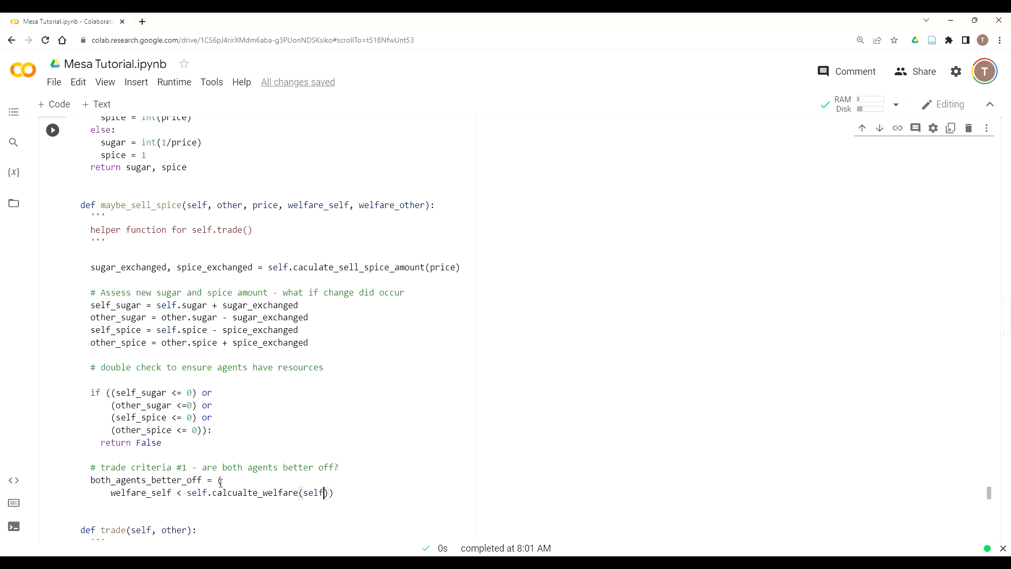
{"action": "type", "text": "_sugar"}
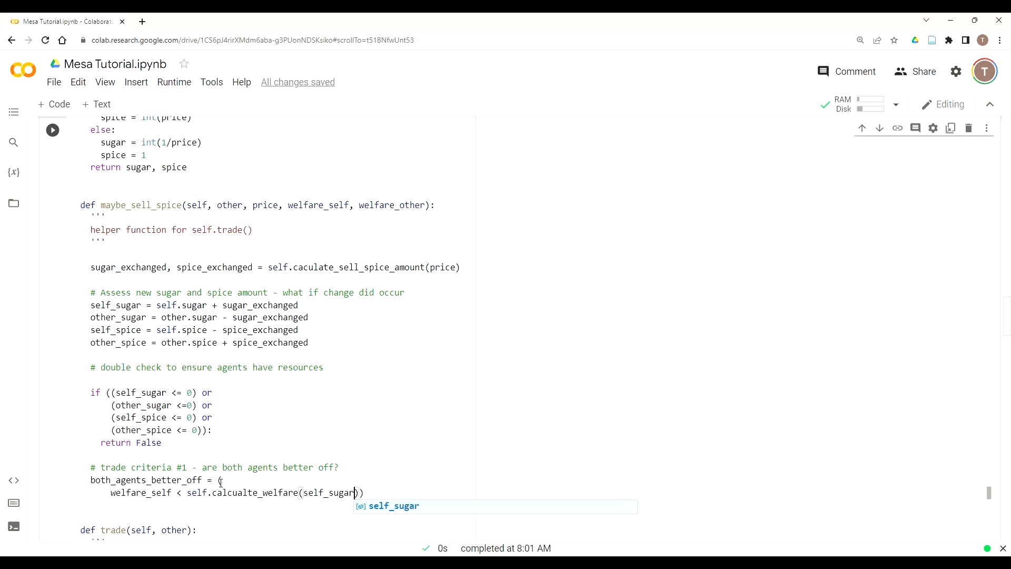
{"action": "type", "text": ", self_sp"}
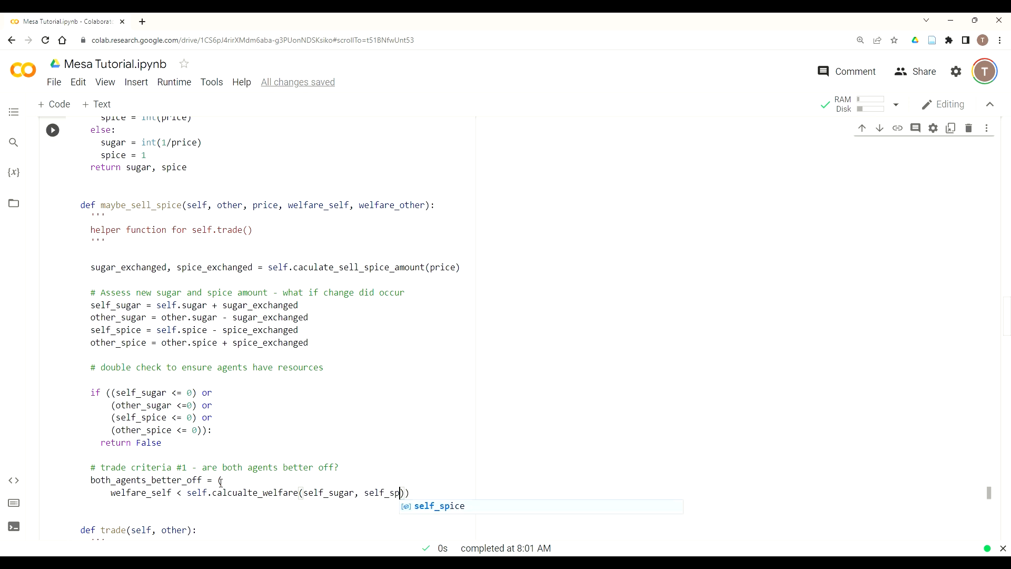
{"action": "key", "text": "Tab"}
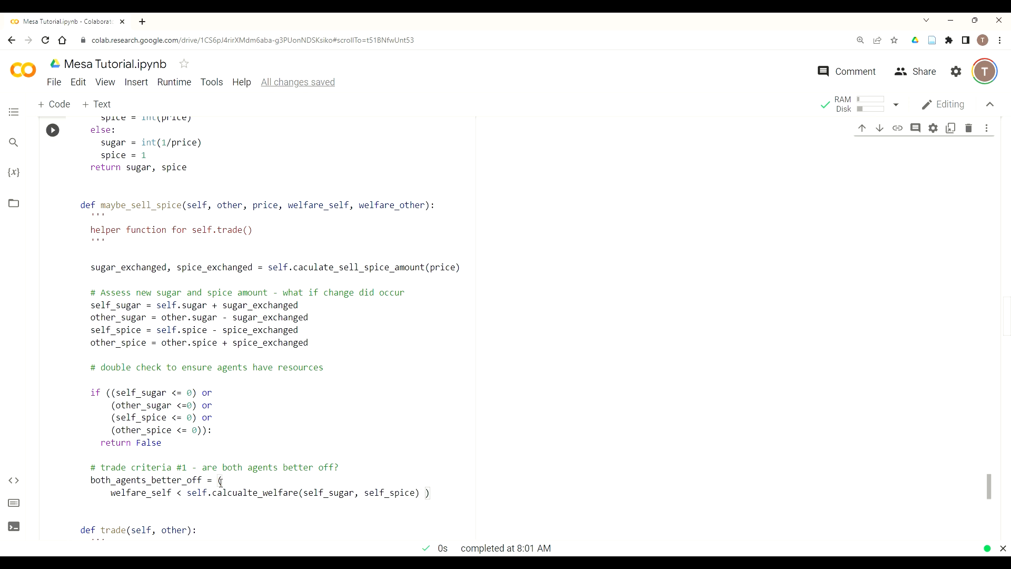
{"action": "type", "text": "and"}
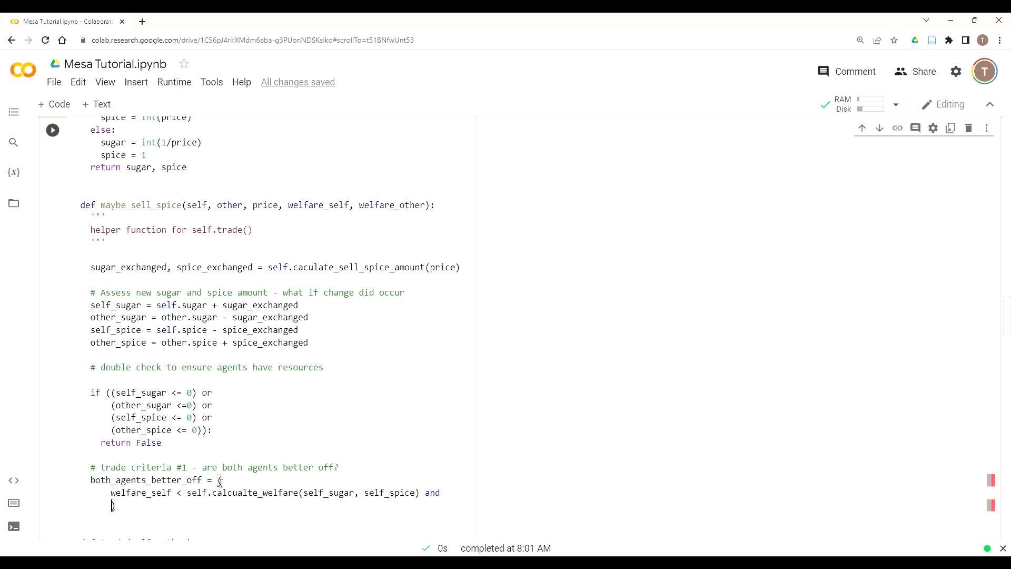
Add welfare_other < other.calcualte_welfare(other_sugar, other_spice) and parenthesise the first condition.
{"action": "type", "text": "welfare_"}
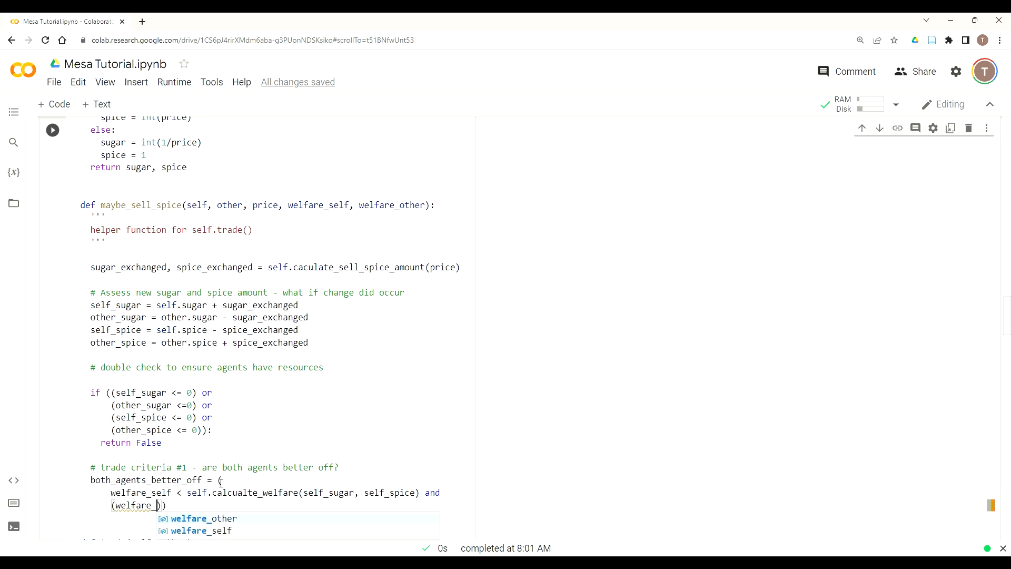
{"action": "left_click", "coordinate": [200, 518]}
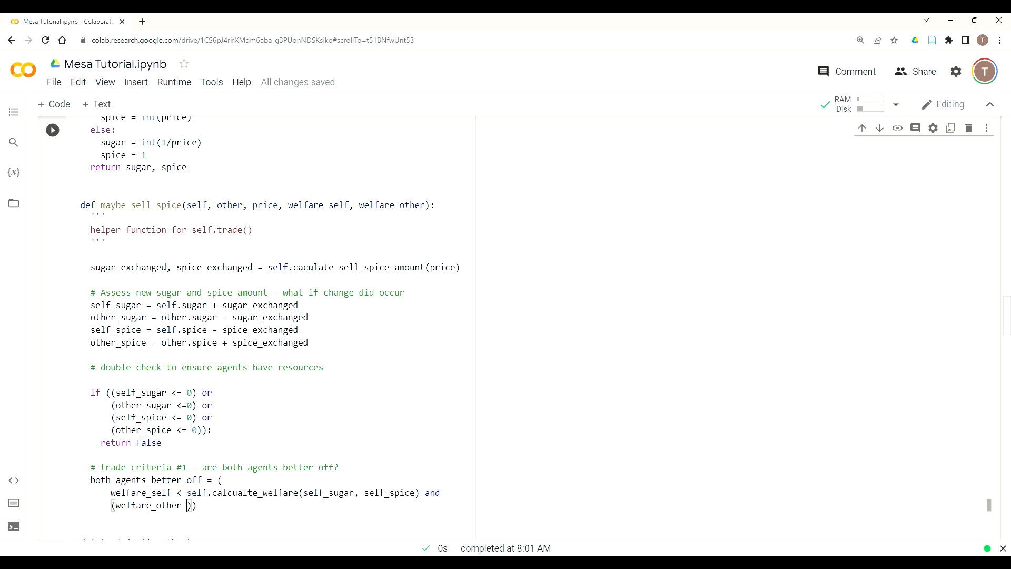
{"action": "type", "text": "<"}
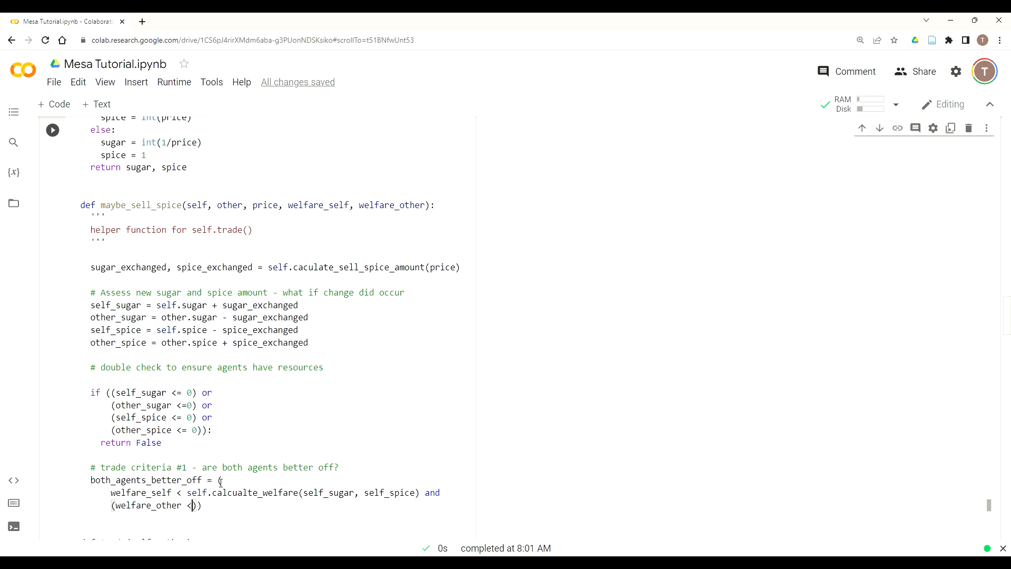
{"action": "type", "text": "other.calcualte_welfare("}
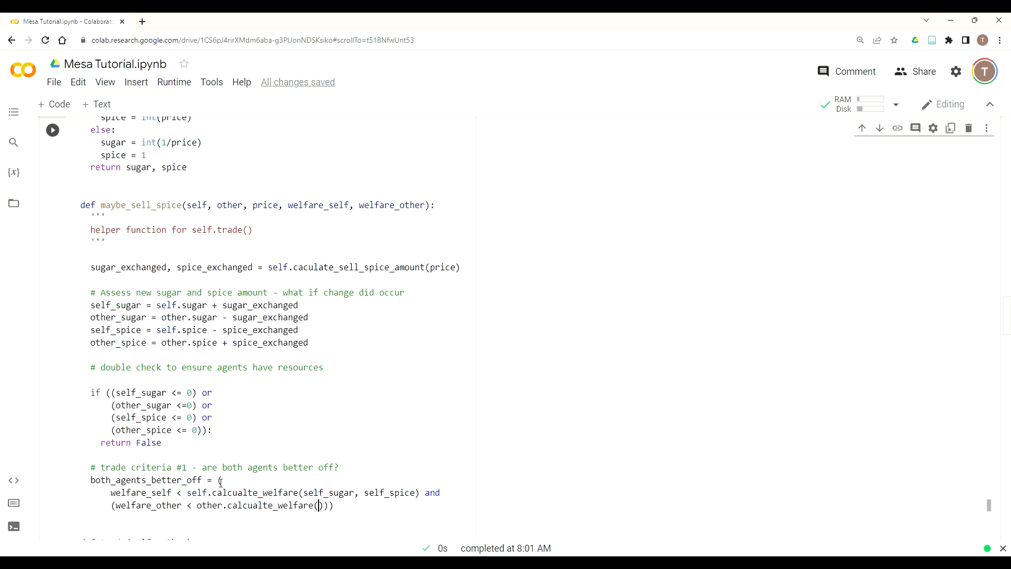
{"action": "type", "text": "other_s"}
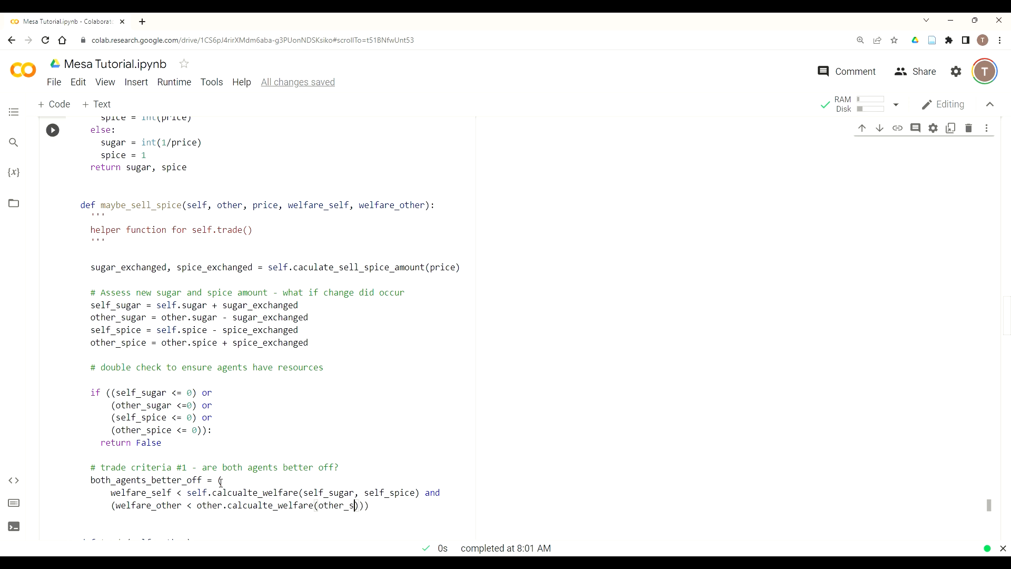
{"action": "type", "text": "ugar,"}
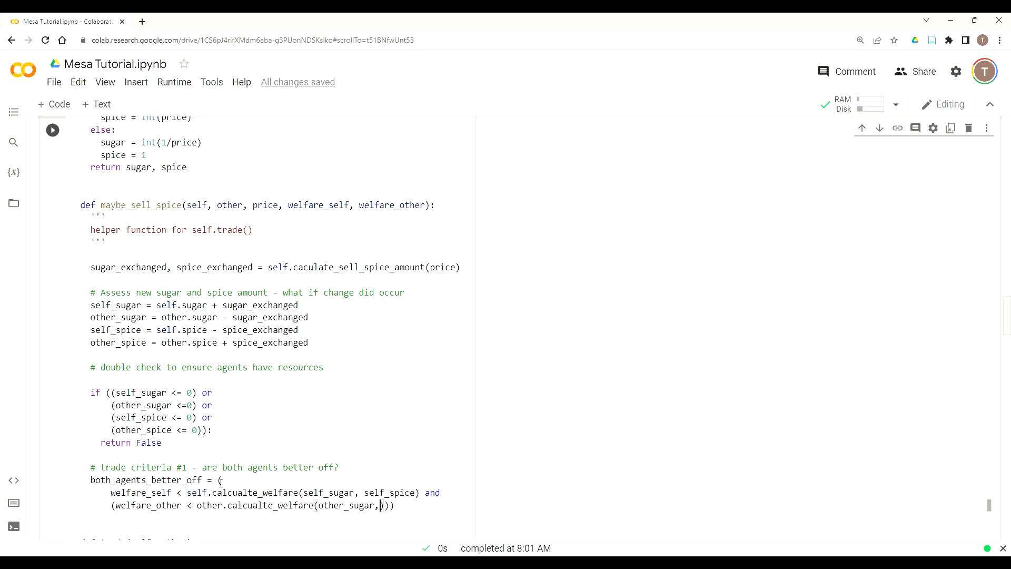
{"action": "type", "text": "\" \""}
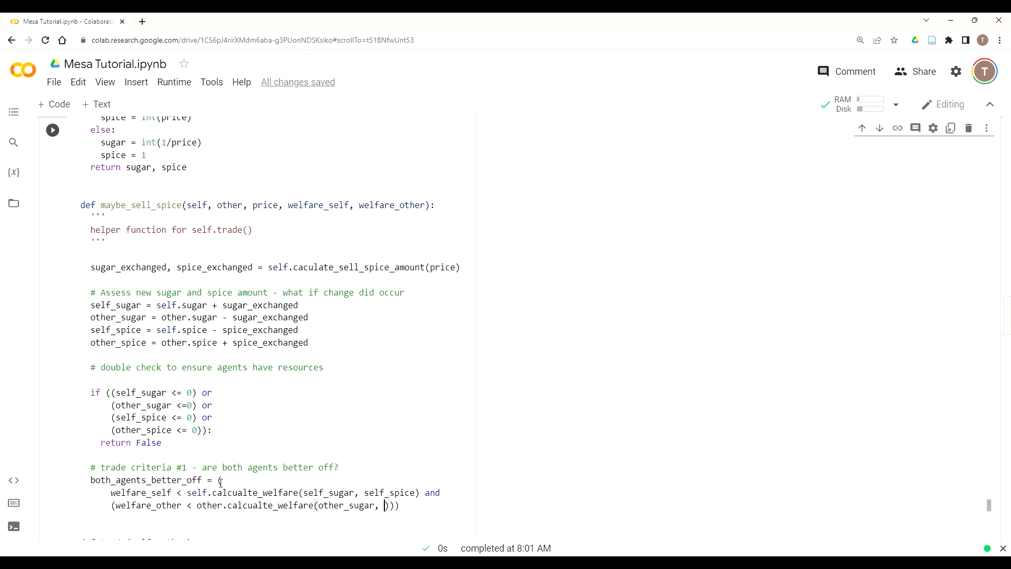
{"action": "type", "text": "other_spice"}
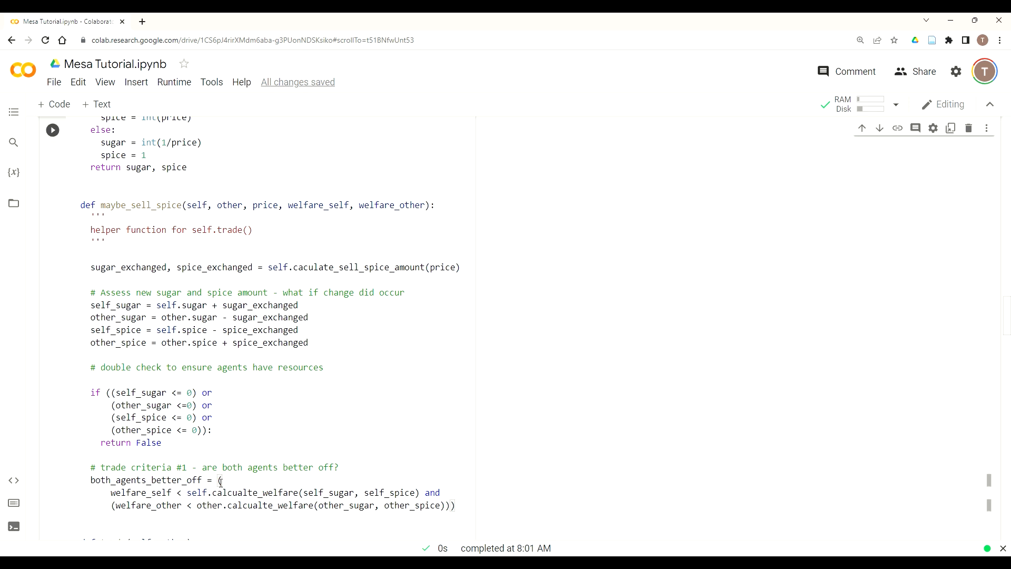
{"action": "left_click", "coordinate": [112, 493]}
{"action": "type", "text": "("}
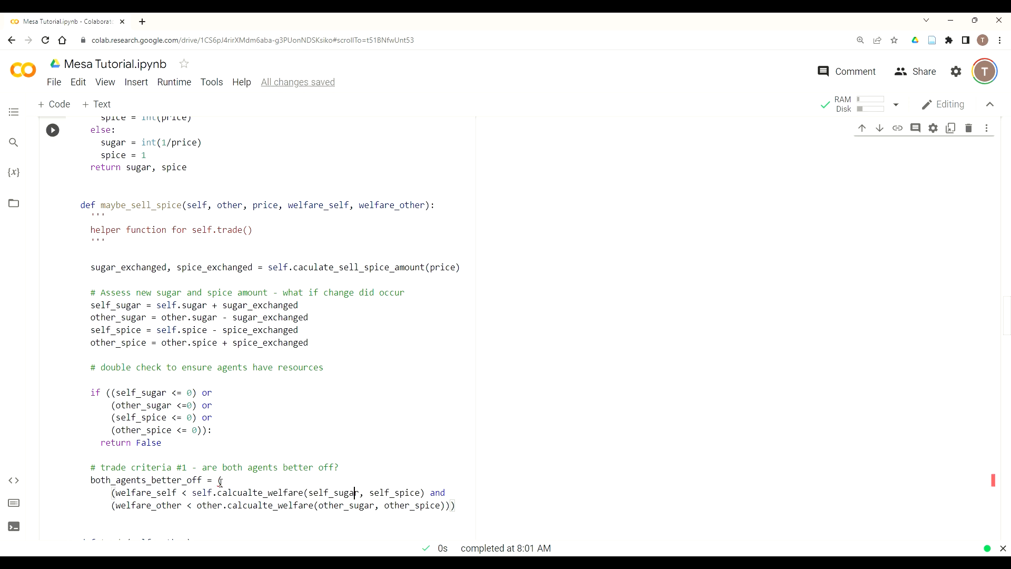
{"action": "type", "text": ")"}
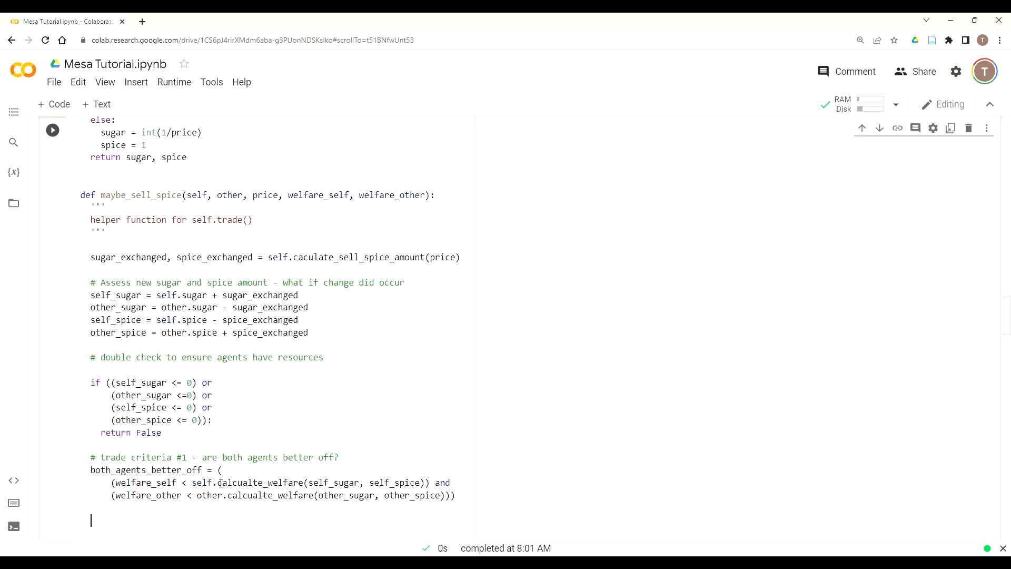
Write the comment '# trade criteria #2 is their mrs crossing'.
{"action": "type", "text": "# trade"}
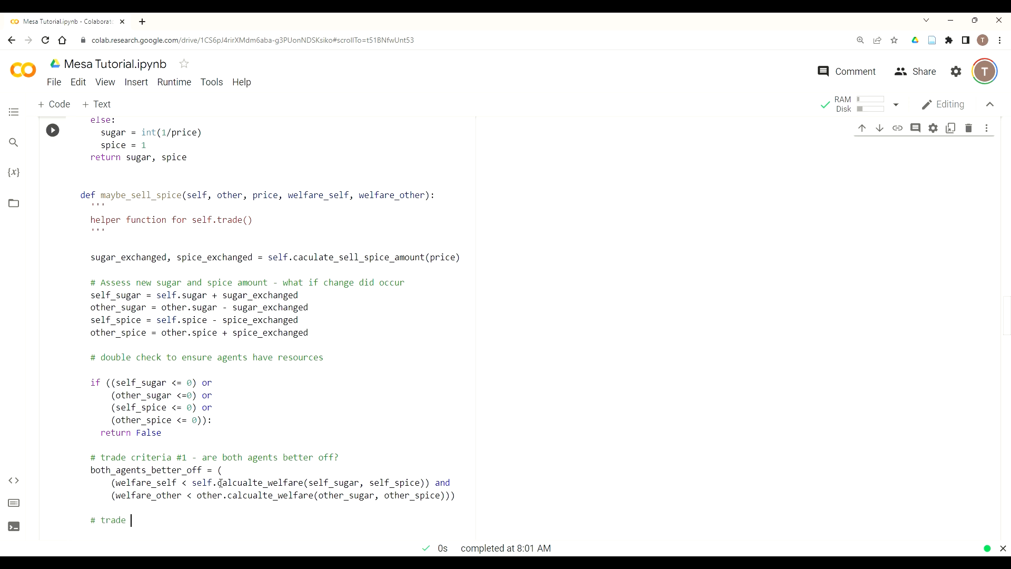
{"action": "type", "text": "crtie"}
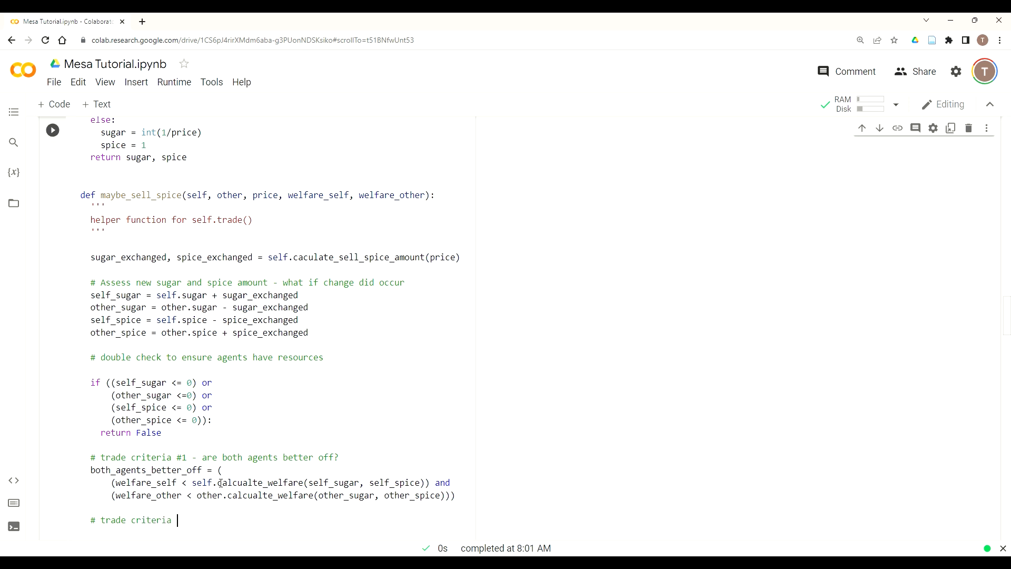
{"action": "type", "text": "#2"}
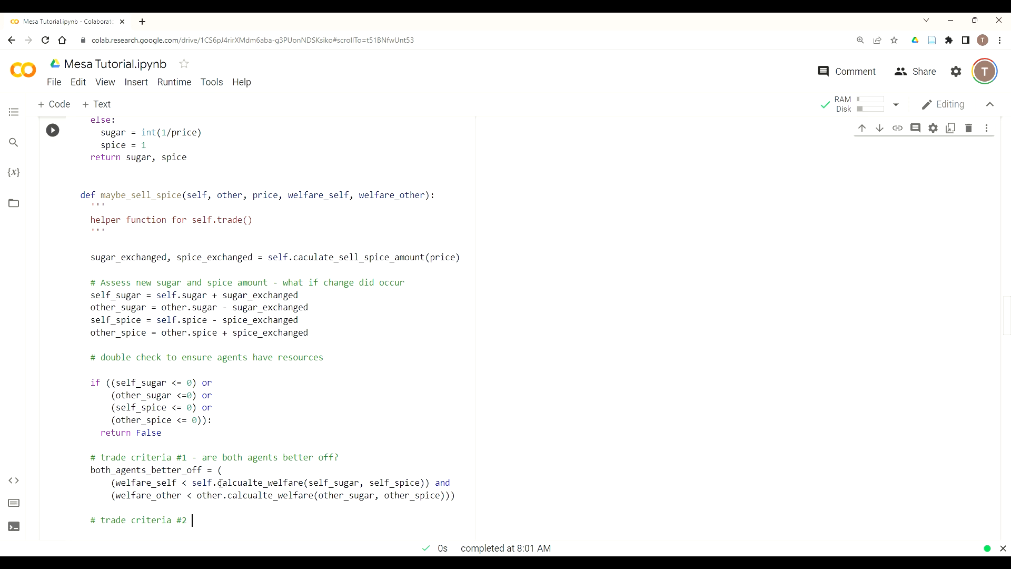
{"action": "type", "text": "is their"}
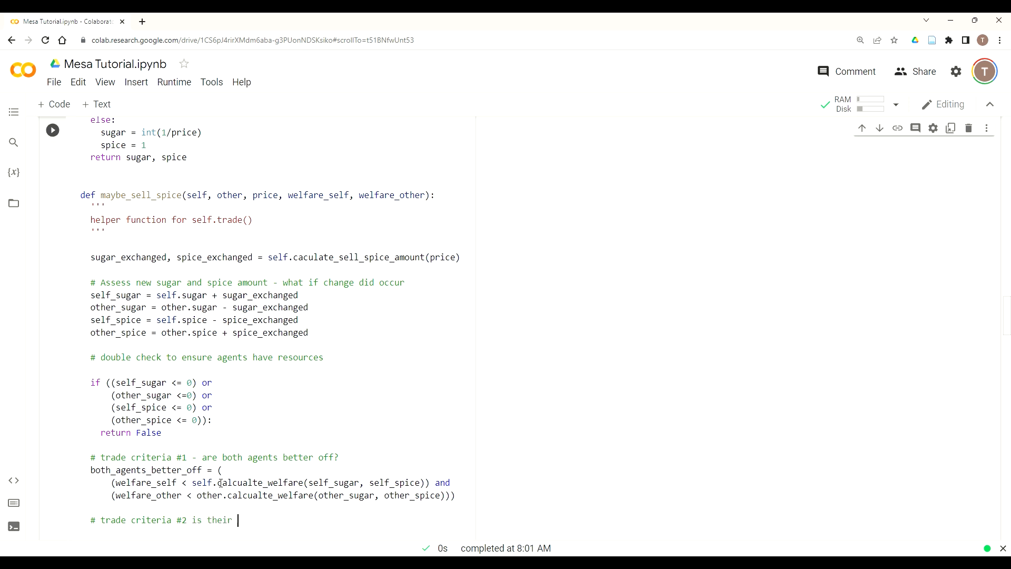
{"action": "type", "text": "mr"}
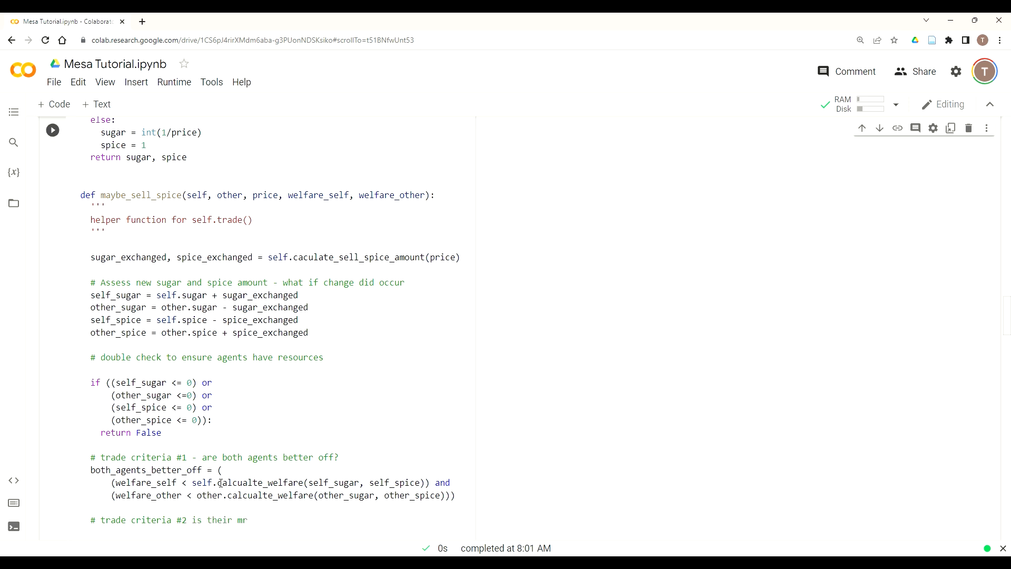
{"action": "type", "text": "crossing"}
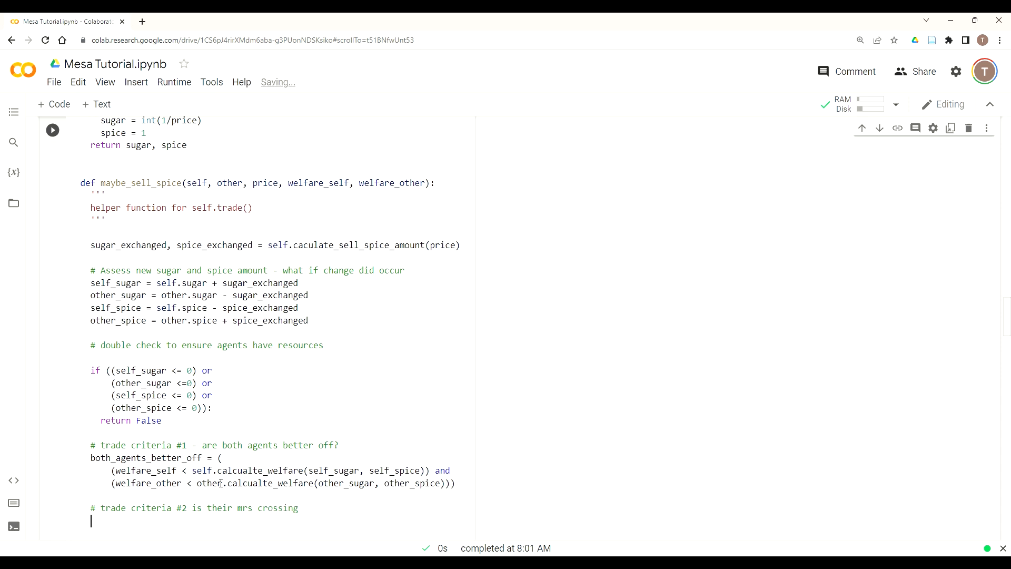
Set mrs_not_crossing = self.calculate_MRS() > other.calcualte_MRS().
{"action": "type", "text": "mrs_"}
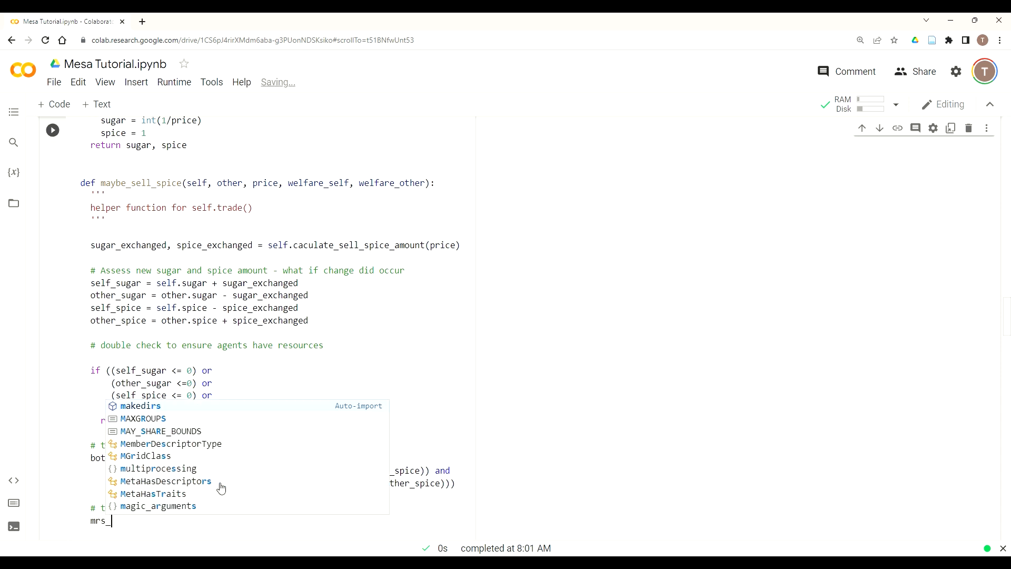
{"action": "type", "text": "not_rossing"}
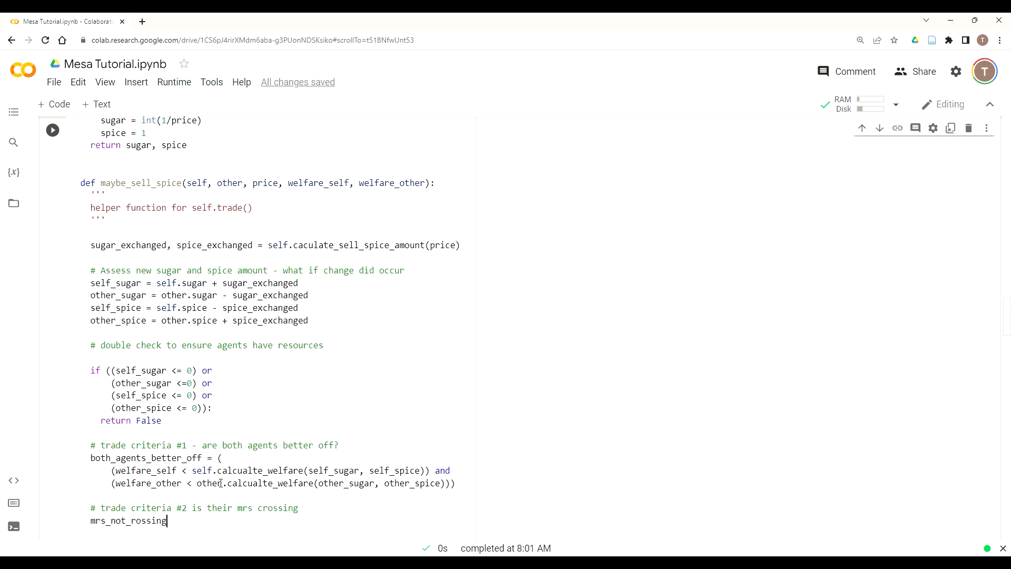
{"action": "key", "text": "Backspace"}
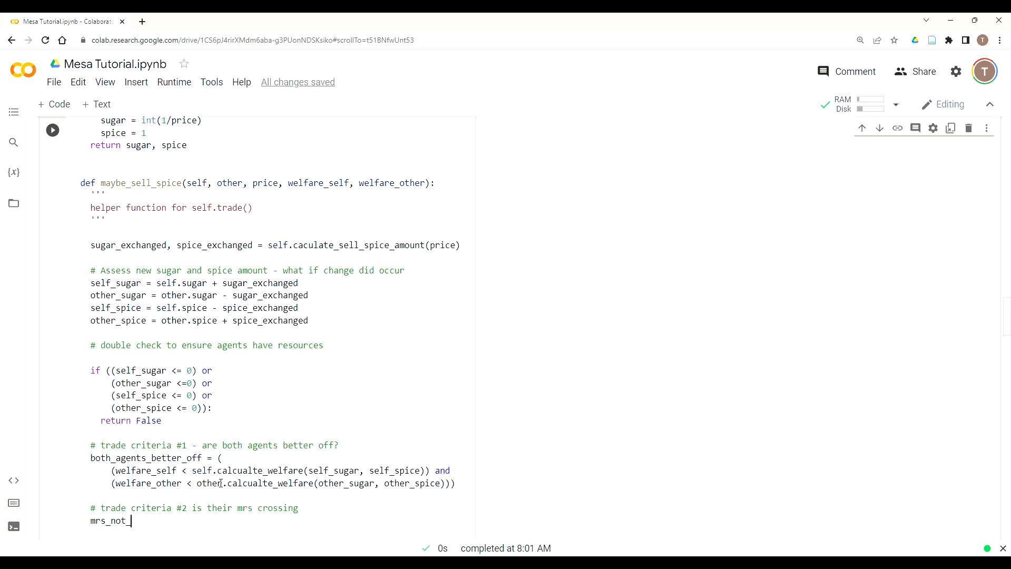
{"action": "type", "text": "crossing"}
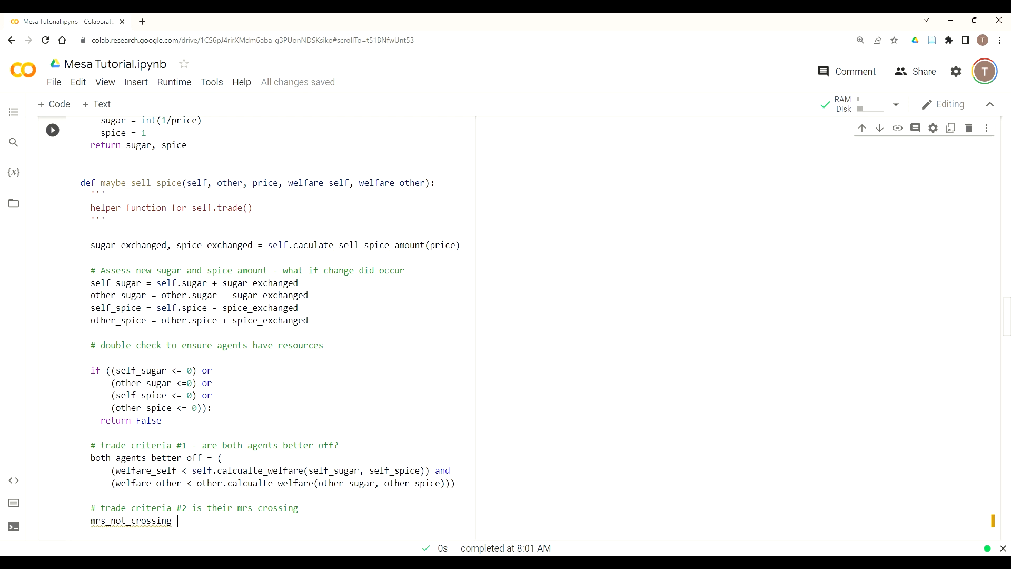
{"action": "type", "text": "="}
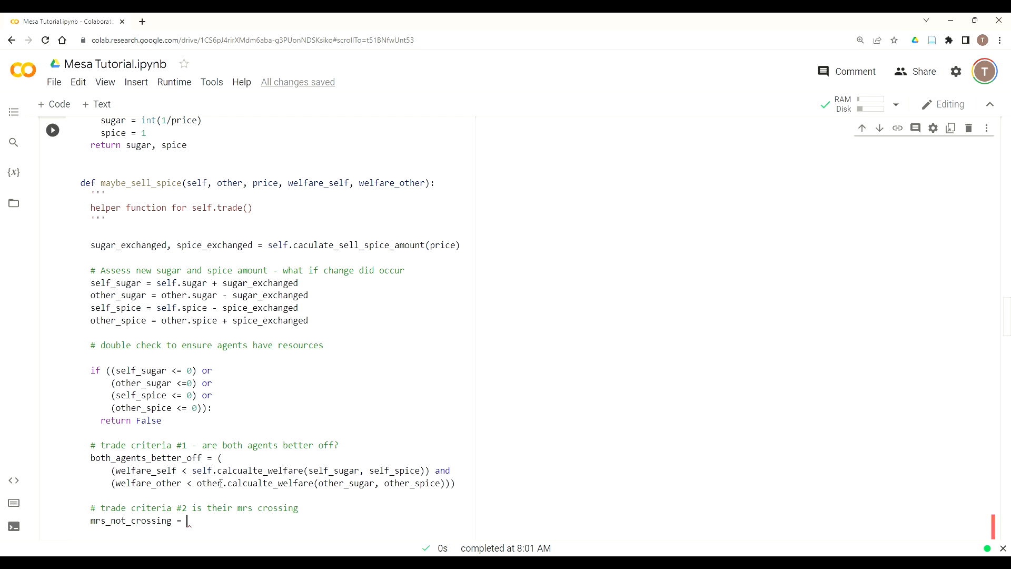
{"action": "type", "text": "self.calcu"}
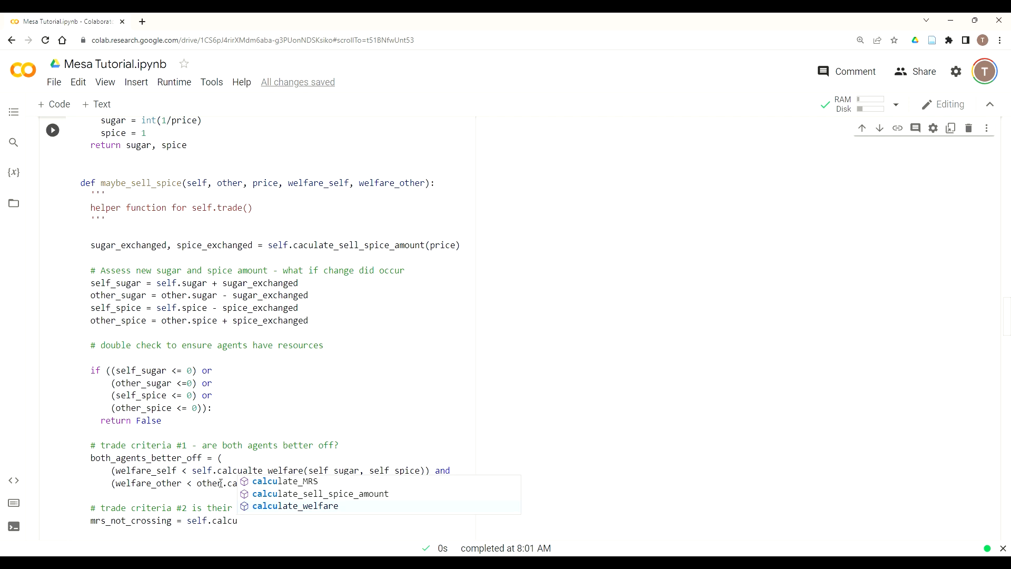
{"action": "type", "text": "late_MRS"}
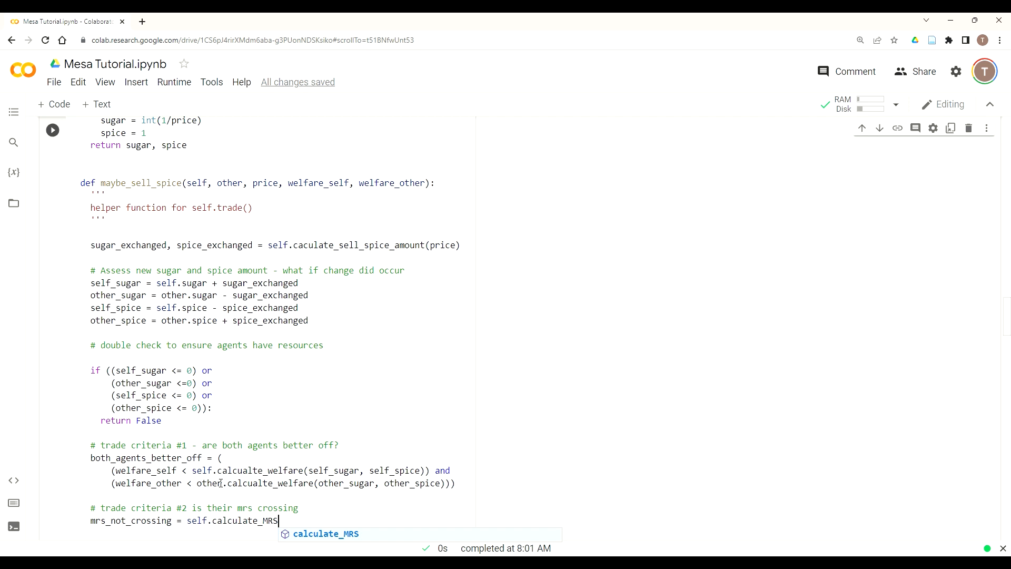
{"action": "type", "text": "()"}
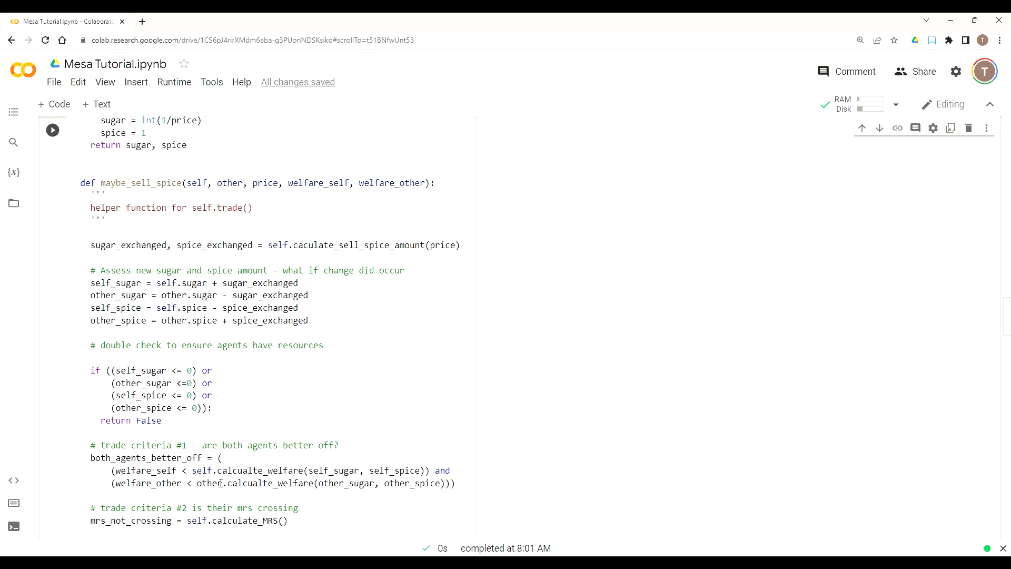
{"action": "type", "text": ">"}
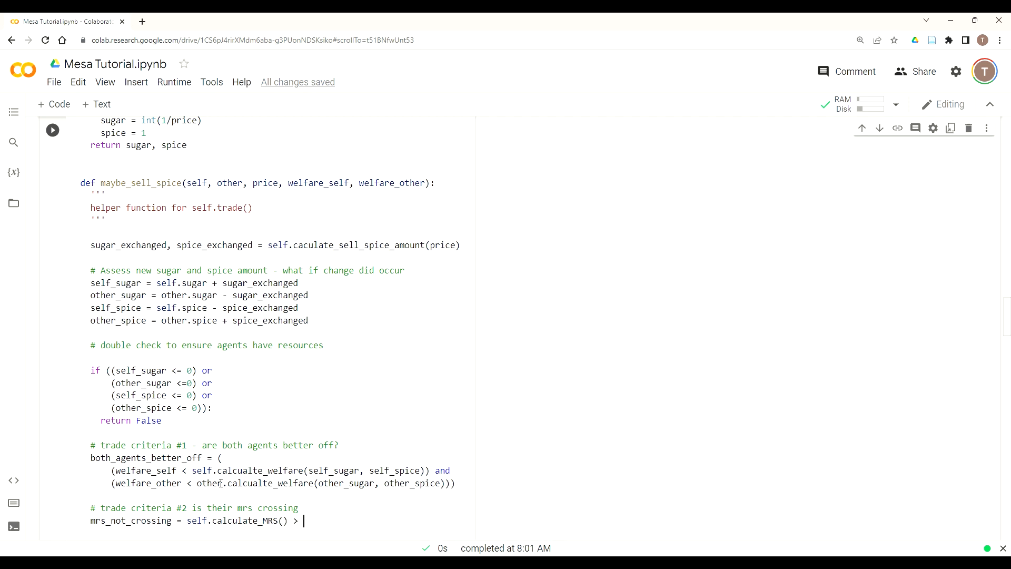
{"action": "type", "text": "other.ca"}
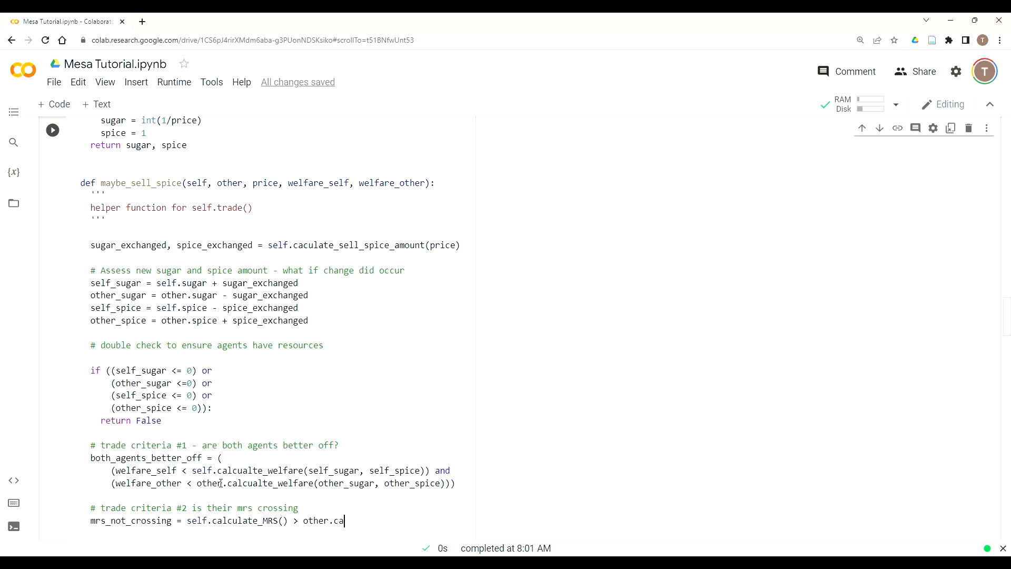
{"action": "type", "text": "lcualte_MRS("}
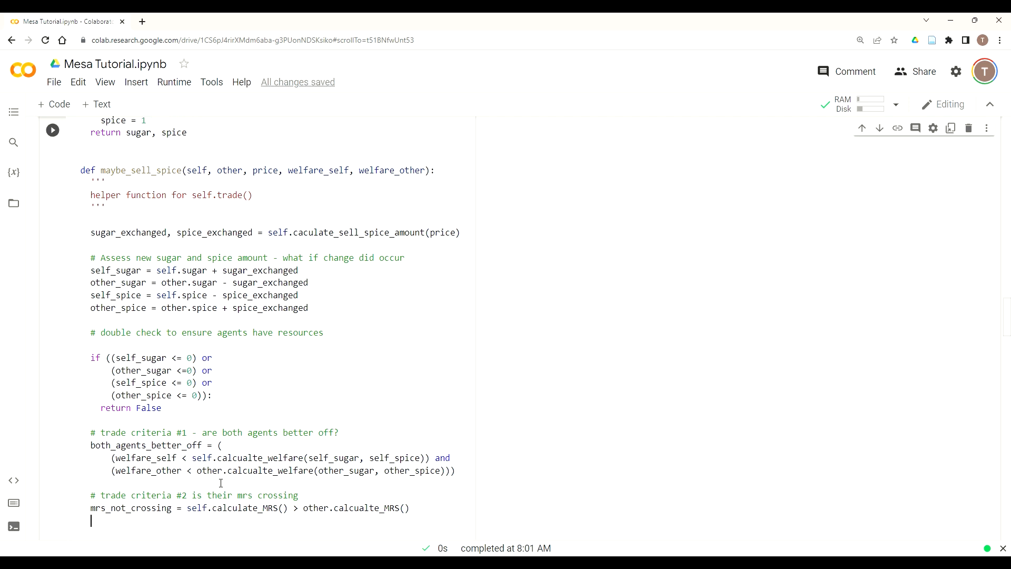
Write print(both_agents_better_off, mrs_not_crossing) below the MRS check.
{"action": "scroll", "scroll_direction": "down", "scroll_amount": 3}
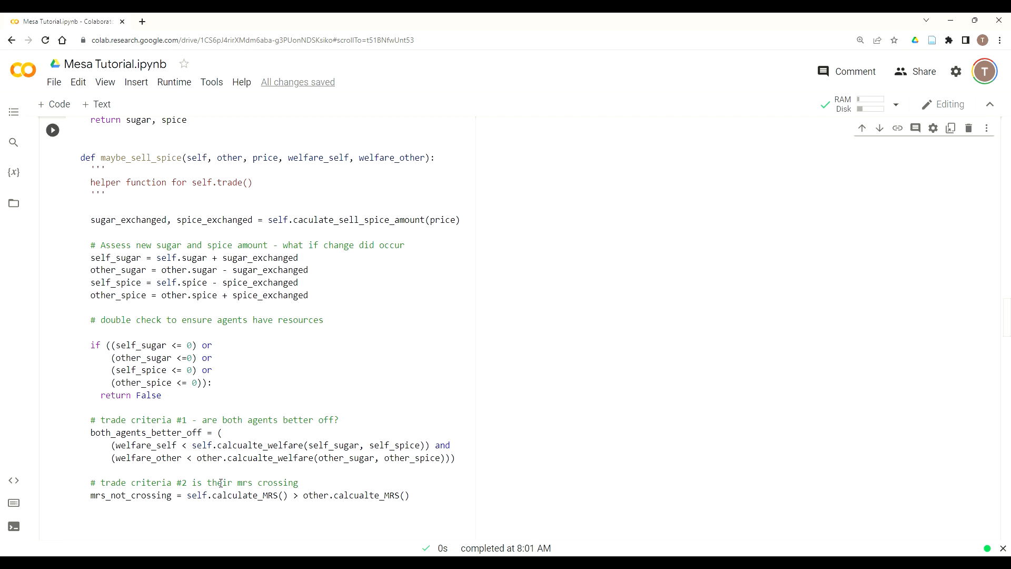
{"action": "type", "text": "print()"}
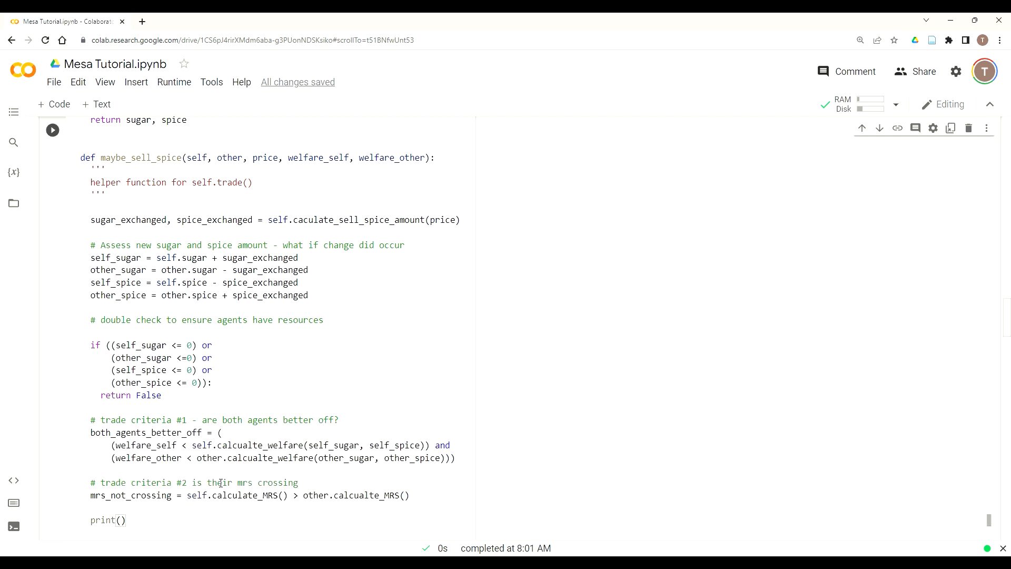
{"action": "type", "text": "b"}
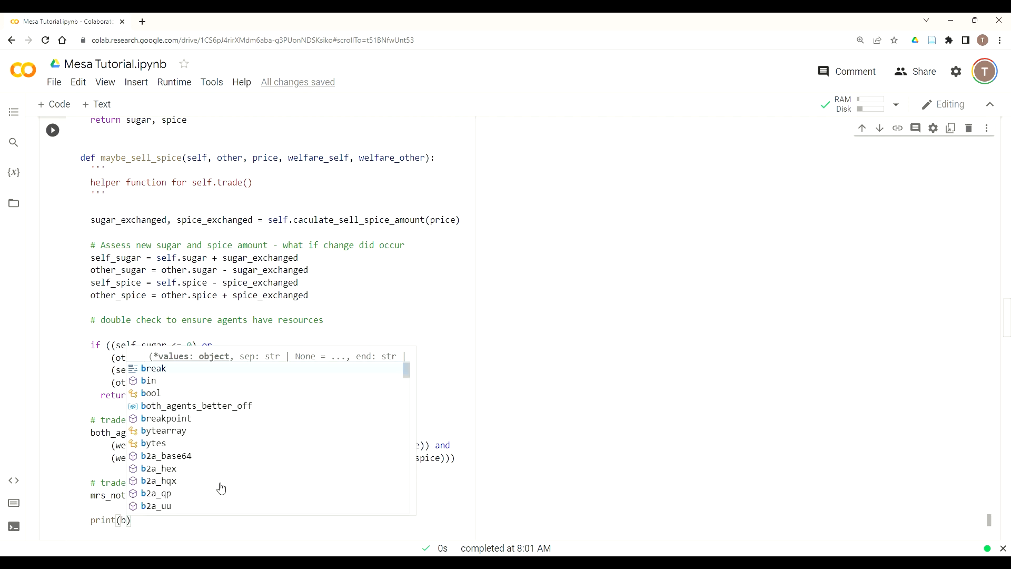
{"action": "type", "text": "oth_agents_better_off"}
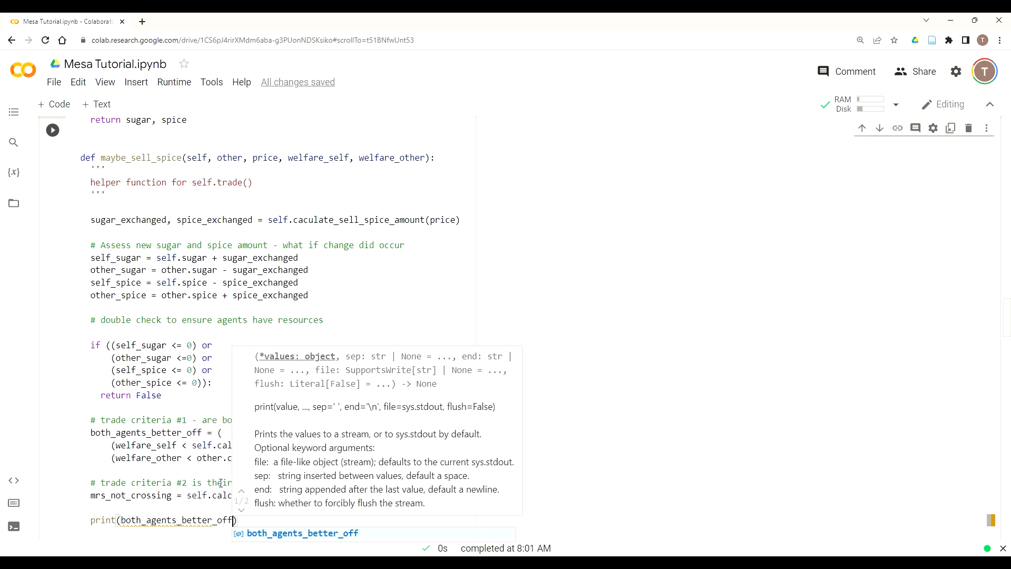
{"action": "type", "text": ", m"}
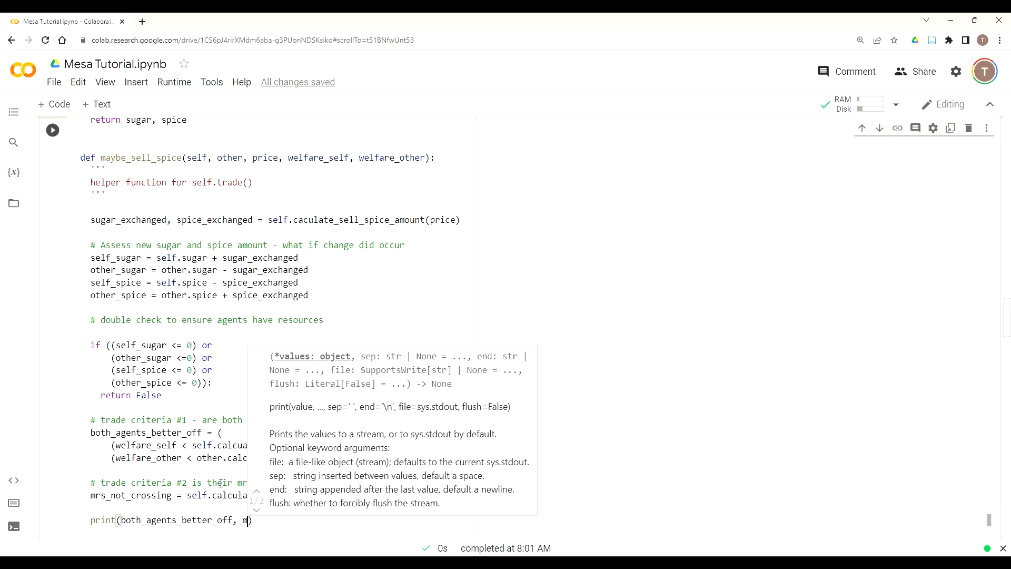
{"action": "type", "text": "mrs_not_crossing"}
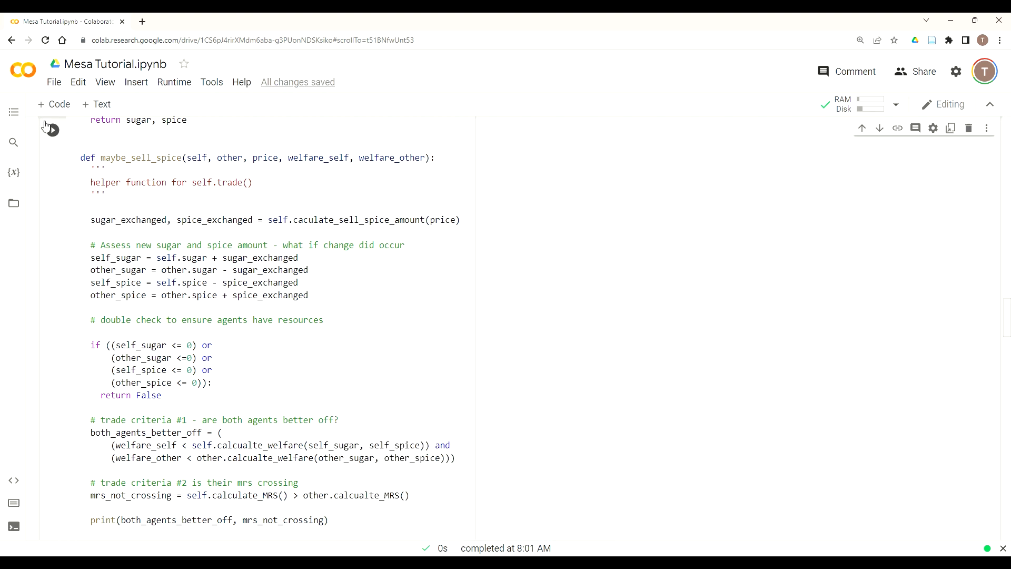
Run the one-step Sugarscape model and hit the AttributeError for caculate_sell_spice_amount.
{"action": "scroll", "scroll_direction": "down", "scroll_amount": 3}
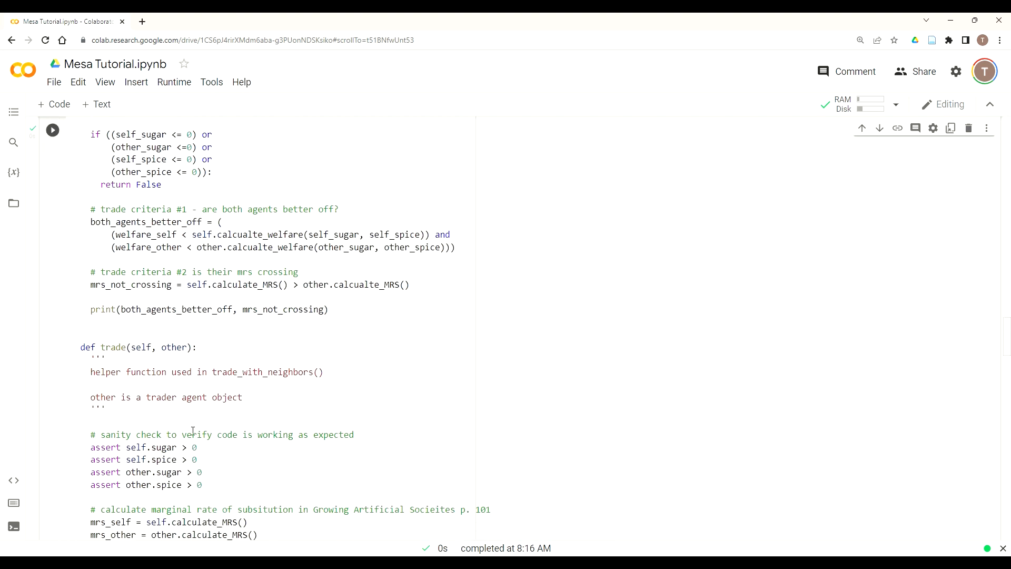
{"action": "scroll", "scroll_direction": "down", "scroll_amount": 3}
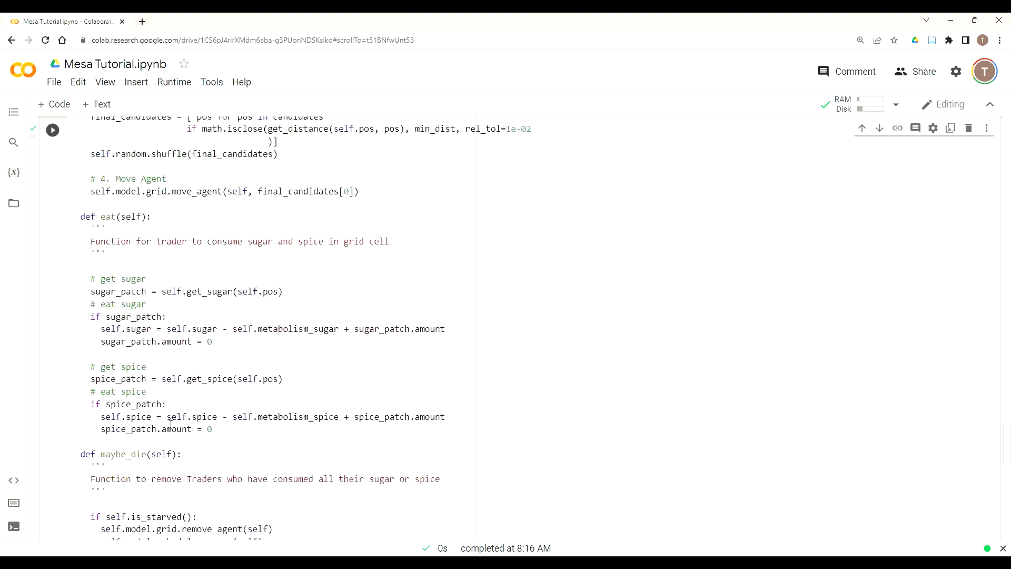
{"action": "scroll", "scroll_direction": "down", "scroll_amount": 3}
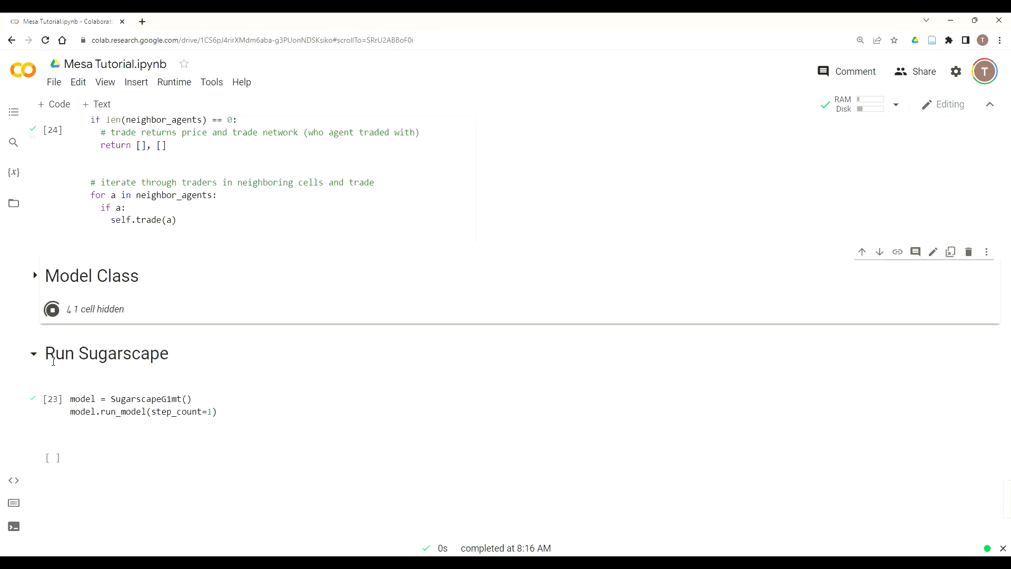
{"action": "left_click", "coordinate": [52, 398]}
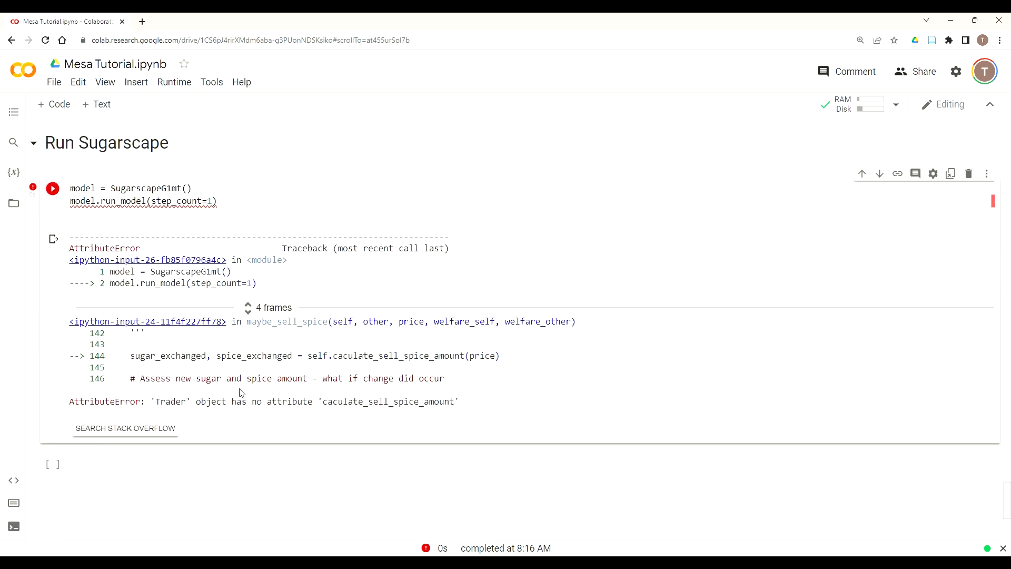
{"action": "mouse_move", "coordinate": [199, 331]}
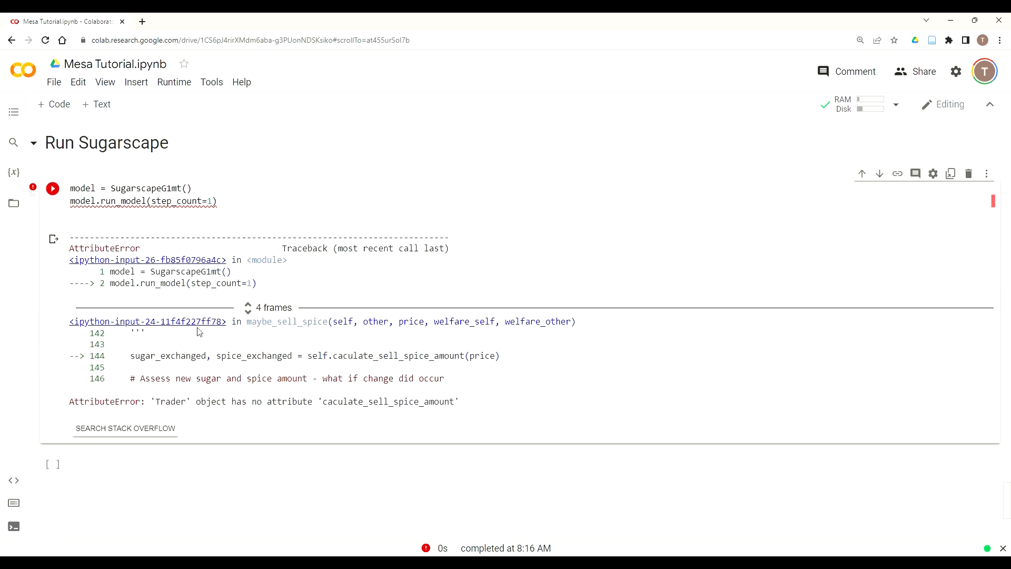
{"action": "scroll", "scroll_direction": "up", "scroll_amount": 3}
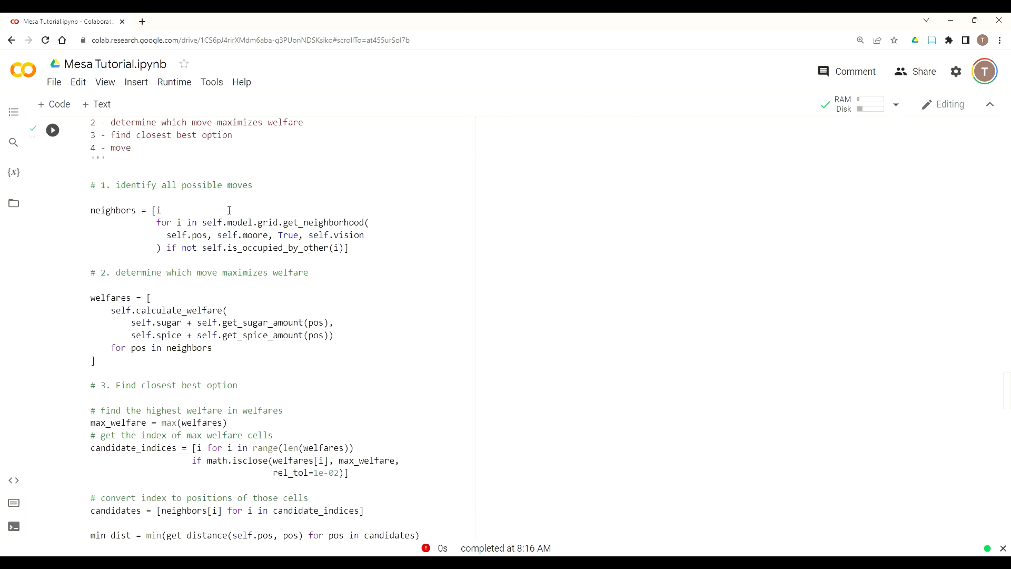
Fix maybe_sell_spice to call self.calculate_sell_spice_amount(price) with correct spelling.
{"action": "scroll", "scroll_direction": "down", "scroll_amount": 3}
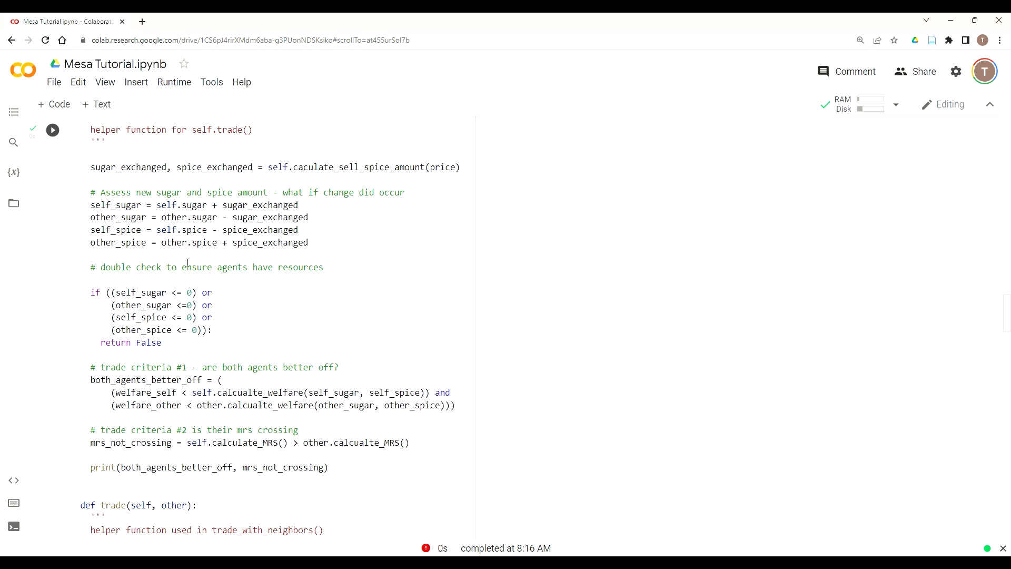
{"action": "mouse_move", "coordinate": [302, 167]}
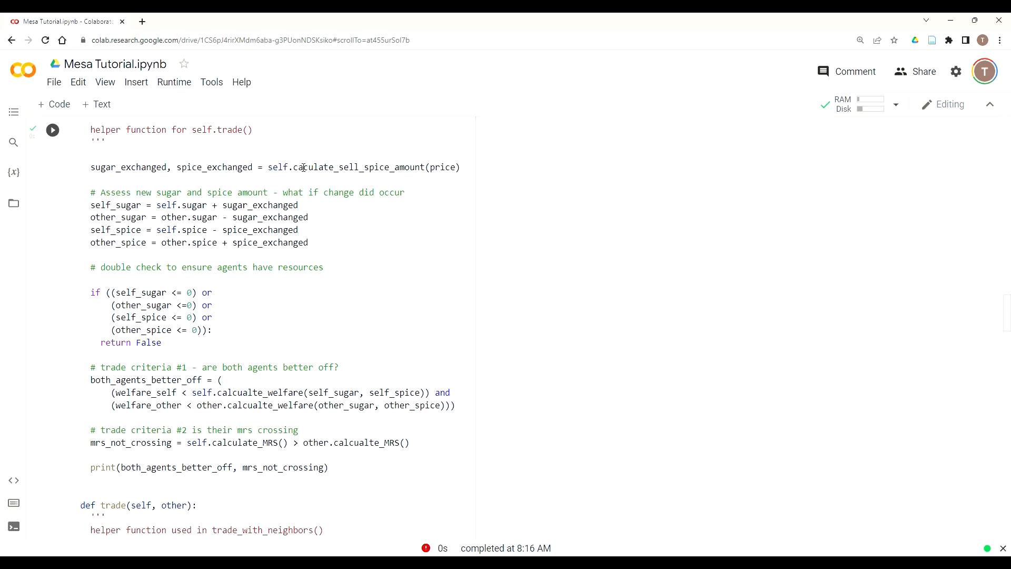
{"action": "mouse_move", "coordinate": [328, 167]}
{"action": "type", "text": "l"}
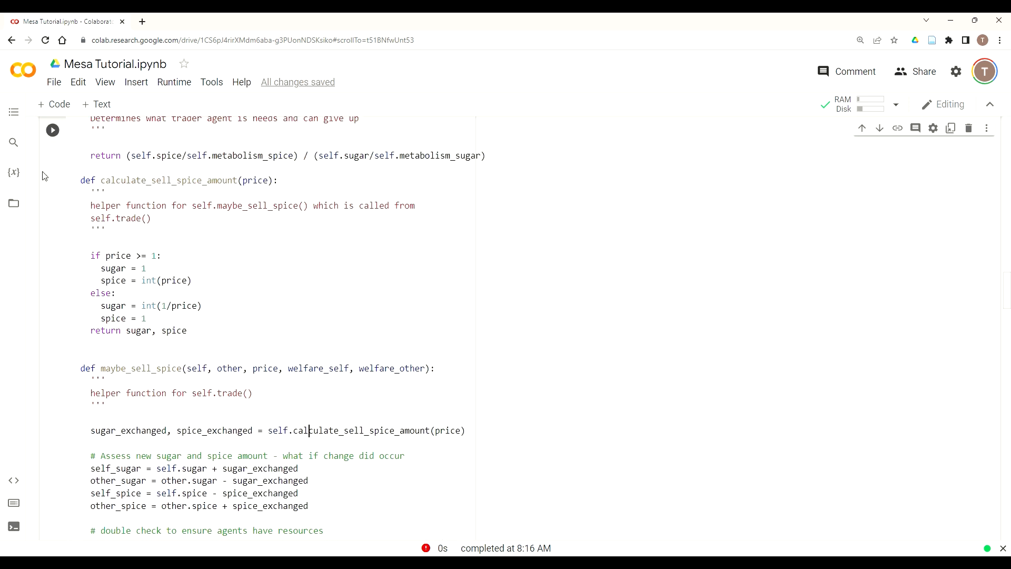
{"action": "scroll", "scroll_direction": "down", "scroll_amount": 3}
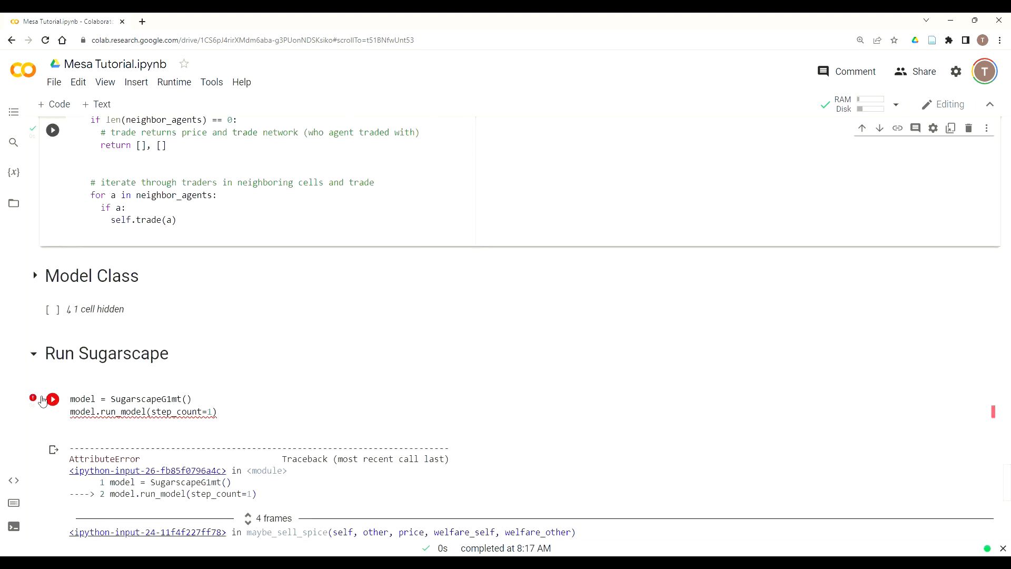
Rerun the model, hit a TypeError, and change the signature to calculate_sell_spice_amount(self, price).
{"action": "left_click", "coordinate": [53, 398]}
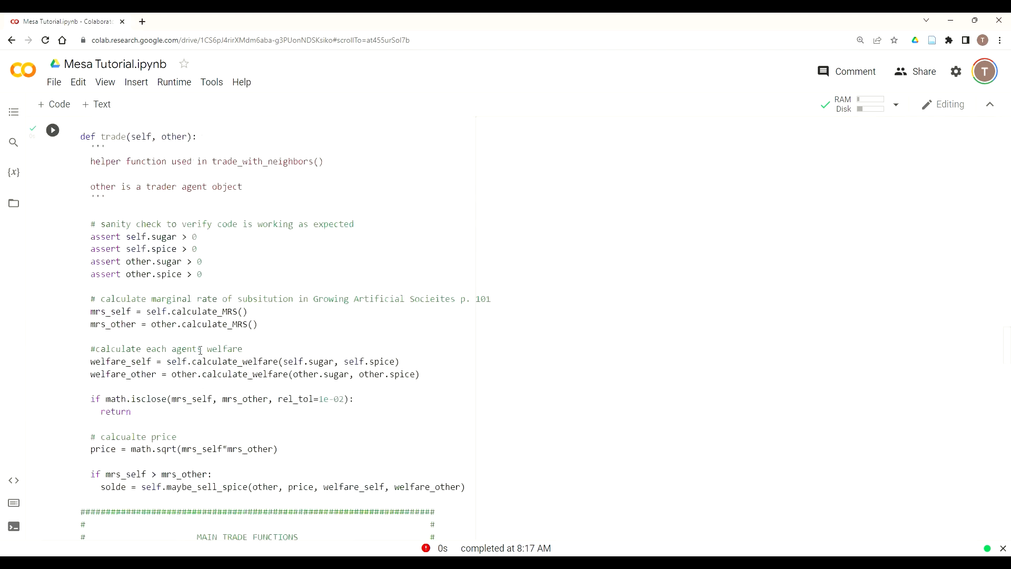
{"action": "scroll", "scroll_direction": "down", "scroll_amount": 3}
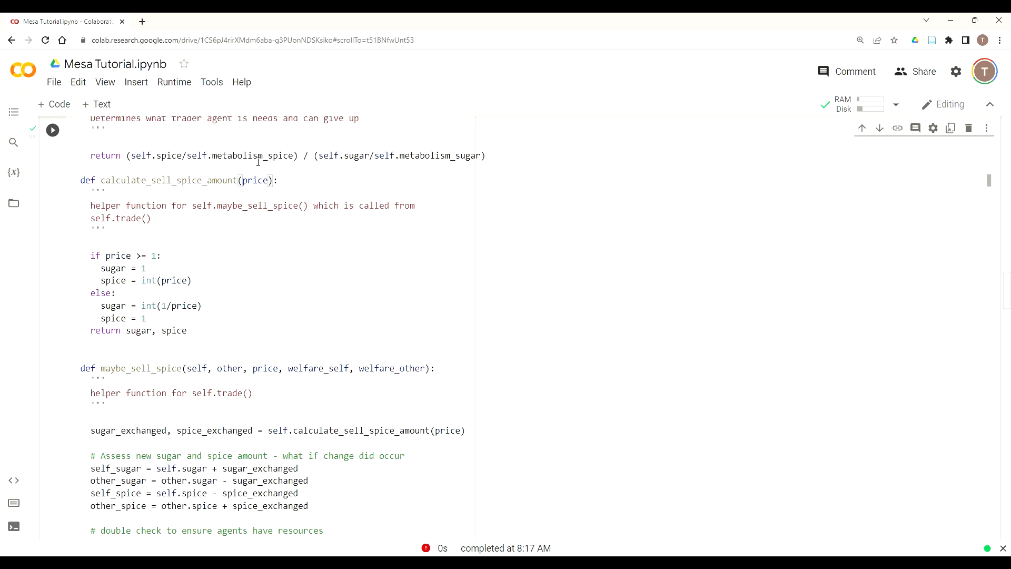
{"action": "type", "text": "self,"}
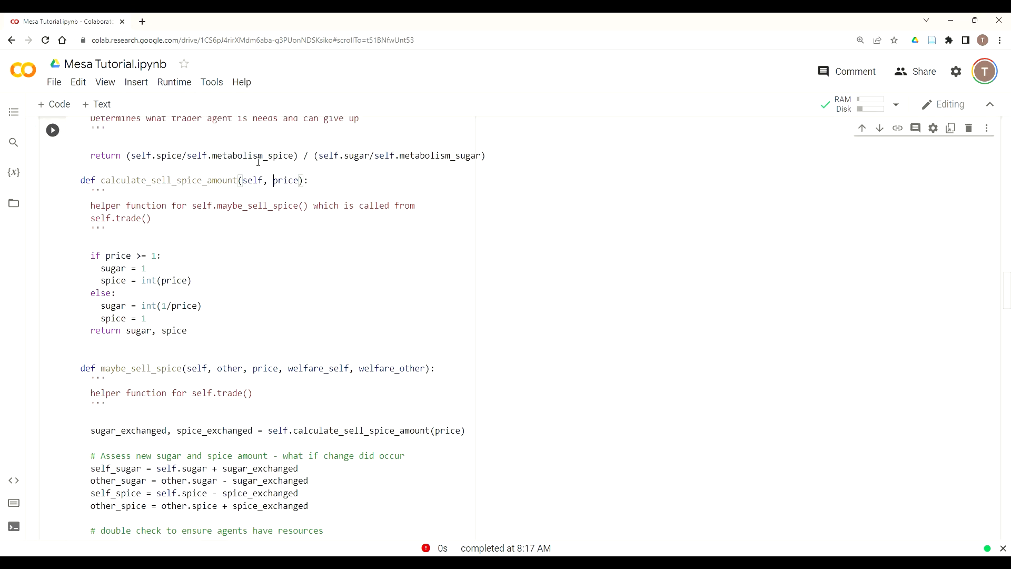
{"action": "mouse_move", "coordinate": [73, 221]}
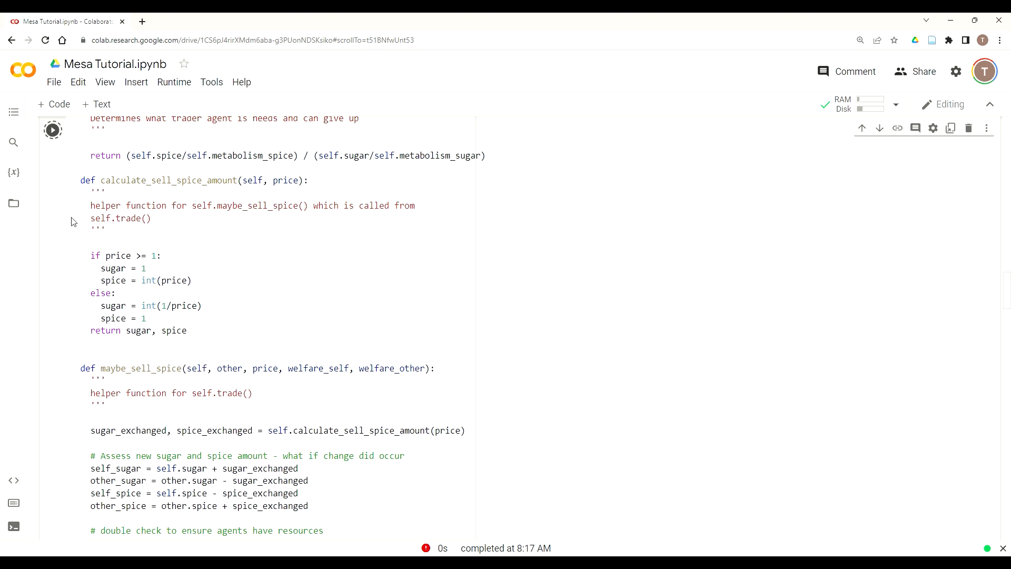
{"action": "scroll", "scroll_direction": "down", "scroll_amount": 3}
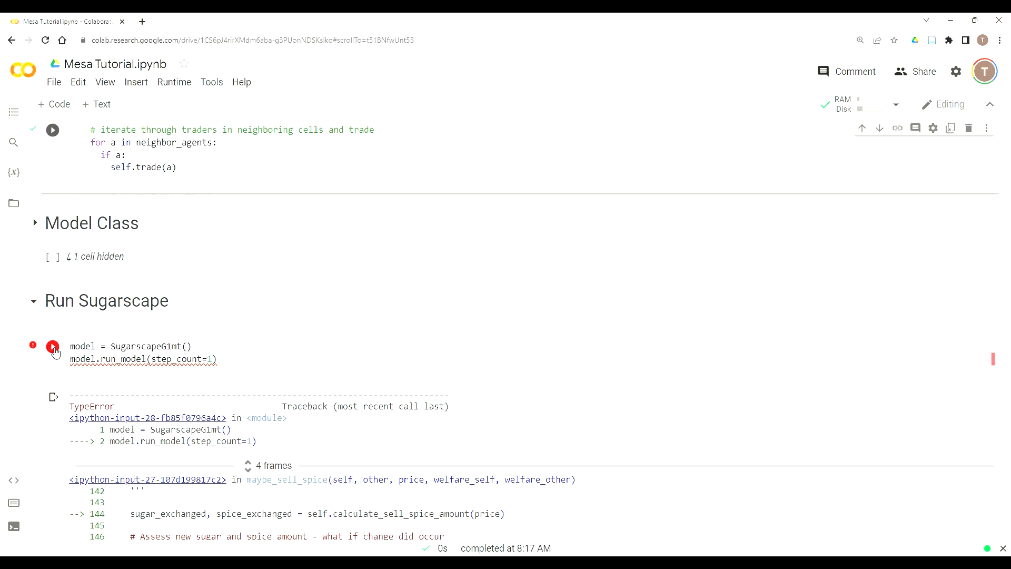
Rerun the model so it prints rows of True/False pairs, then bring up the output's context menu.
{"action": "left_click", "coordinate": [52, 347]}
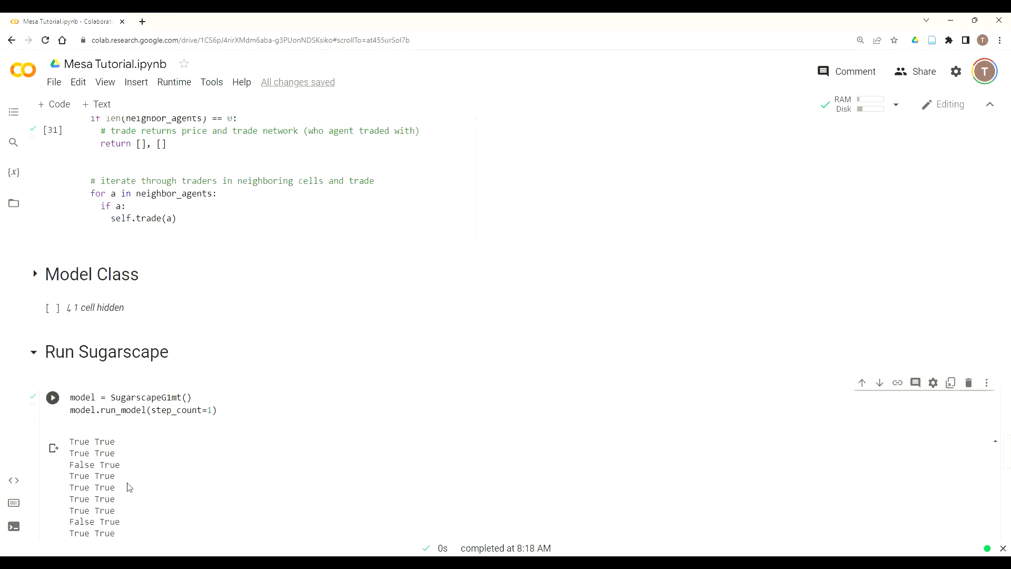
{"action": "scroll", "scroll_direction": "down", "scroll_amount": 3}
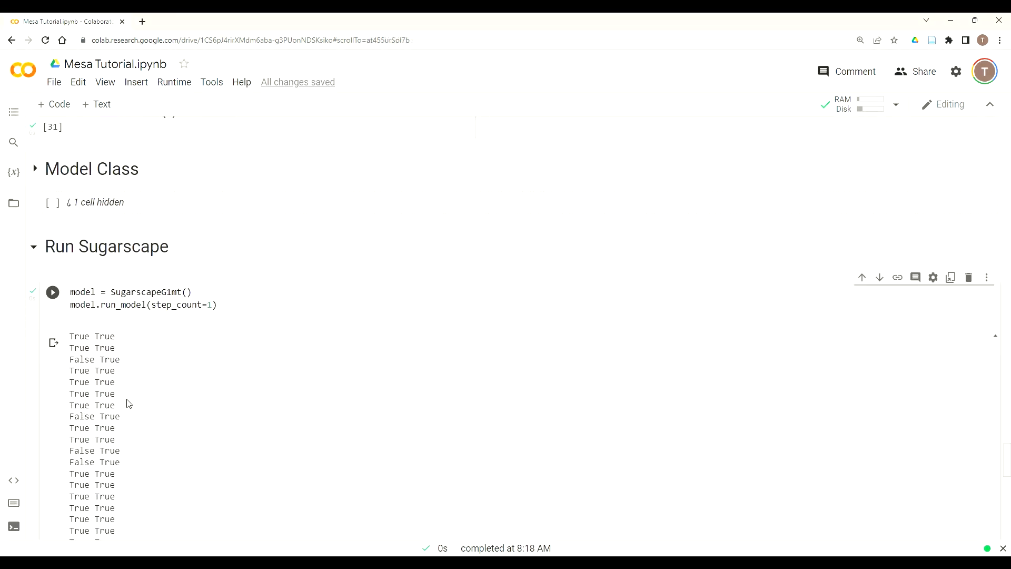
{"action": "right_click", "coordinate": [125, 403]}
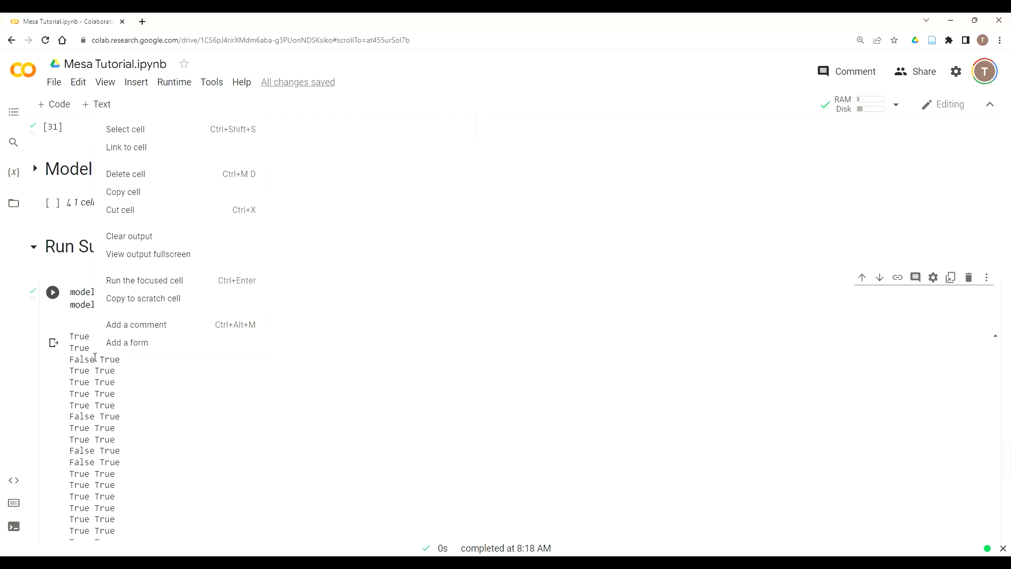
{"action": "mouse_move", "coordinate": [196, 405]}
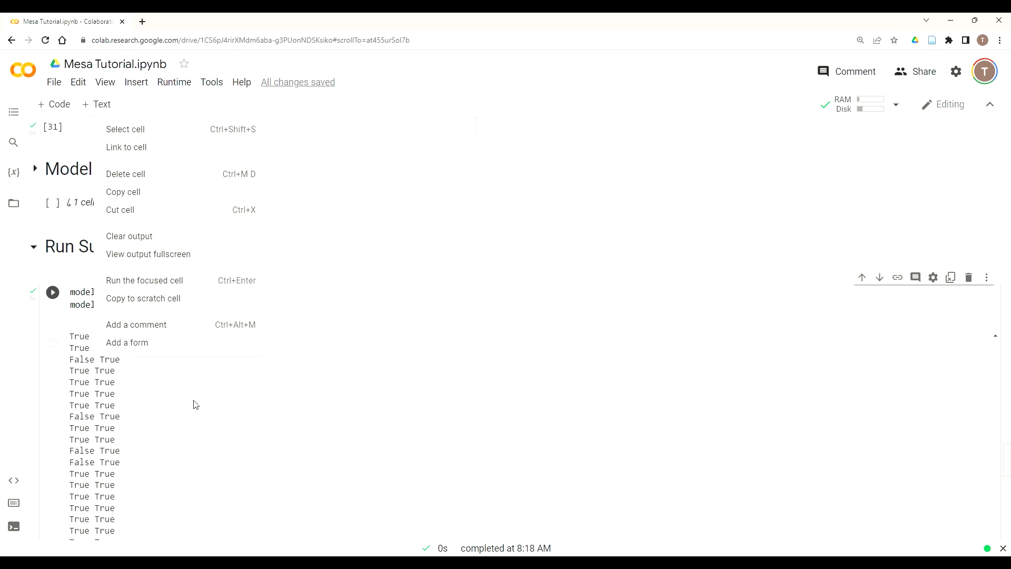